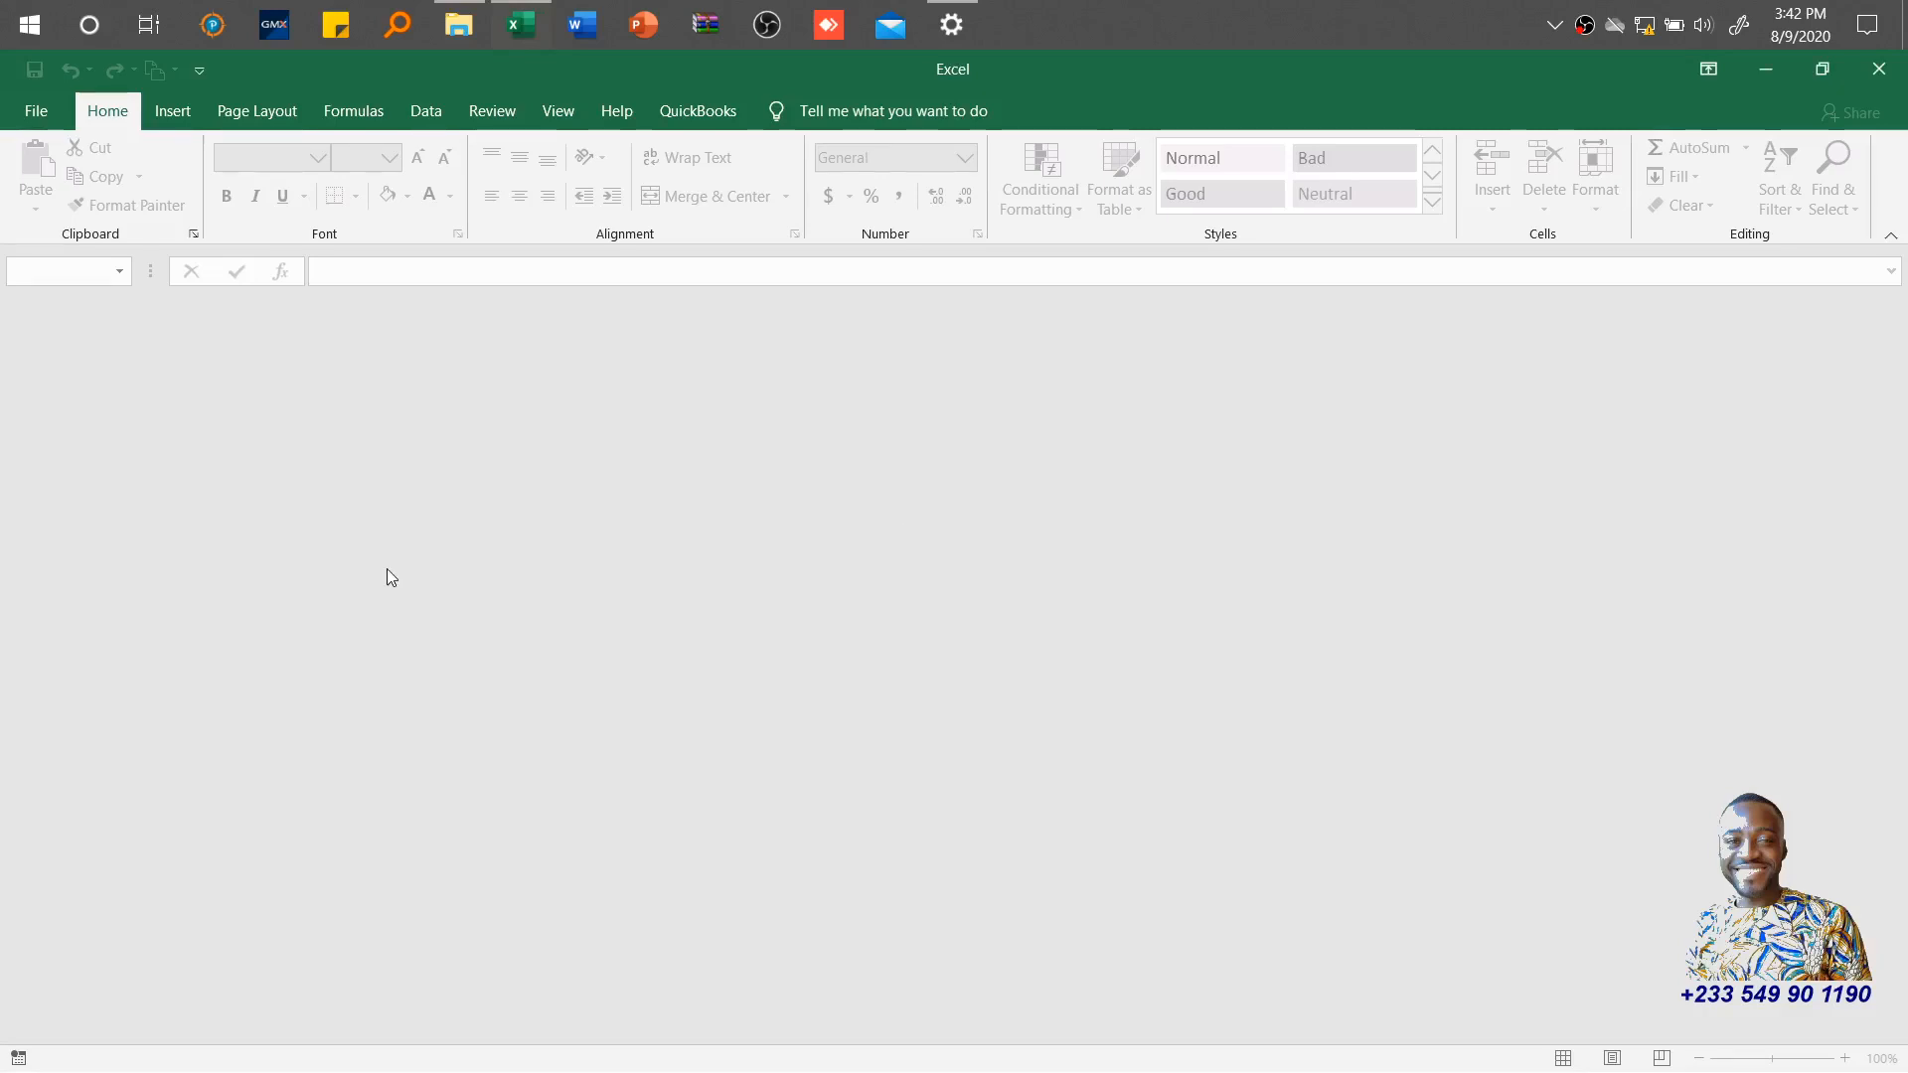
mouse_move(467, 352)
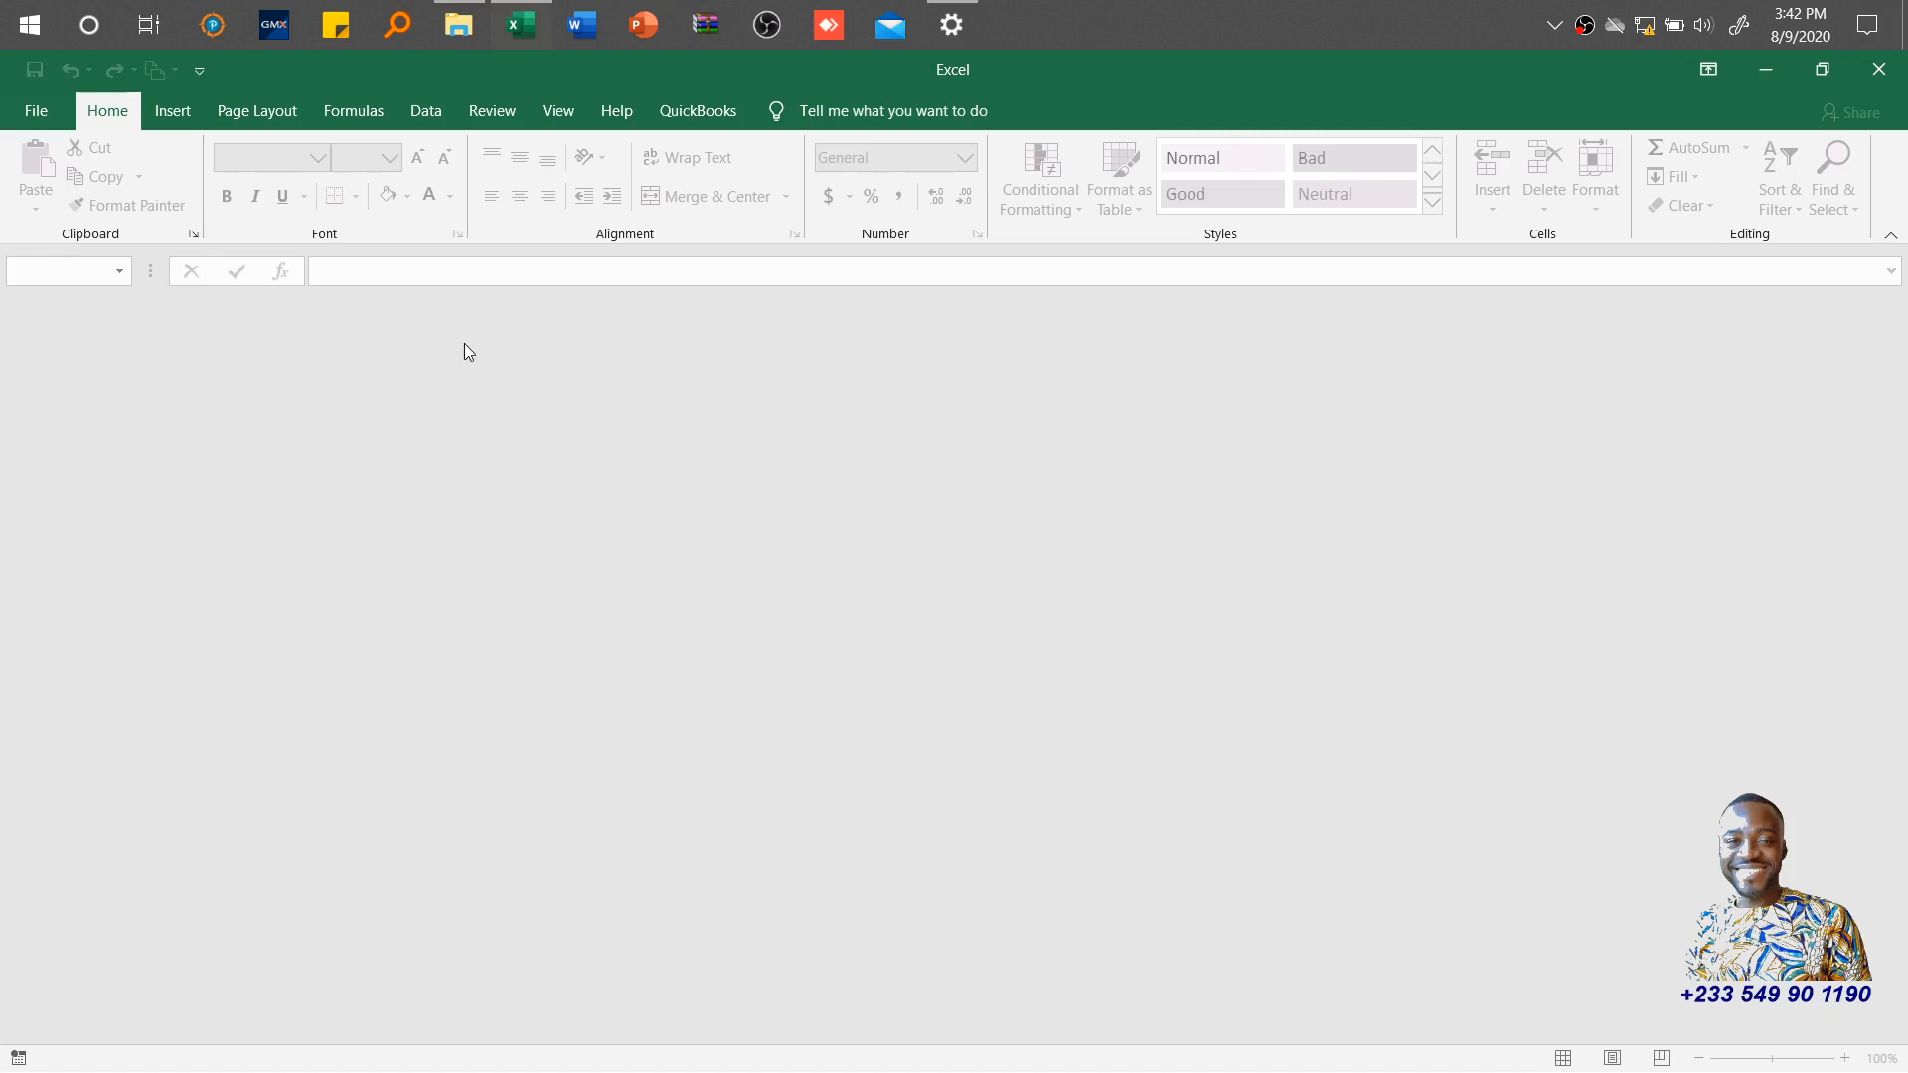
Step: Browse the Page Layout and View ribbons with no workbook open
click(256, 111)
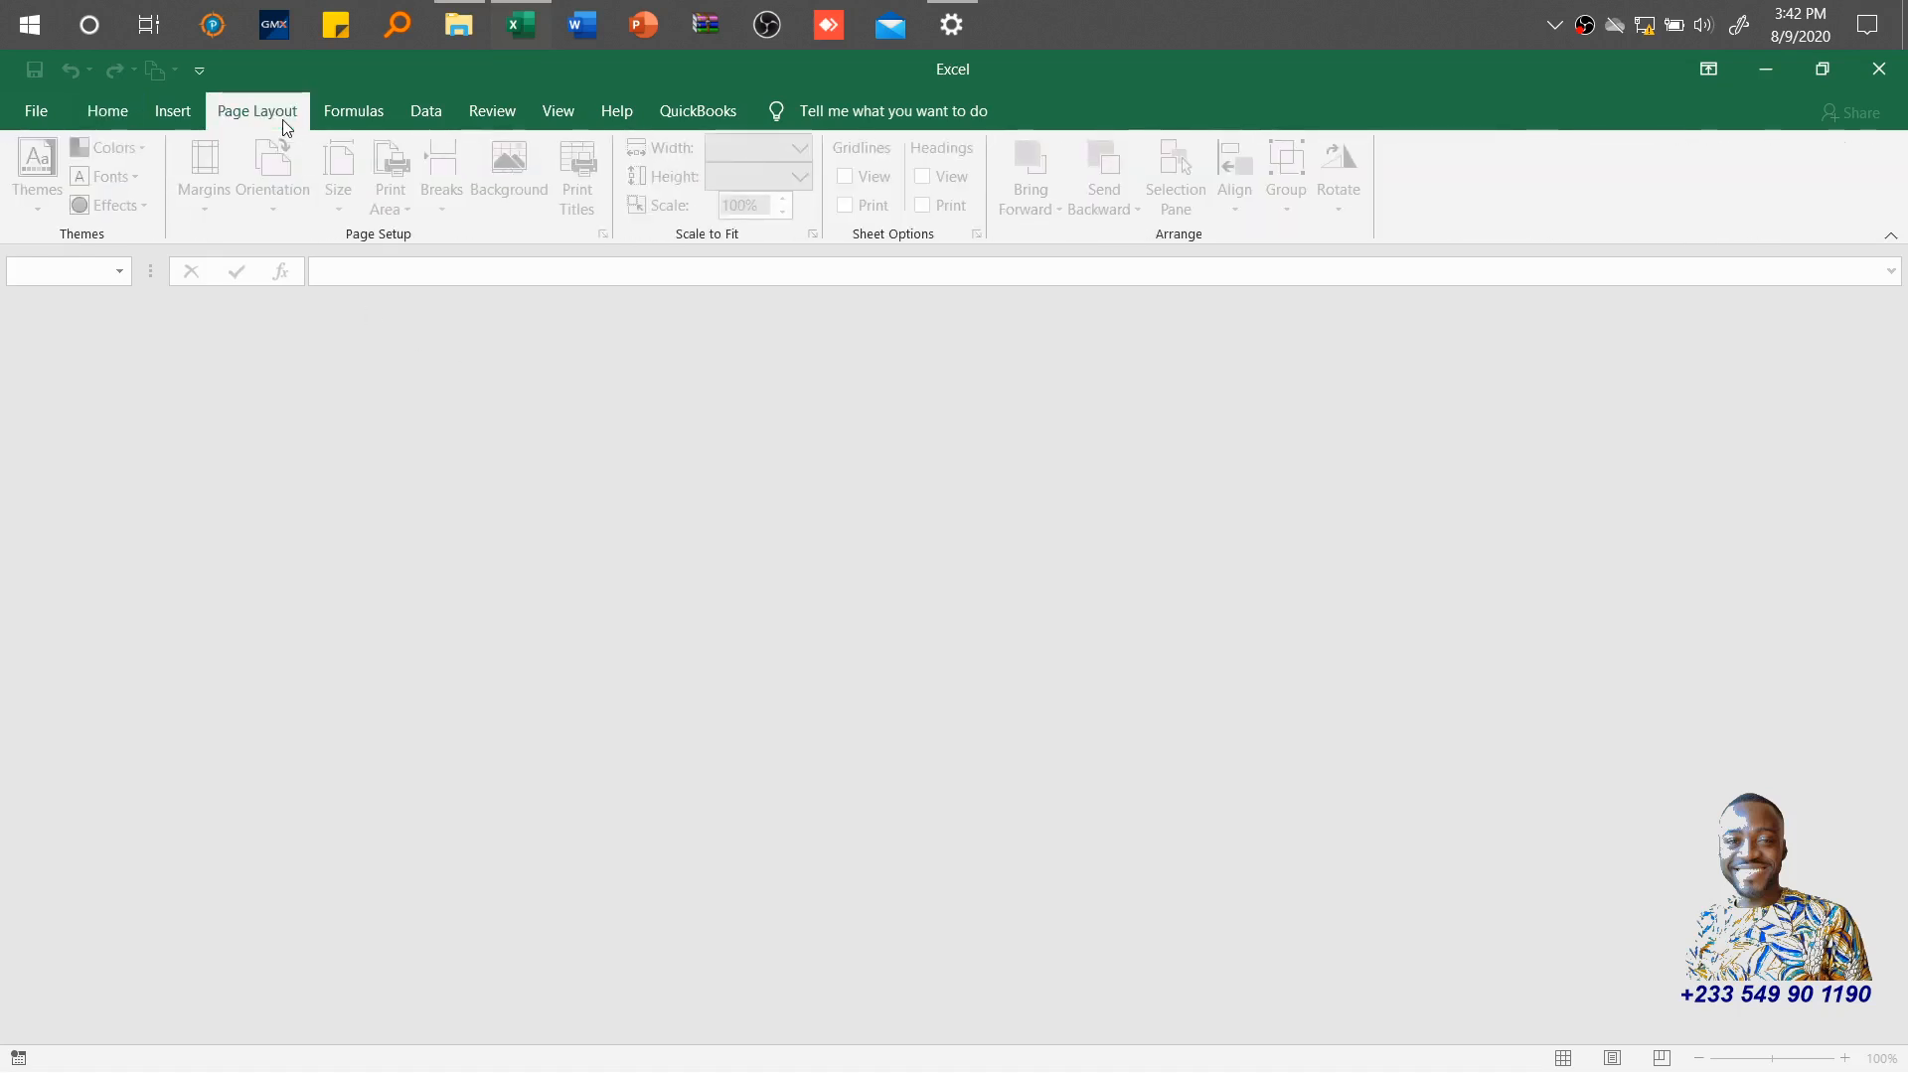
mouse_move(278, 427)
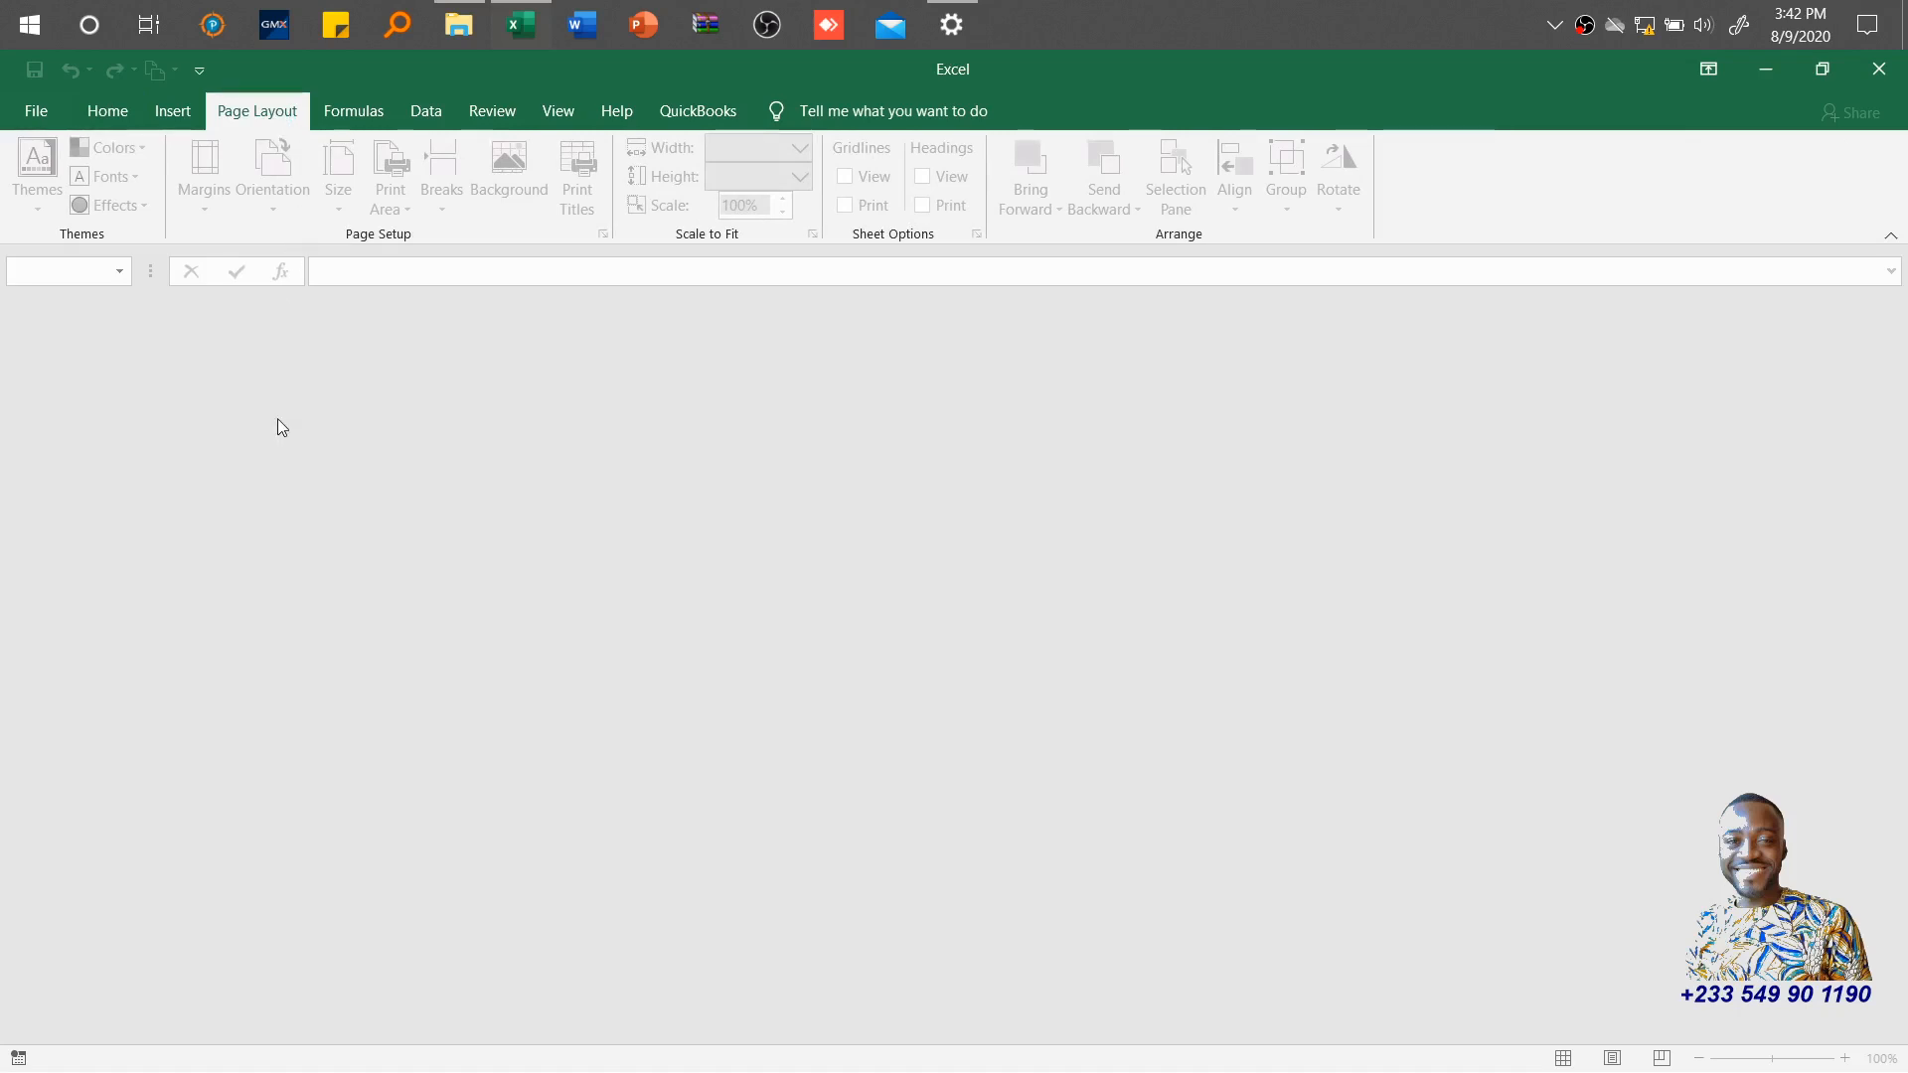
mouse_move(558, 111)
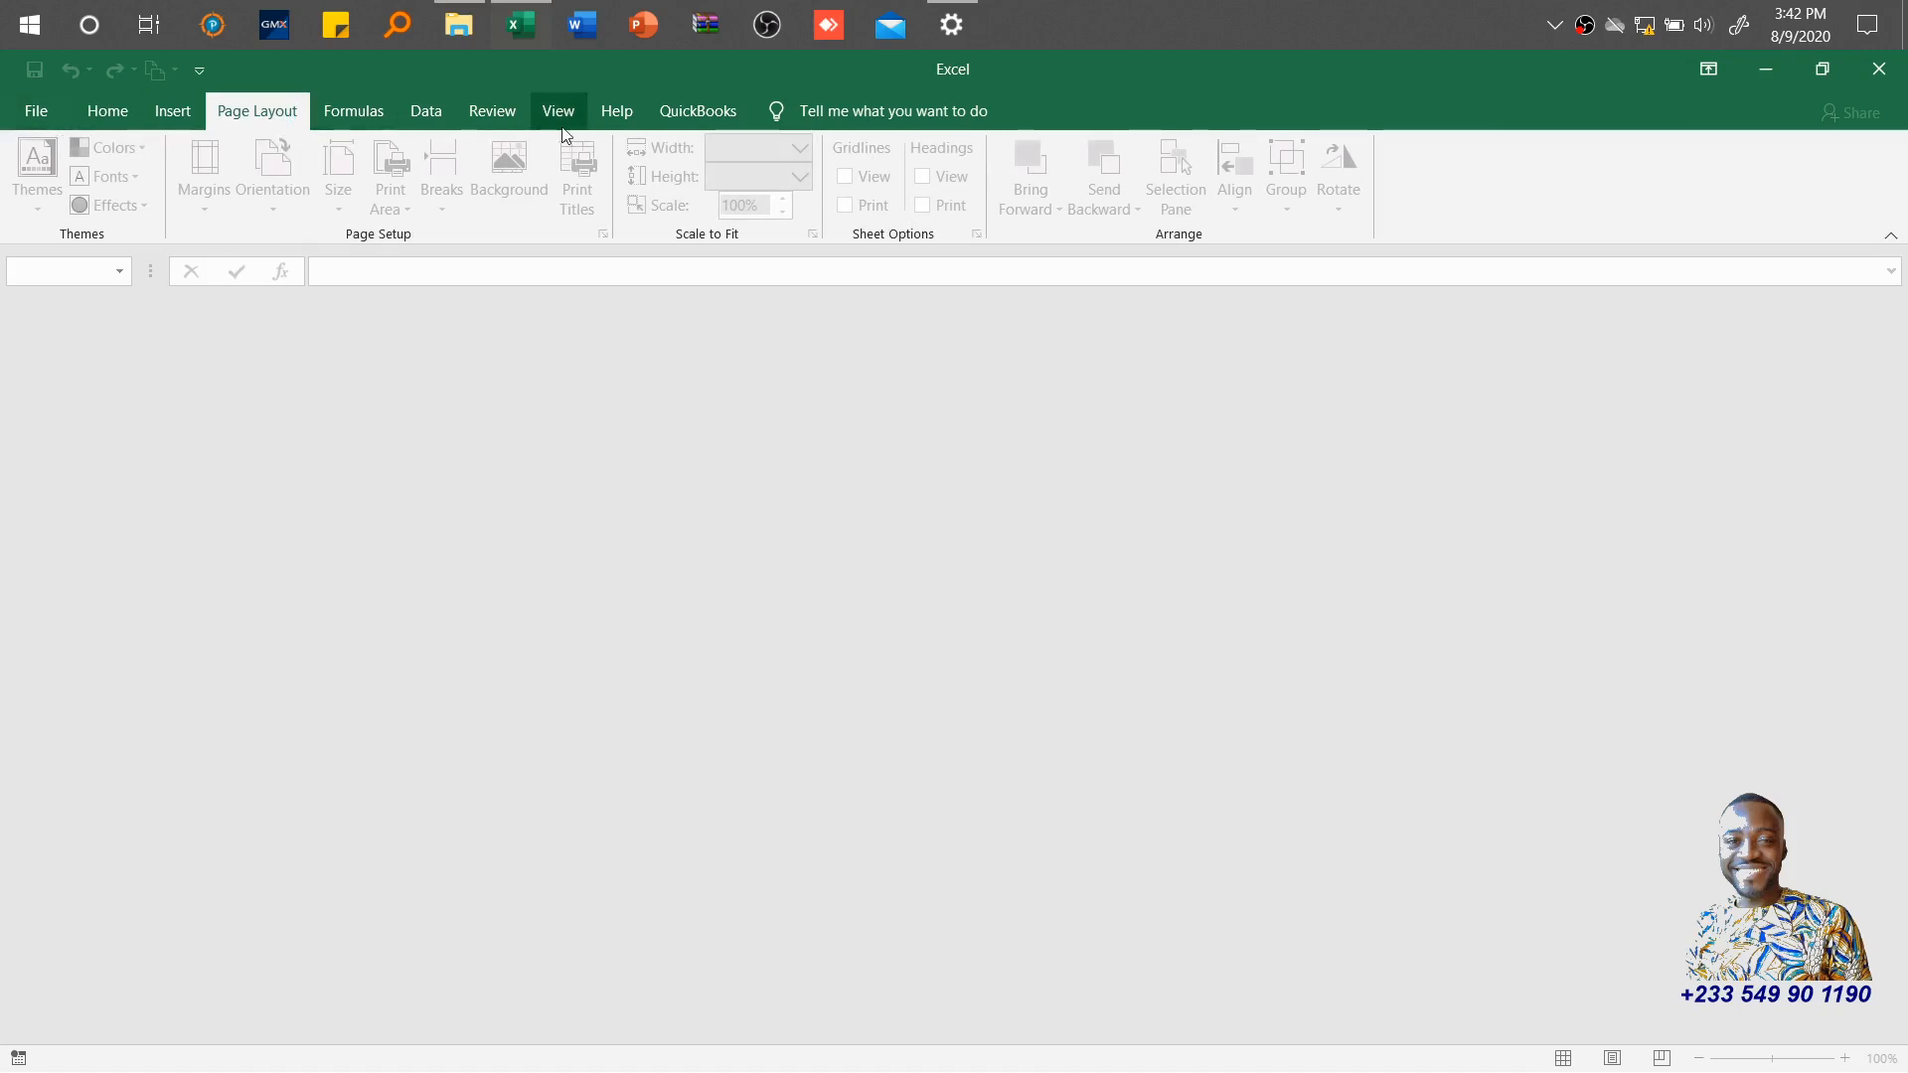
click(558, 111)
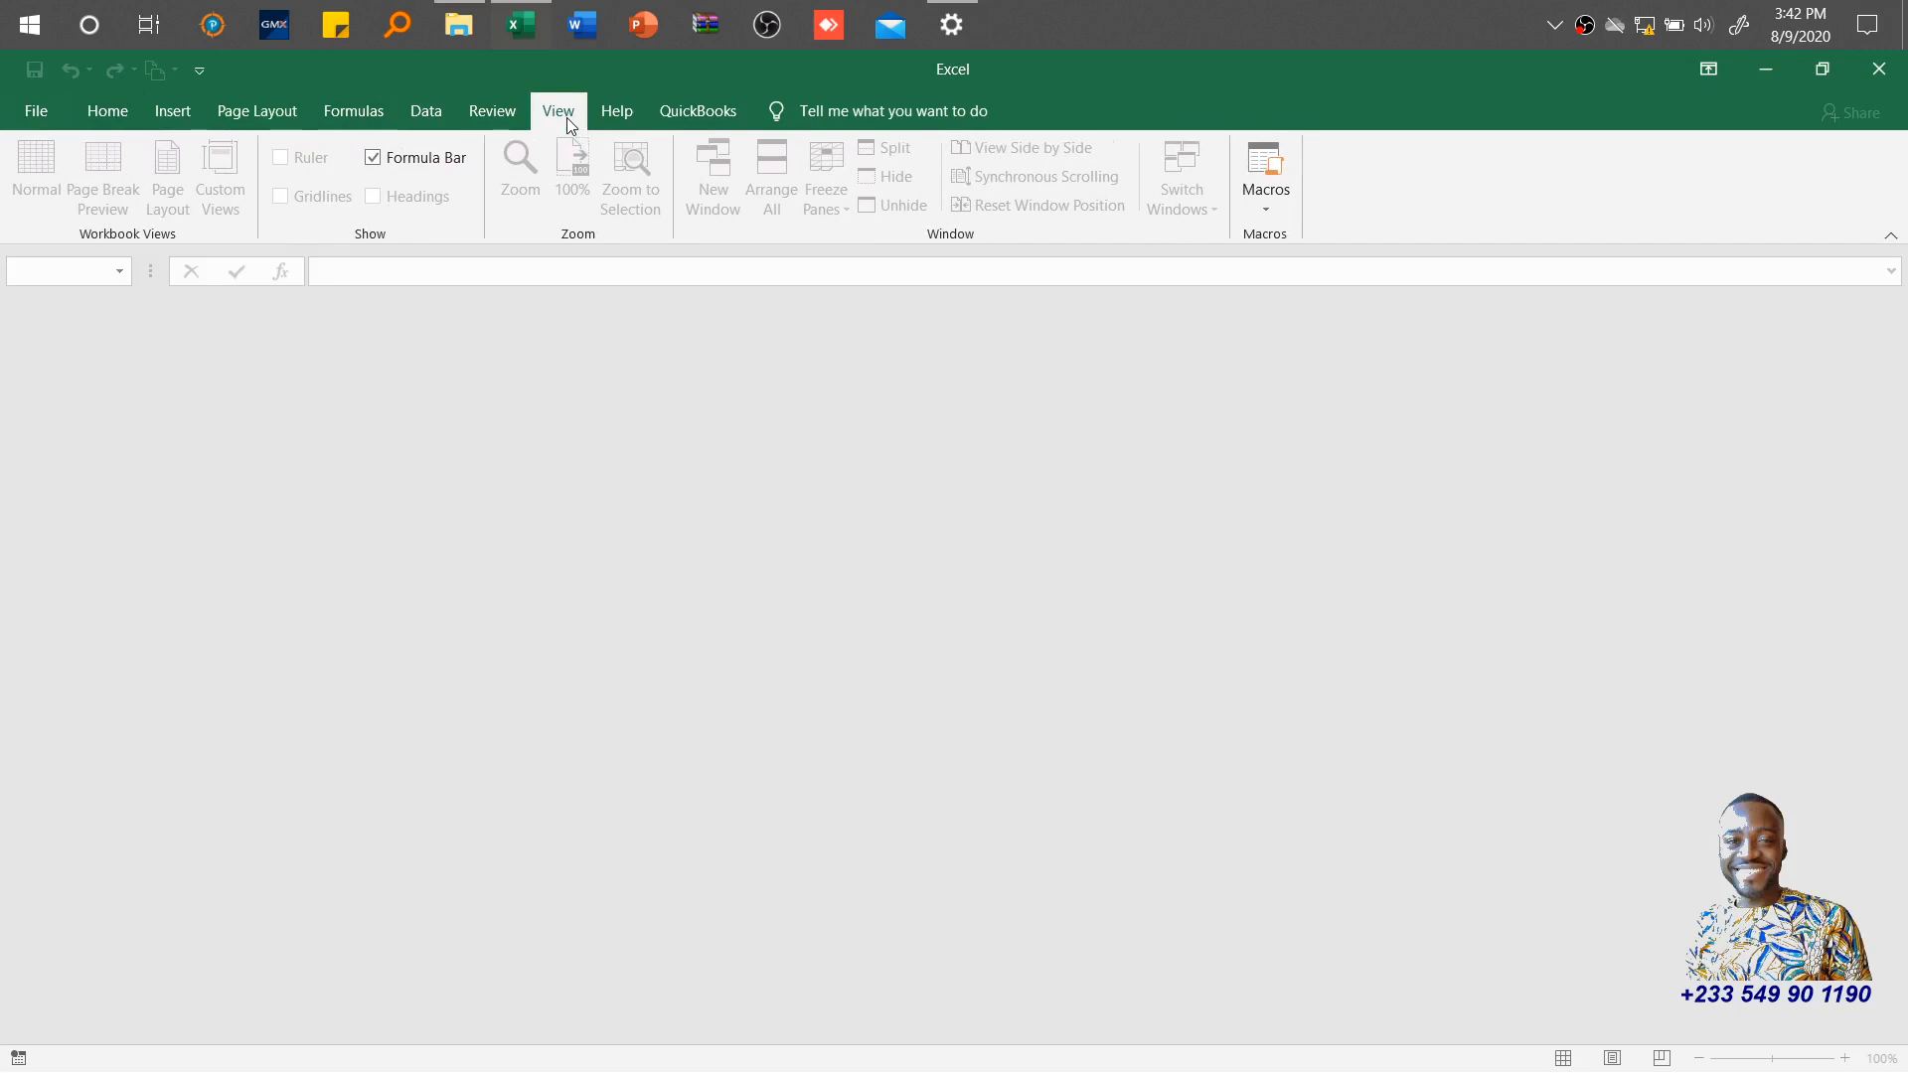
mouse_move(153, 239)
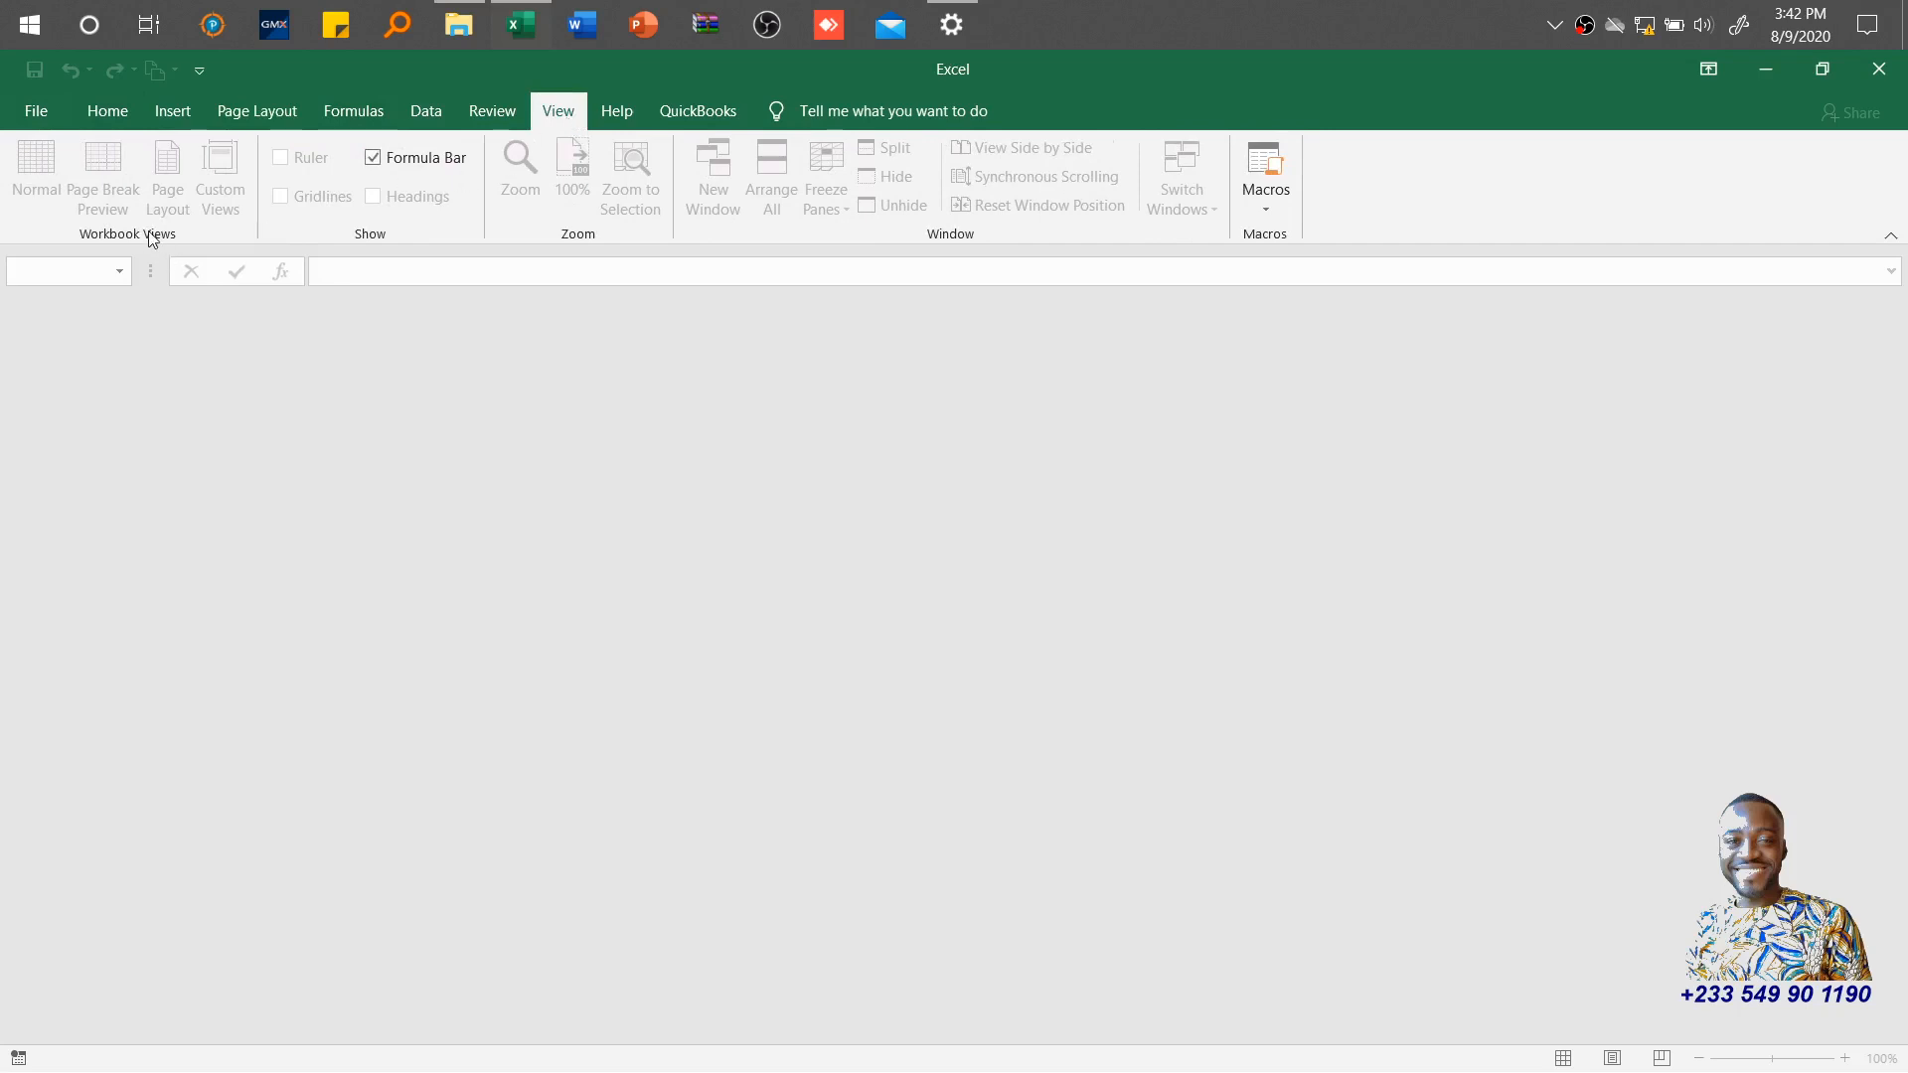
mouse_move(429, 226)
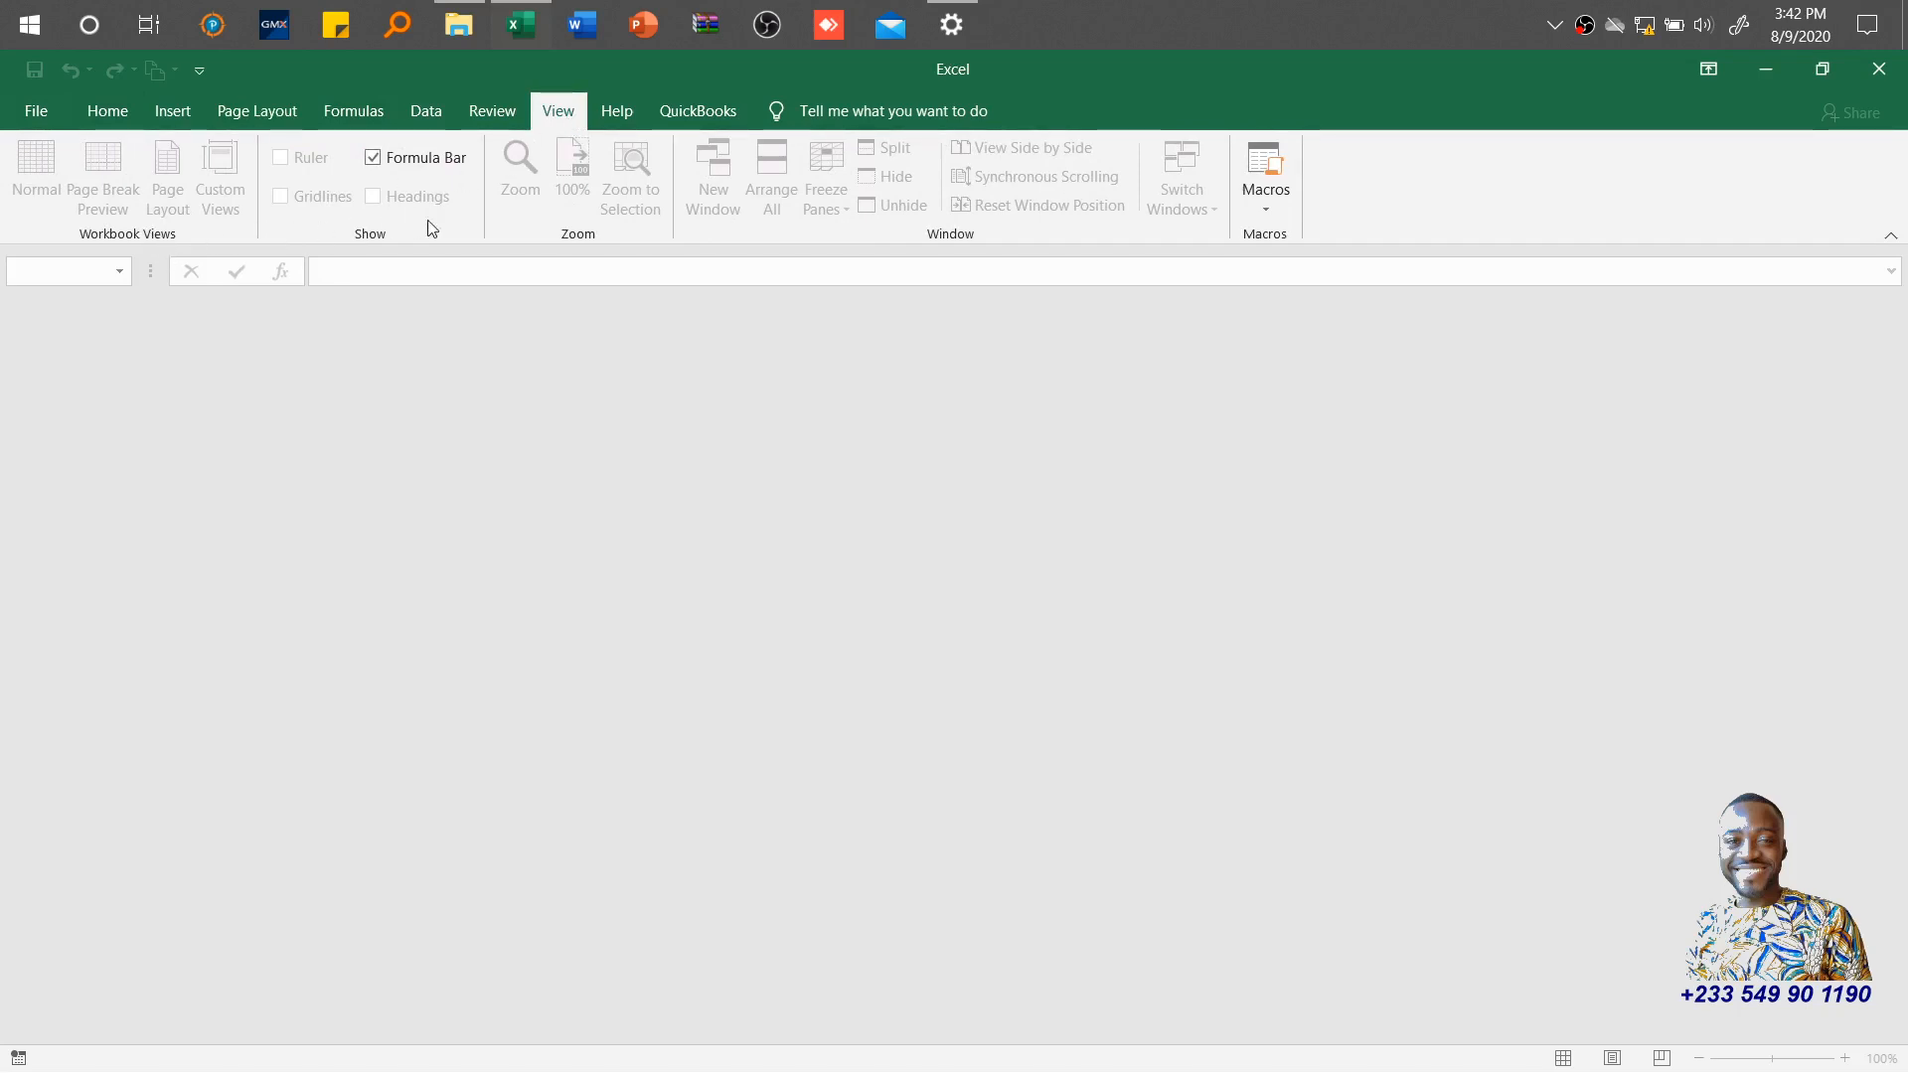
mouse_move(585, 240)
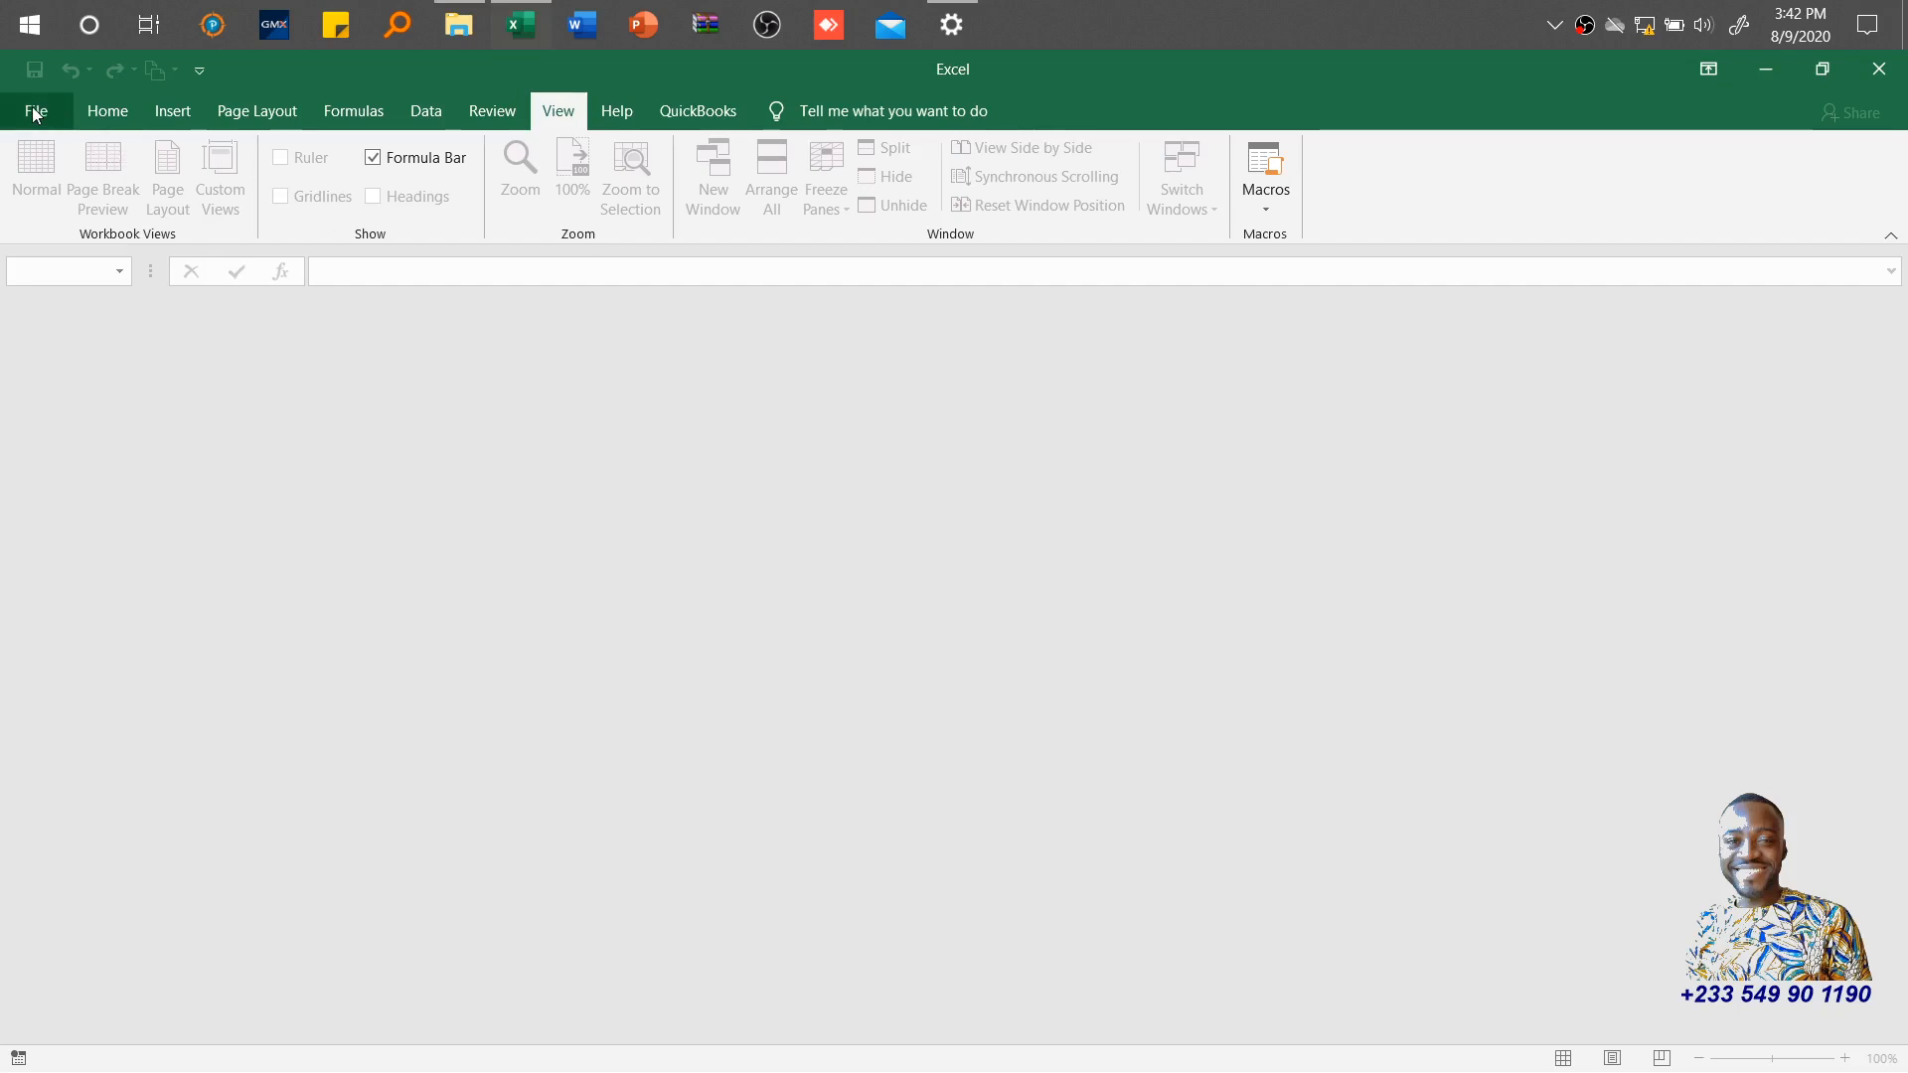
Step: Create a new blank workbook from the File screen
click(34, 112)
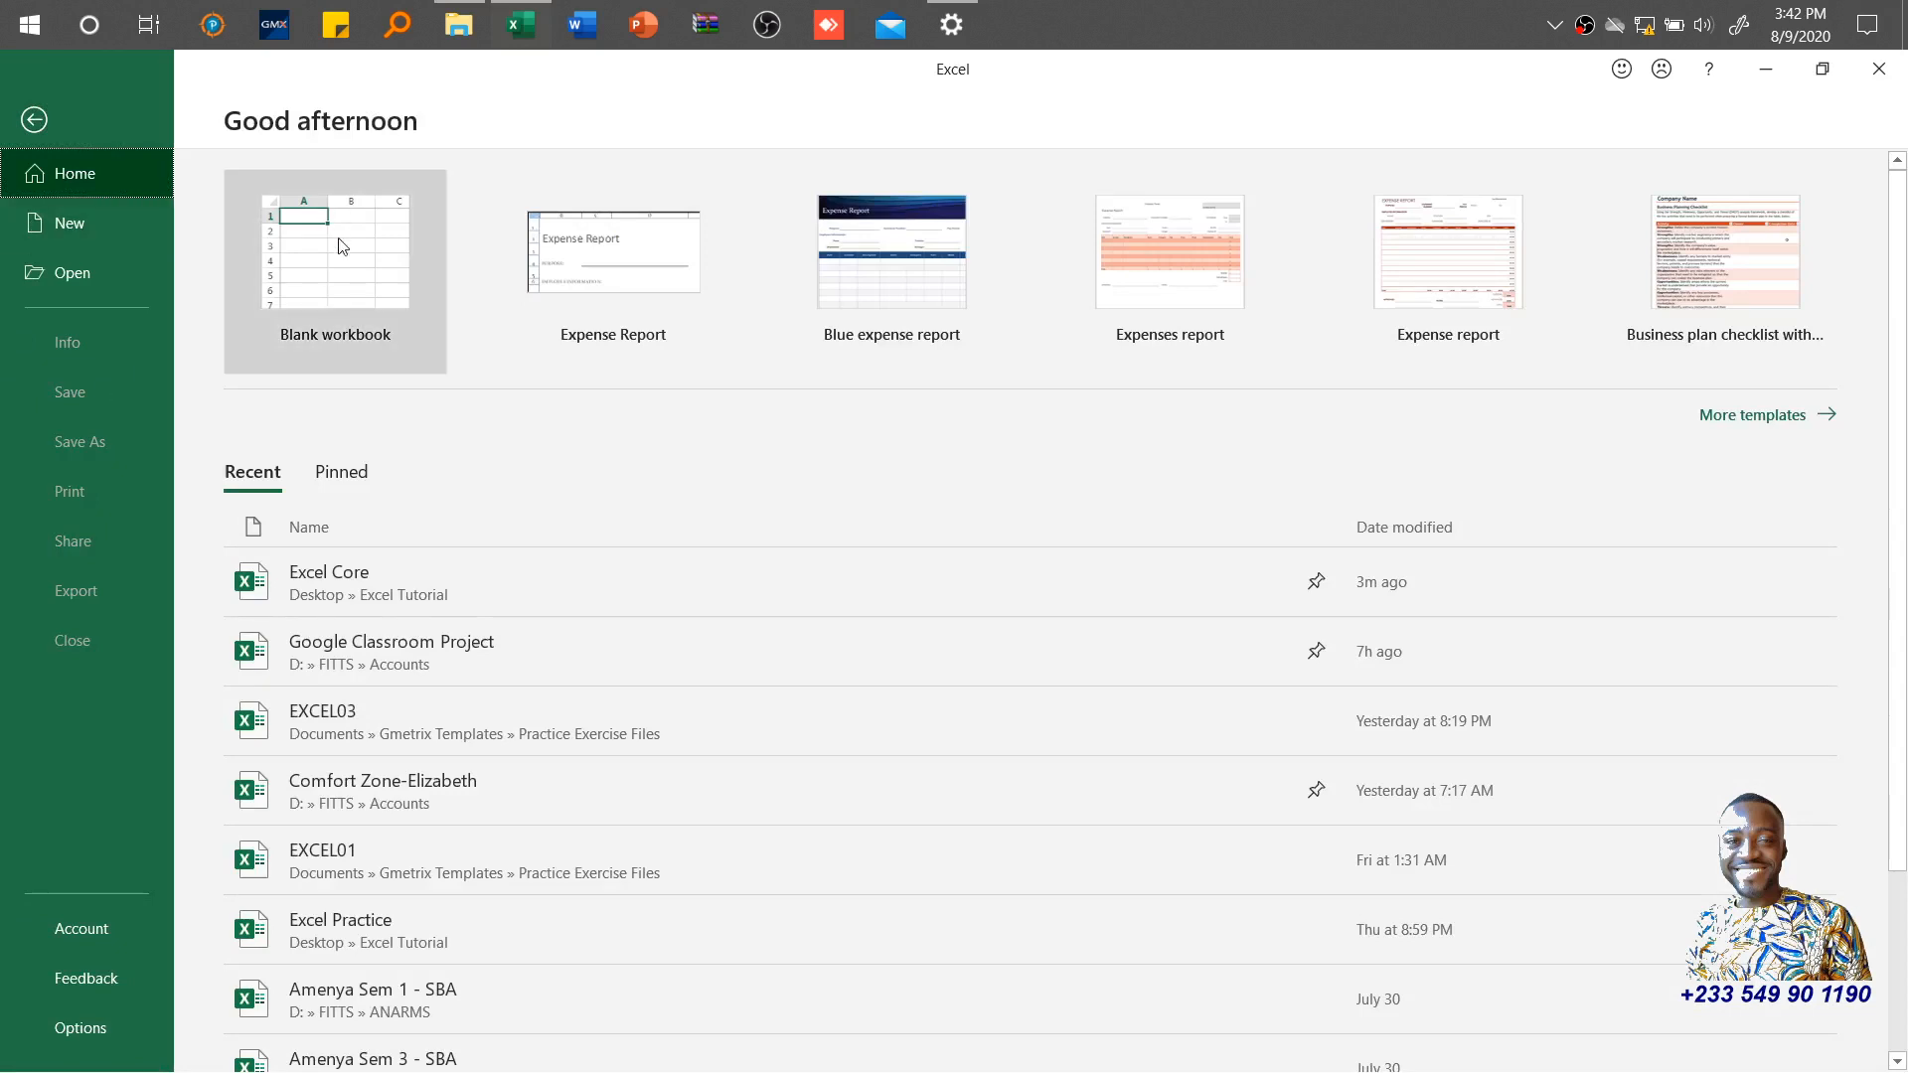
click(334, 253)
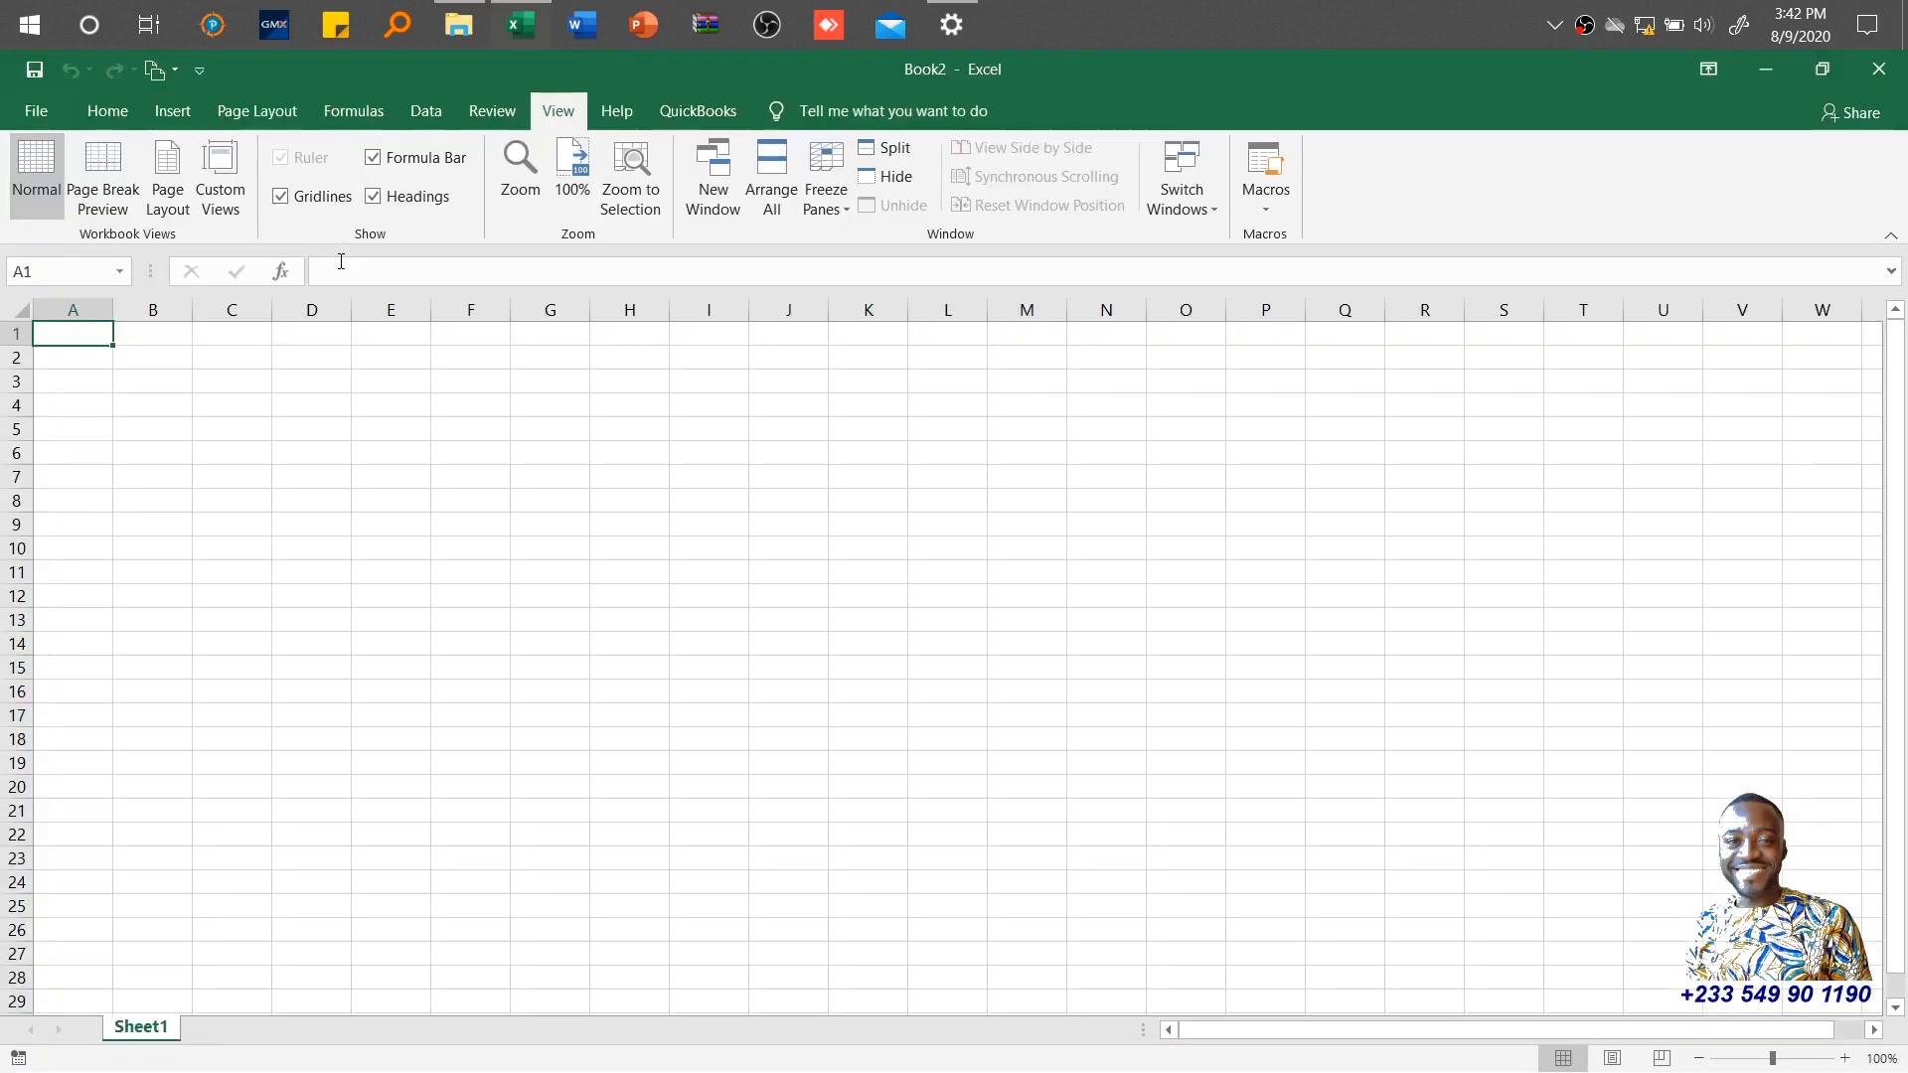
mouse_move(201, 445)
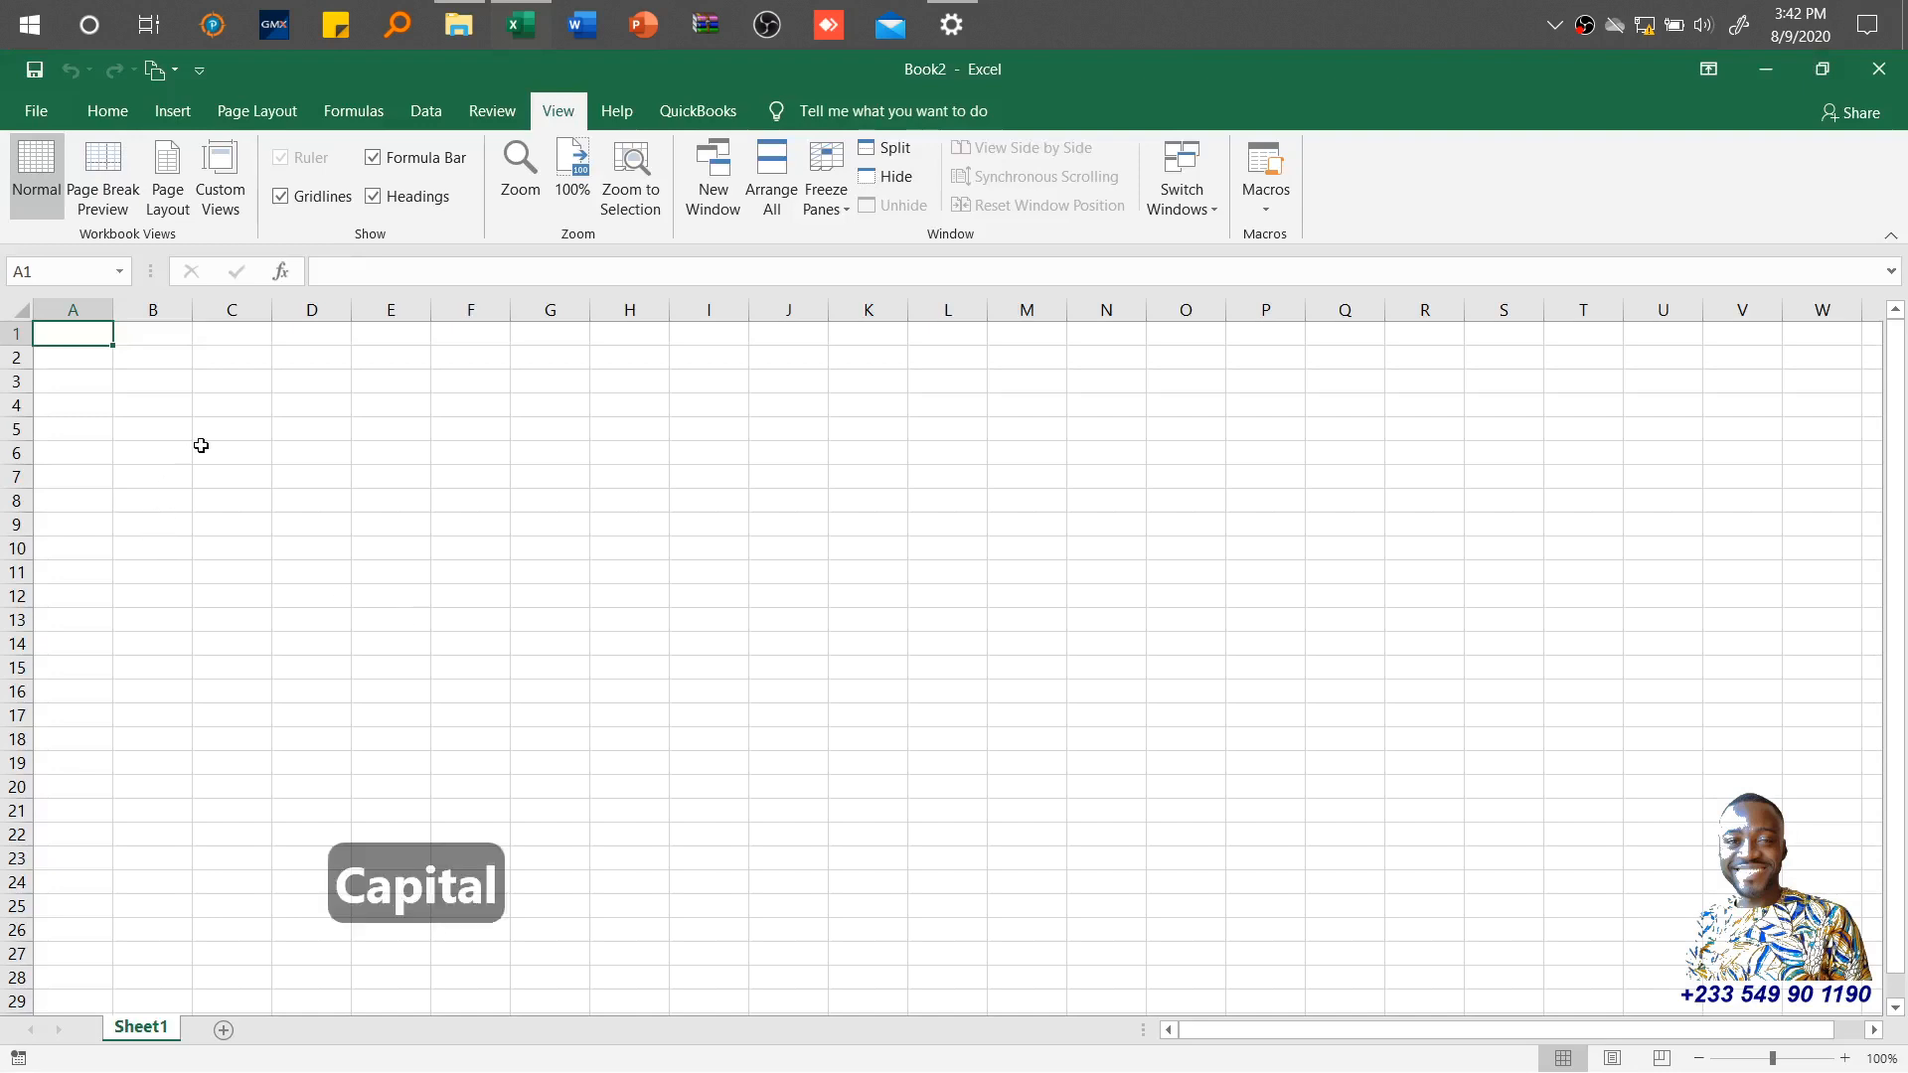
Step: Enter the headers S/N, NAME and DAYS OF THE WEEK across row 1
text(S/N)
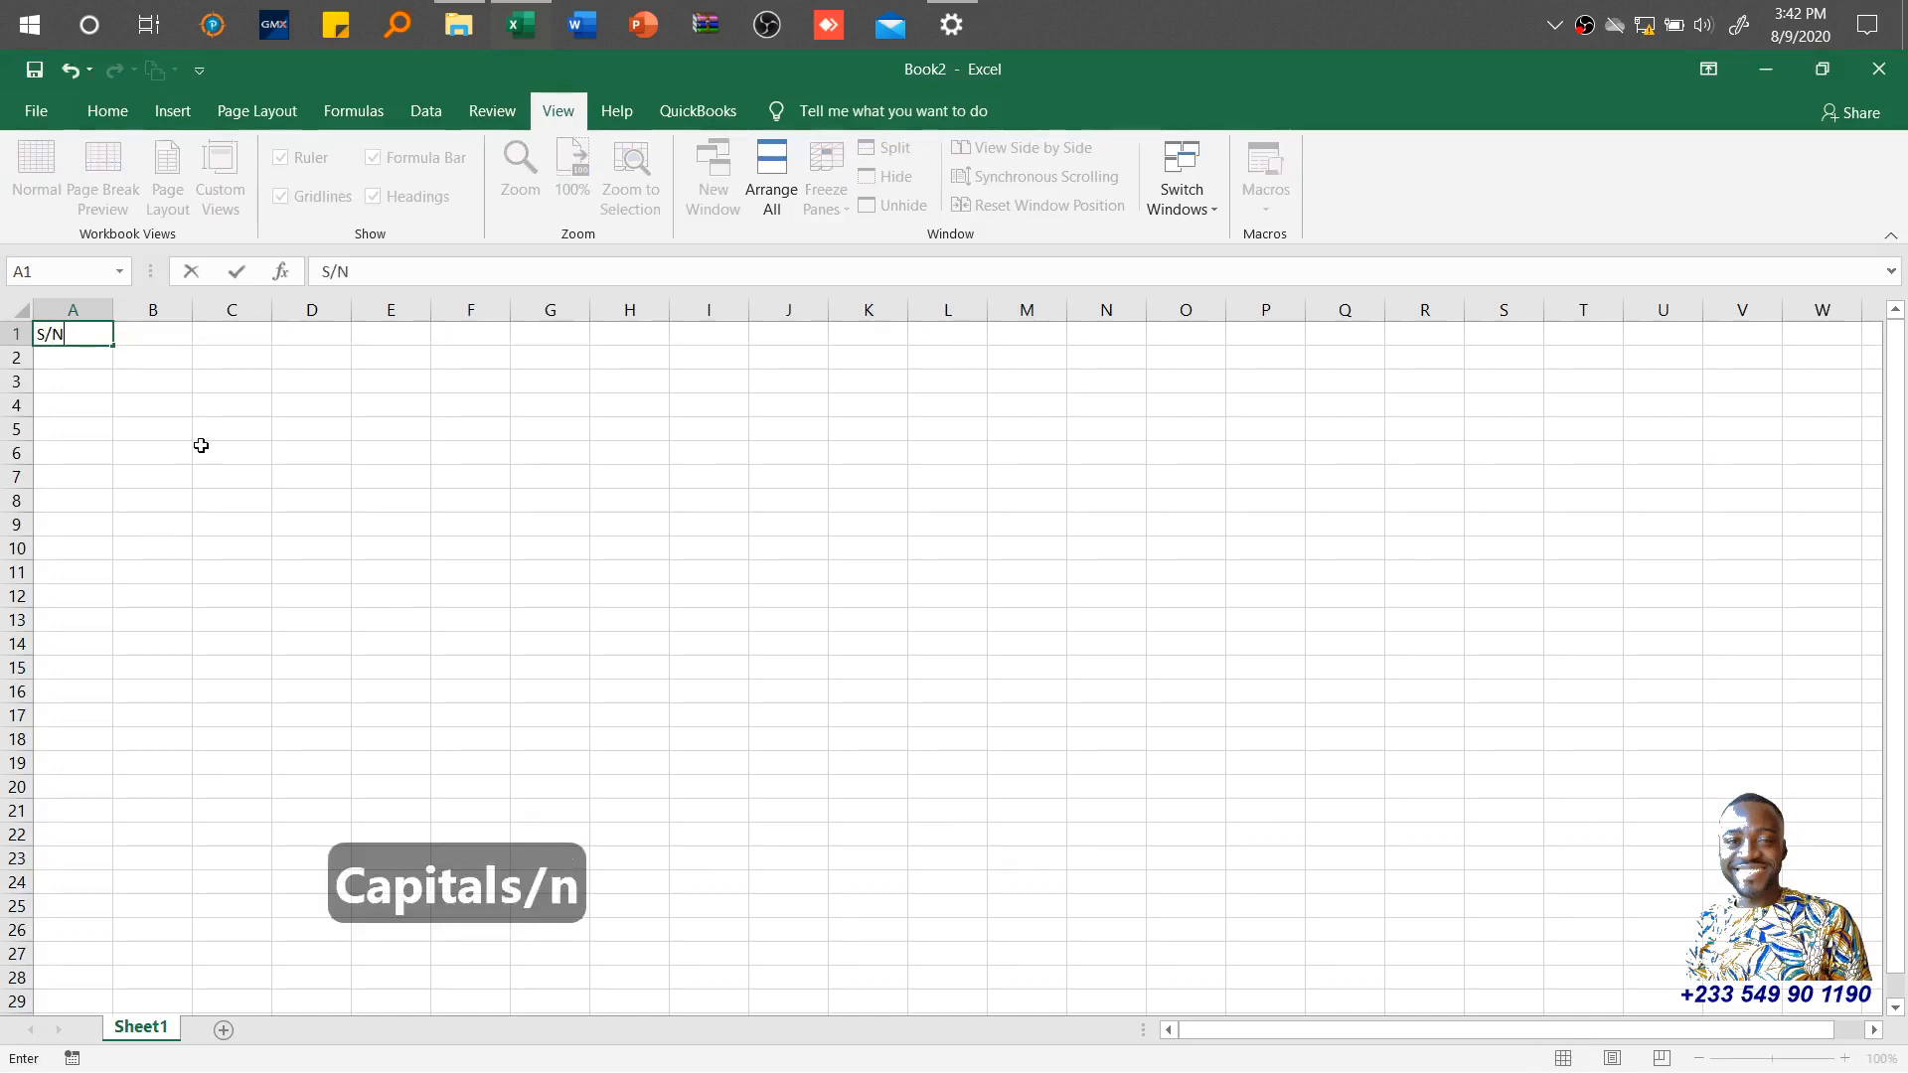
key(tab)
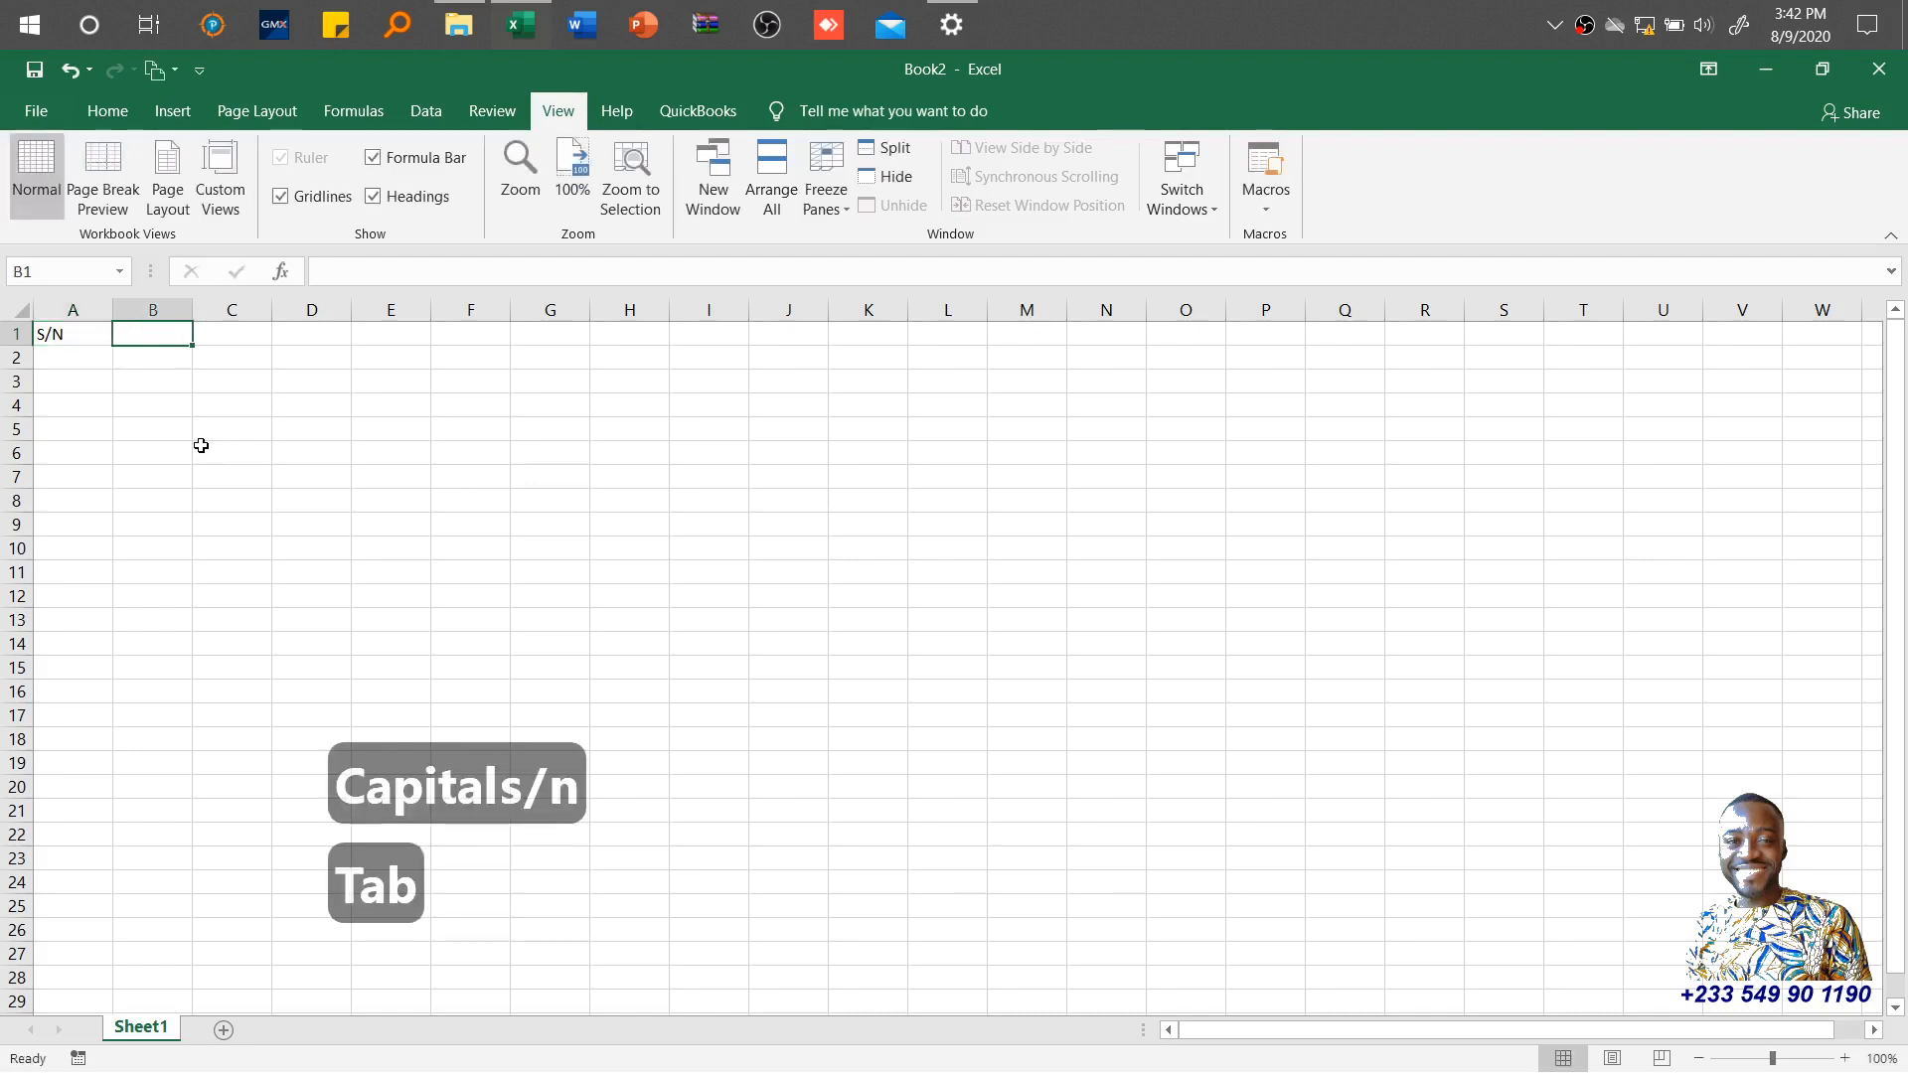
text(NAME)
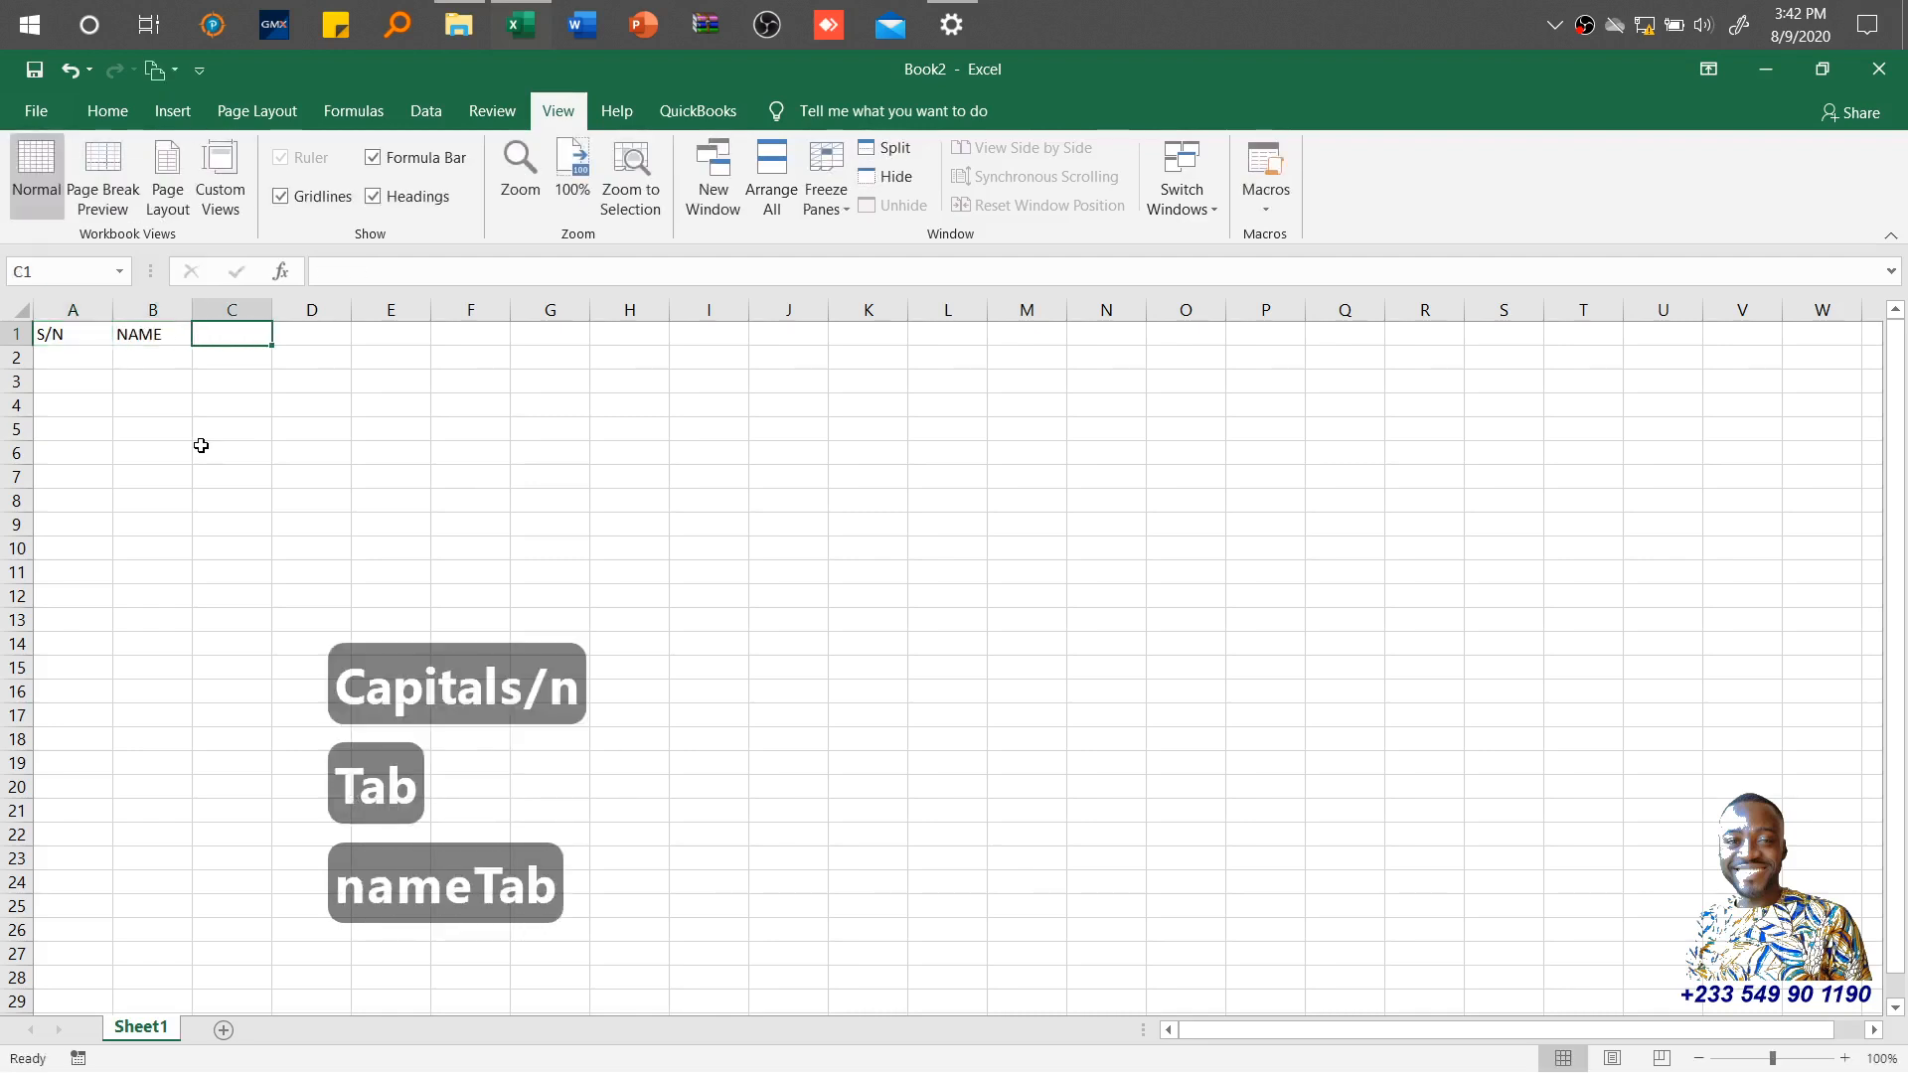
text(DAYS OF THE WEEK)
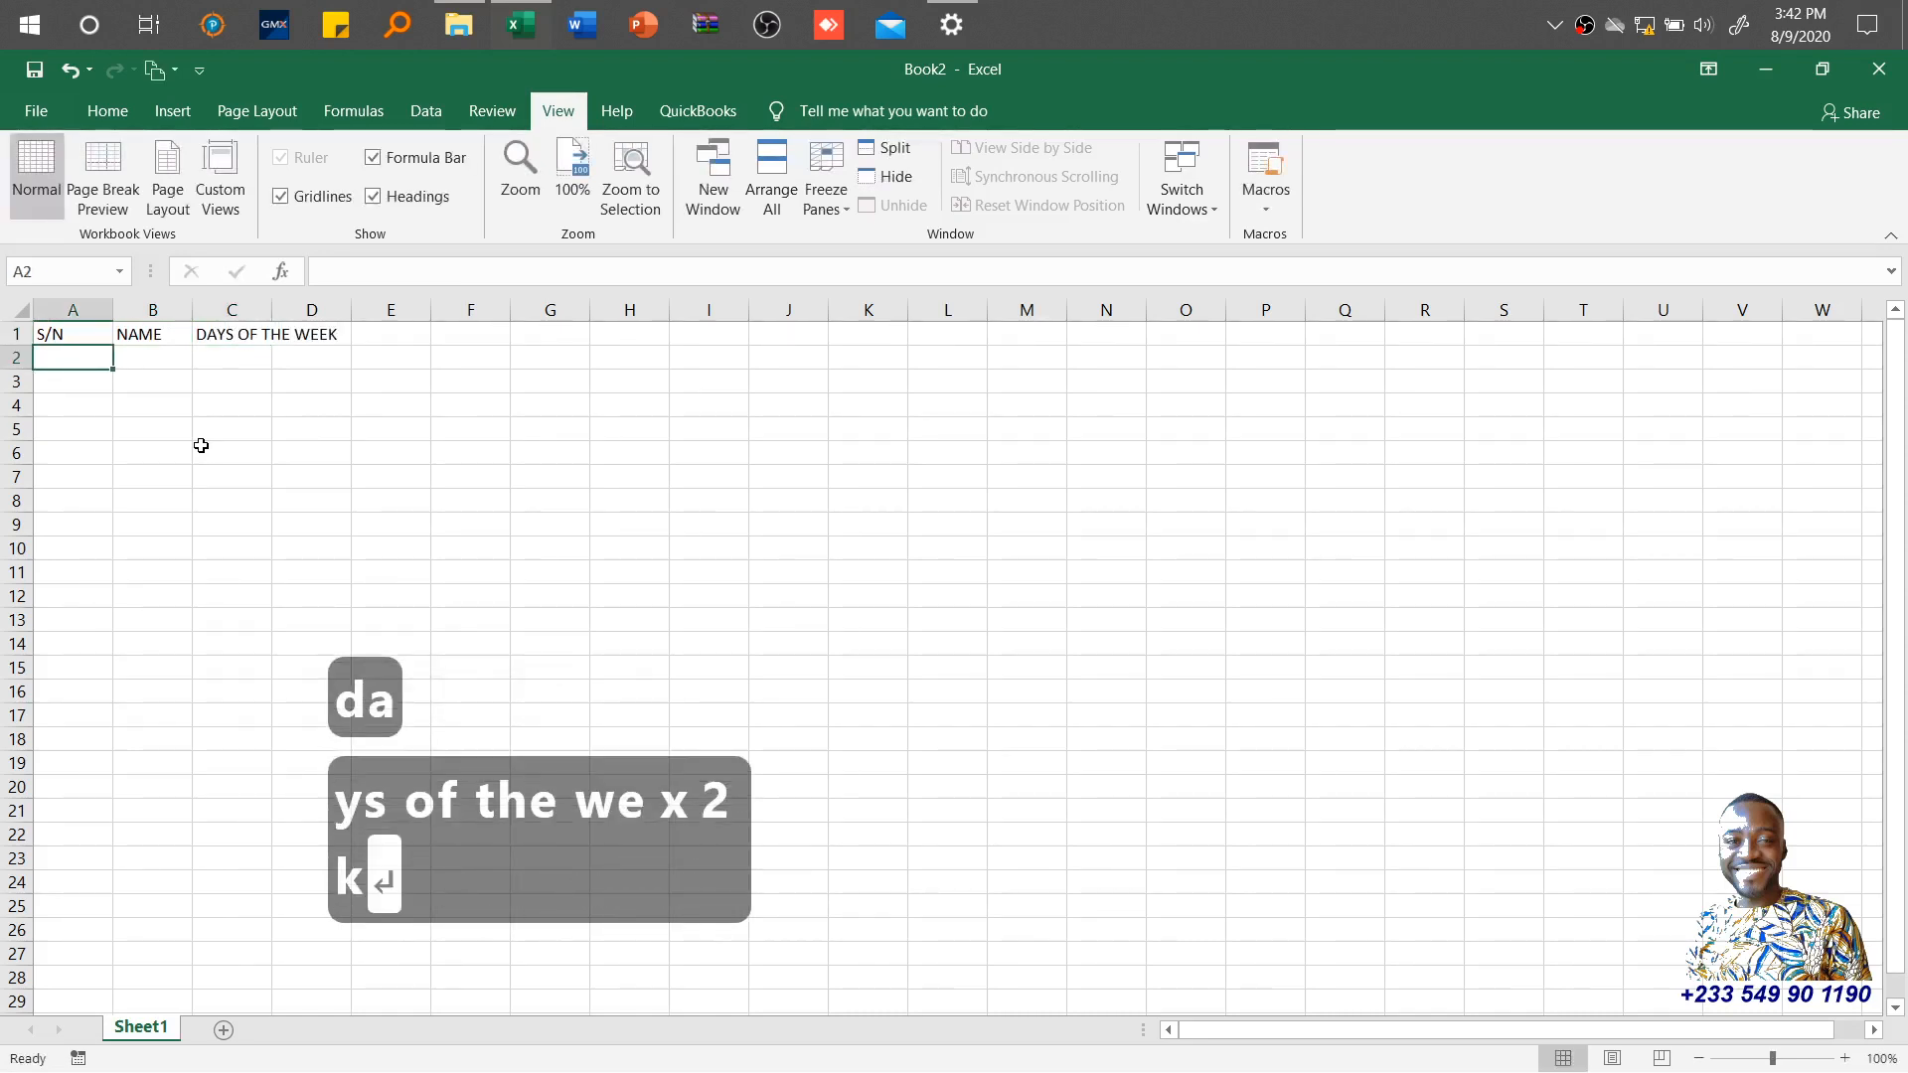
Step: Number the S/N column 1, 2, 3 and fill the series down column A
text(2)
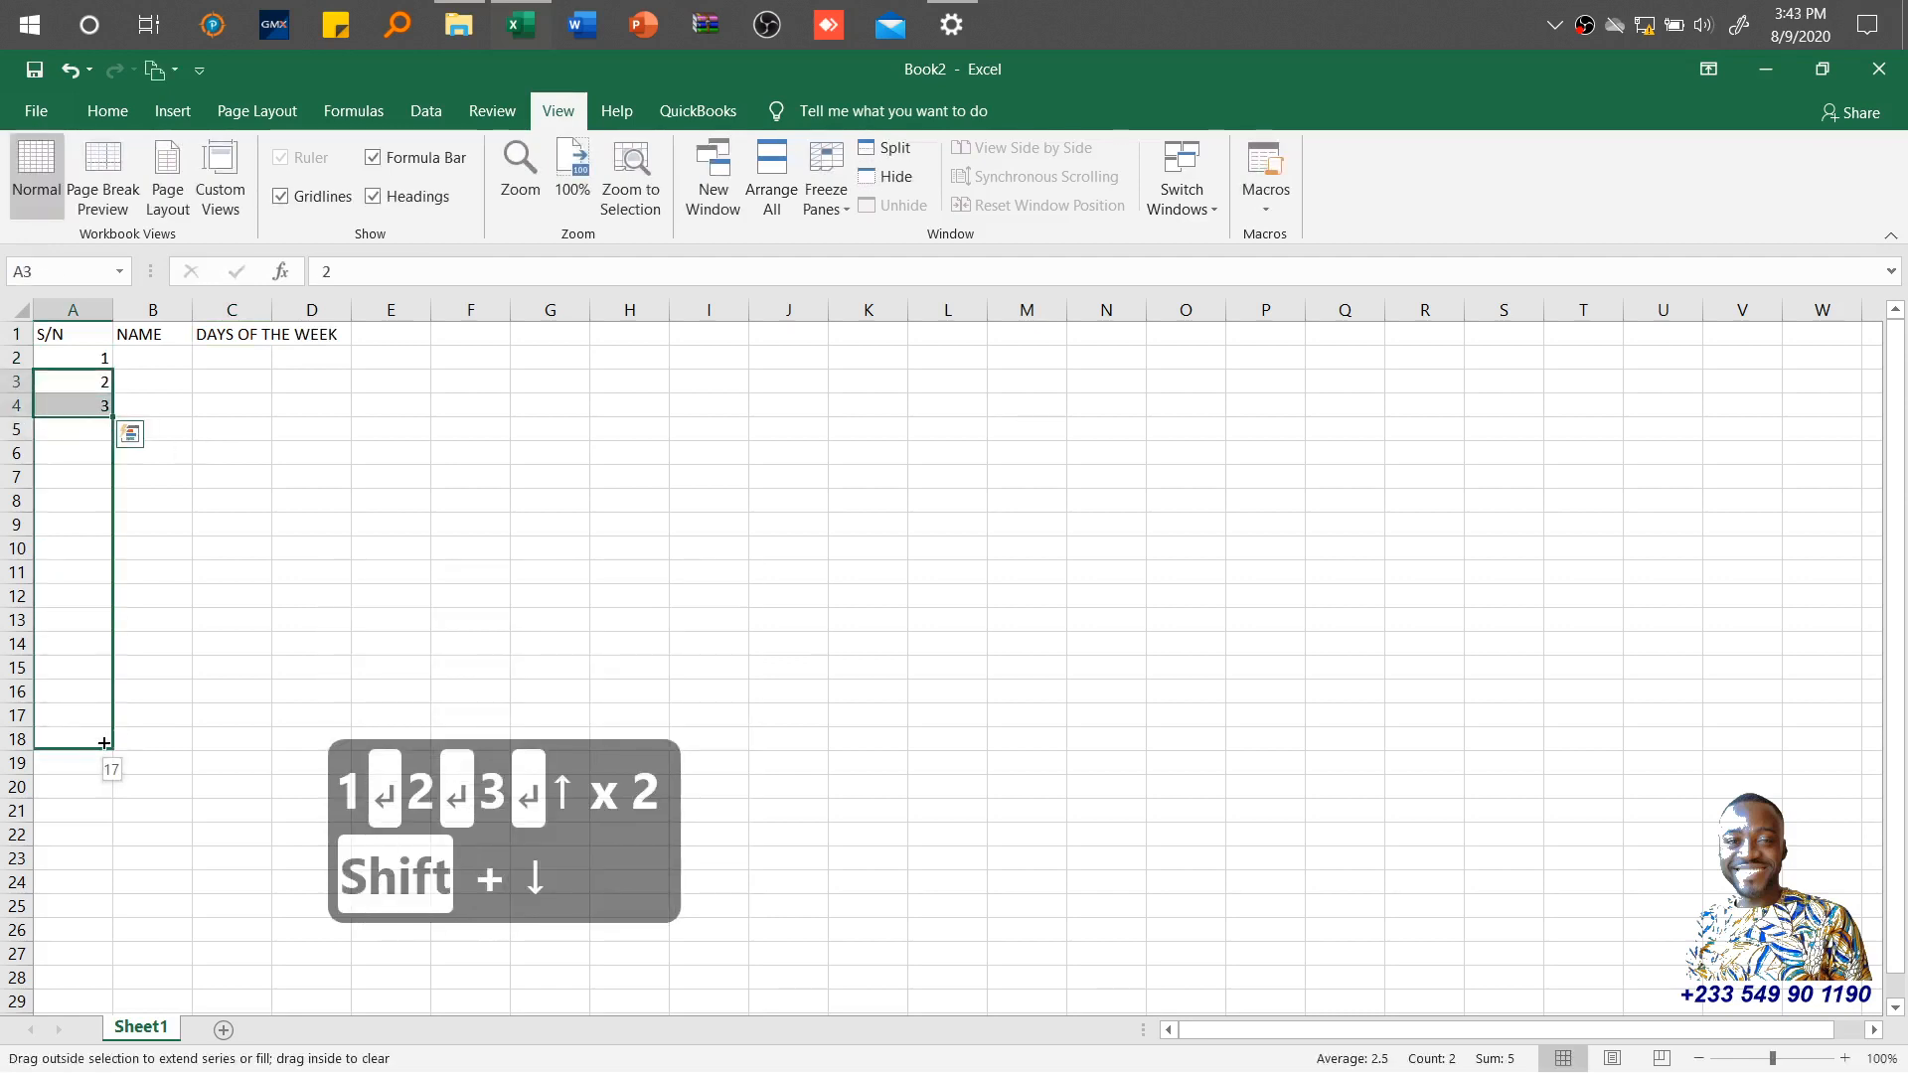
scroll(down, 3)
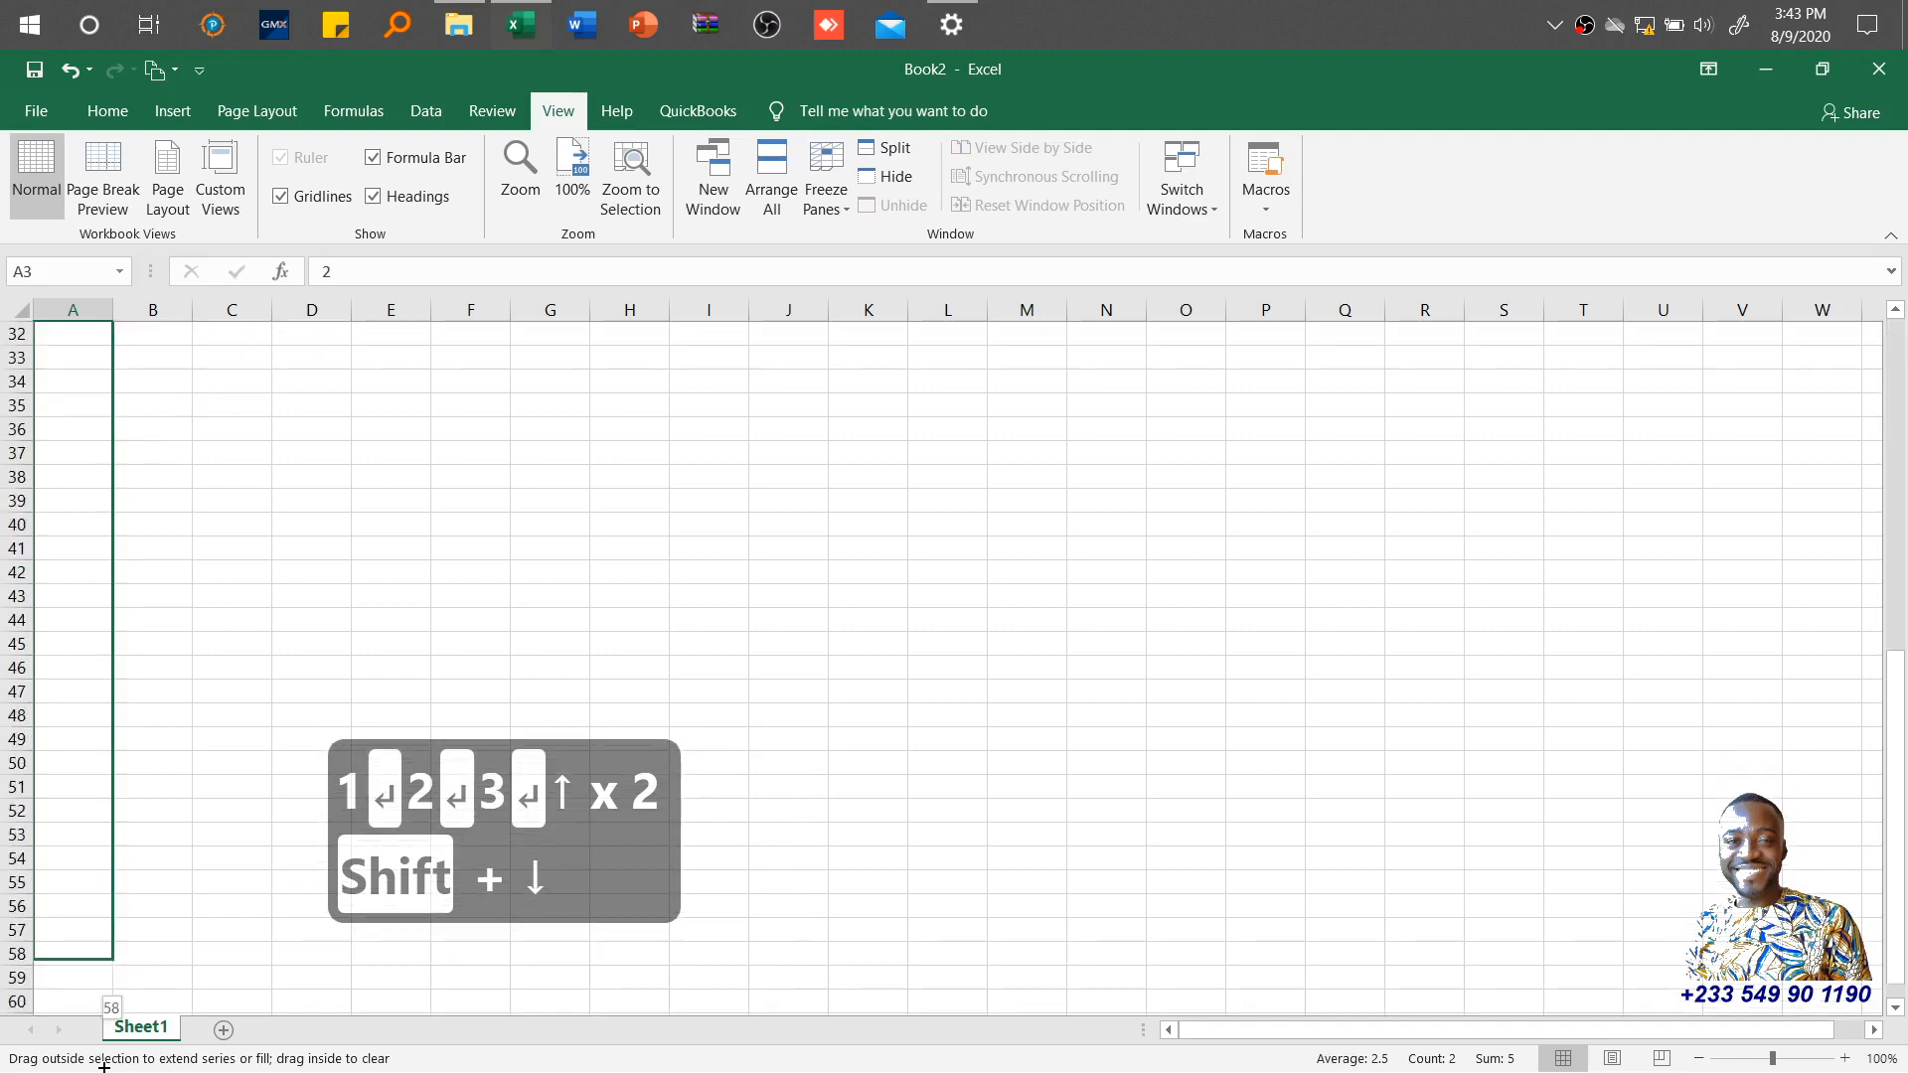
drag(107, 946, 108, 966)
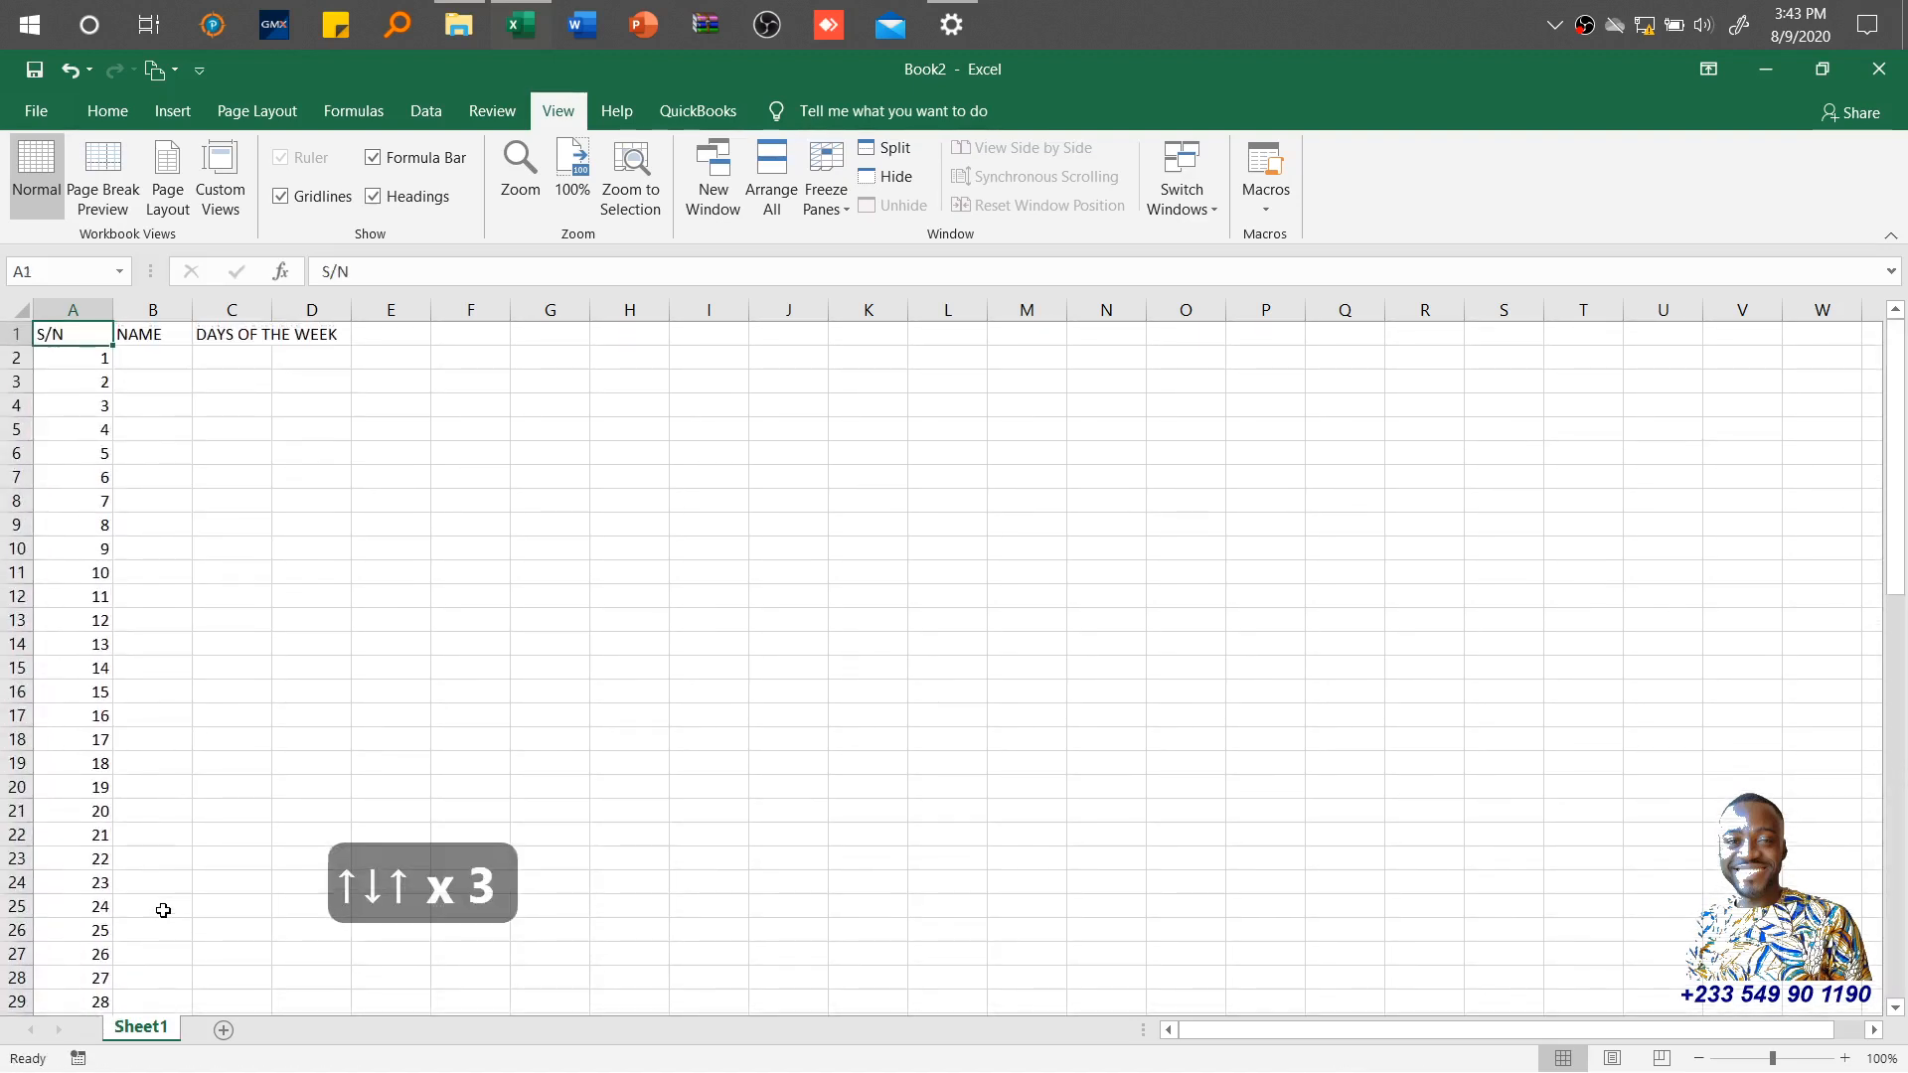
Step: Enter FITTS under NAME and fill it down column B
text(f)
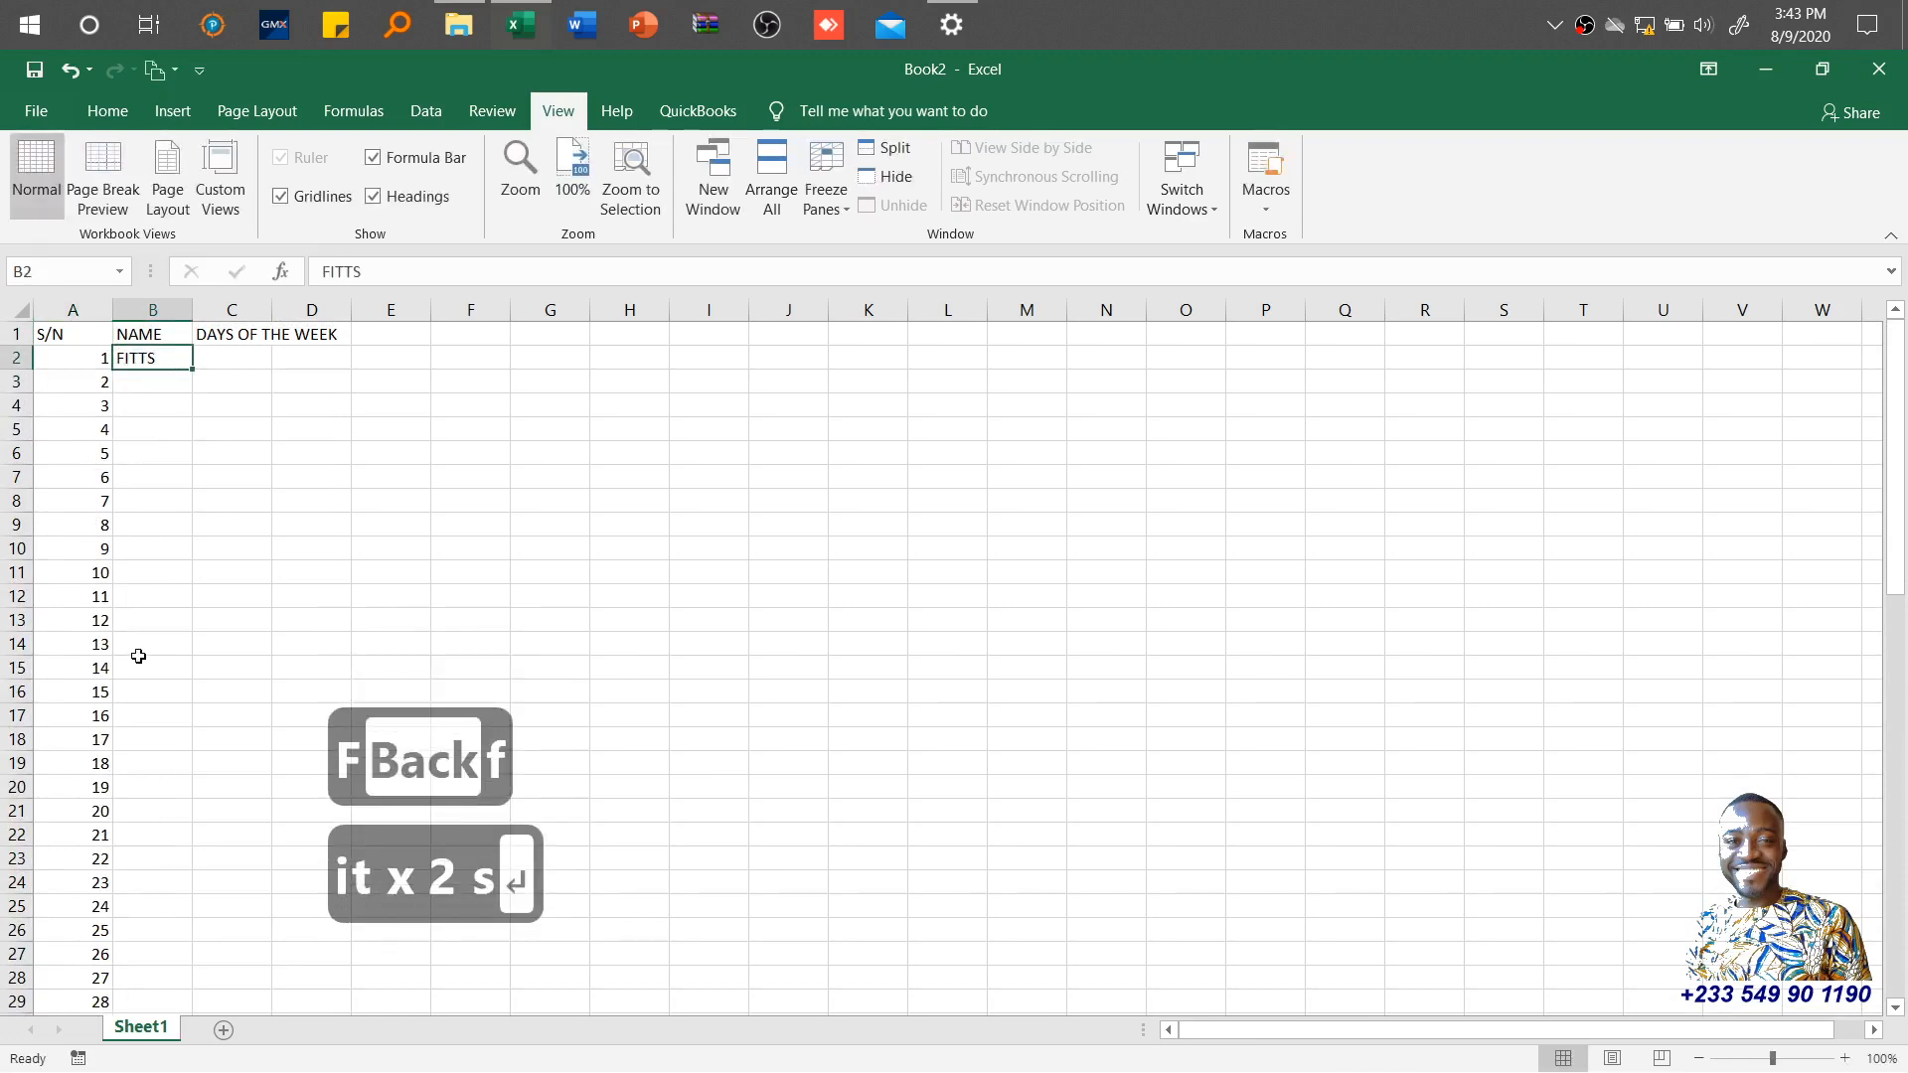
drag(191, 366, 191, 1002)
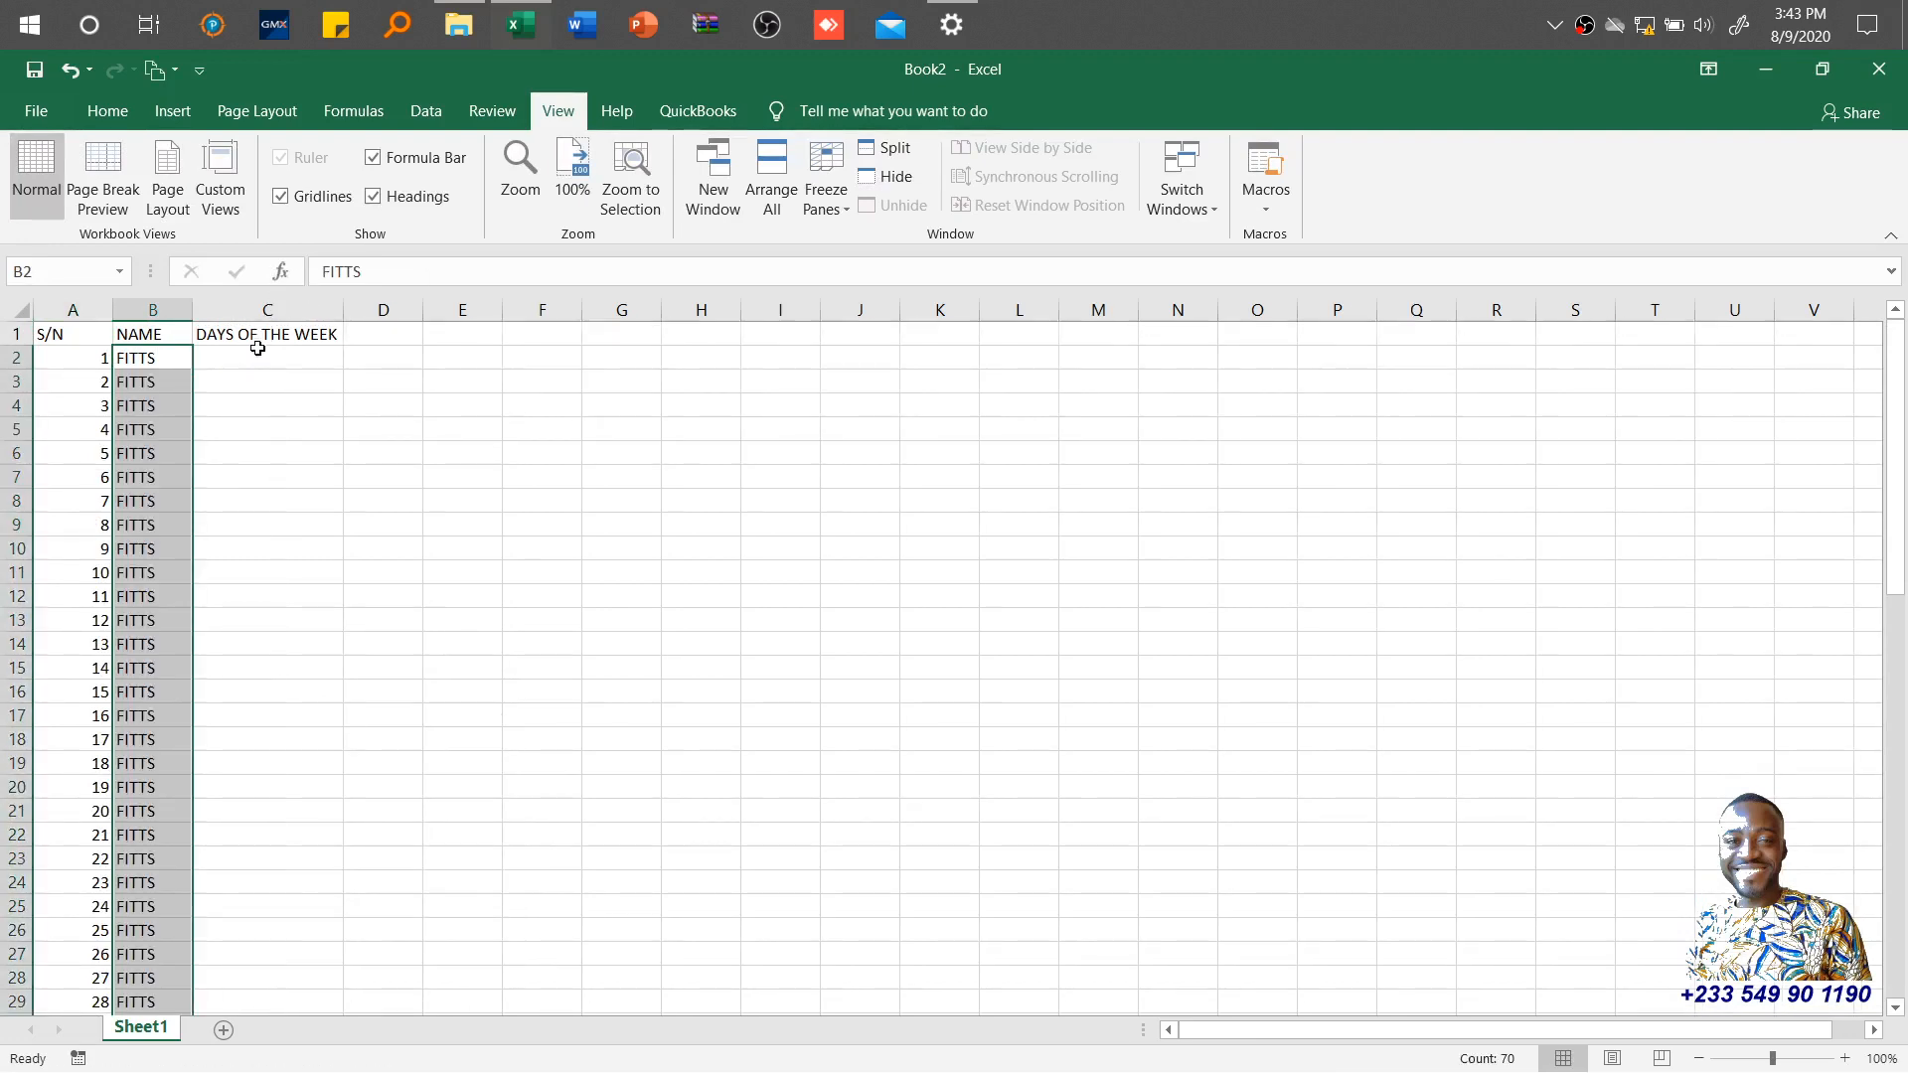
Step: Enter Monday as the first entry under DAYS OF THE WEEK
text(M)
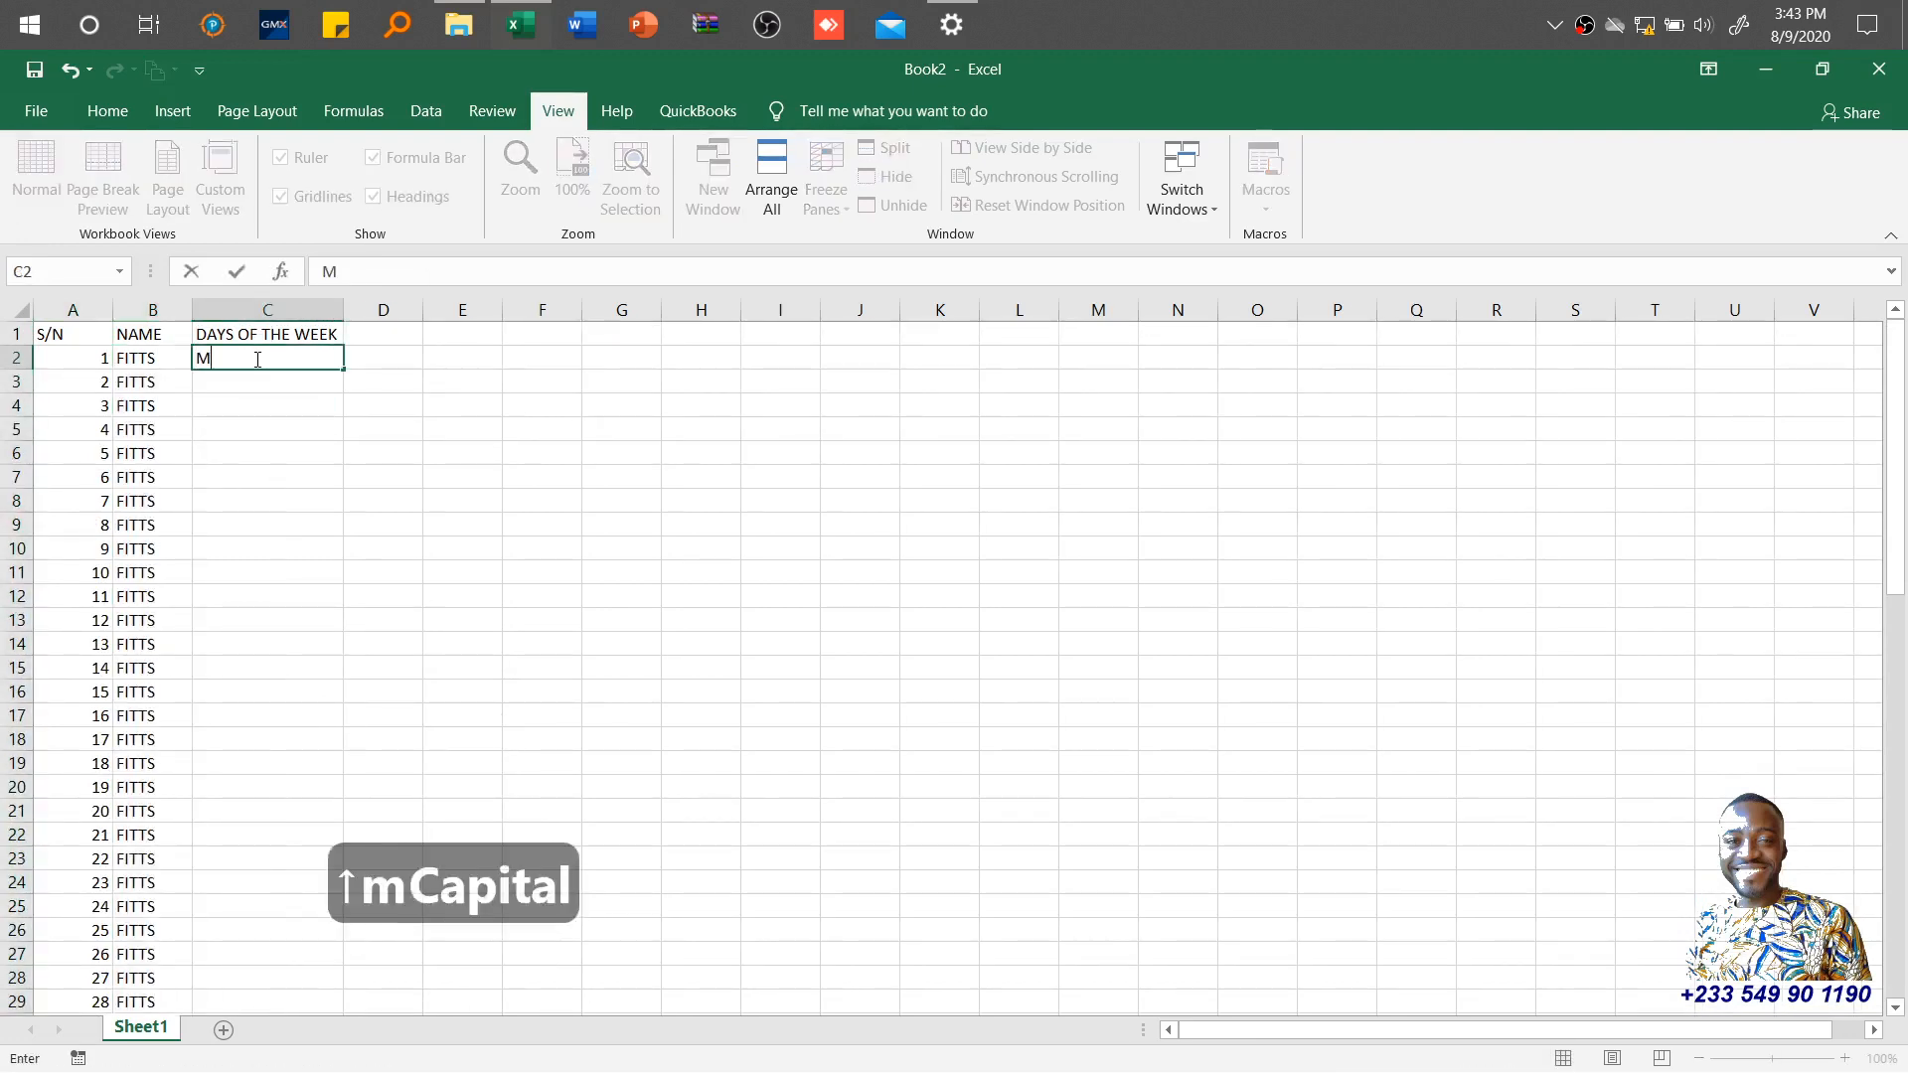
text(onday)
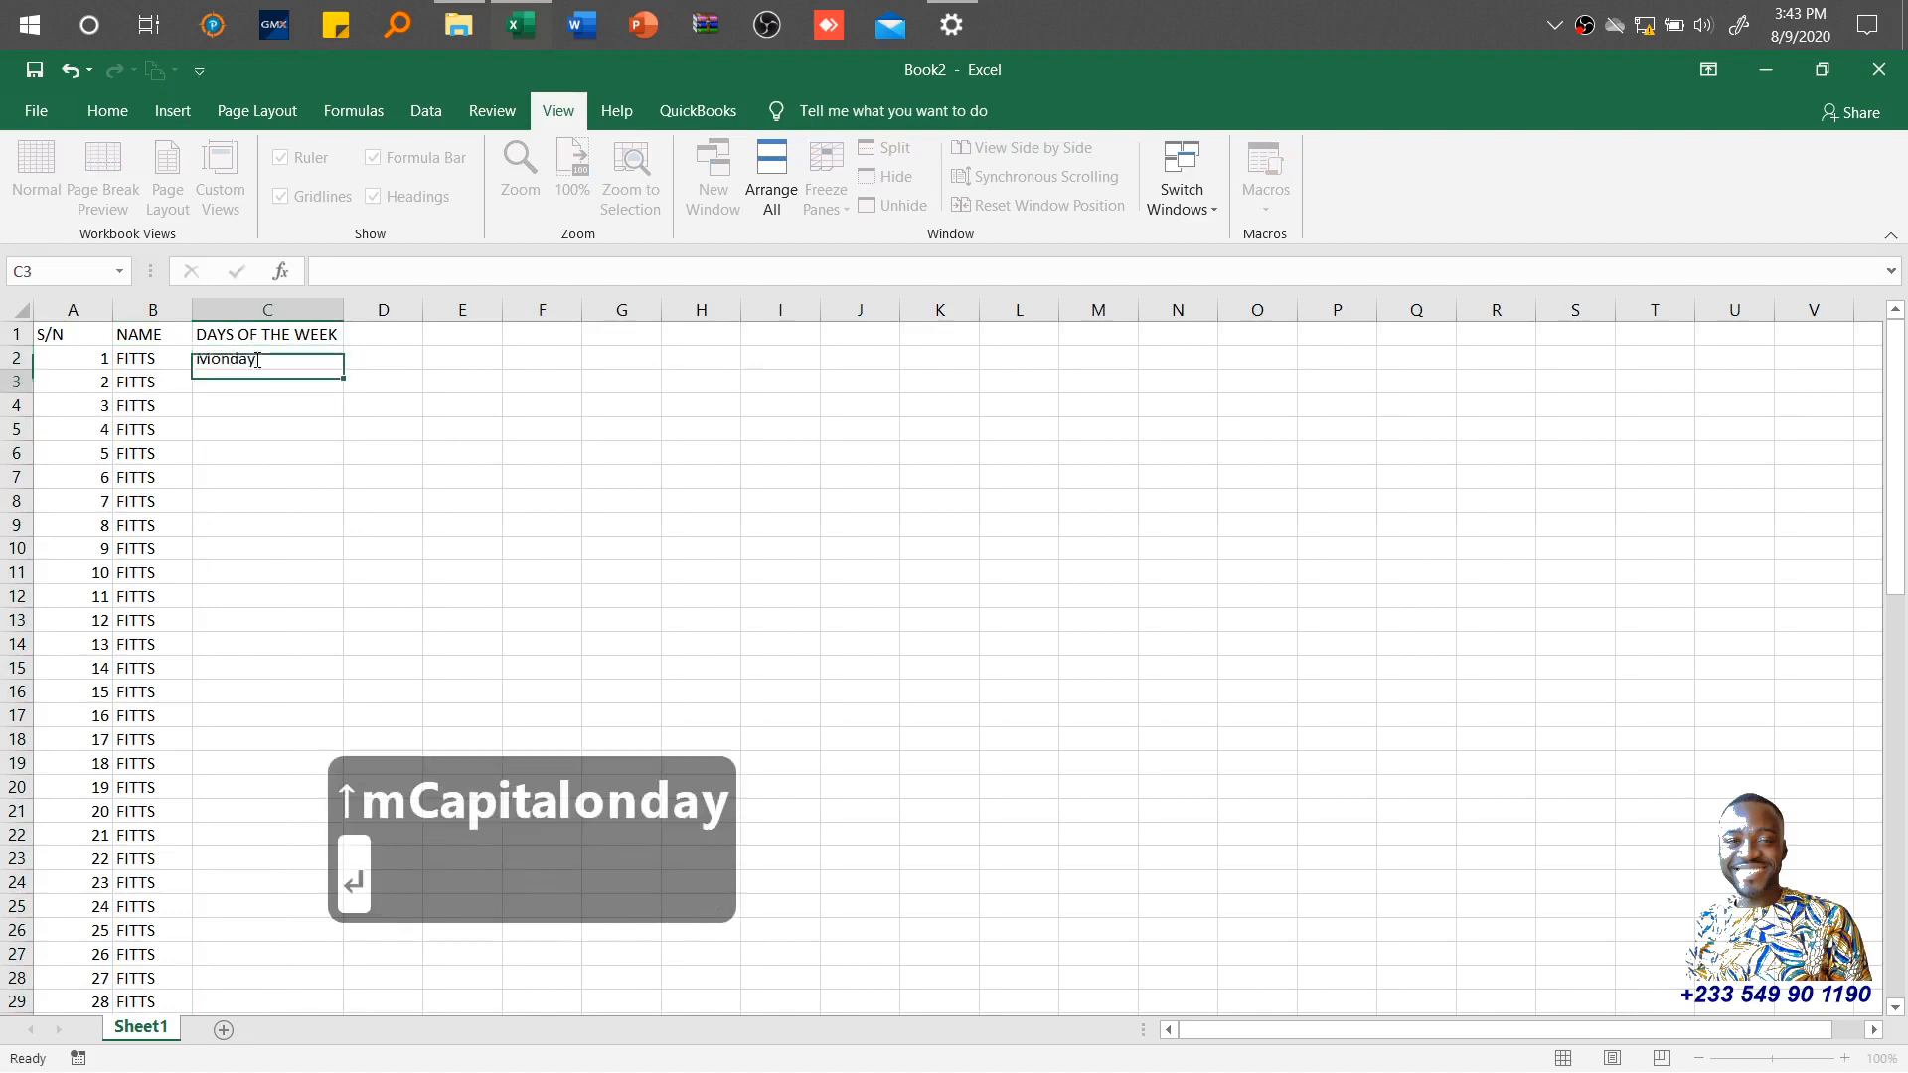
key(enter)
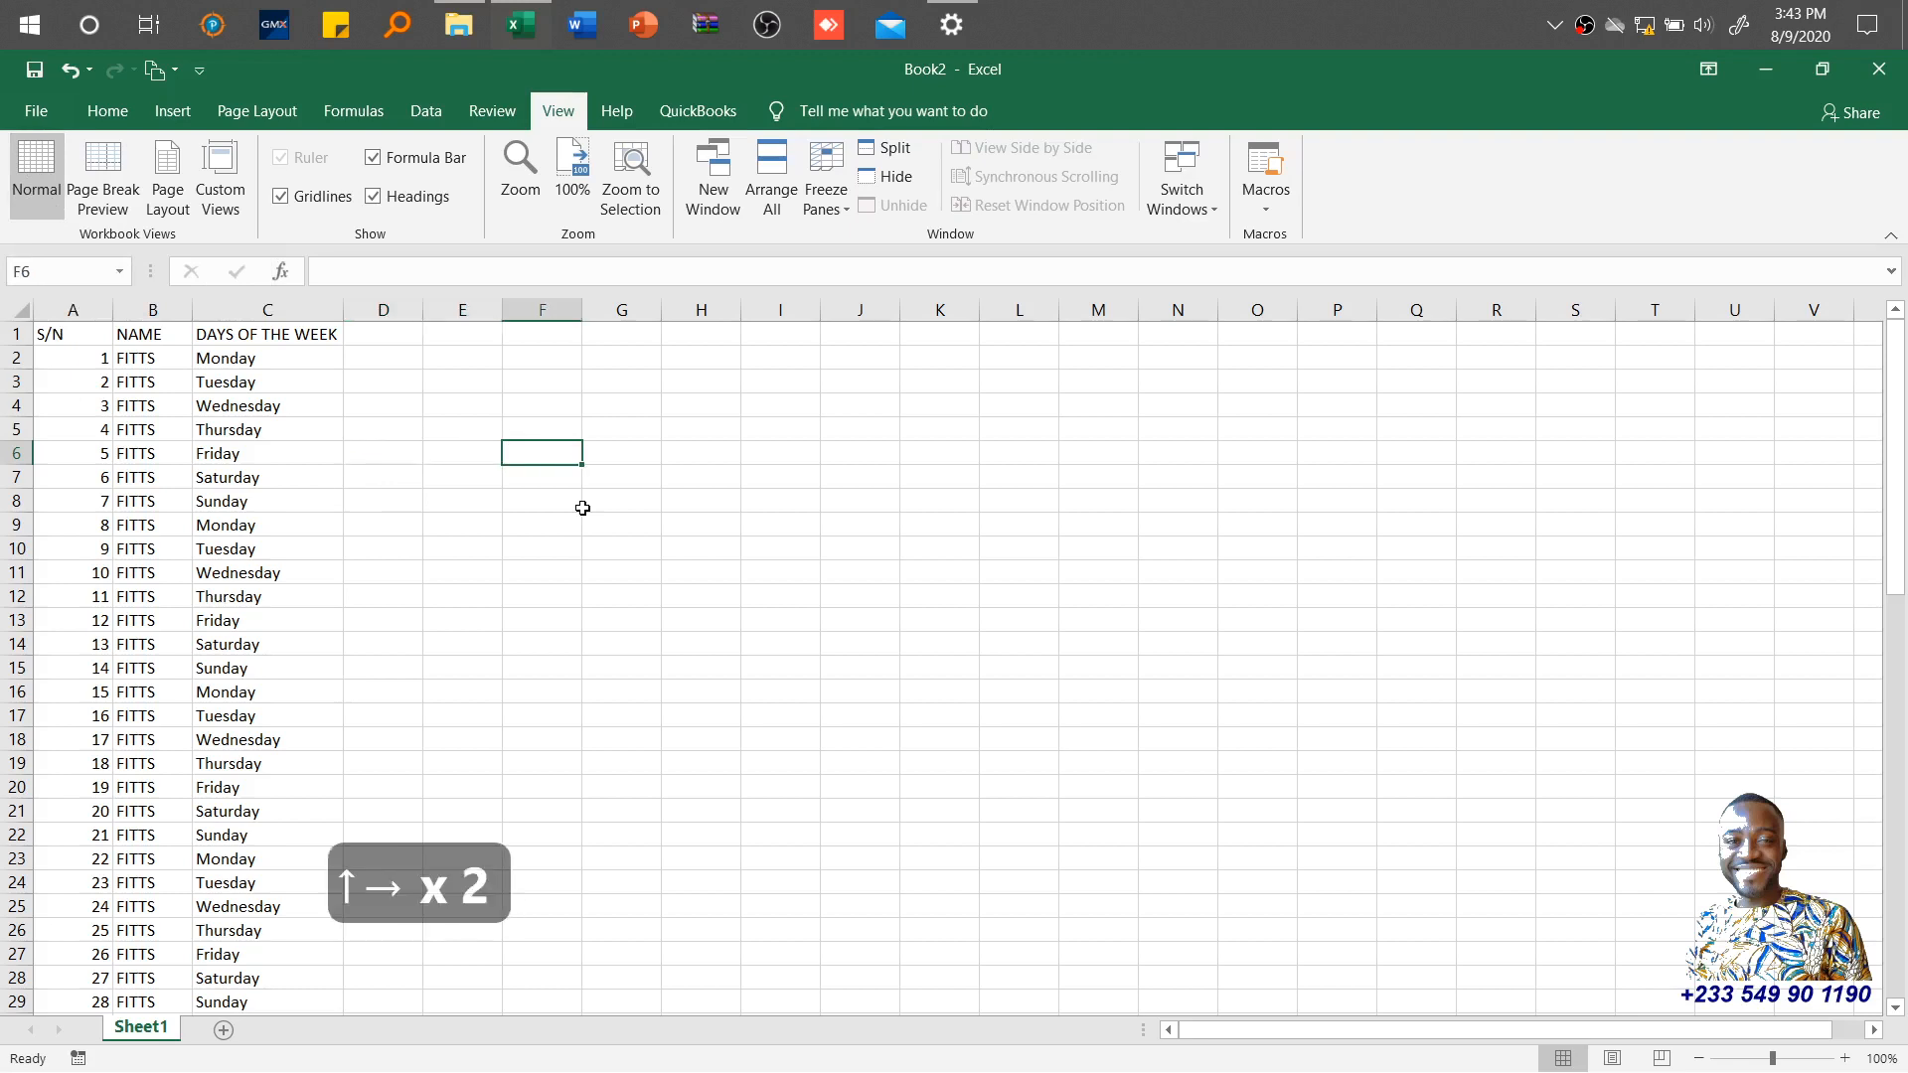
mouse_move(1548, 847)
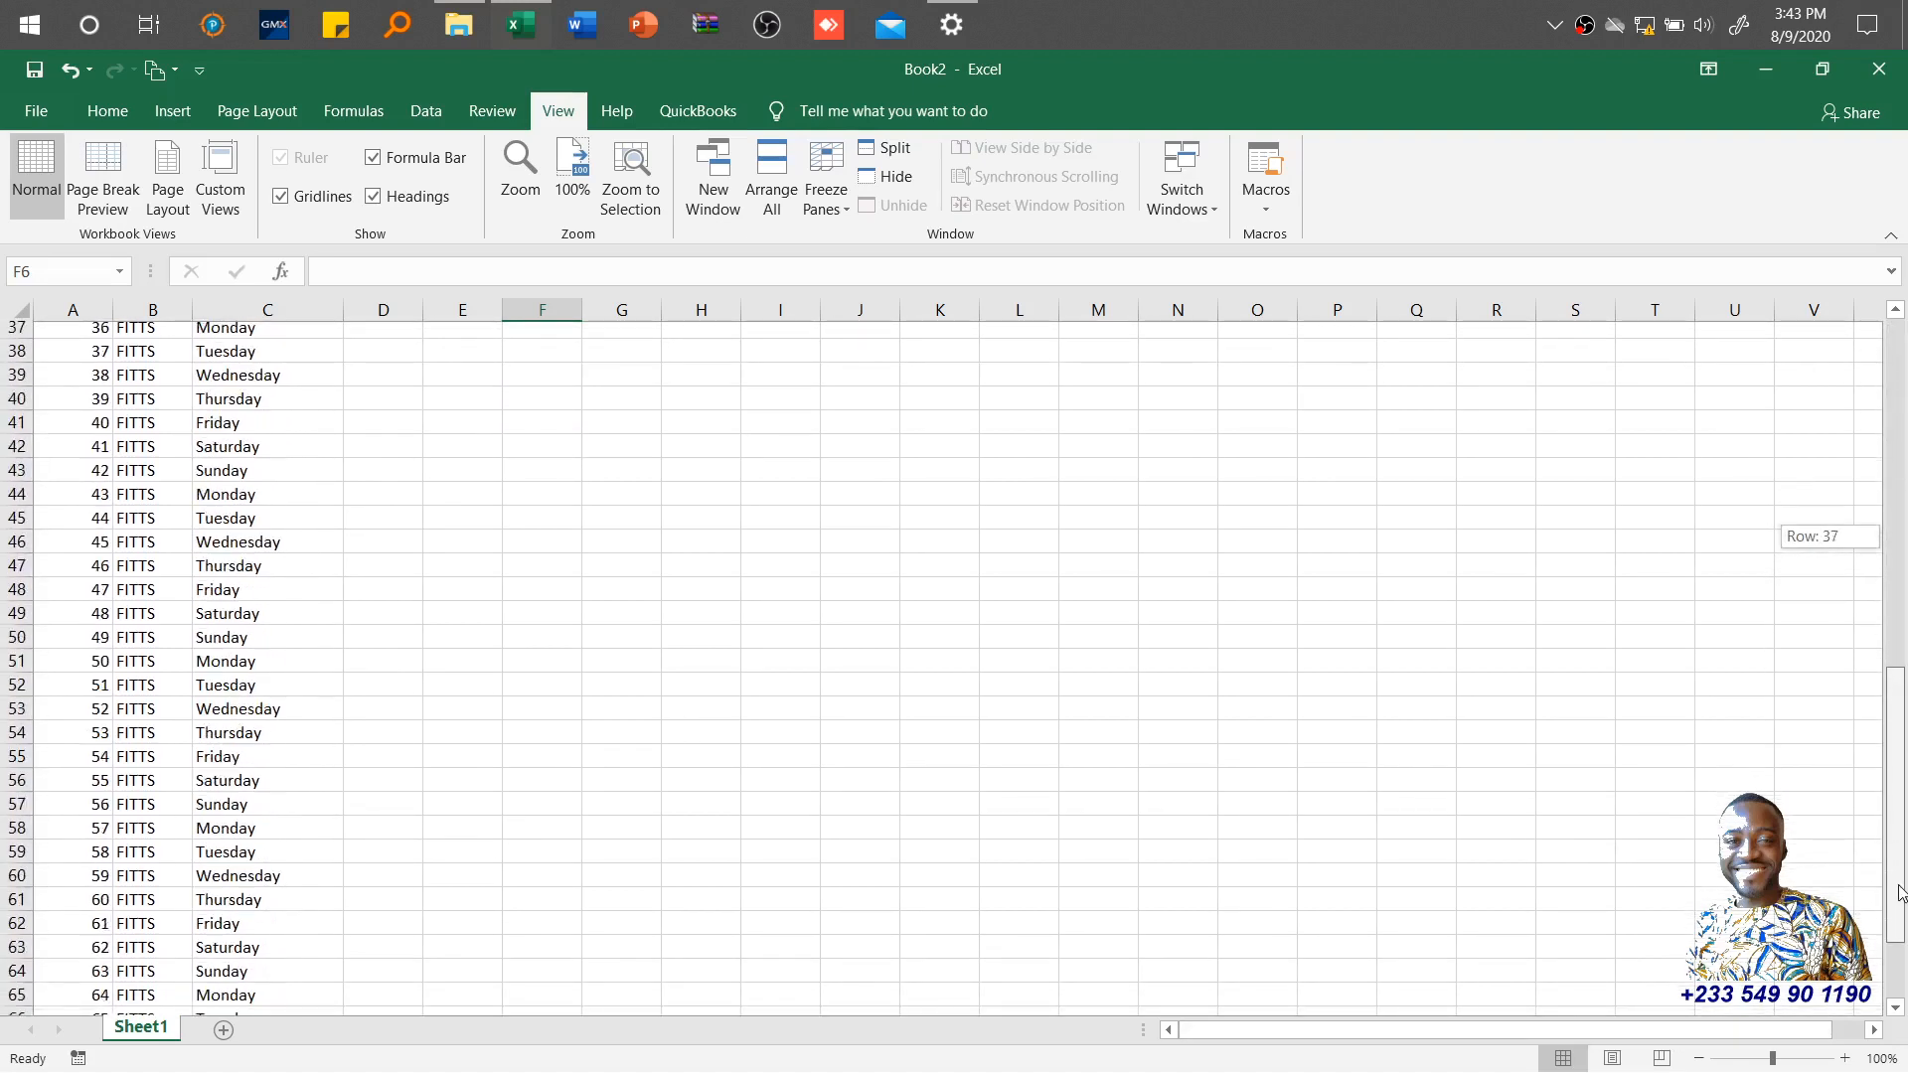
scroll(up, 3)
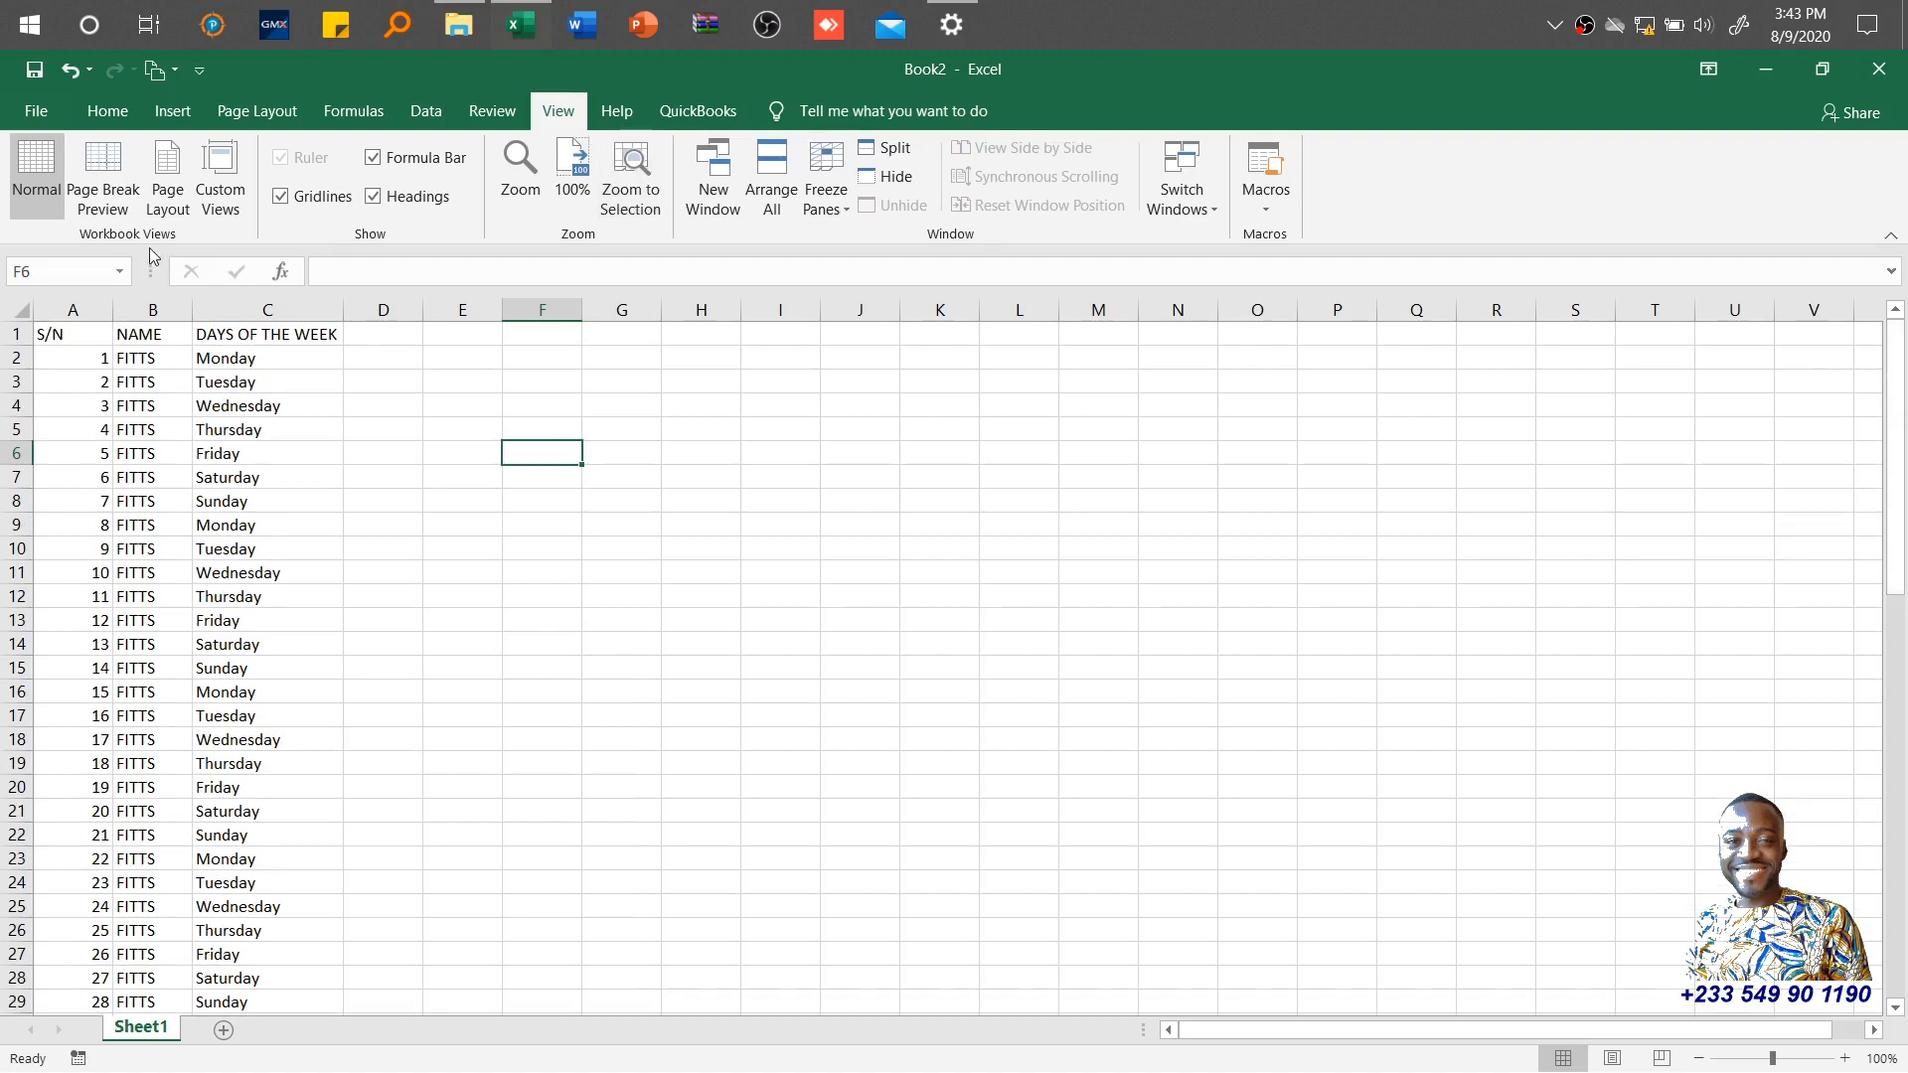
mouse_move(102, 177)
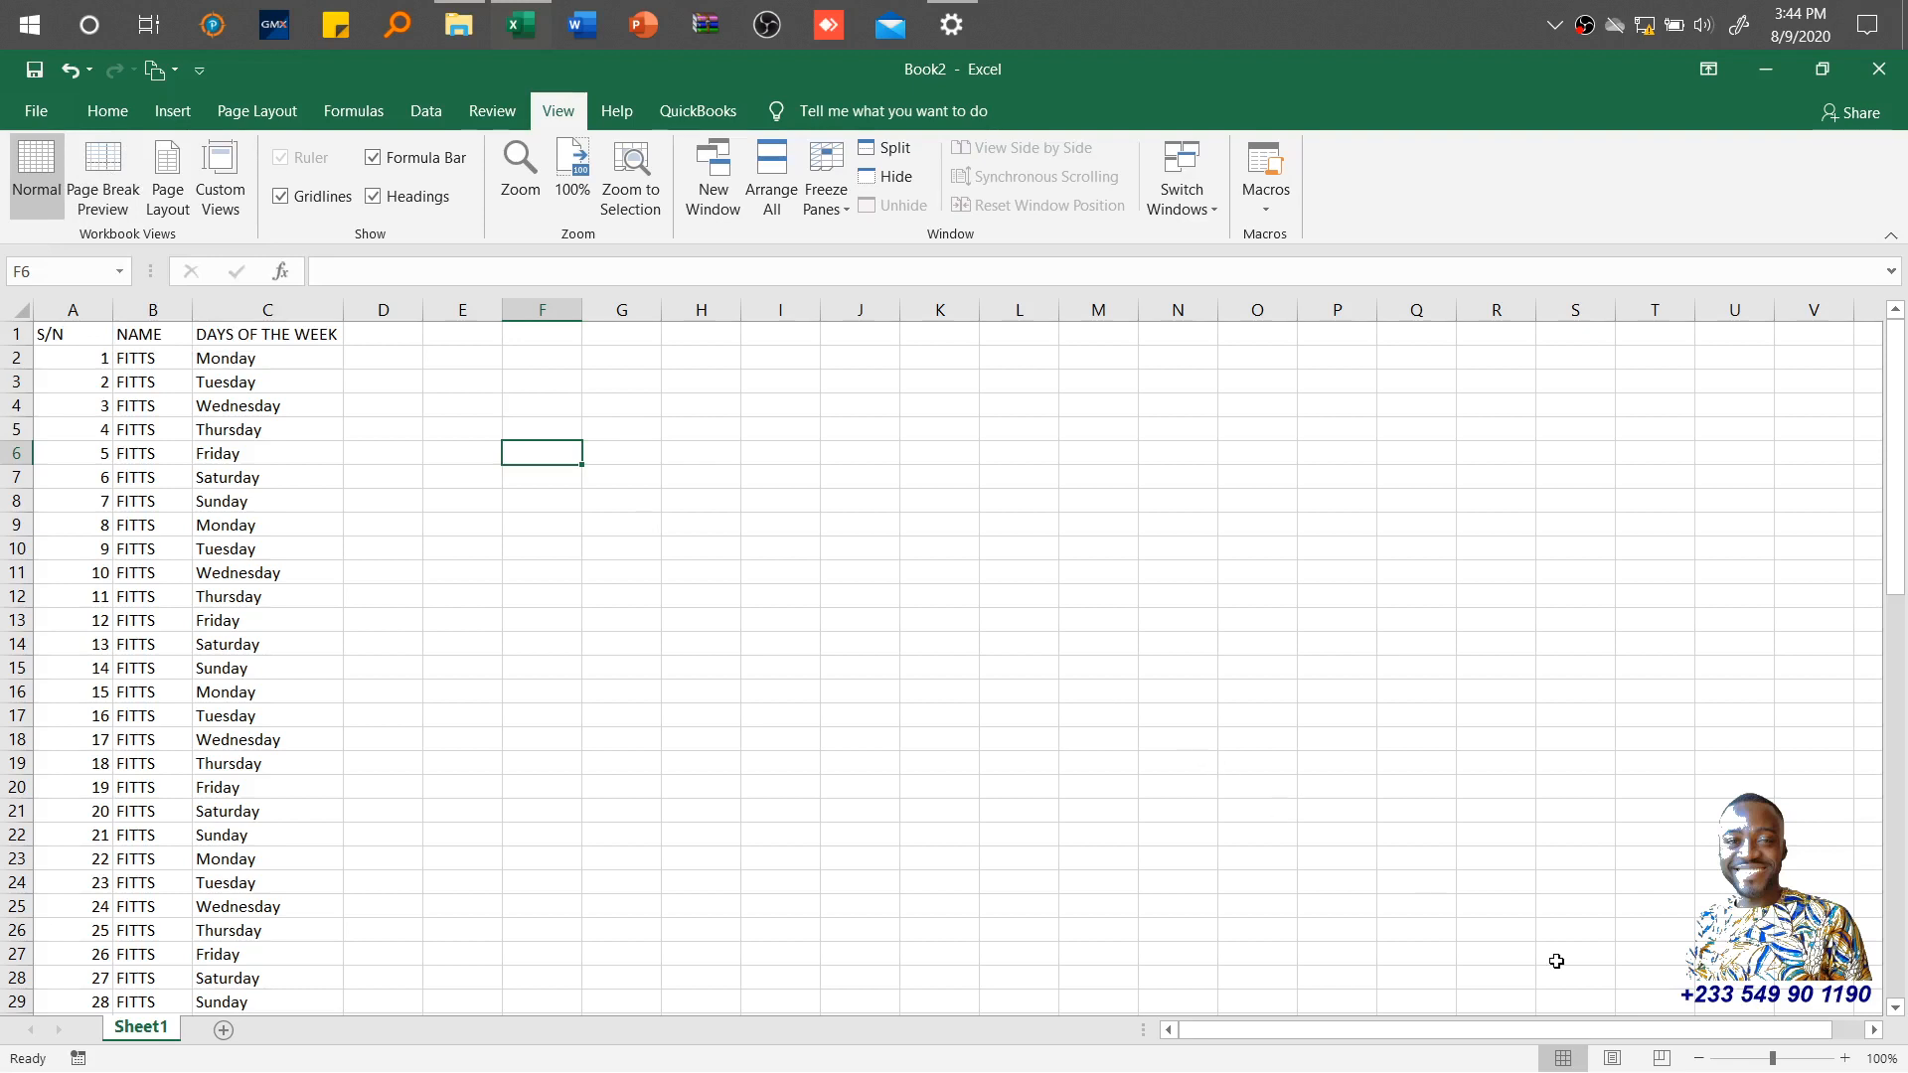
mouse_move(1565, 1058)
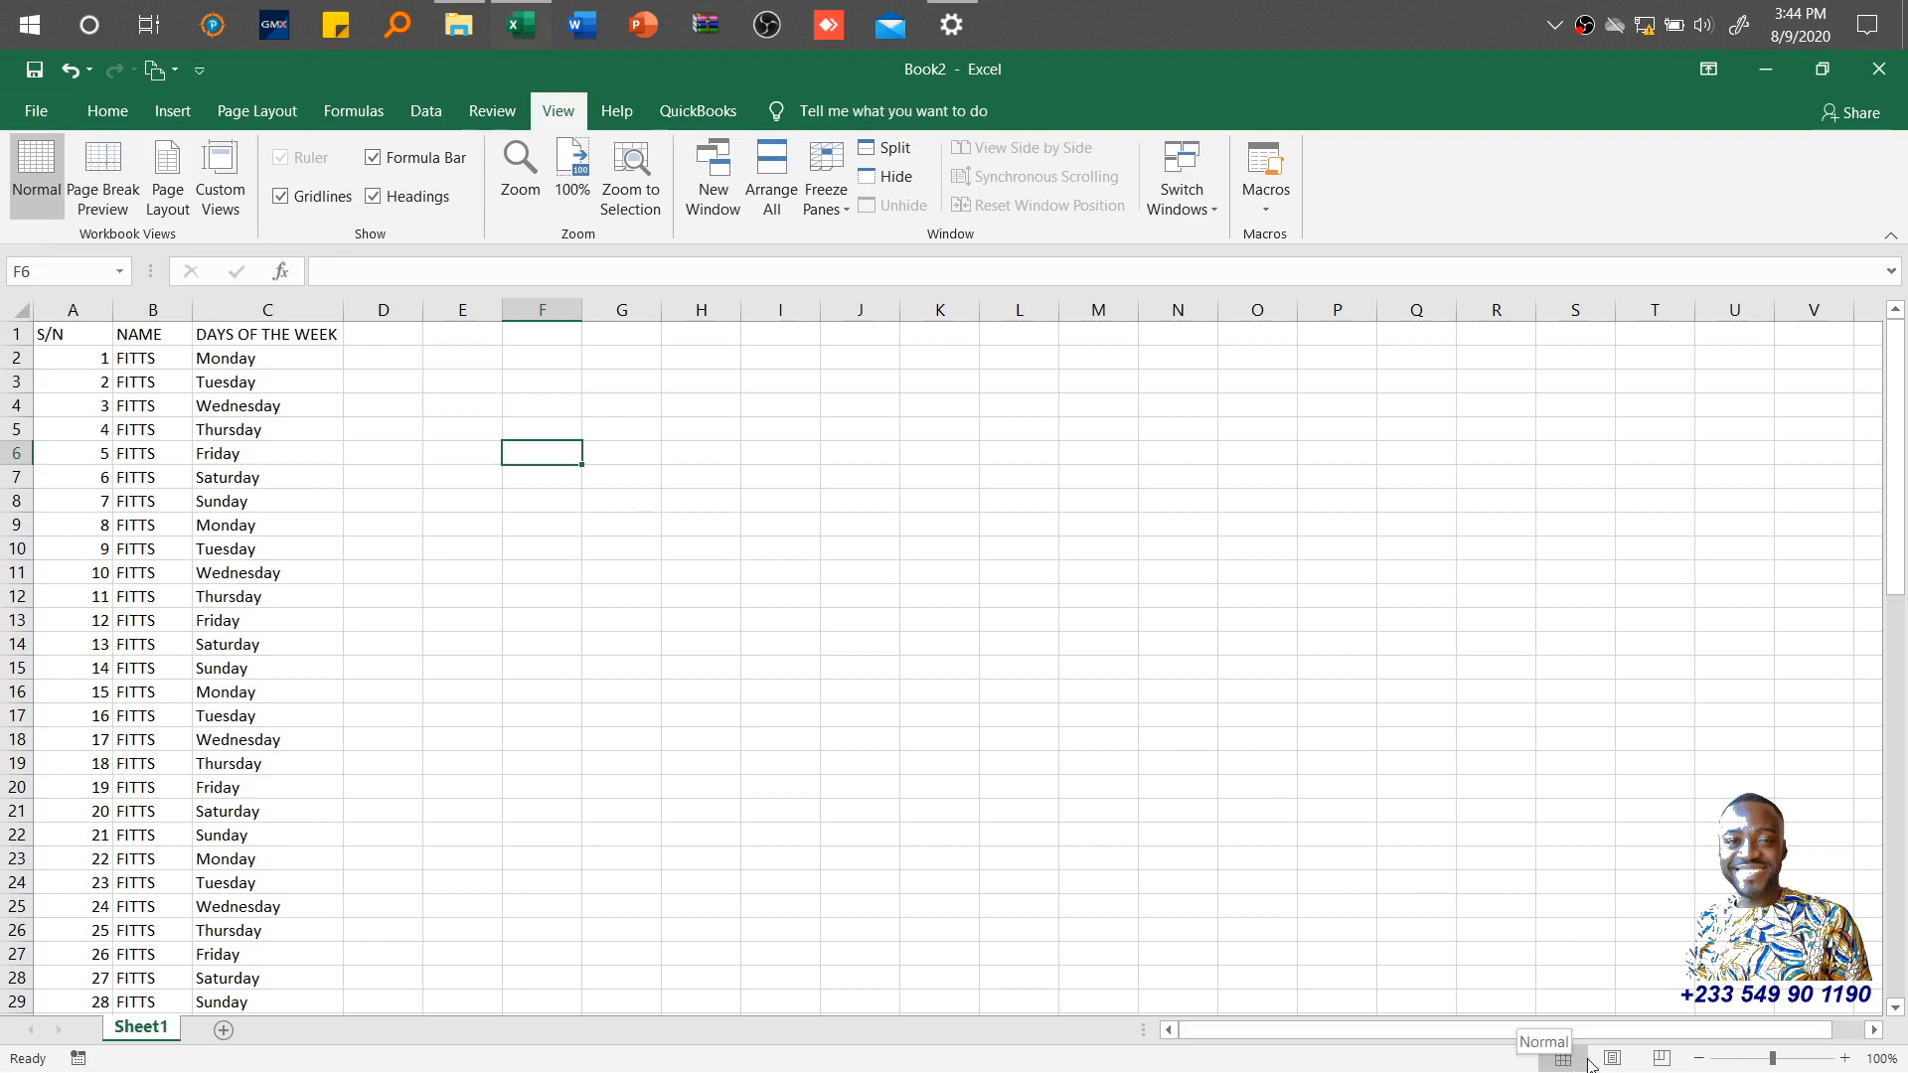
mouse_move(1586, 1059)
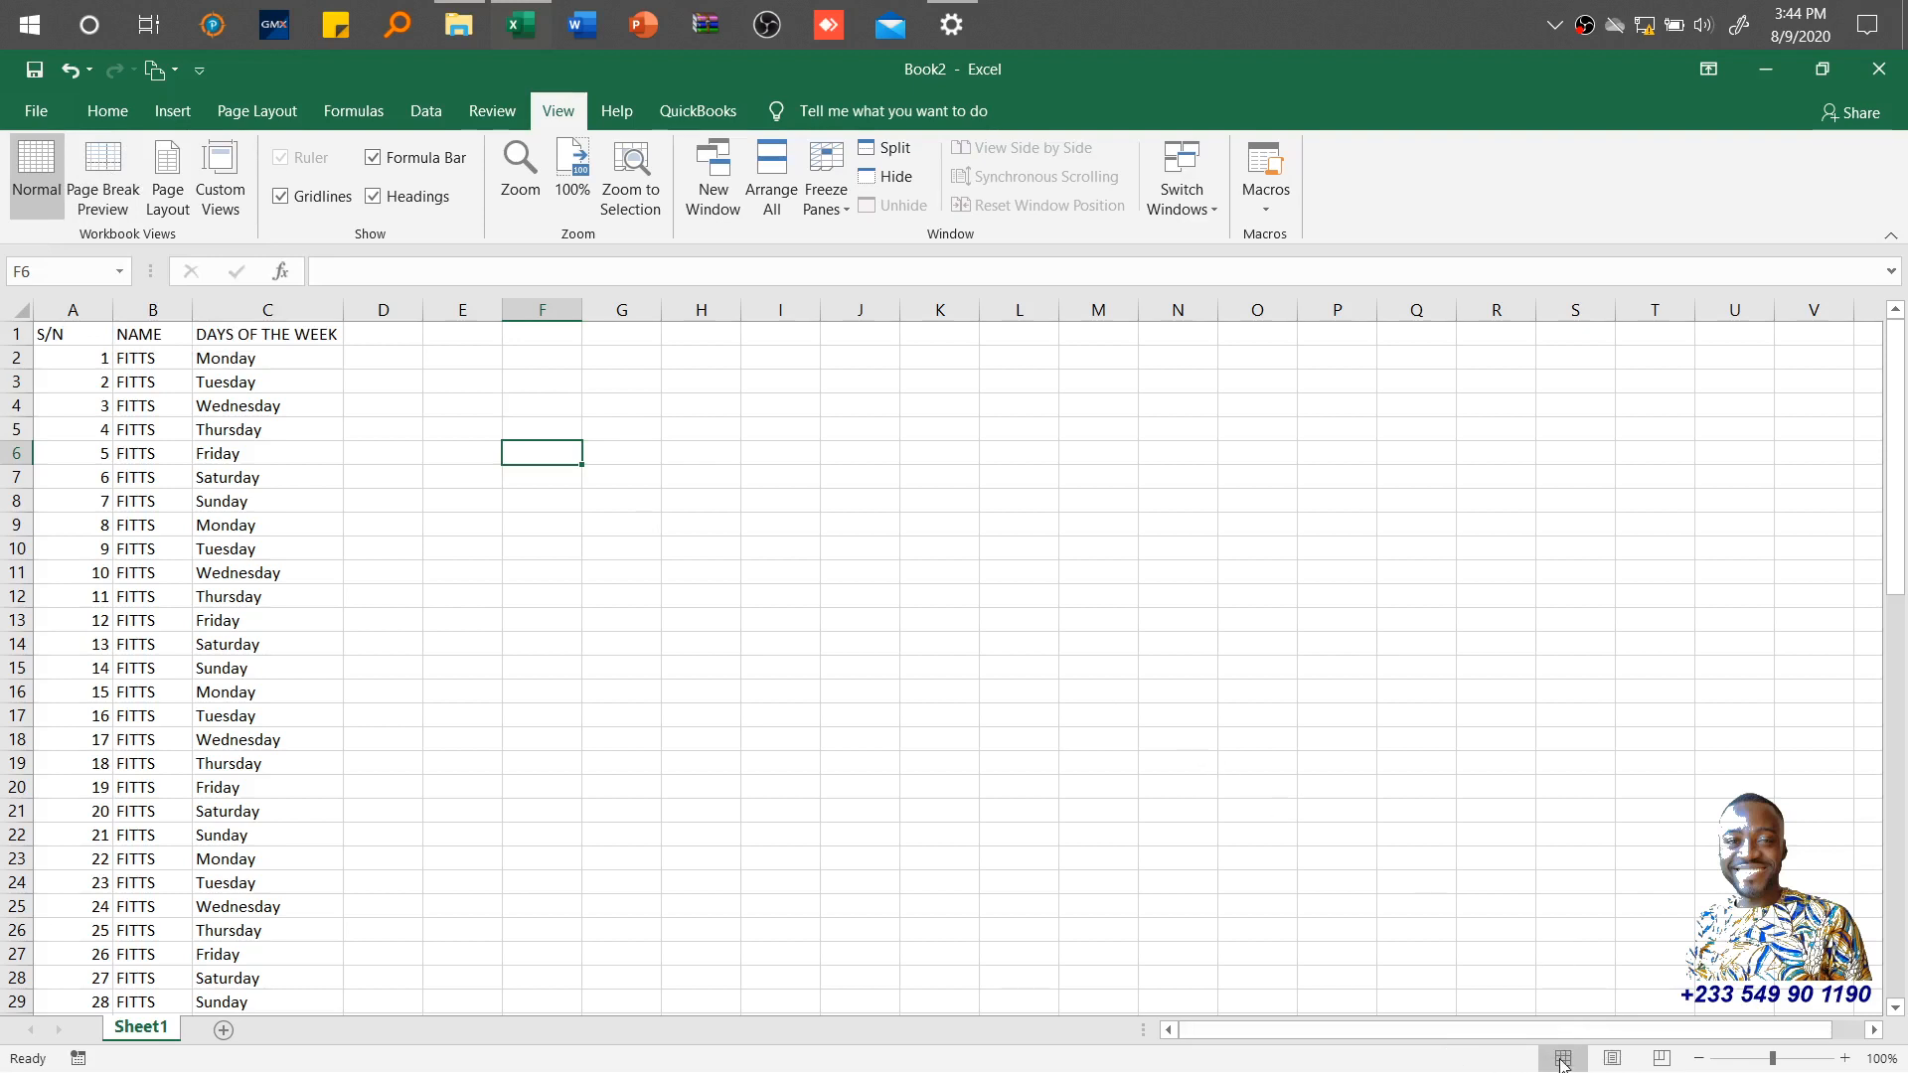
mouse_move(1564, 1057)
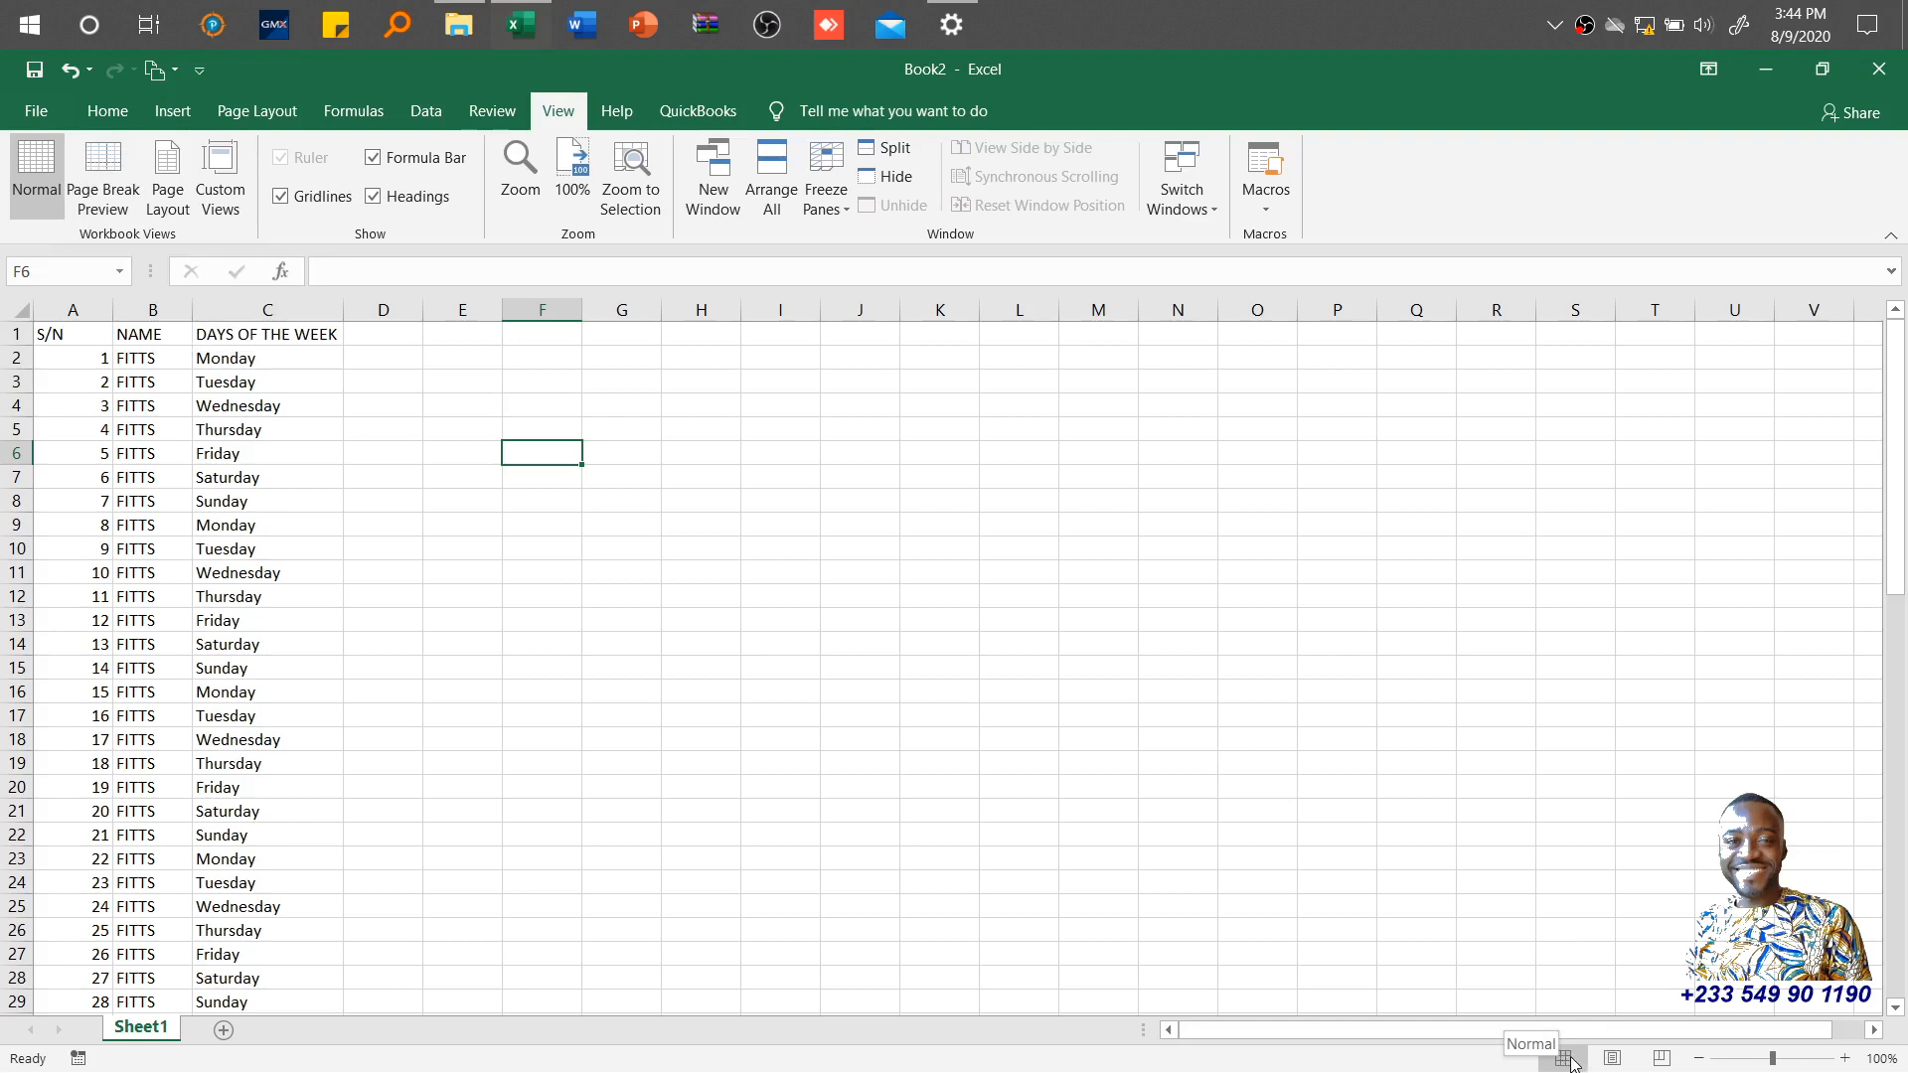
mouse_move(1612, 1057)
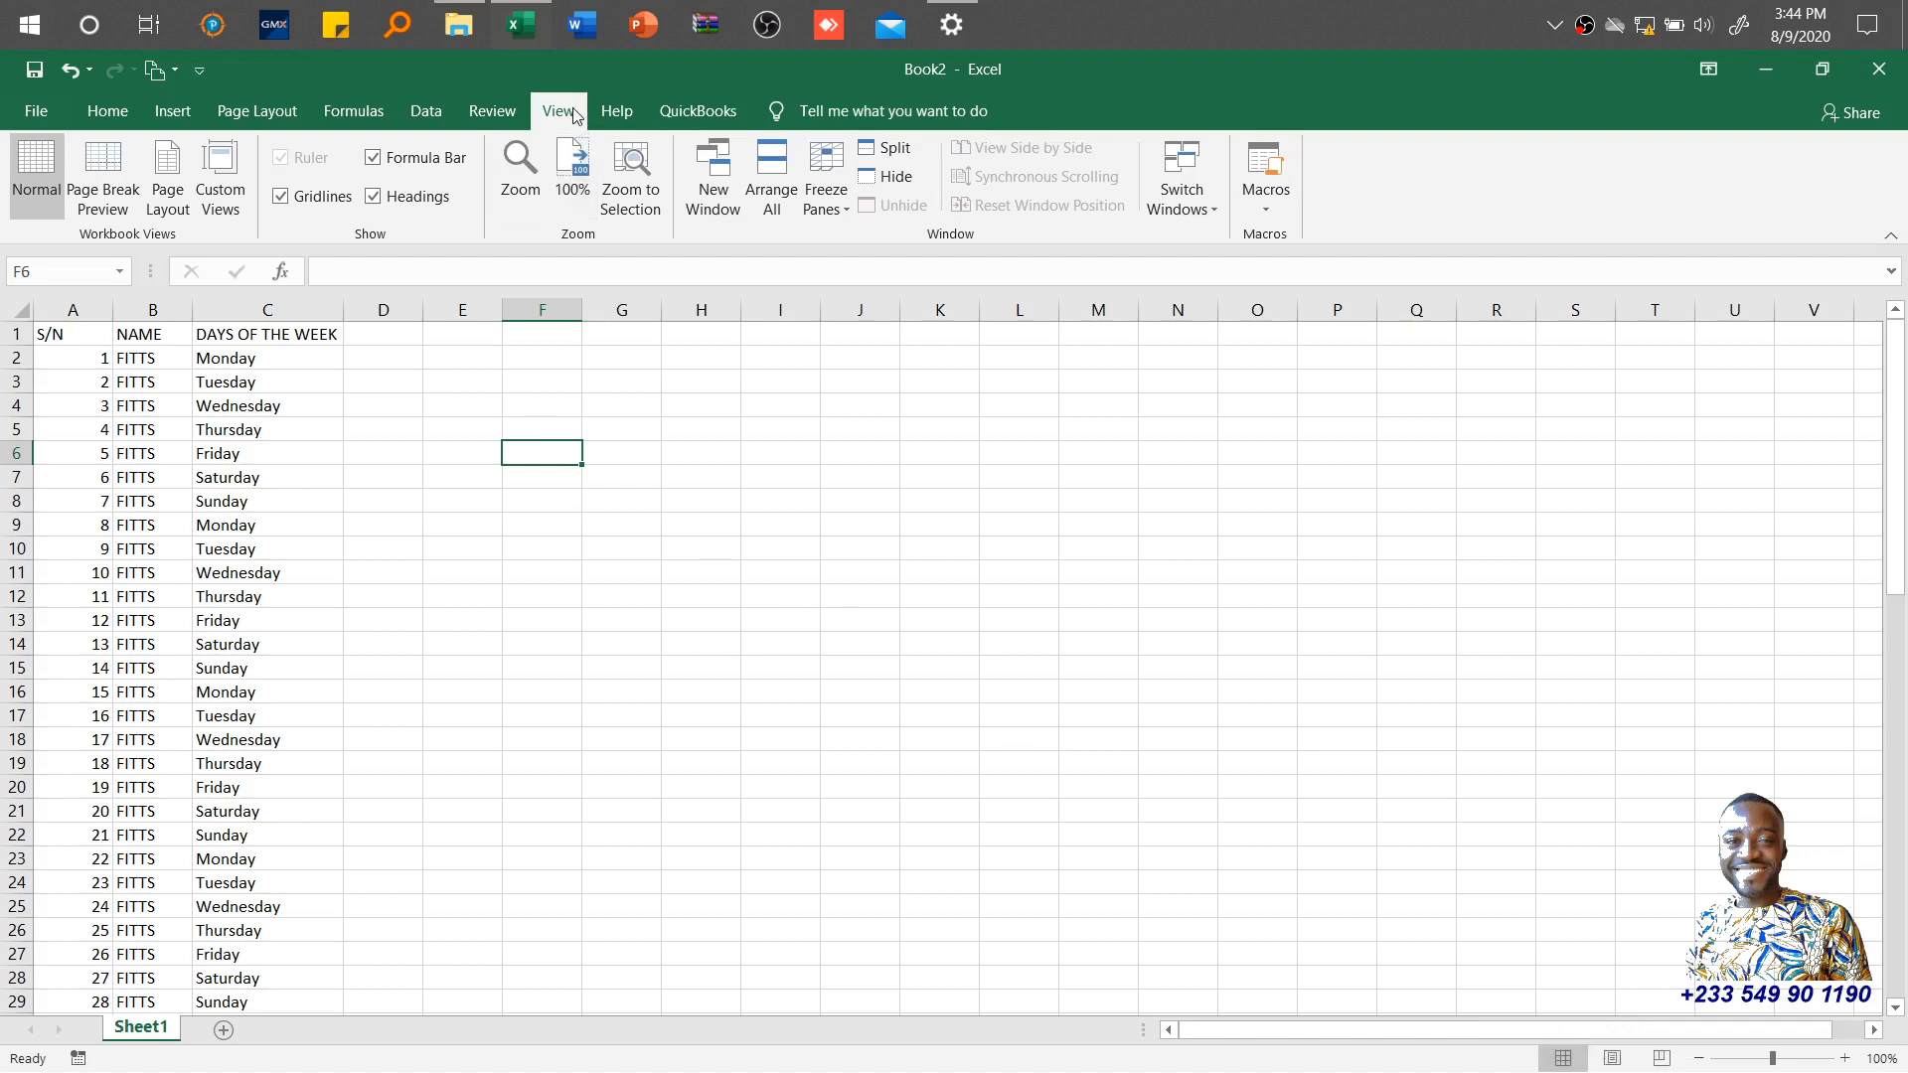
mouse_move(101, 175)
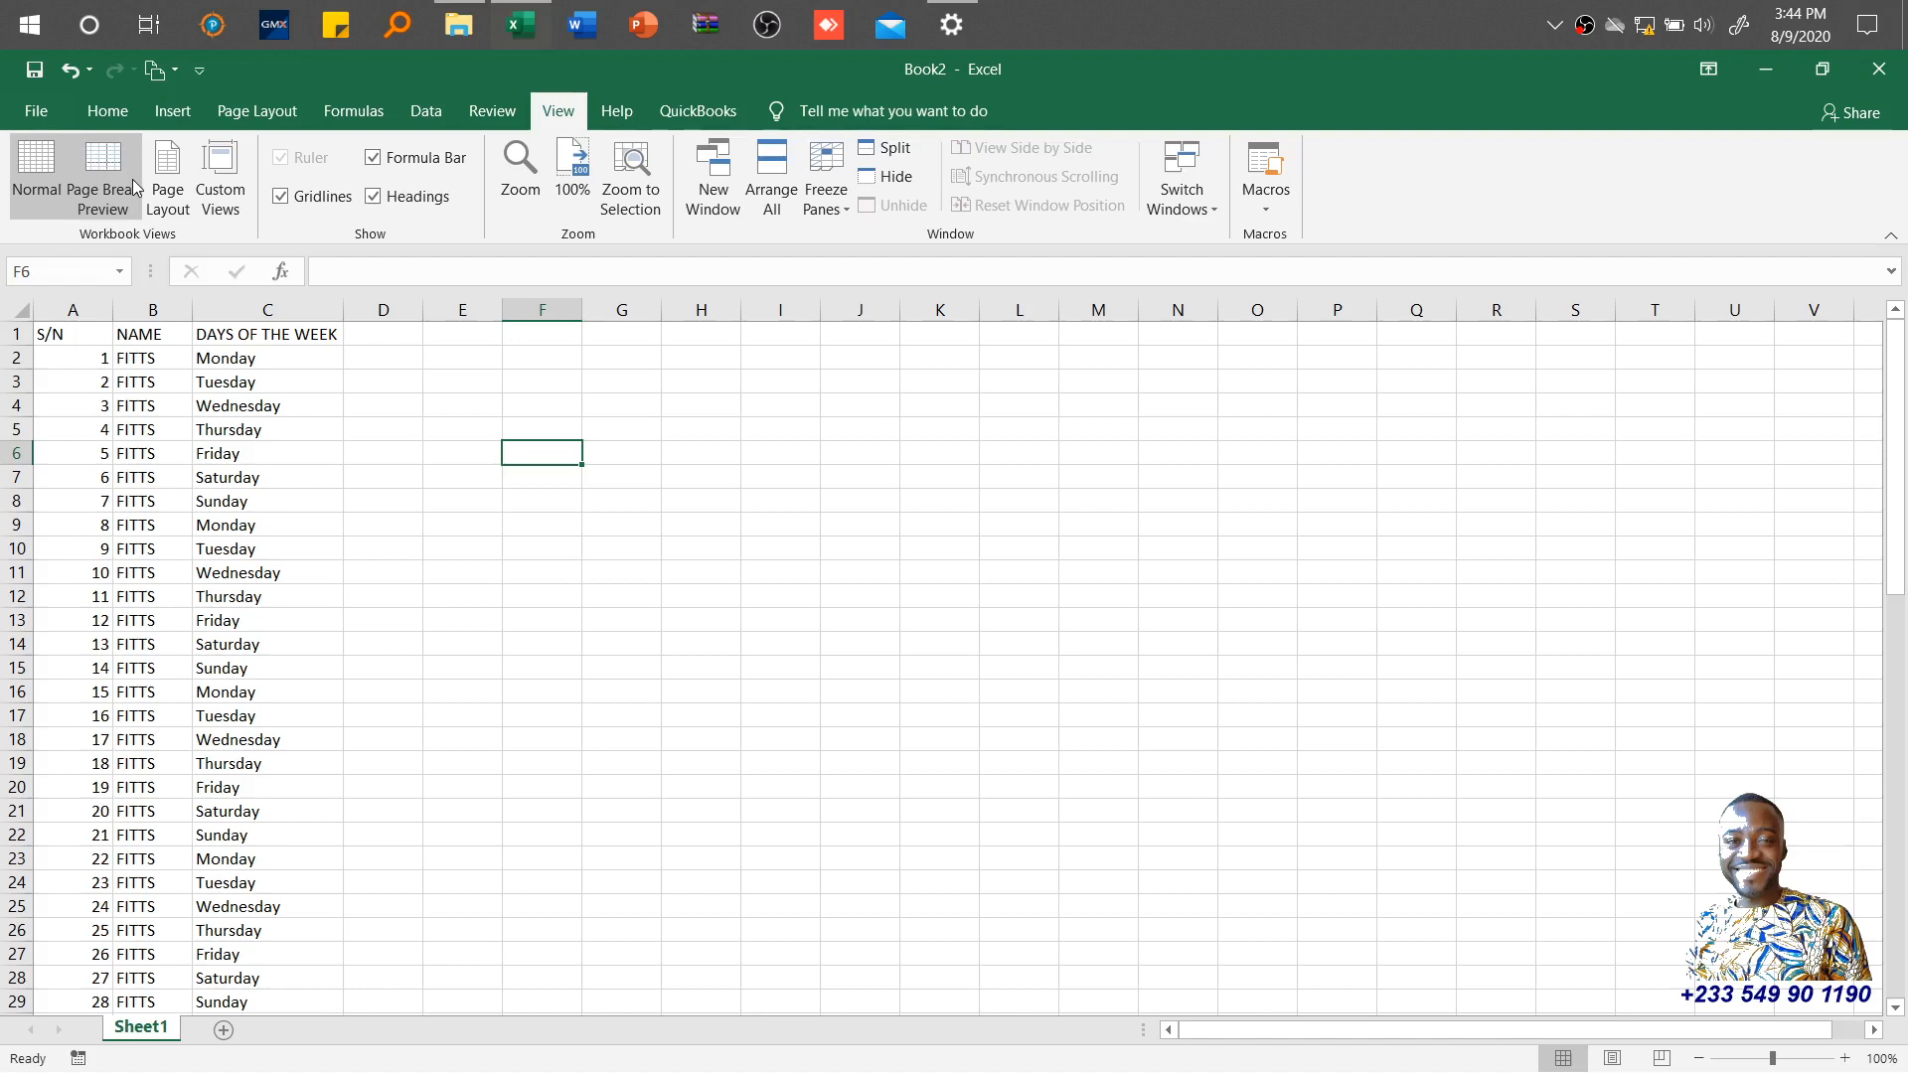
mouse_move(101, 176)
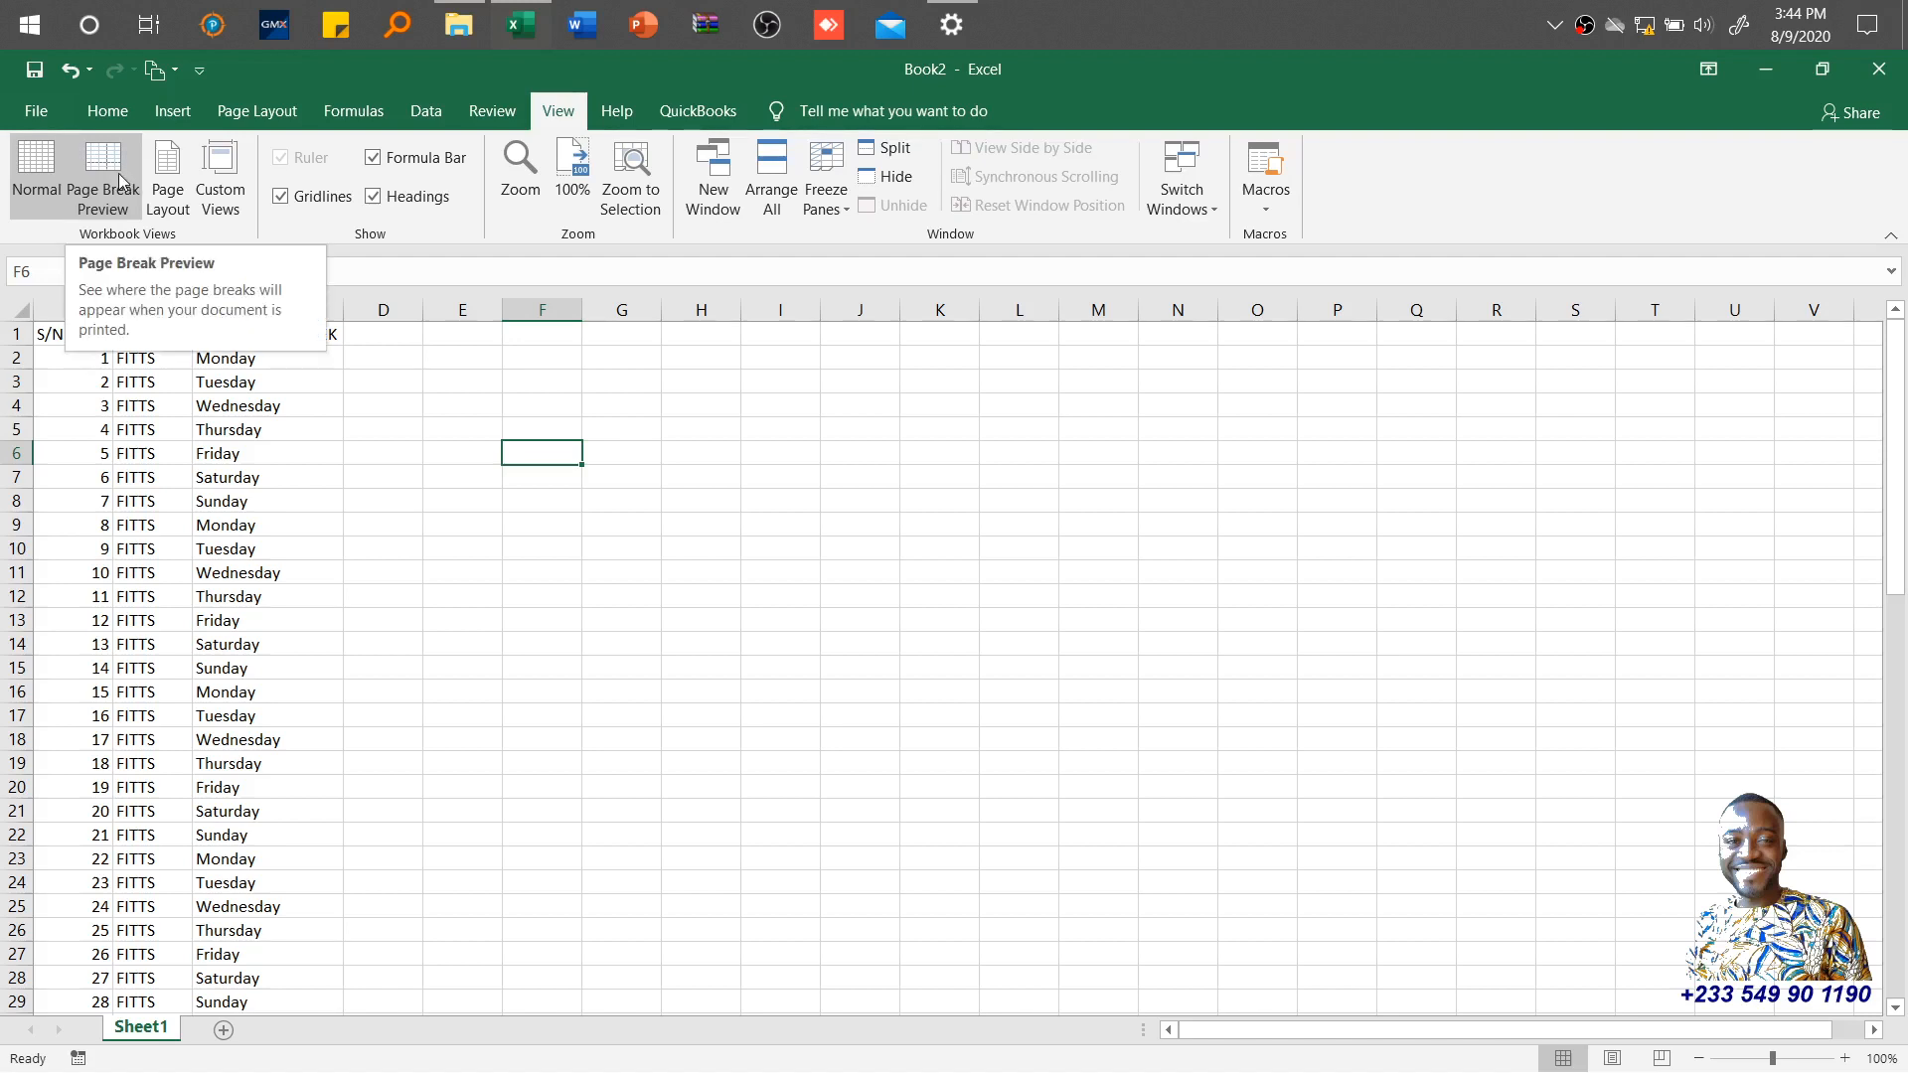
Step: Switch the sheet to Page Break Preview
click(101, 176)
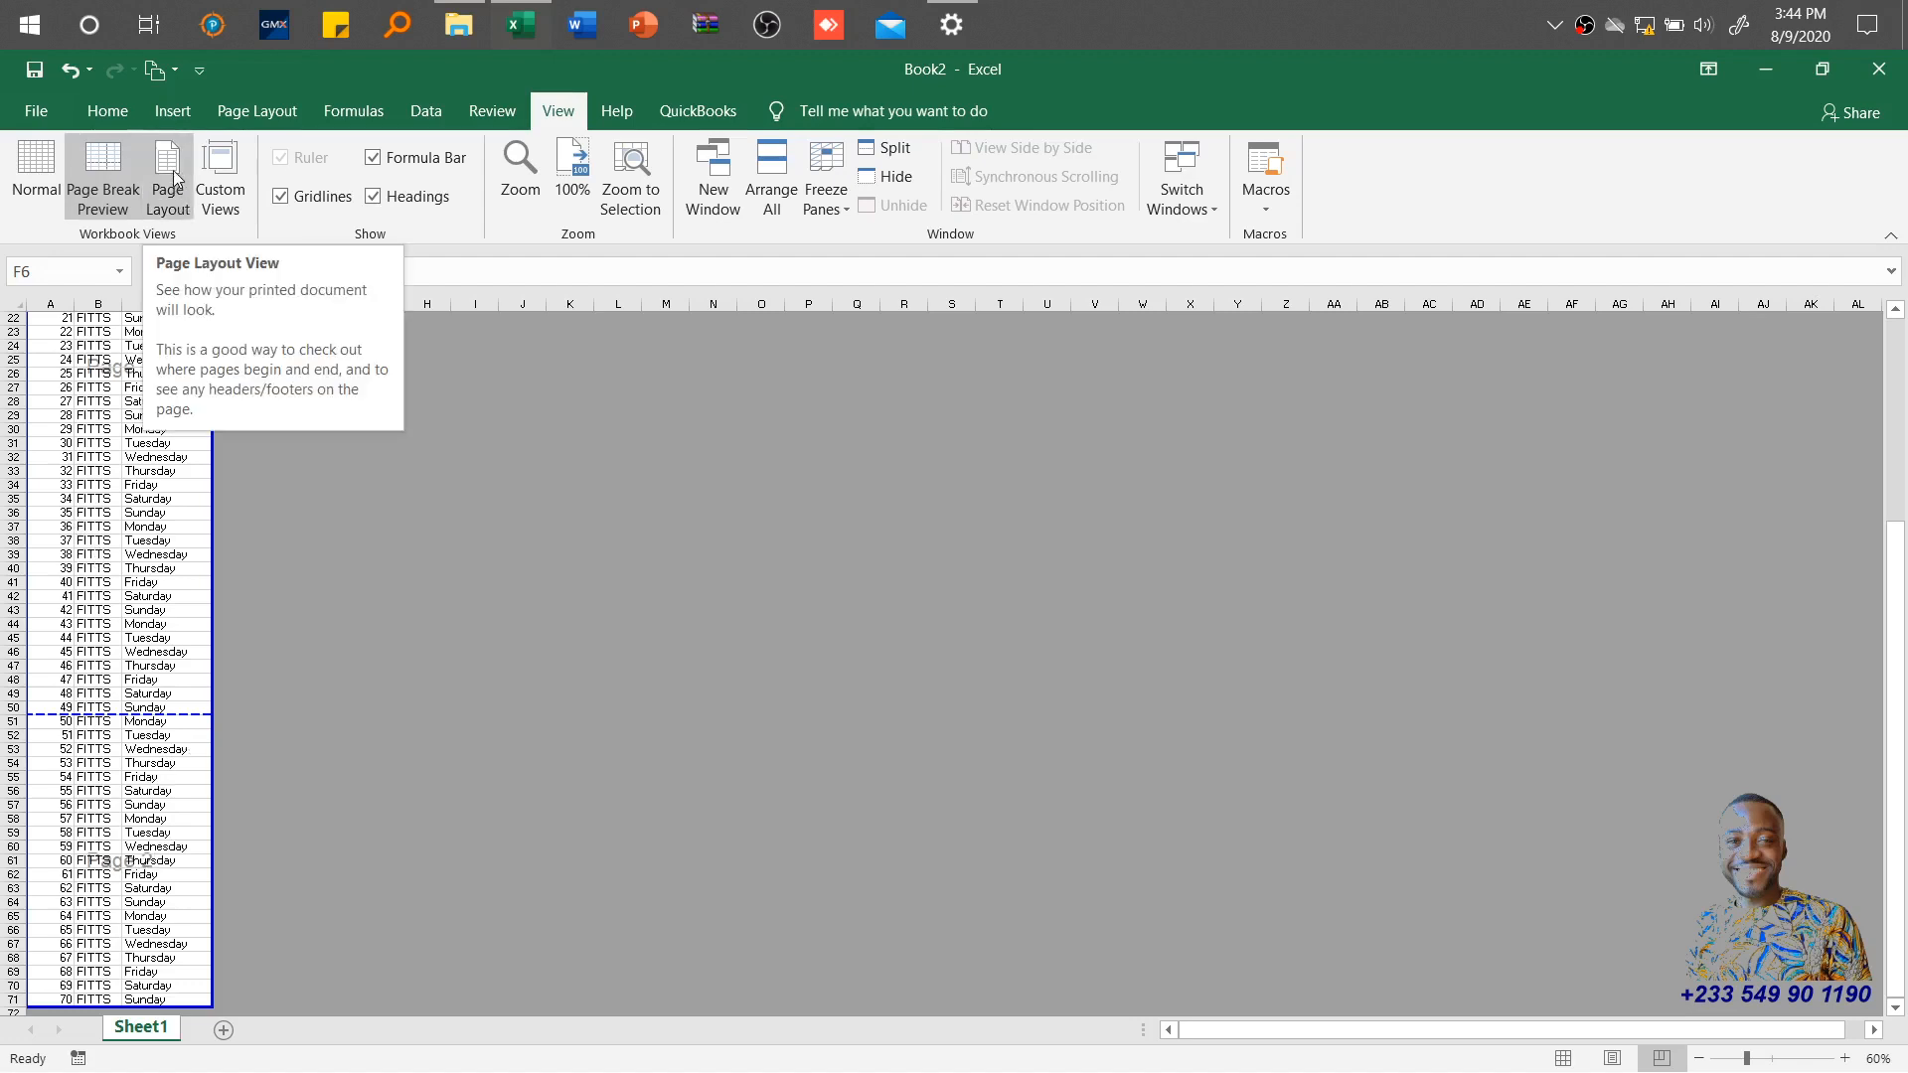
Step: Switch to Page Layout view and scroll to where page two begins at serial 50
click(165, 177)
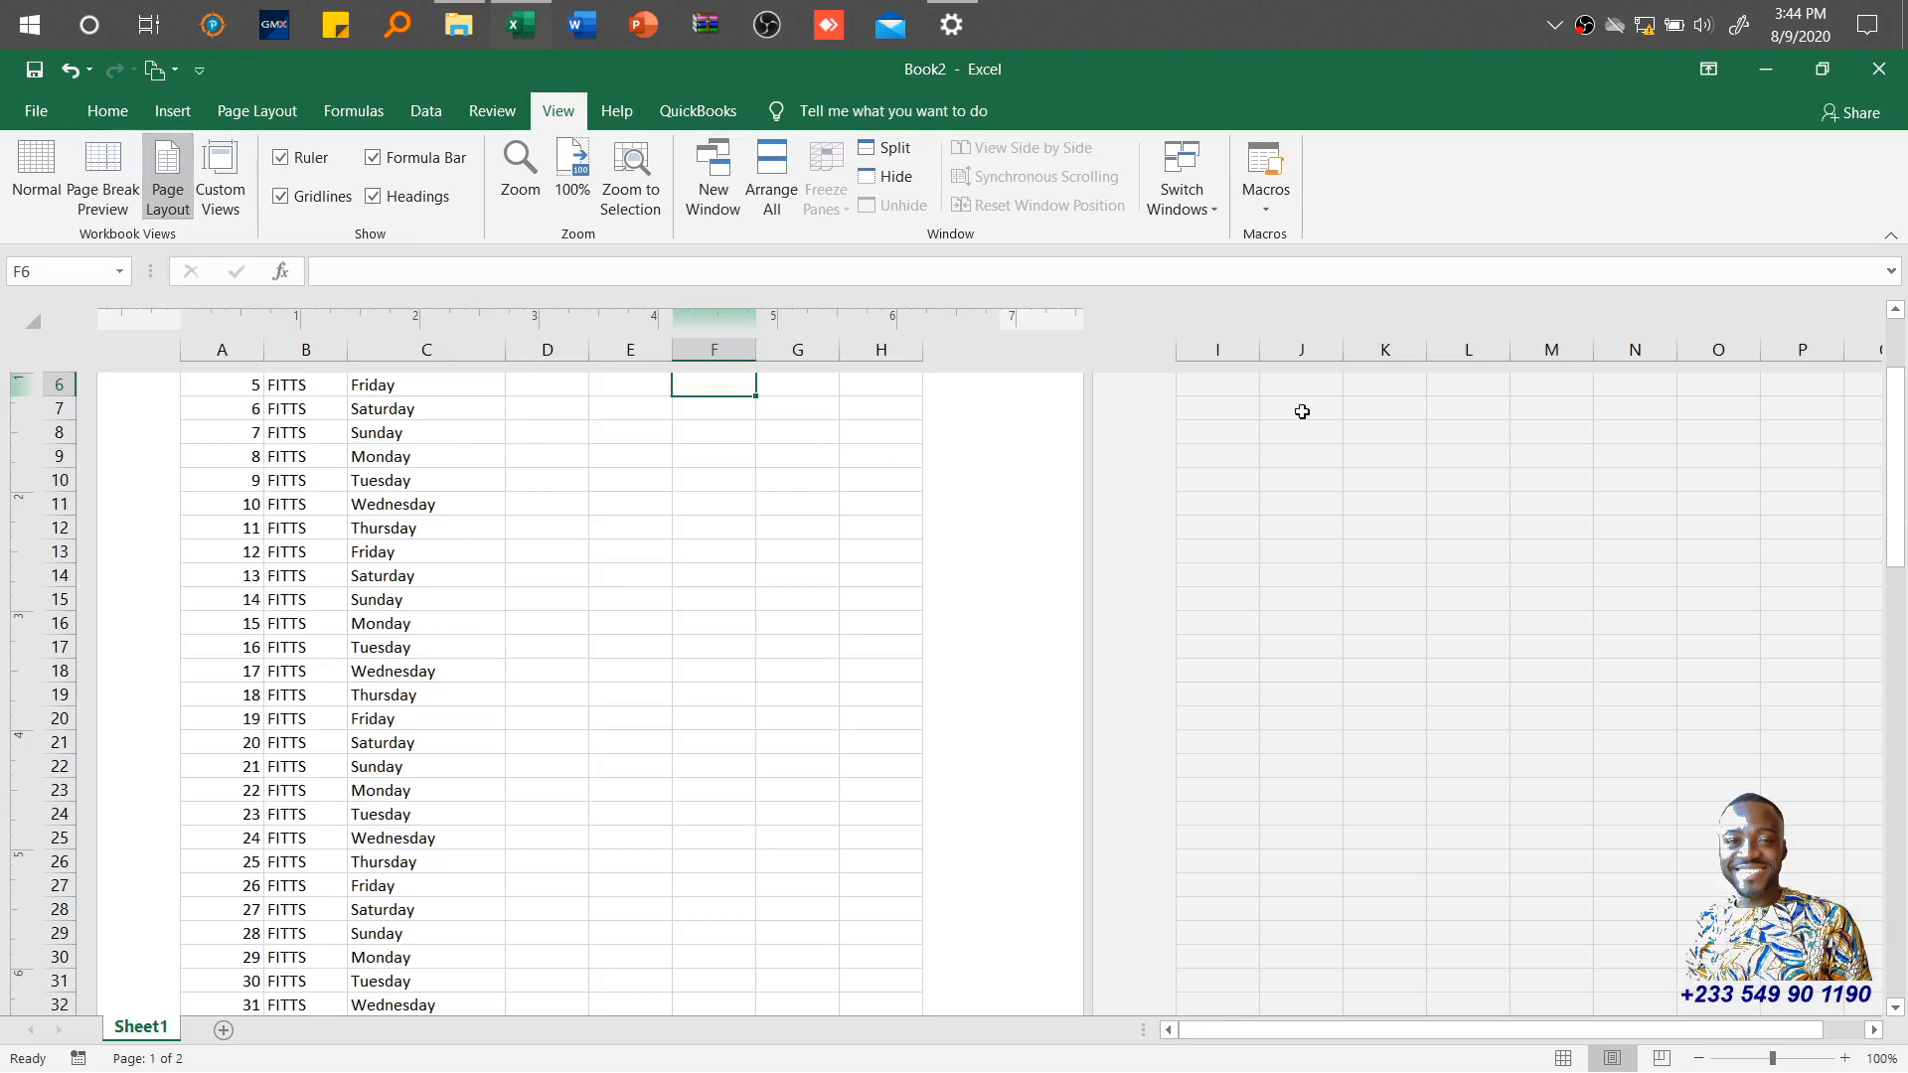
mouse_move(87, 401)
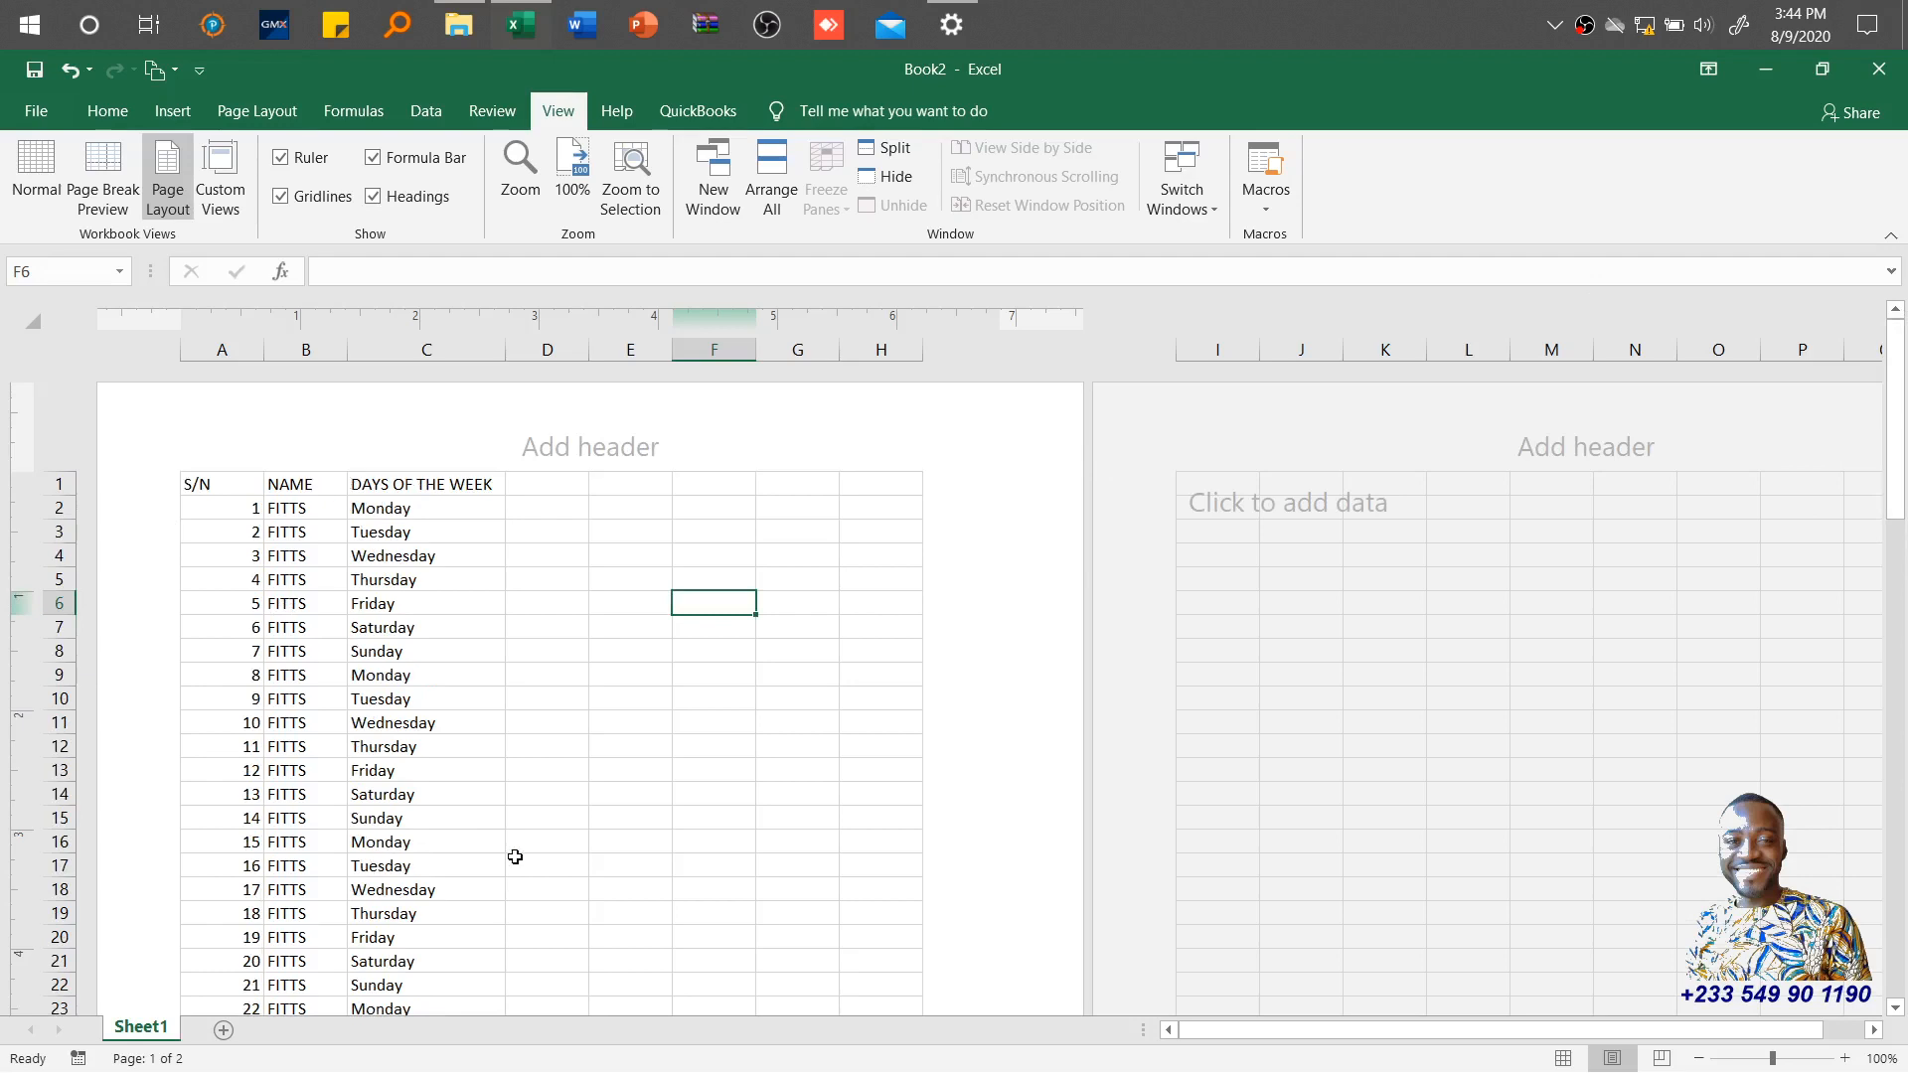
scroll(down, 3)
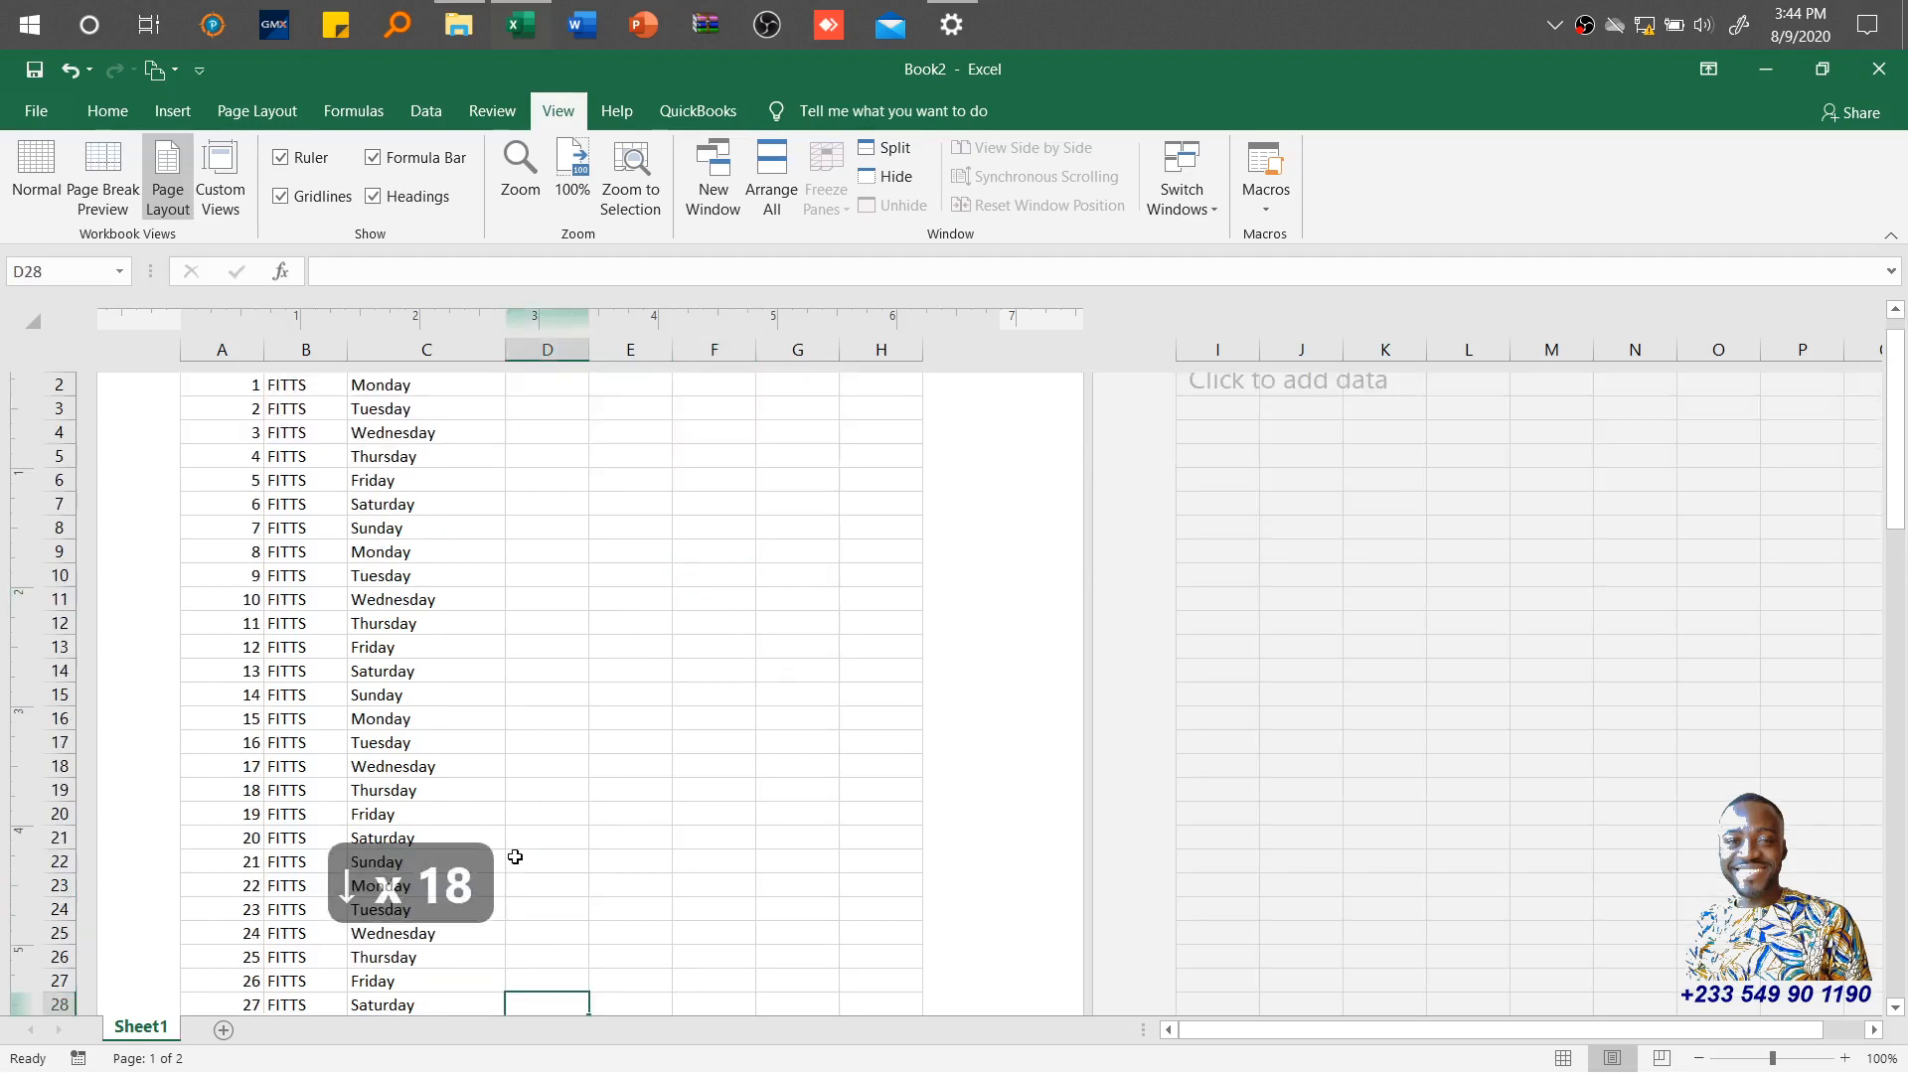
scroll(down, 3)
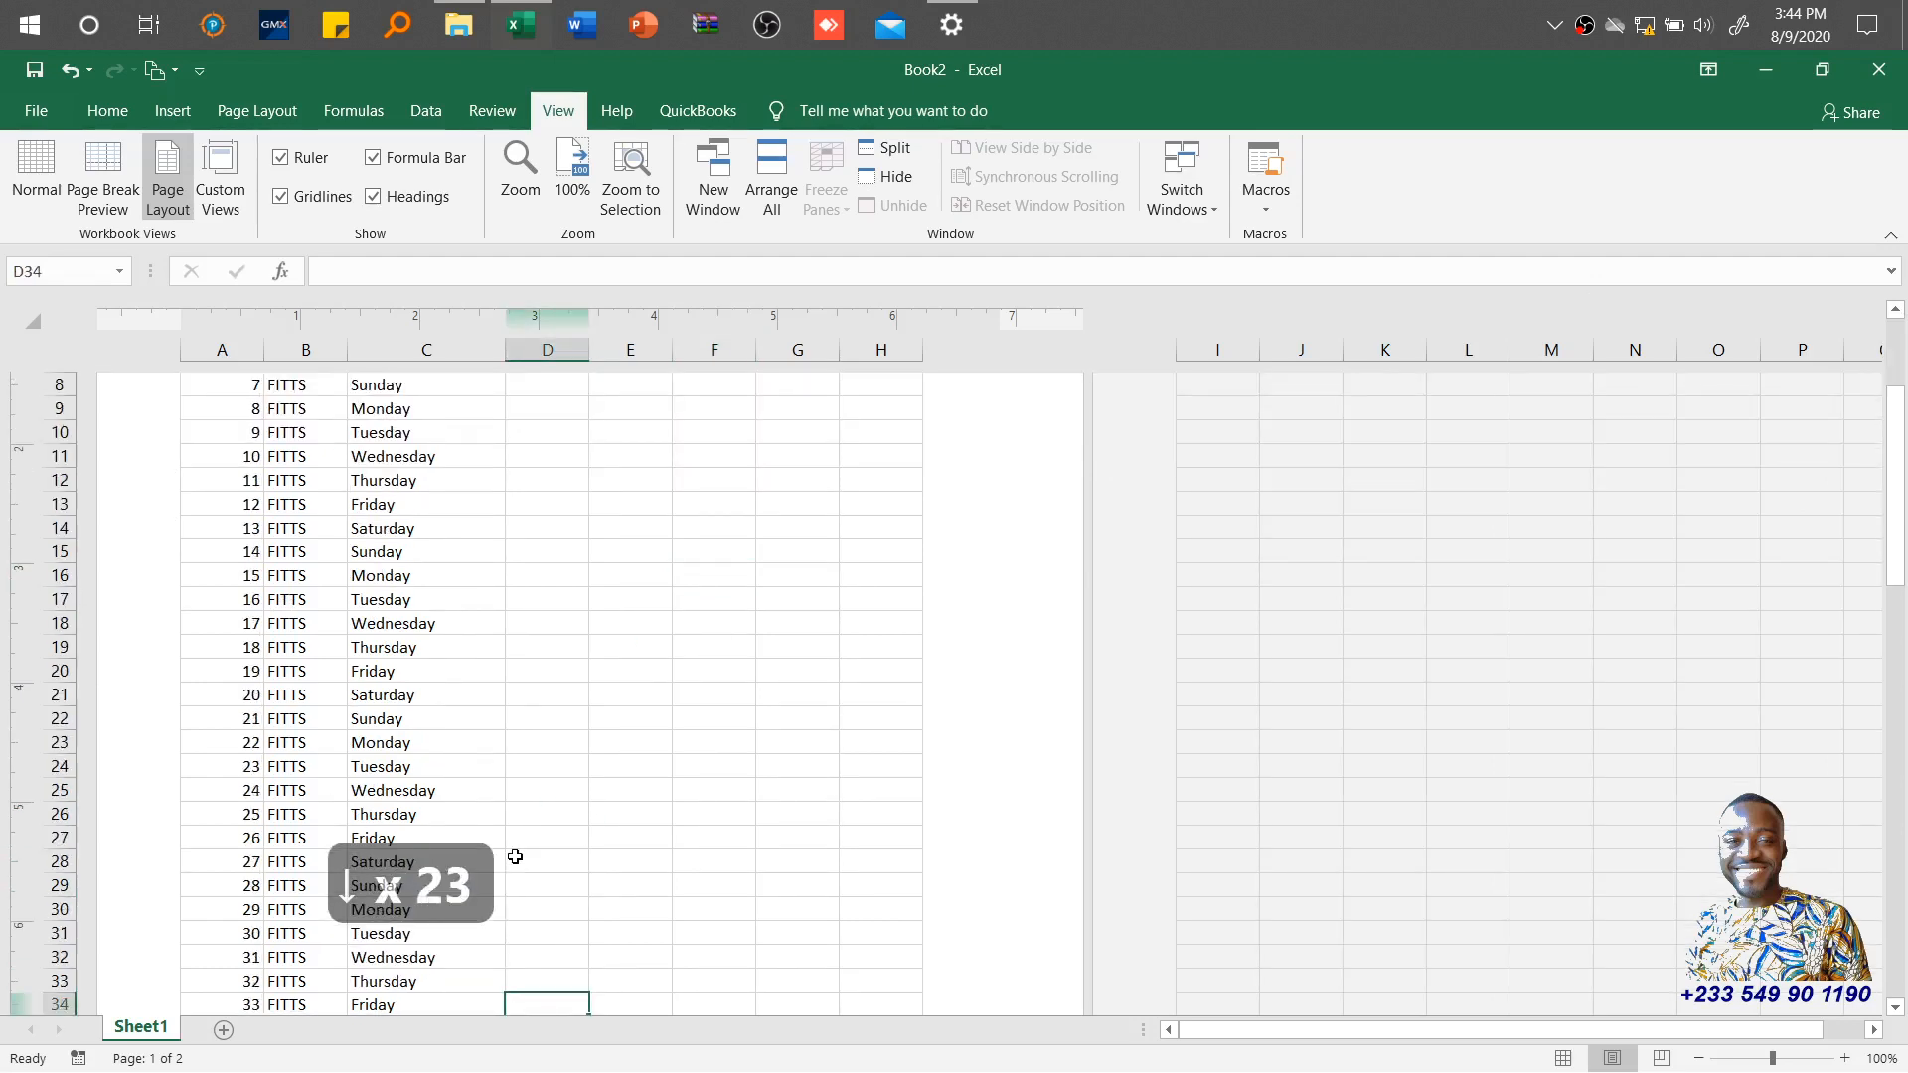
scroll(down, 3)
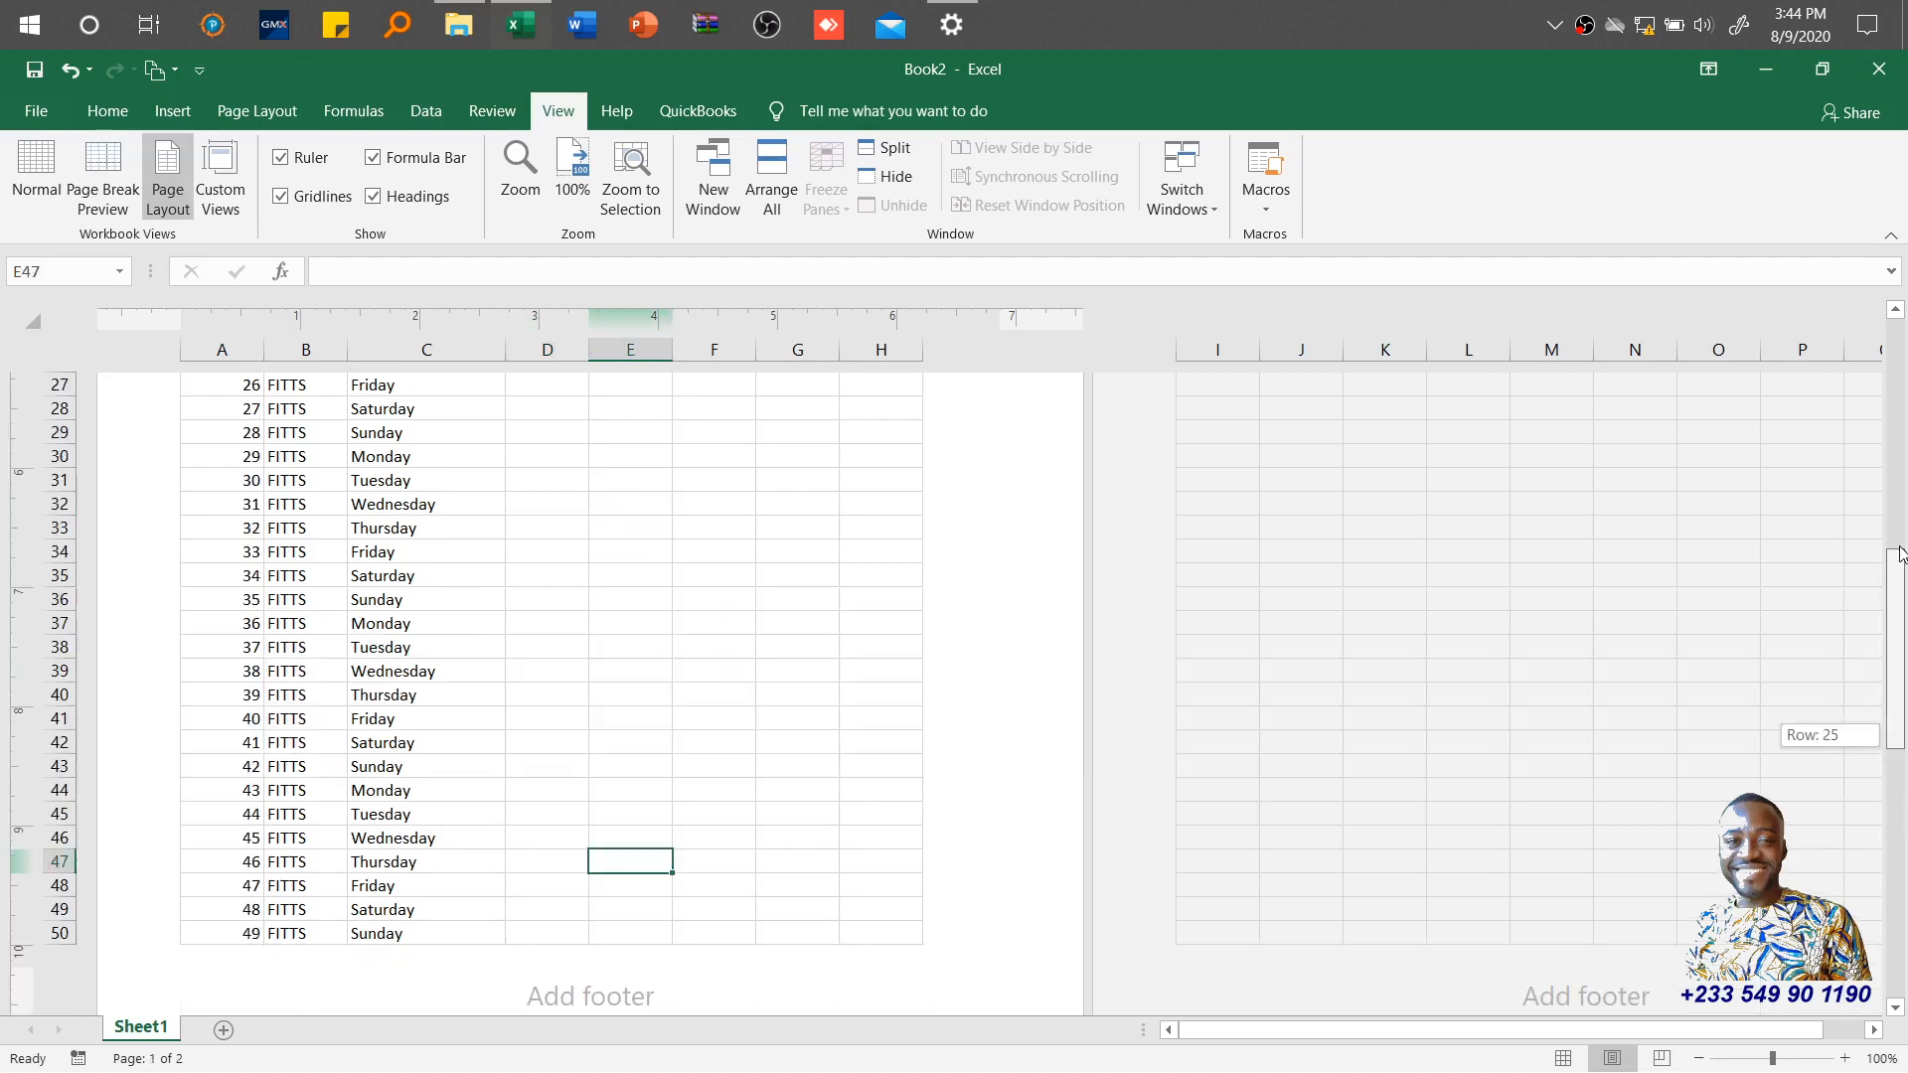
scroll(down, 3)
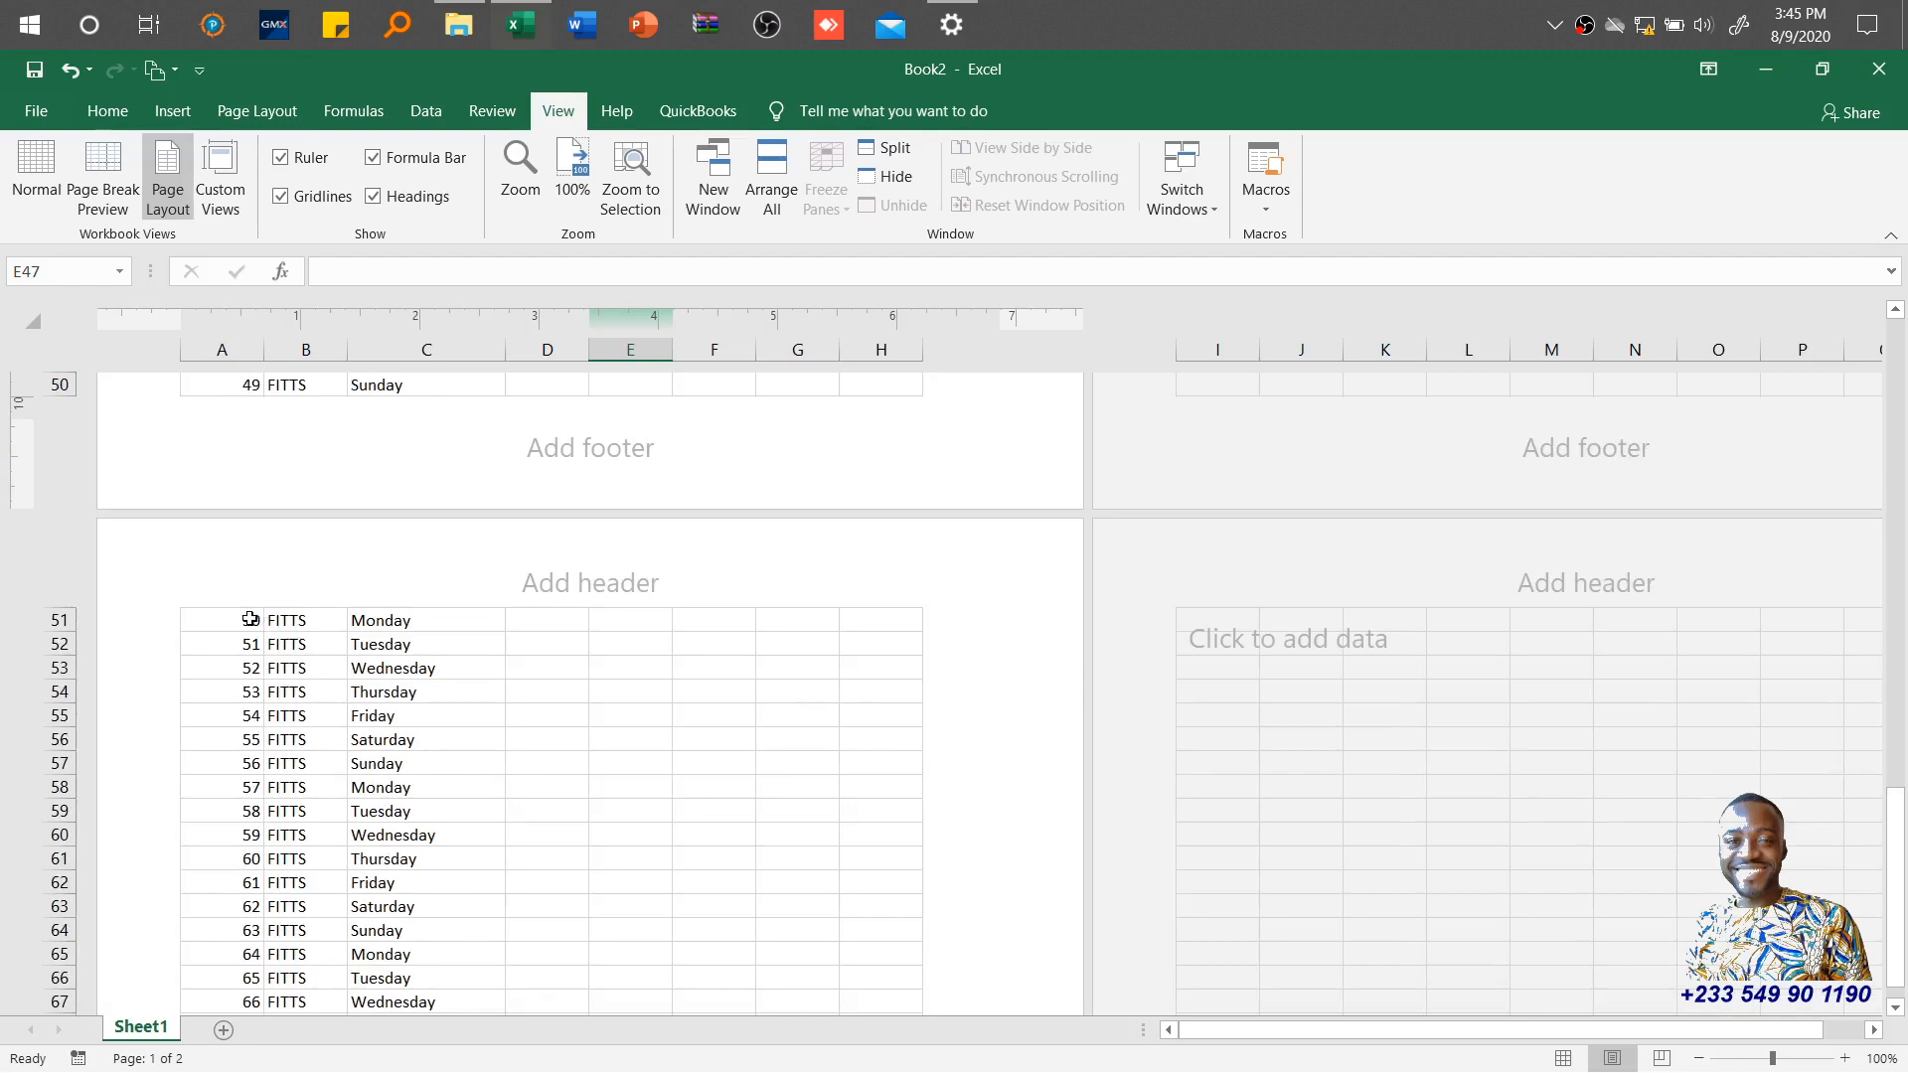
Step: Select records 50 to 59 and zoom so they fill the window
drag(221, 621, 425, 811)
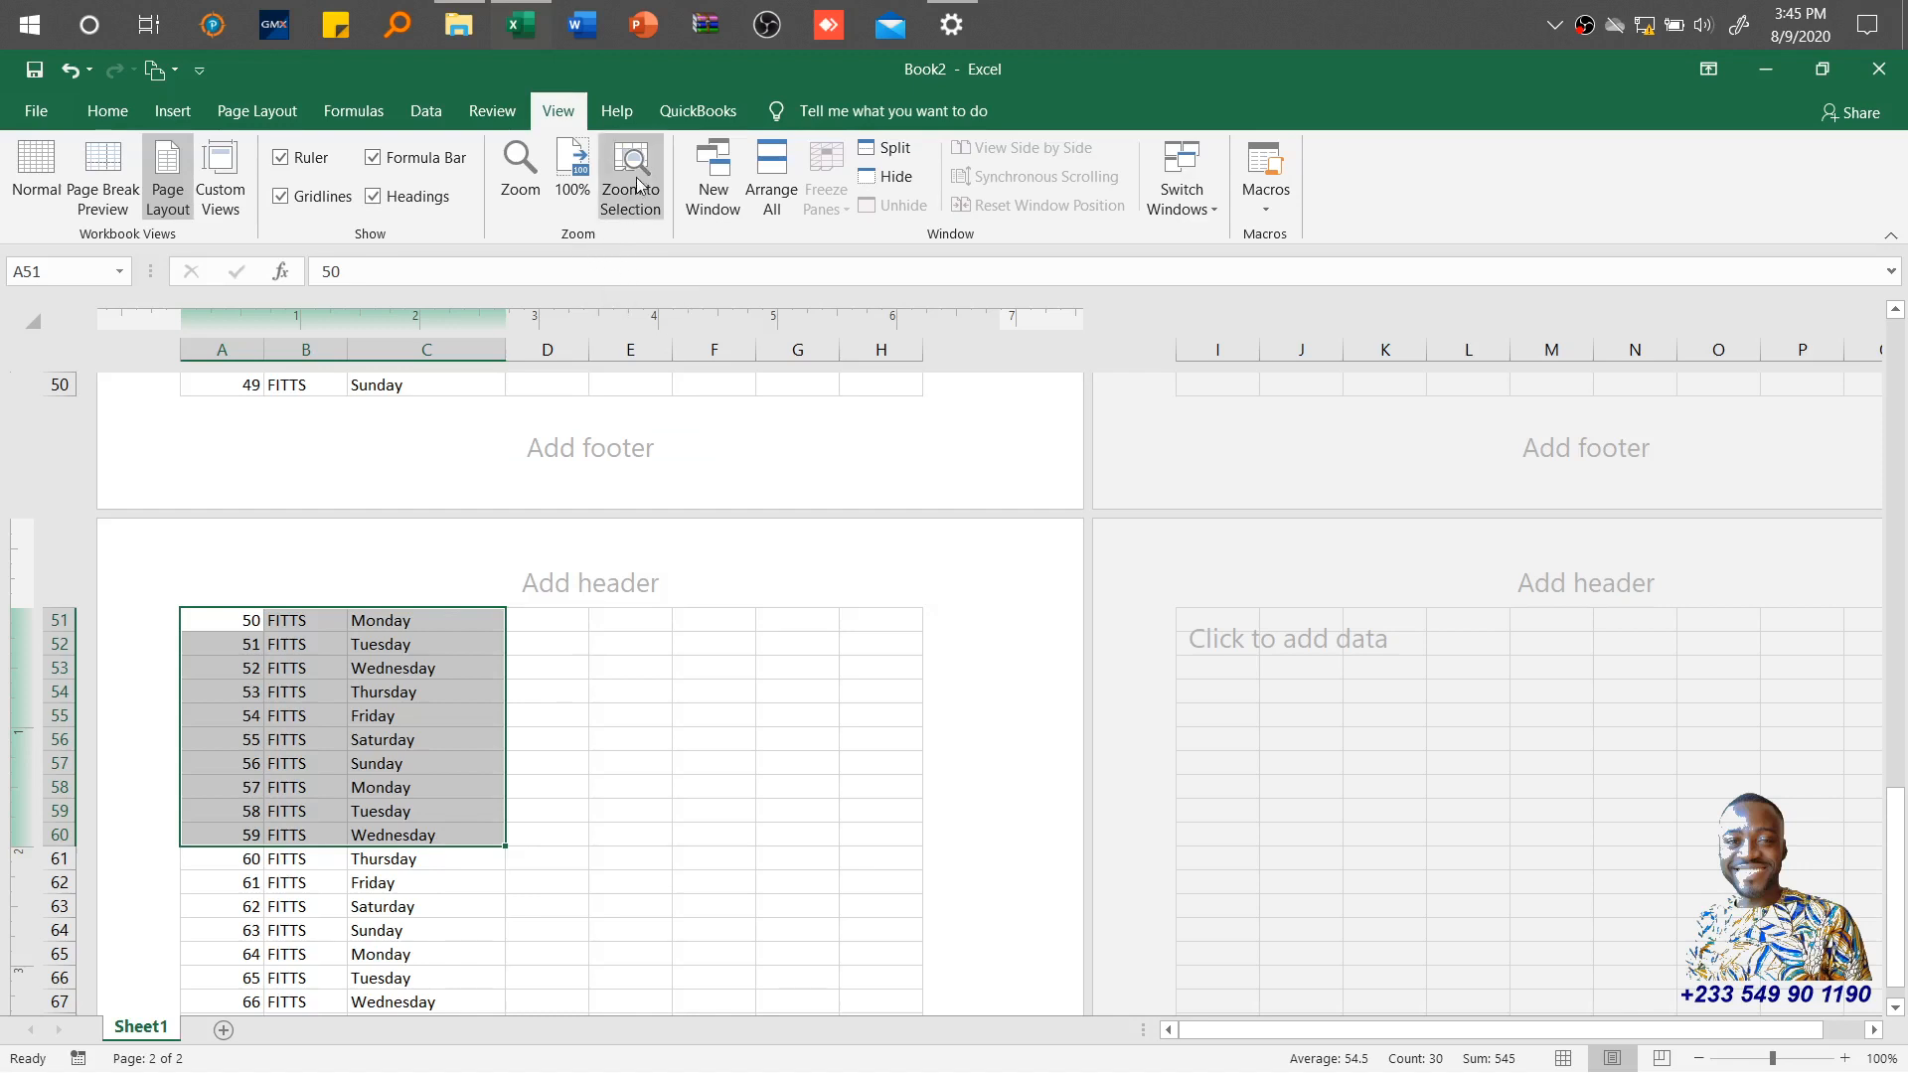
click(630, 177)
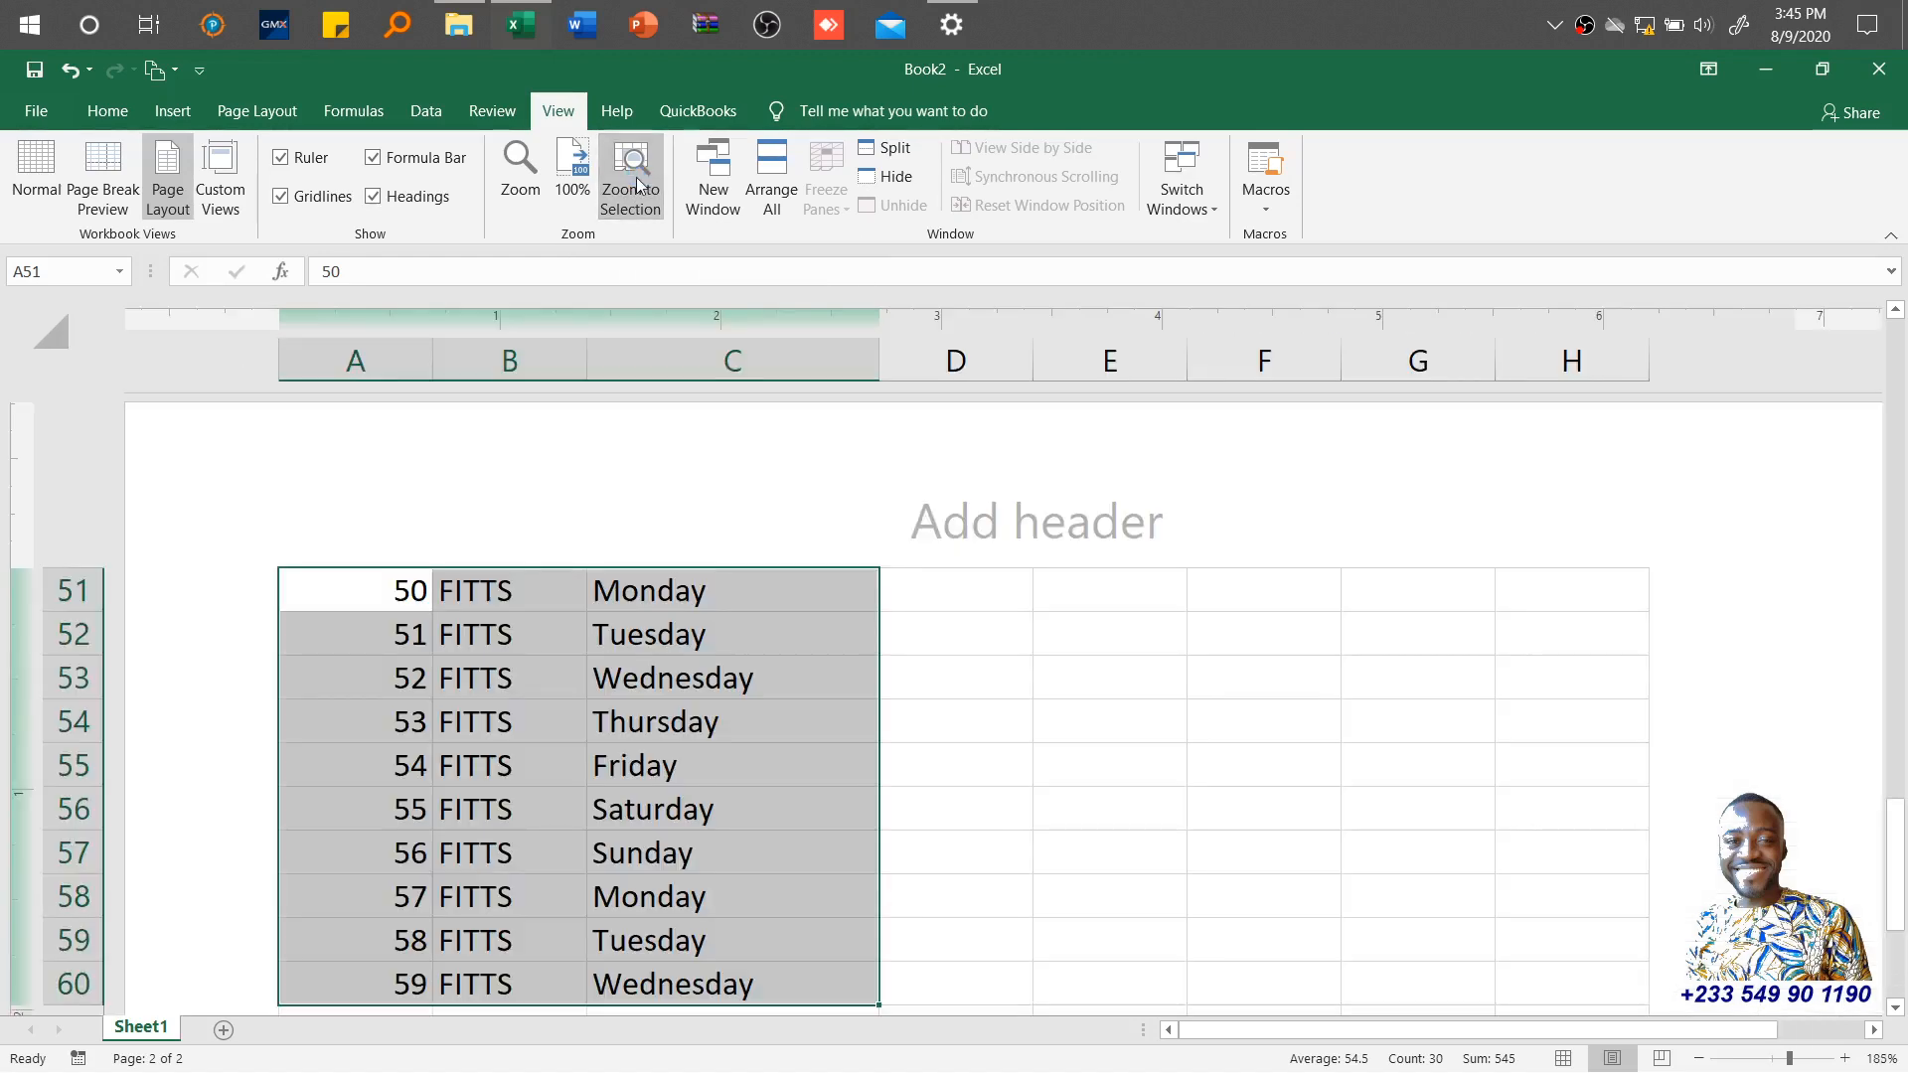
mouse_move(219, 176)
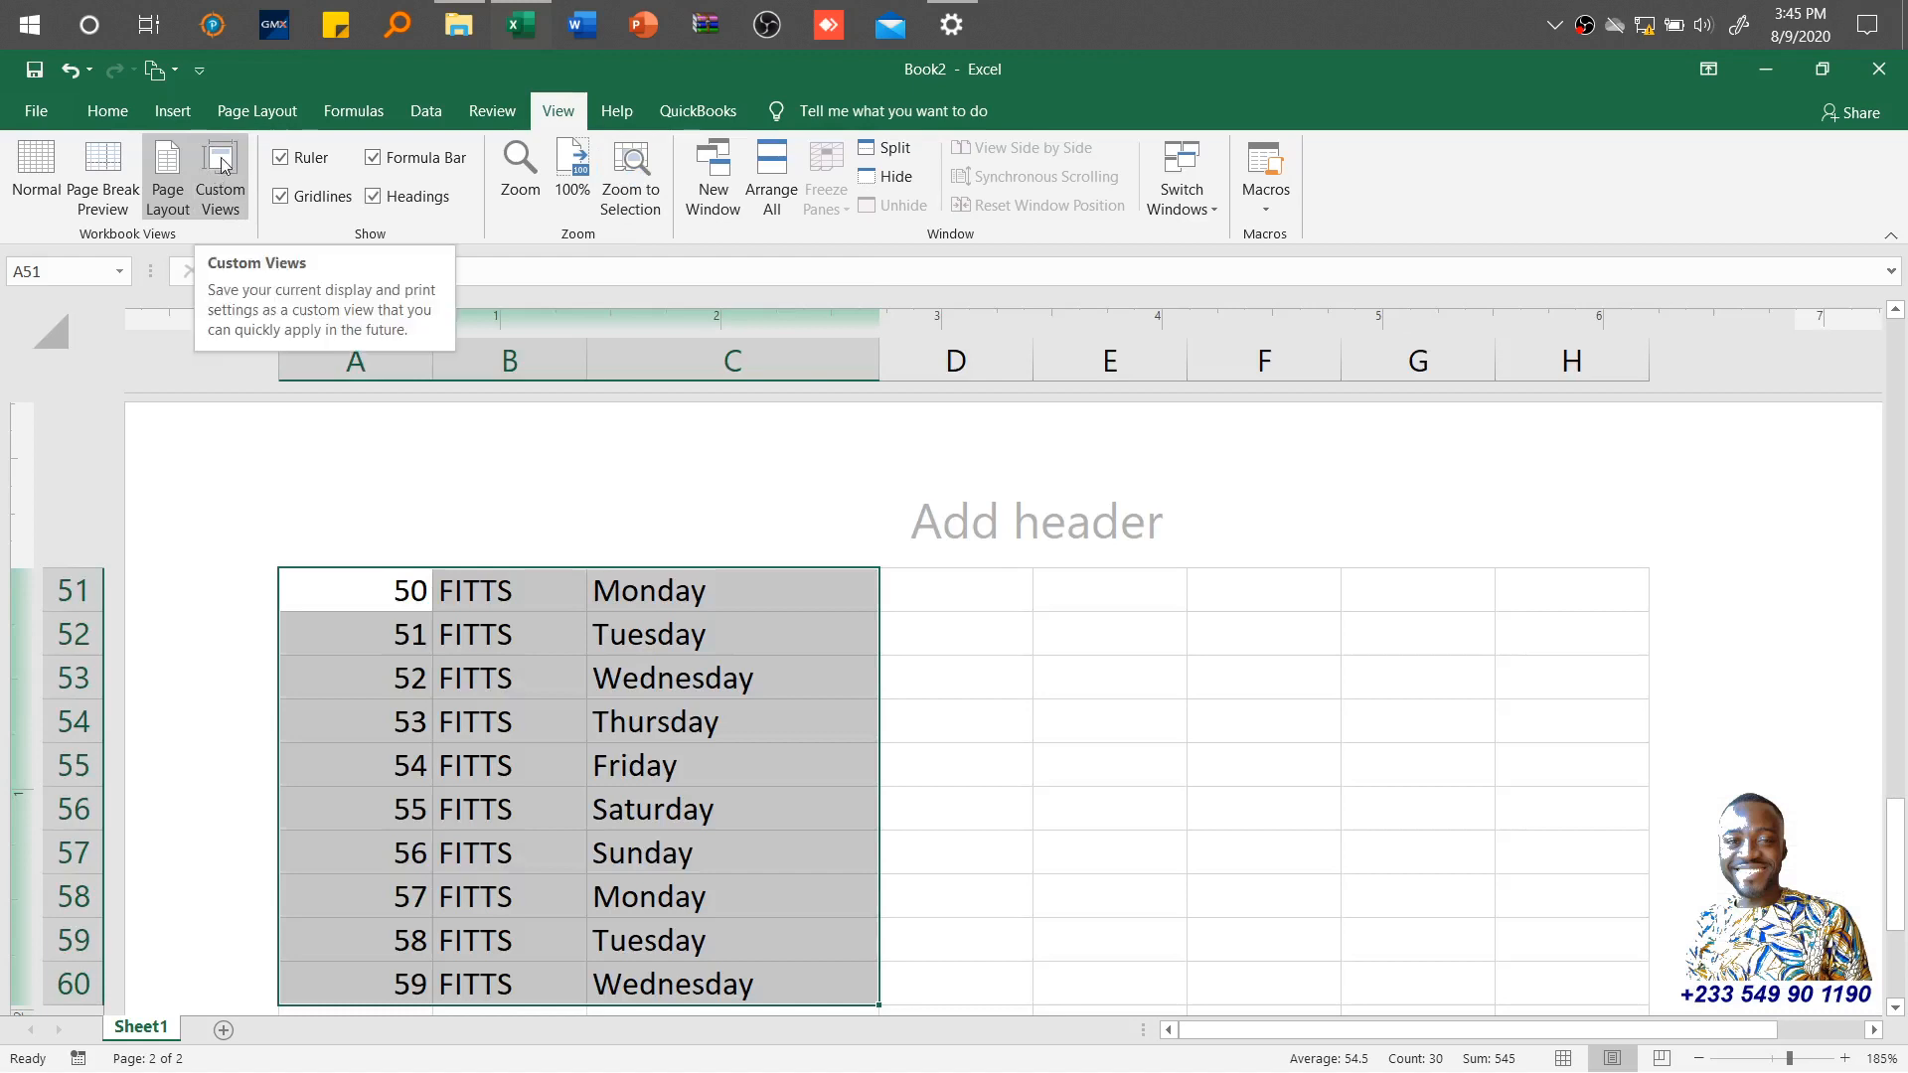
Step: Save a custom view named 'Sales for 50 to 59' and return to normal zoom
click(220, 177)
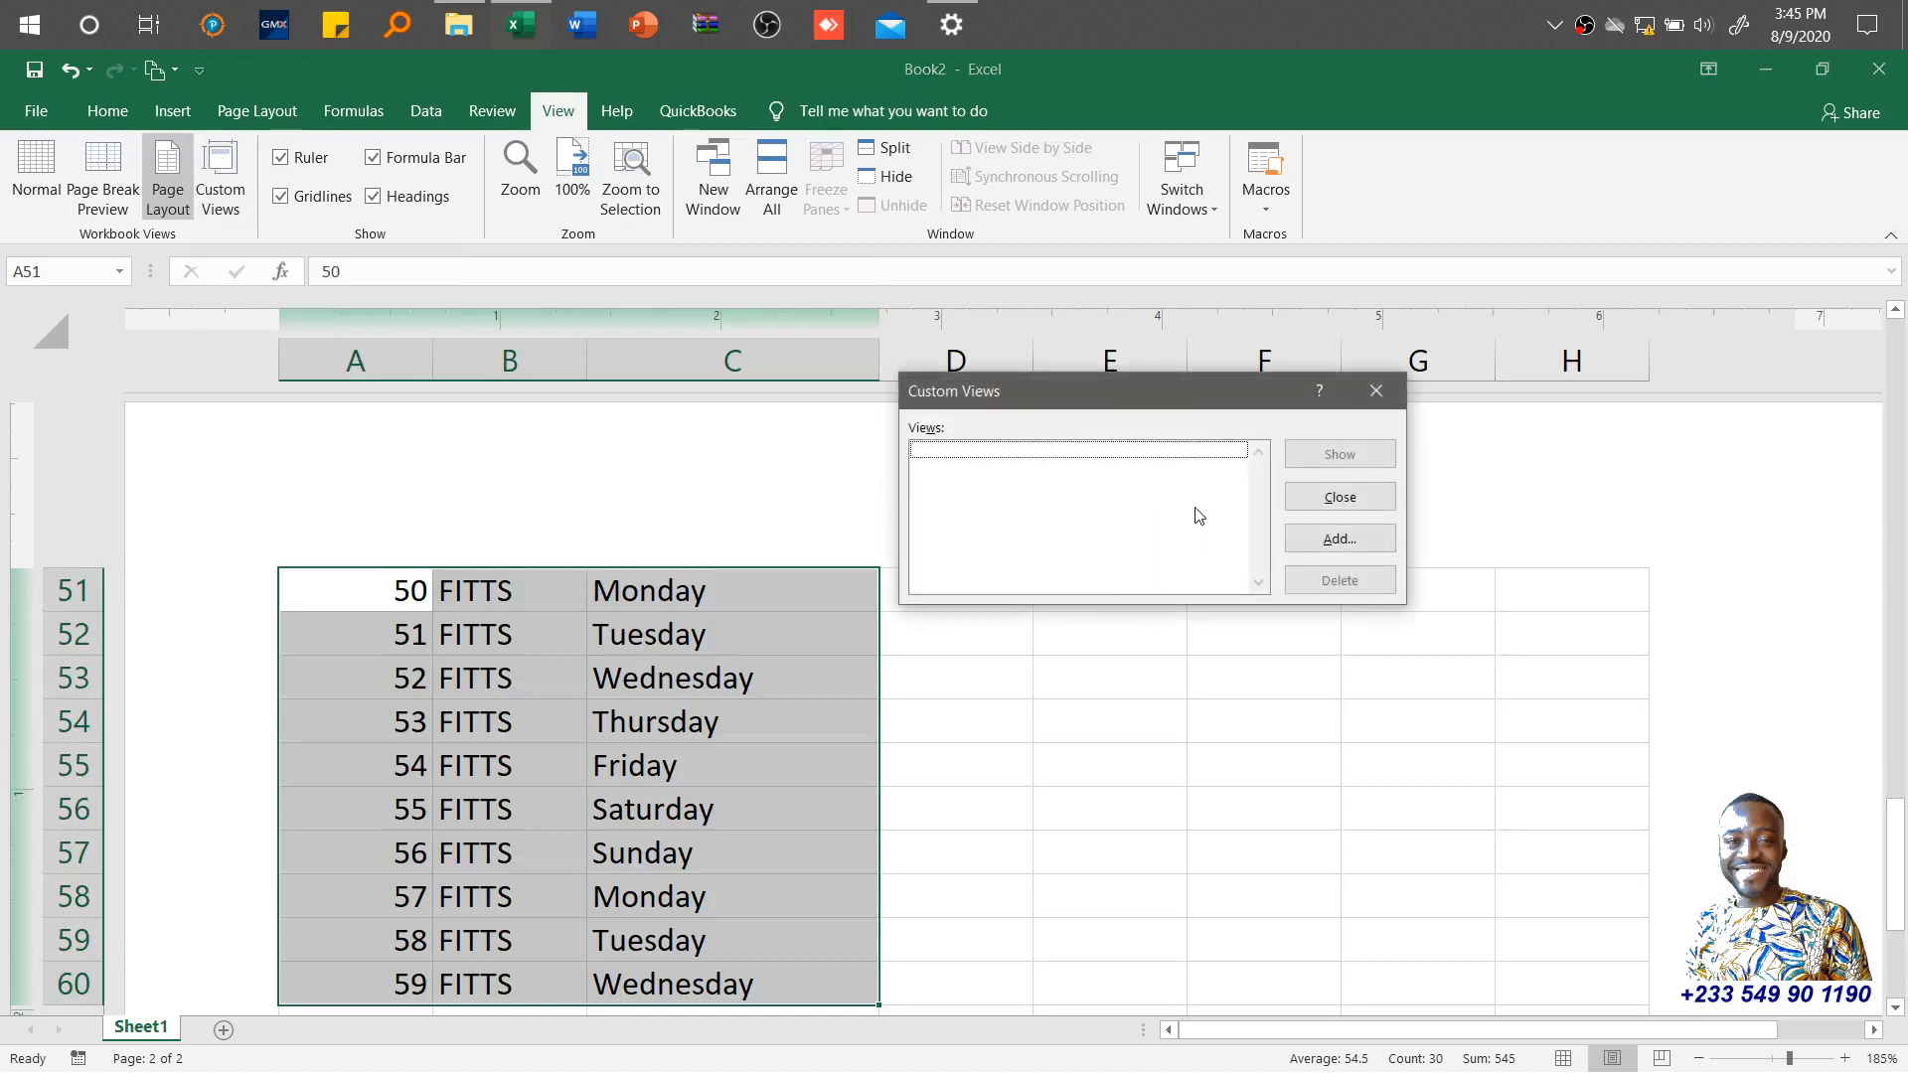
click(1337, 539)
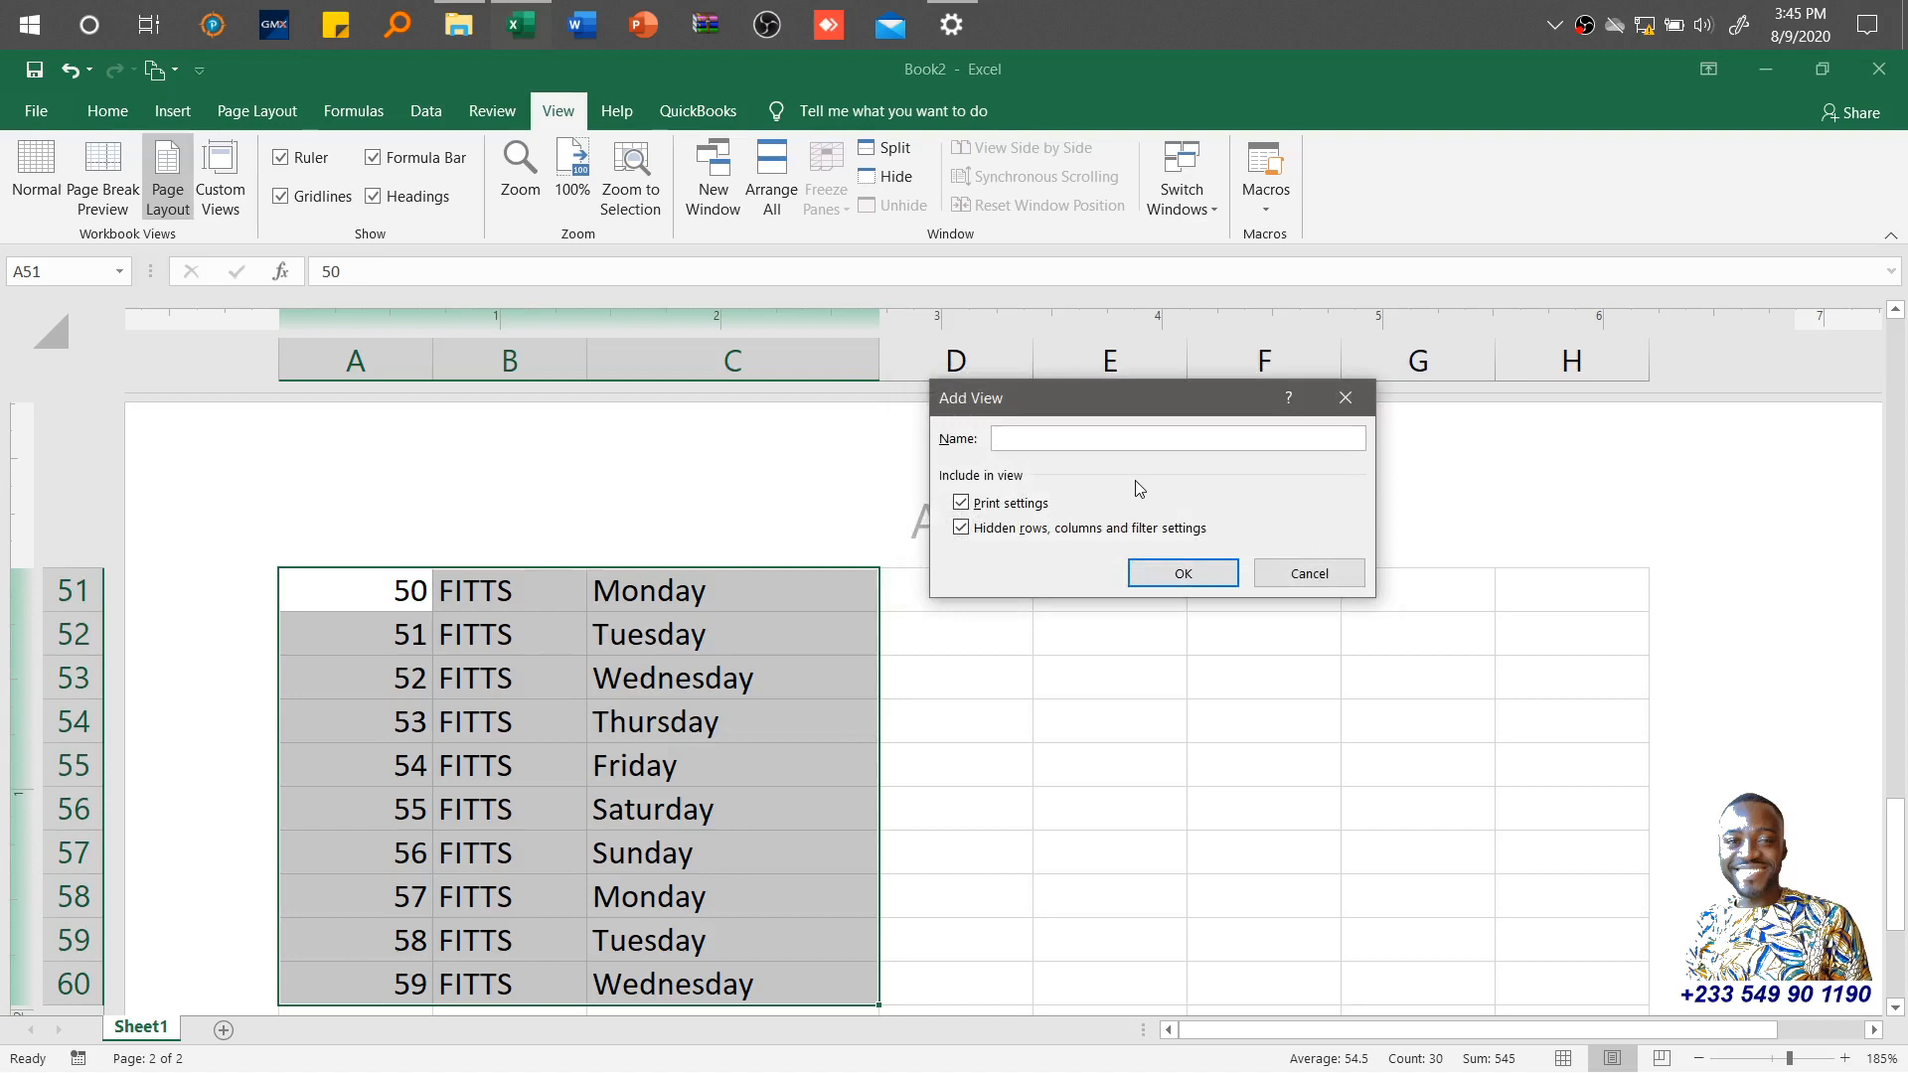
text(Sales for)
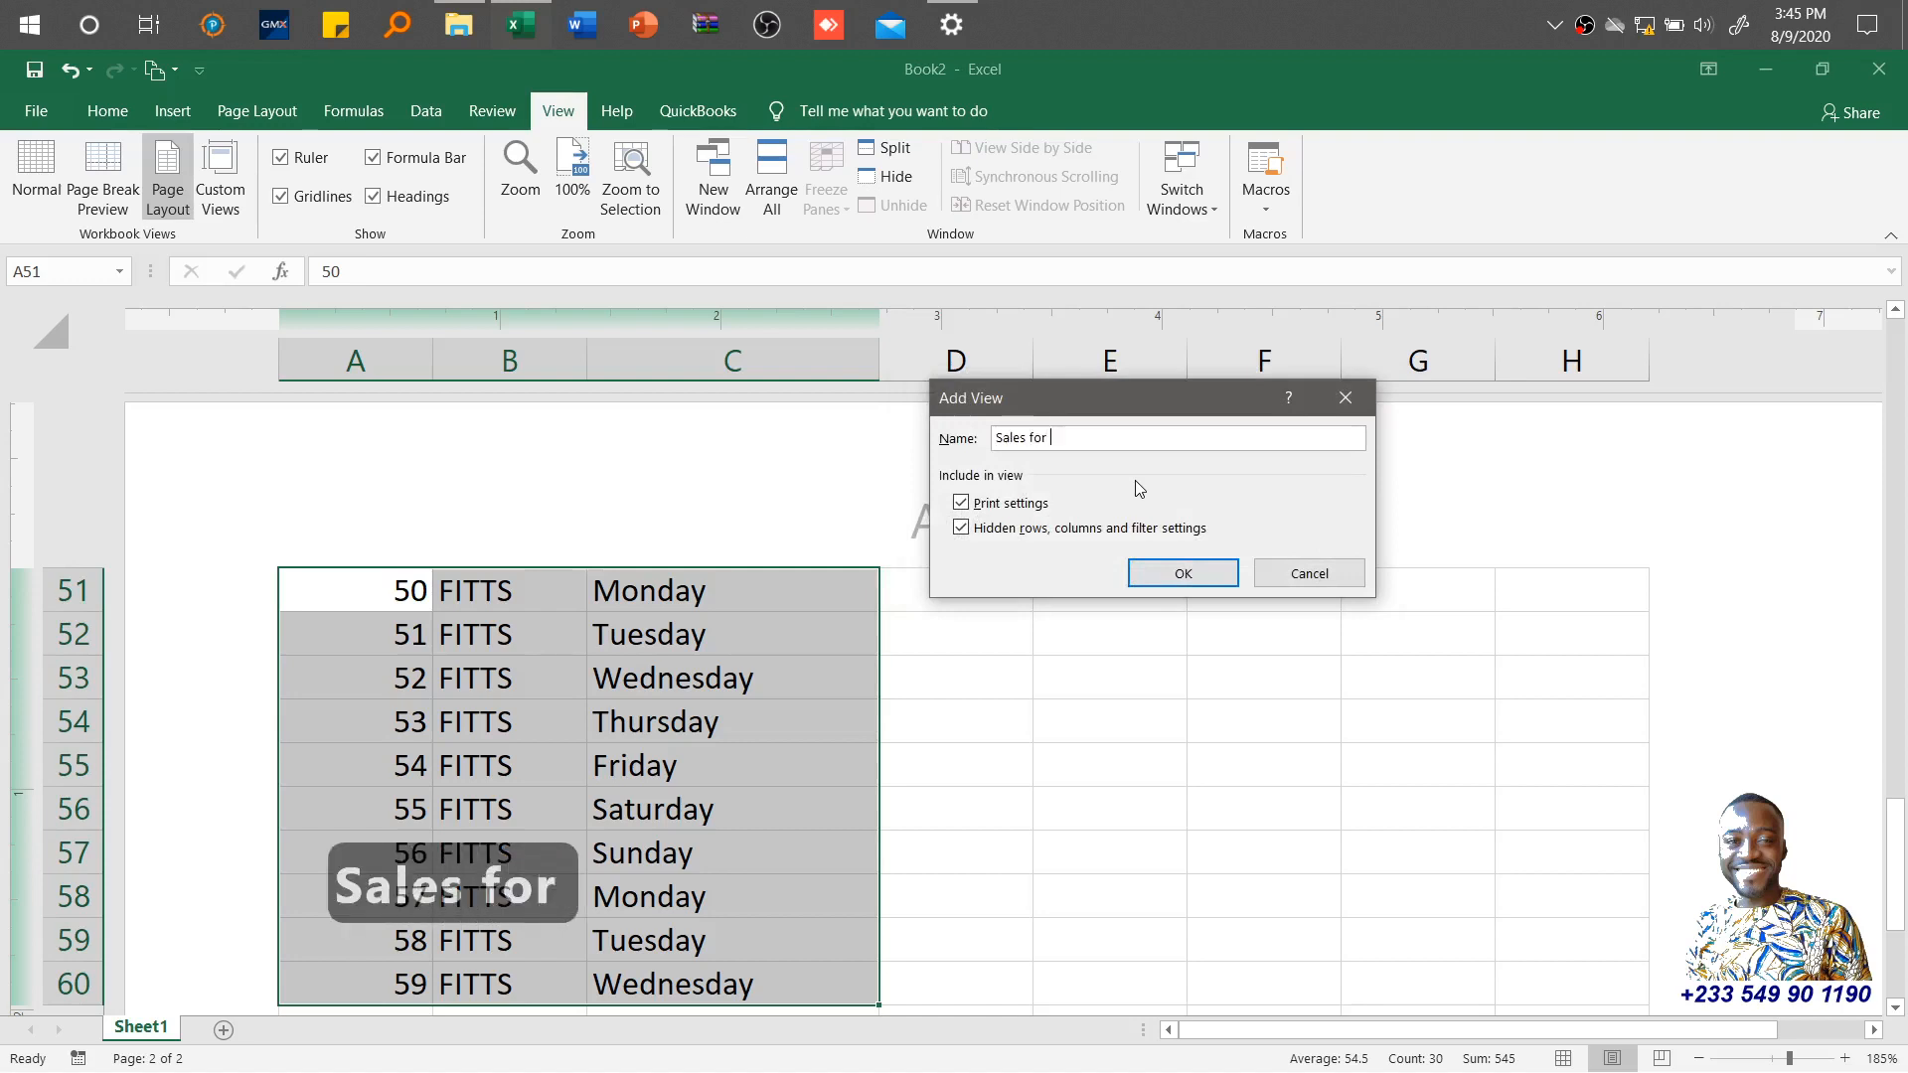
text(50 to)
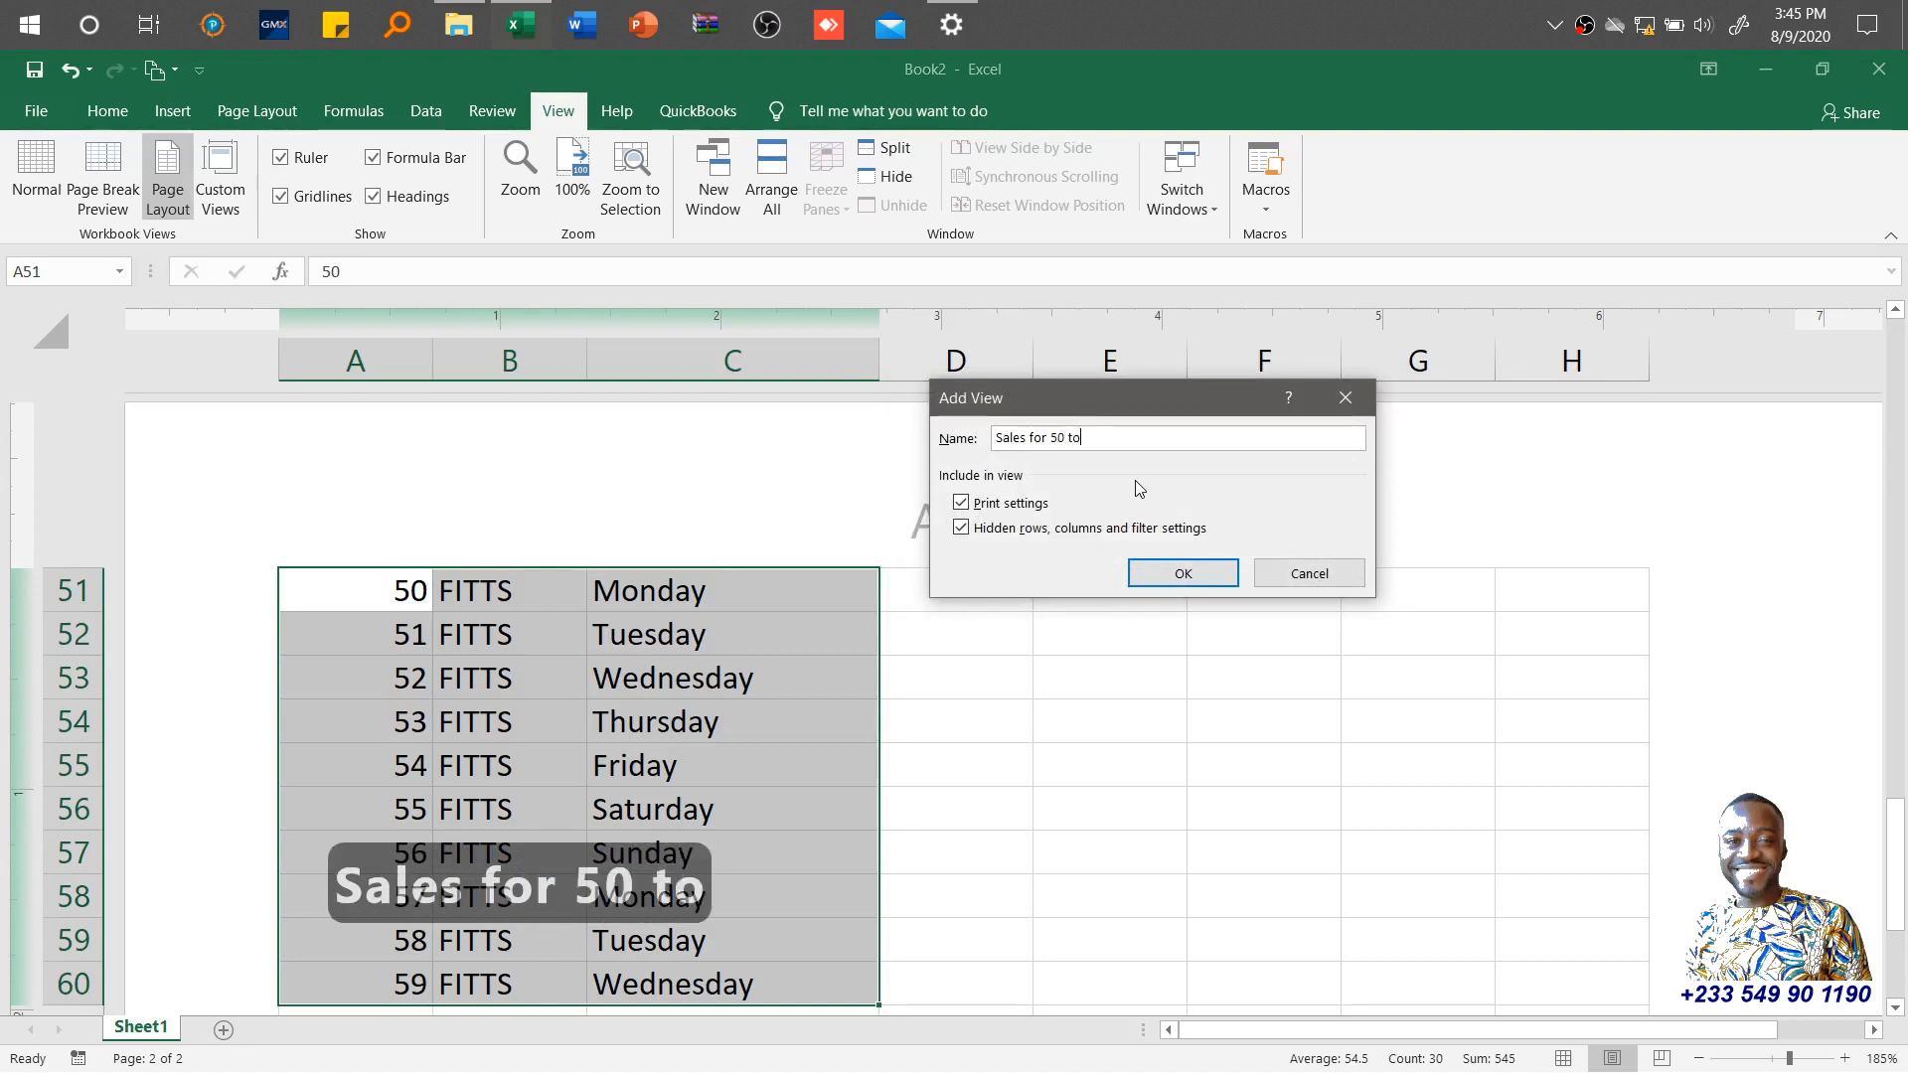
text(59)
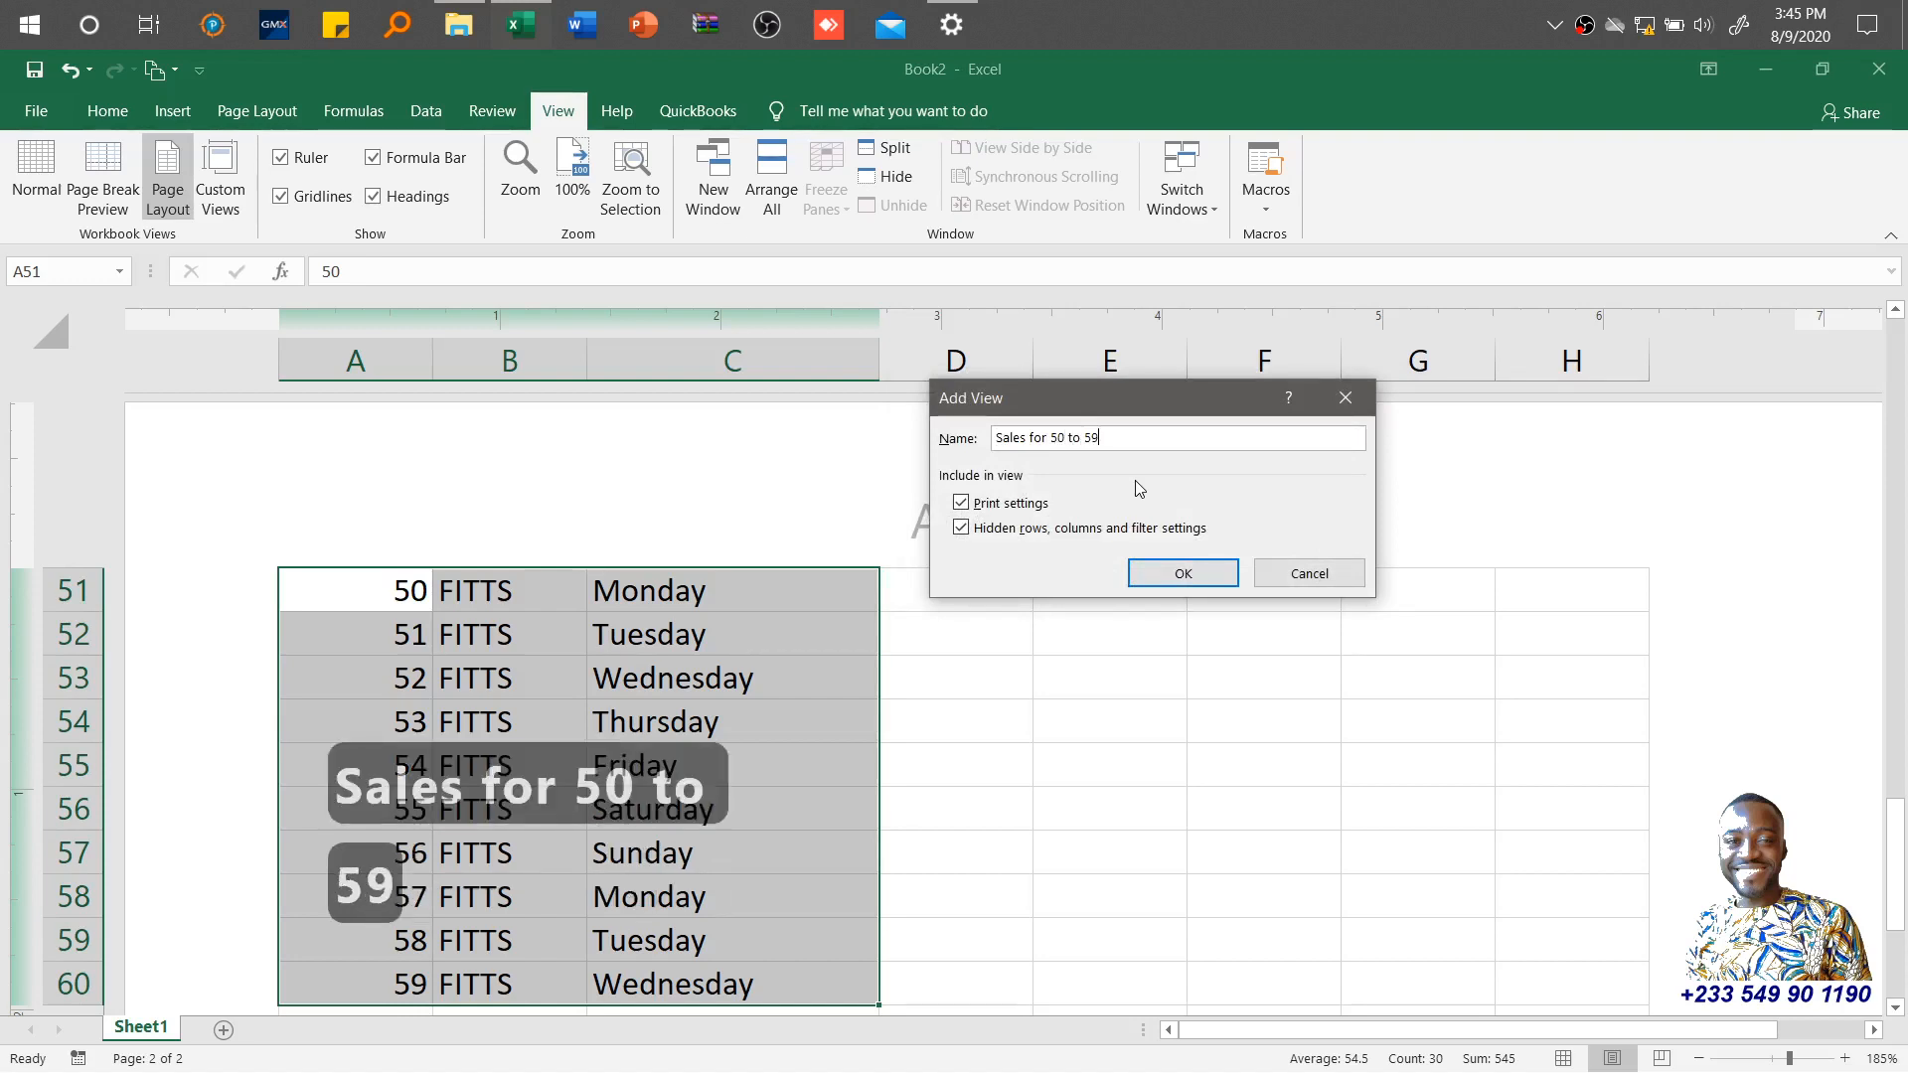
click(1179, 572)
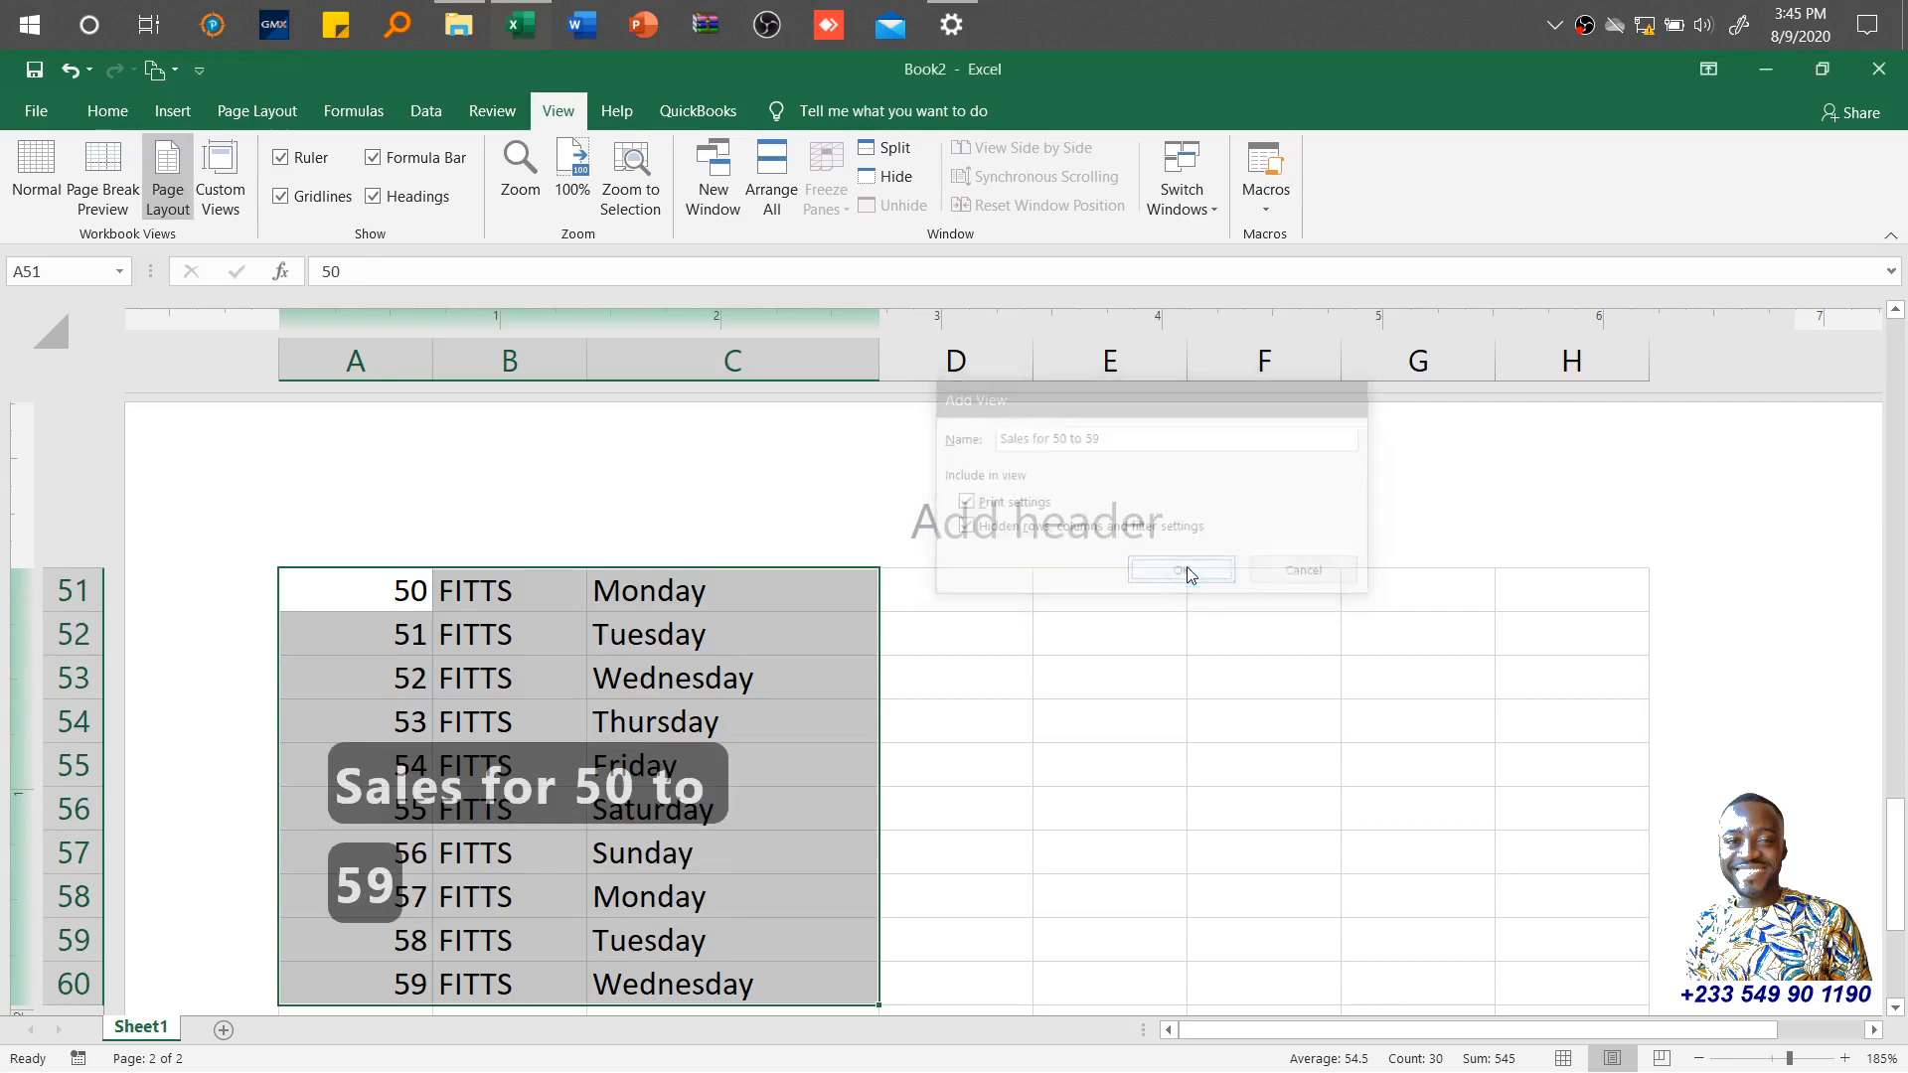
click(1179, 570)
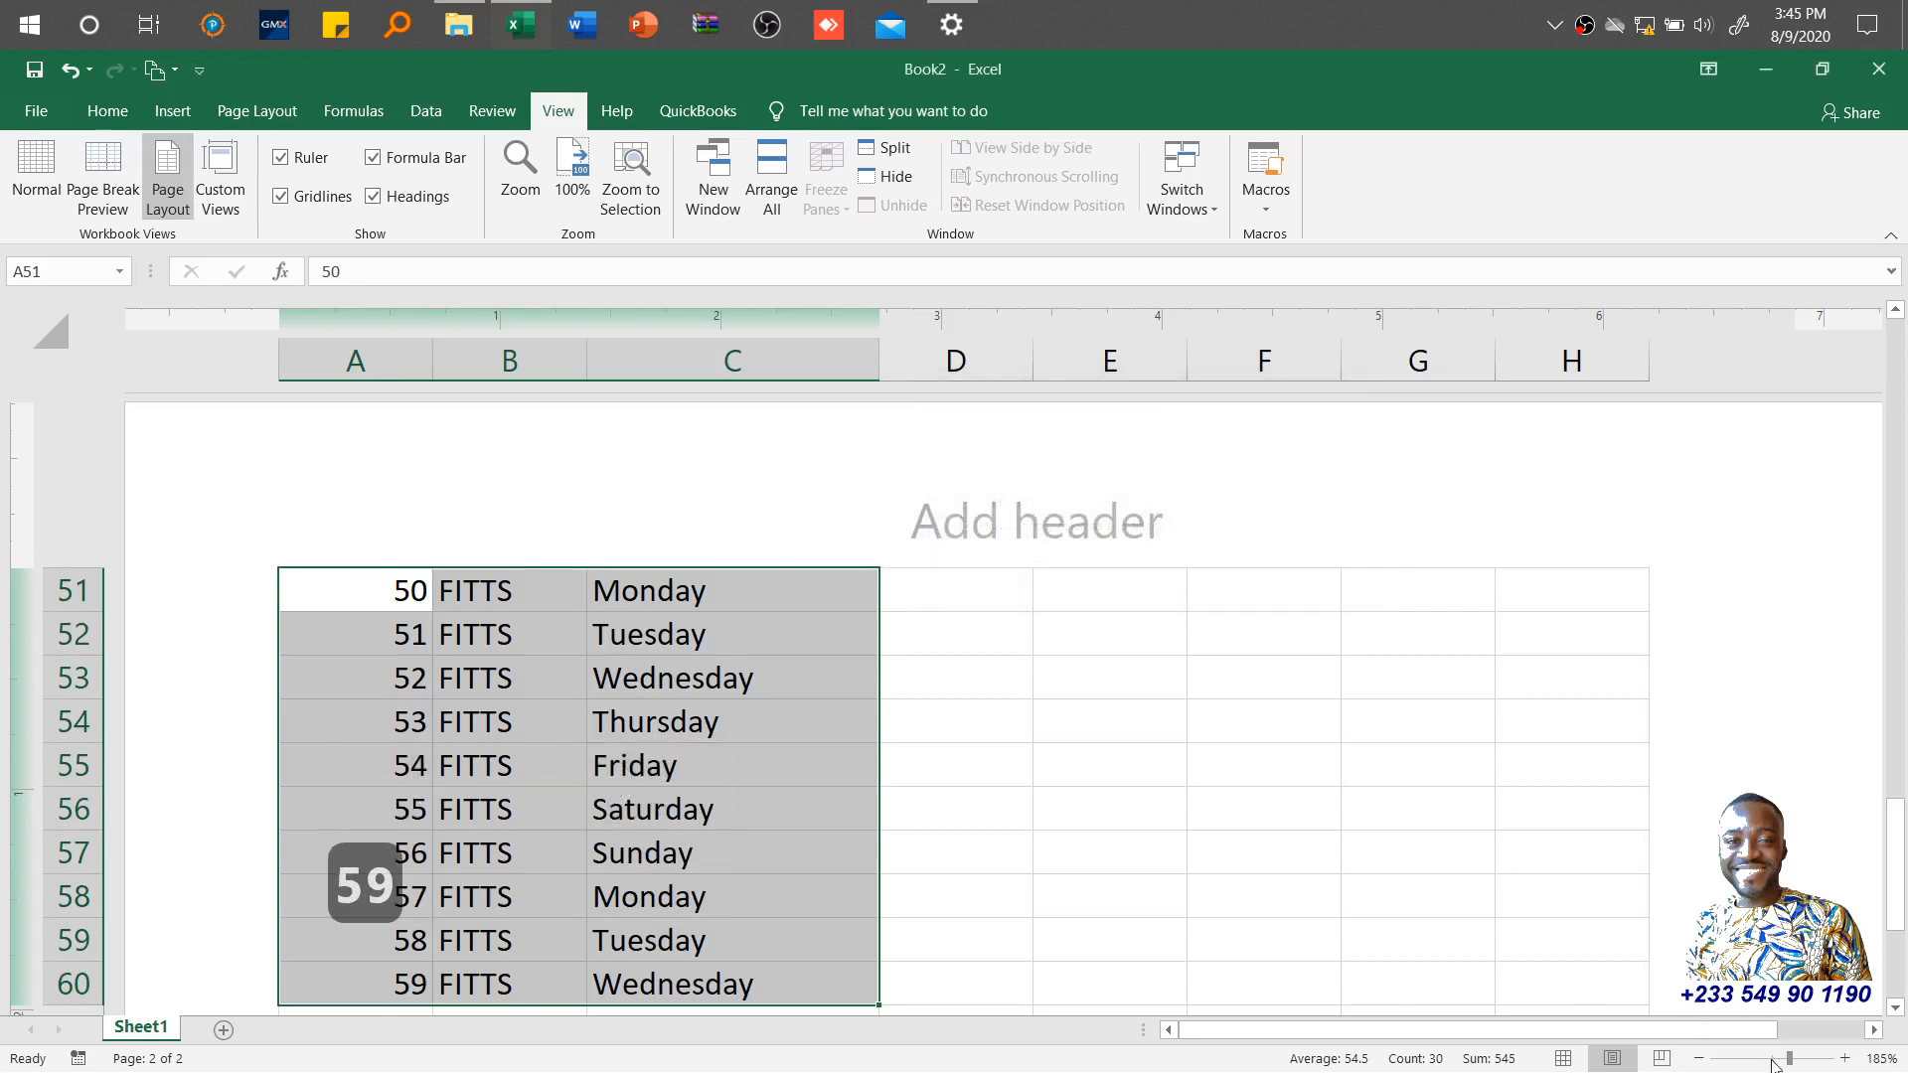
click(571, 165)
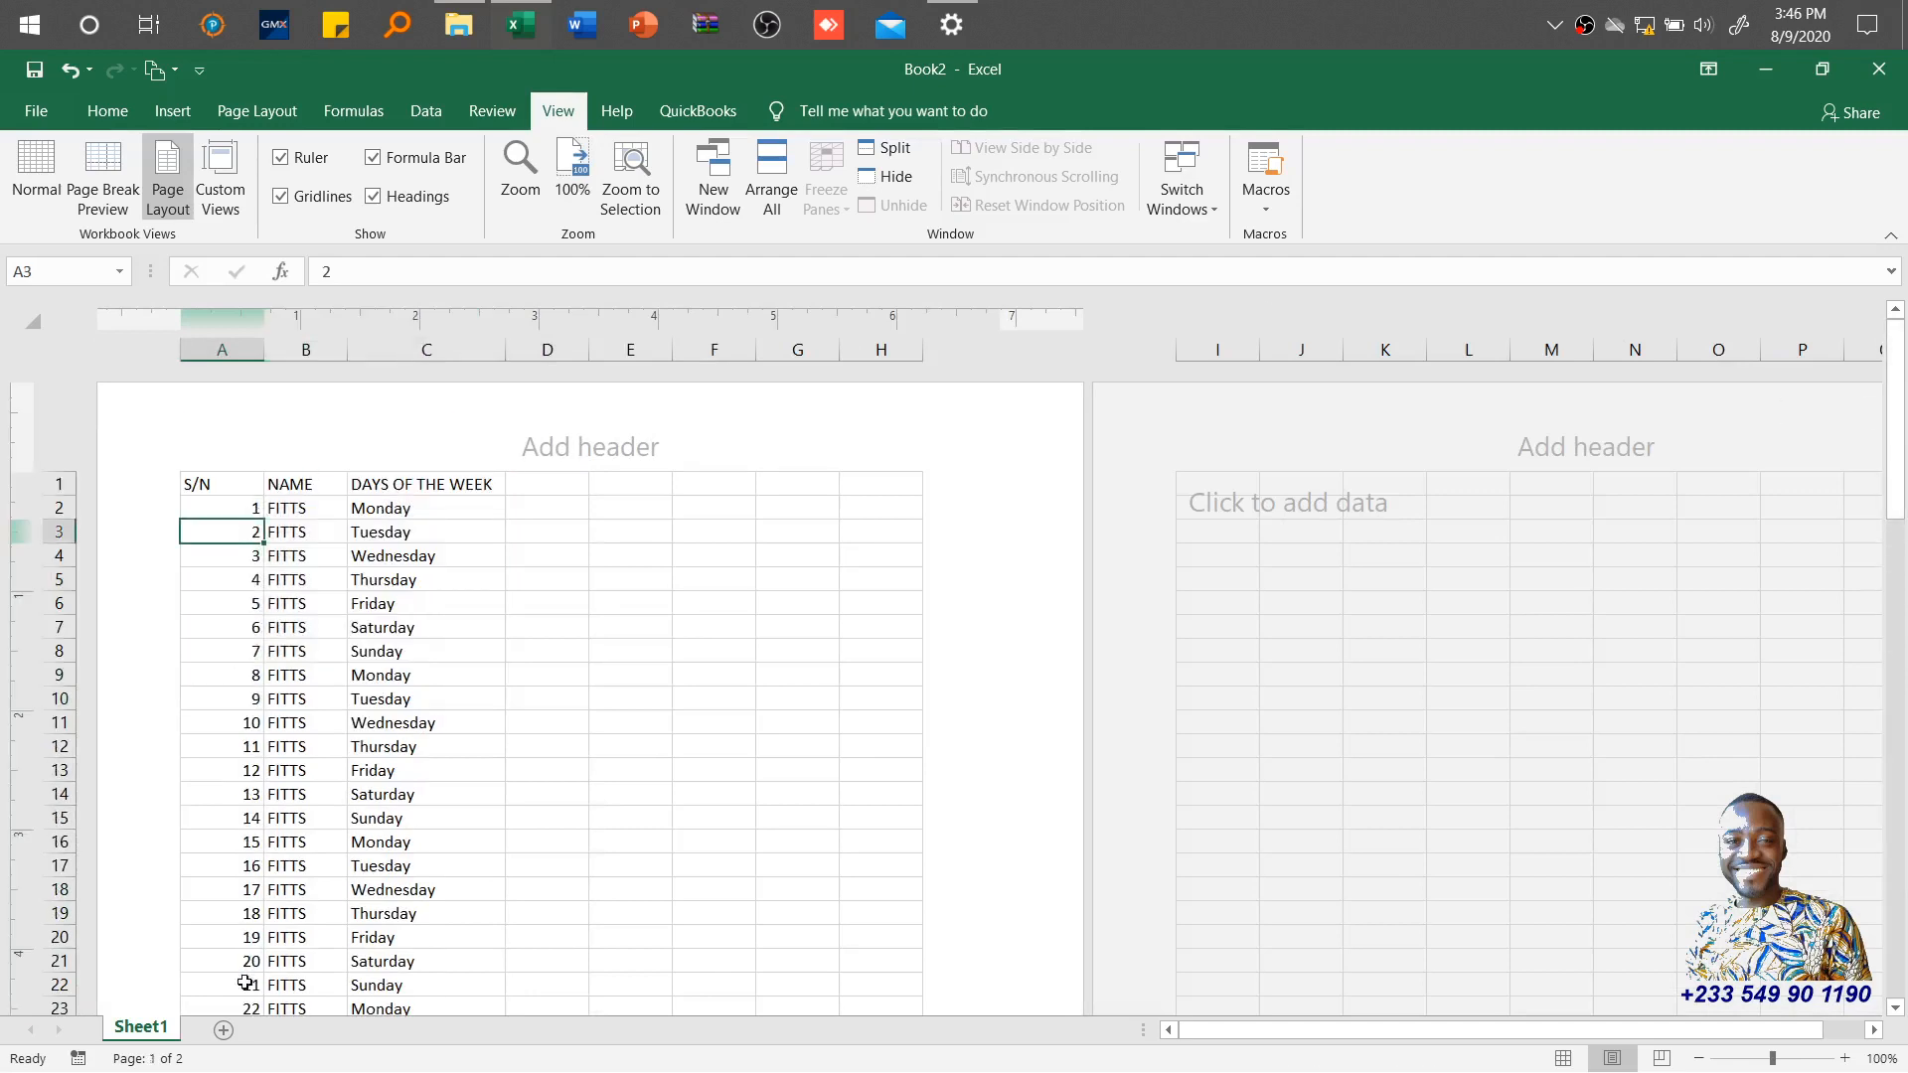
Step: From Sheet3, apply the saved 'Sales for 50 to 59' custom view
click(219, 1027)
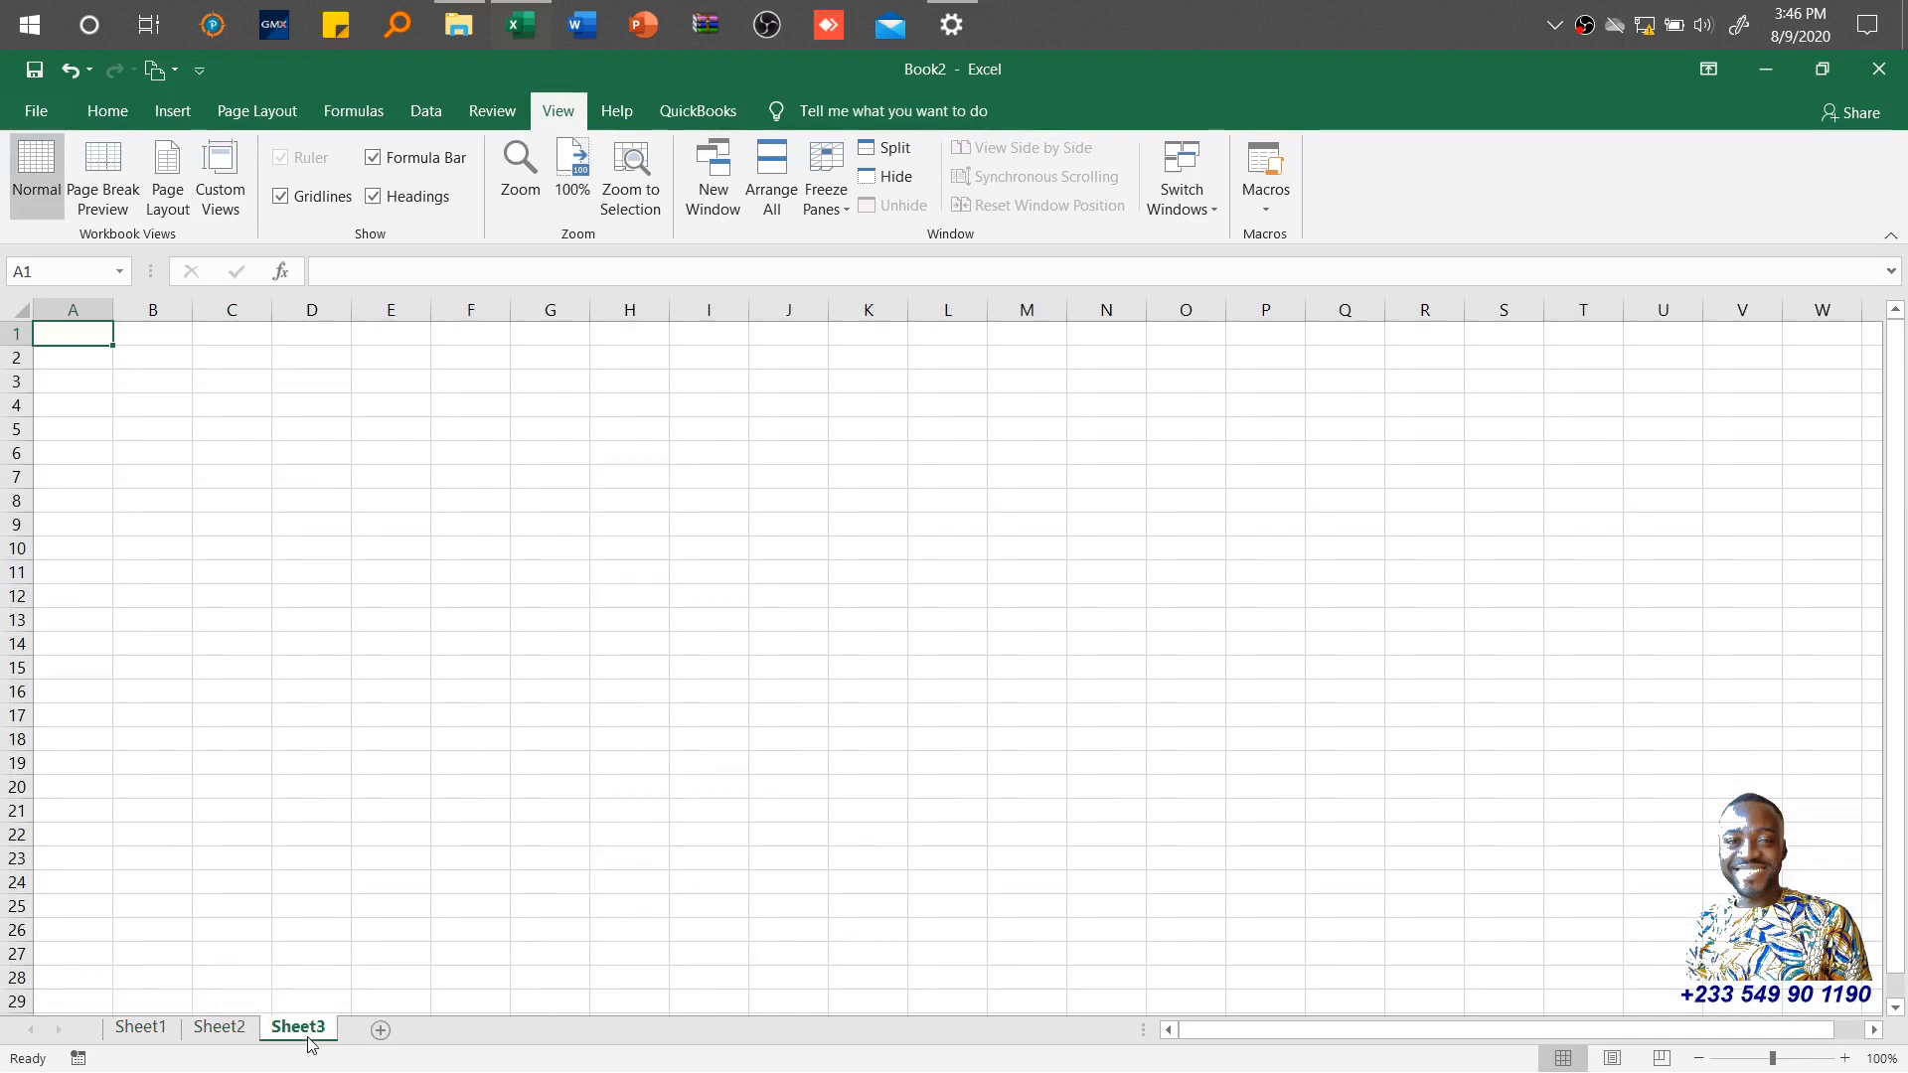
mouse_move(220, 177)
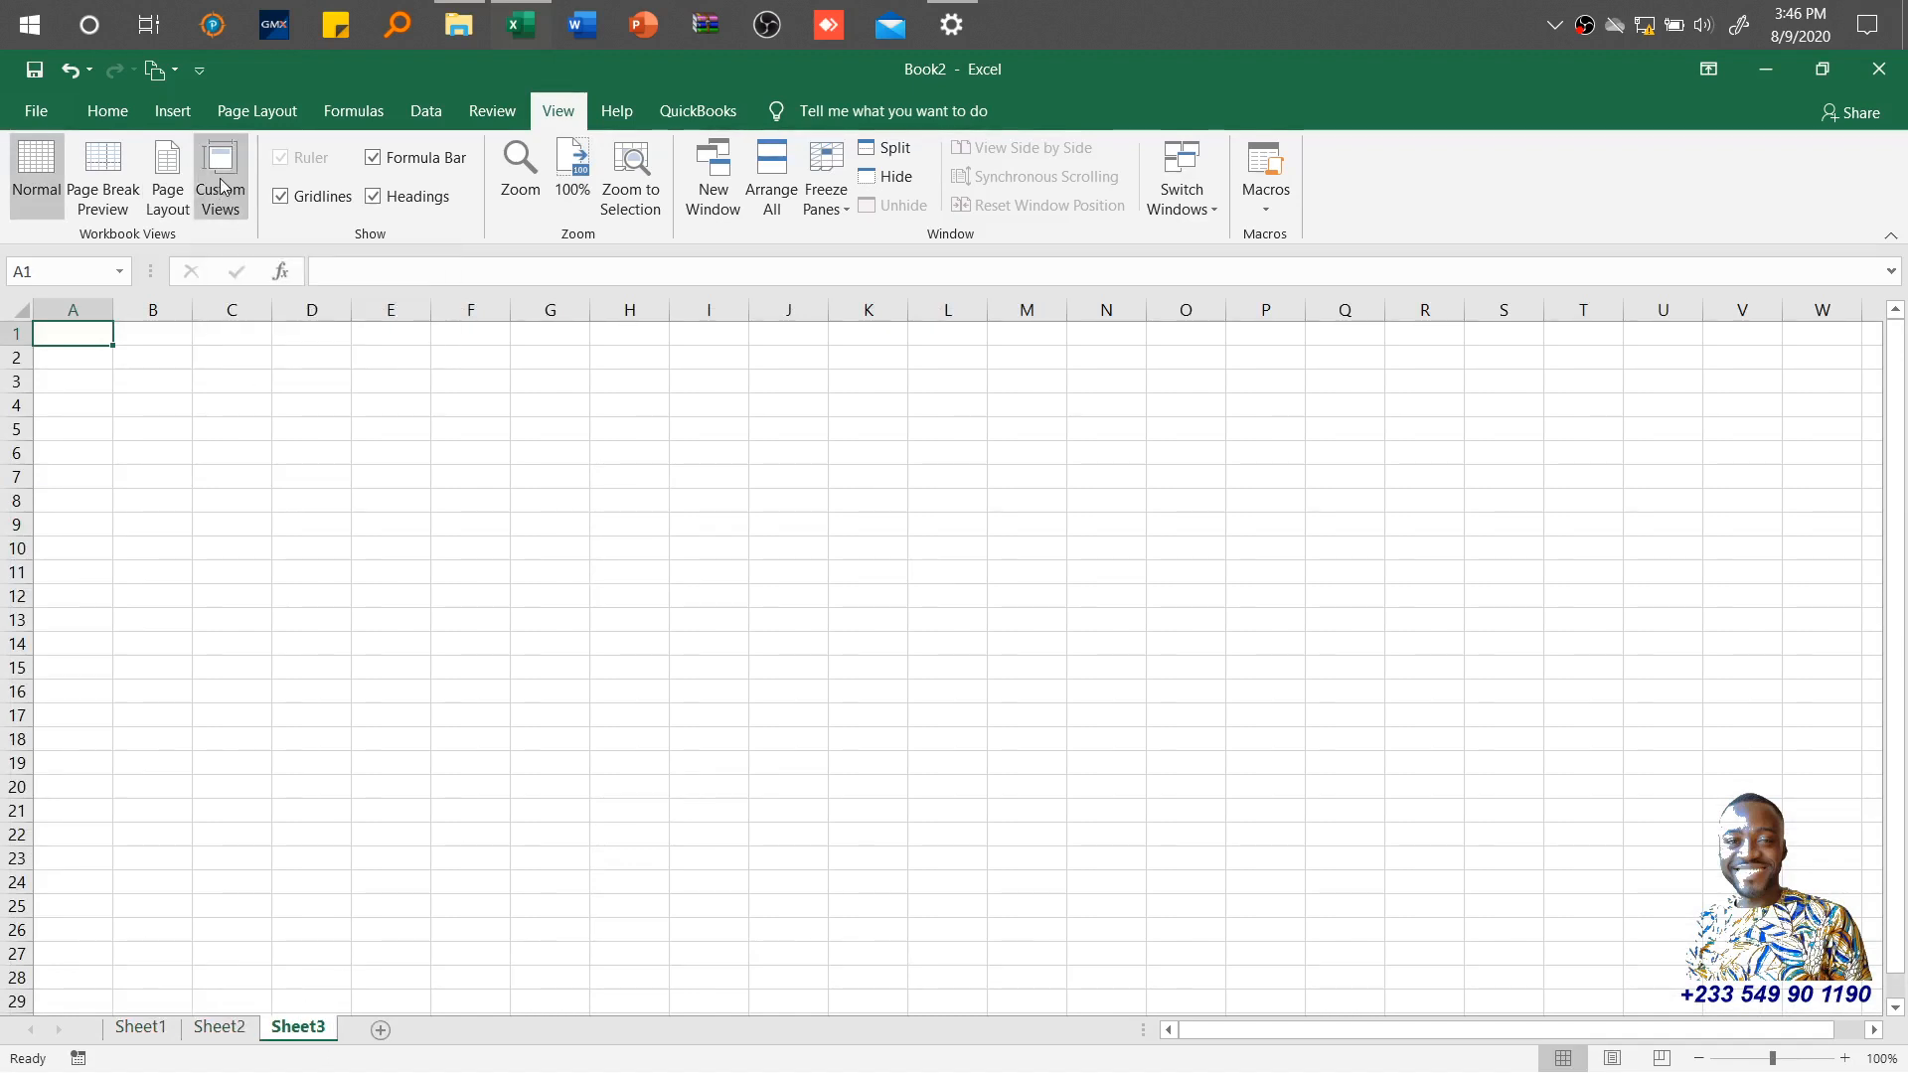
click(219, 177)
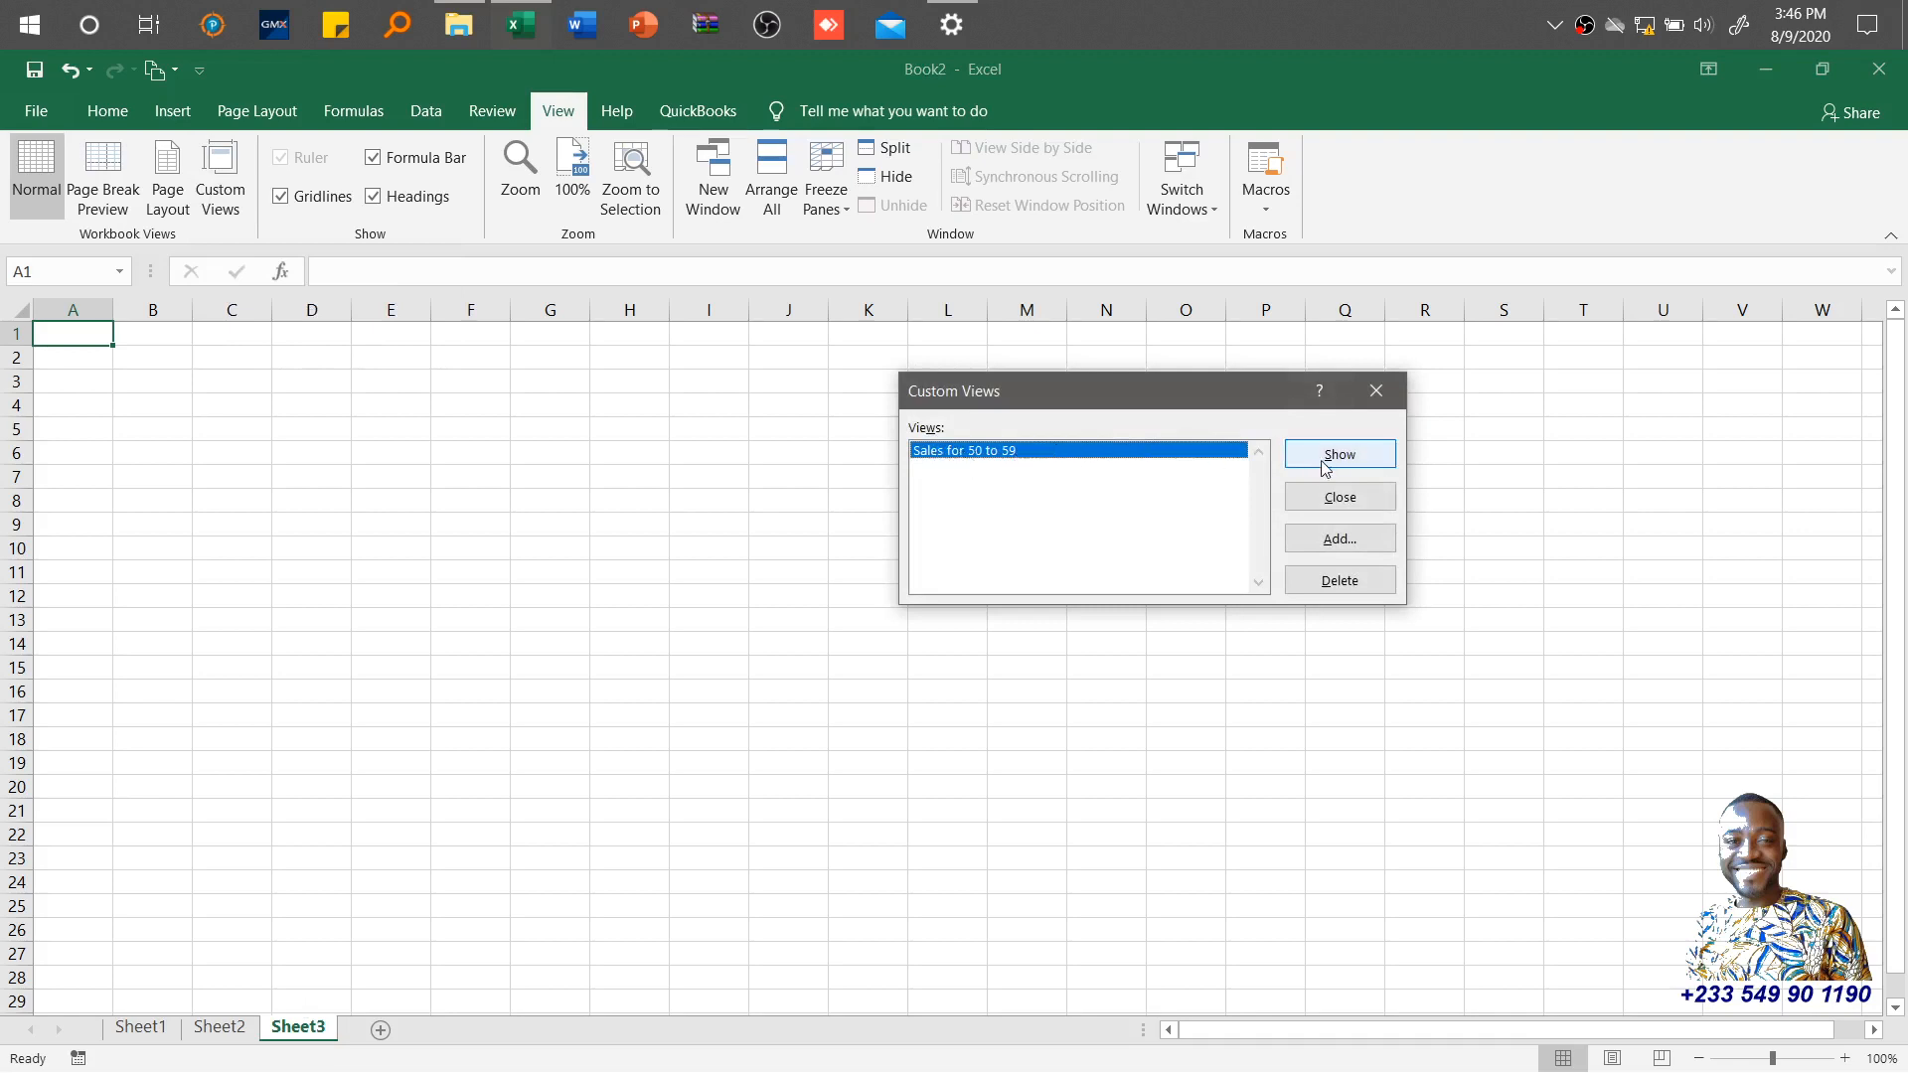
click(1338, 453)
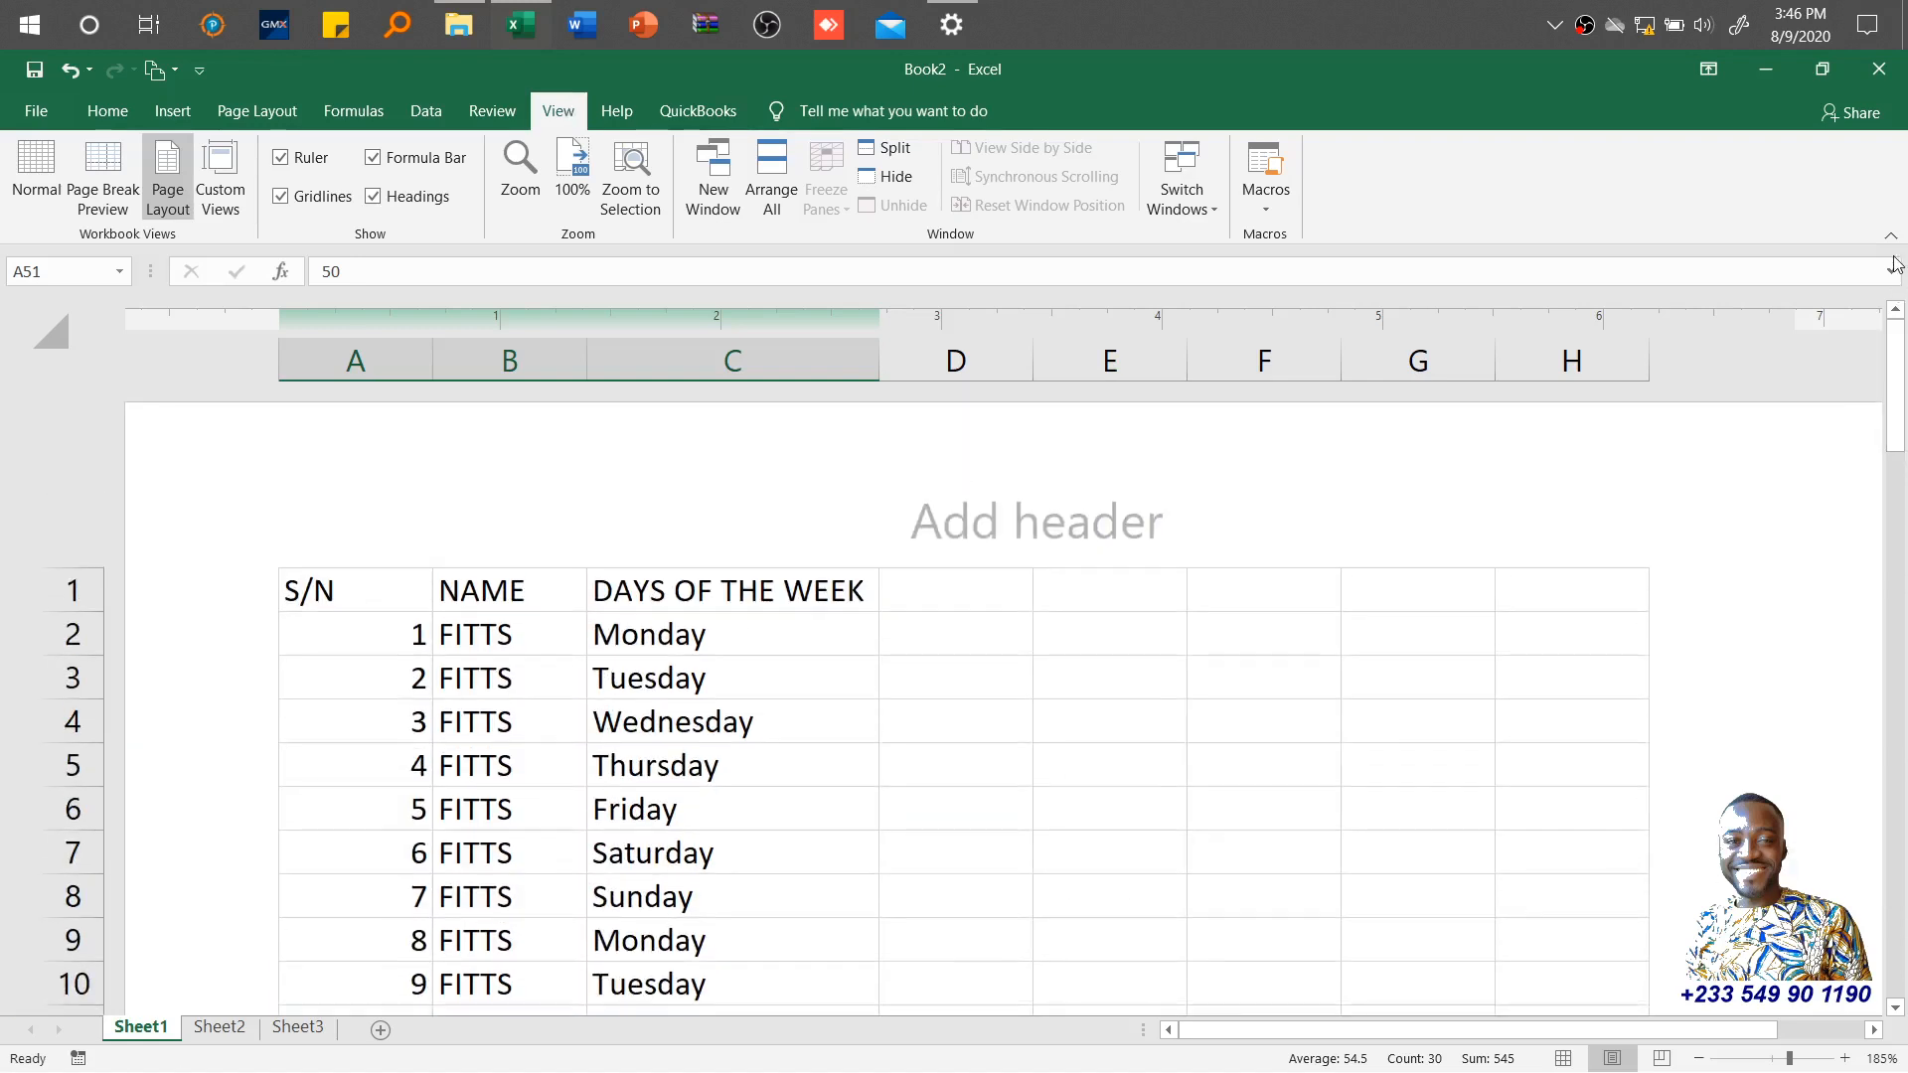
mouse_move(426, 246)
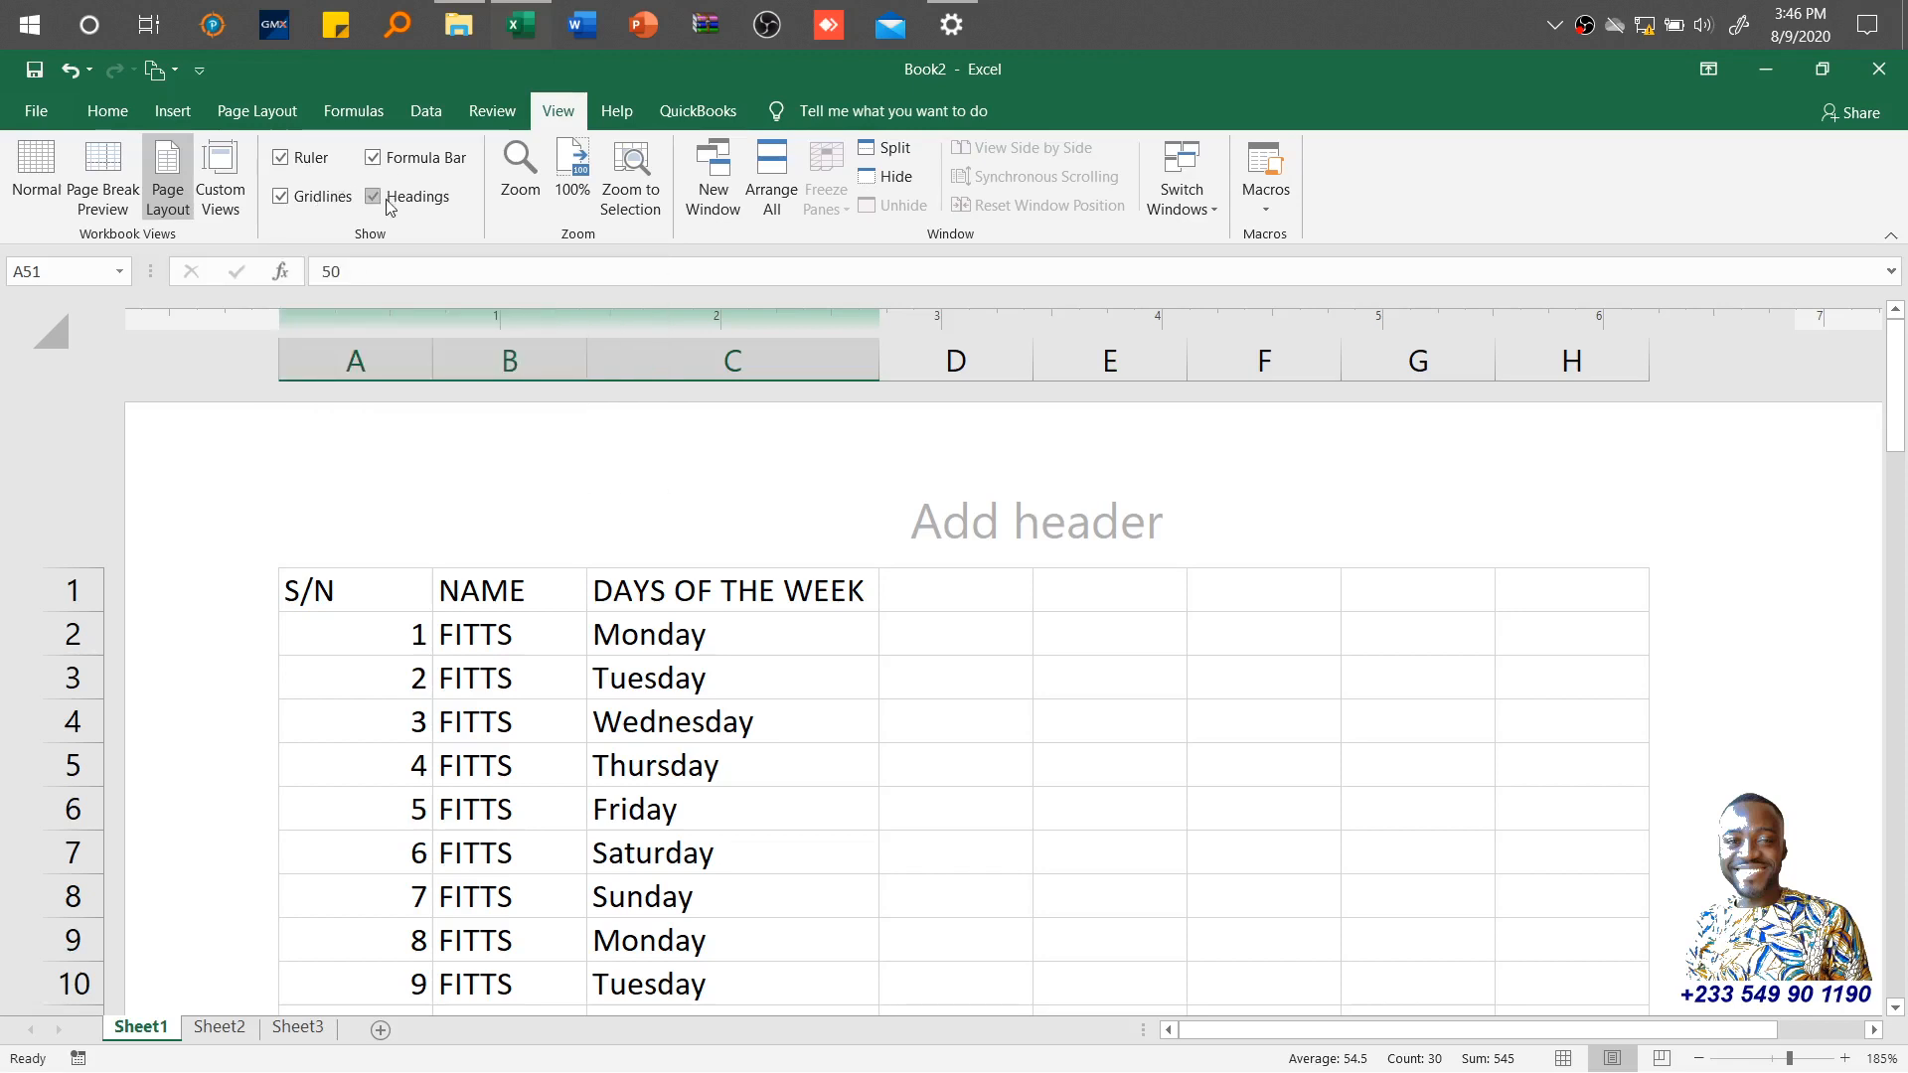
click(1035, 518)
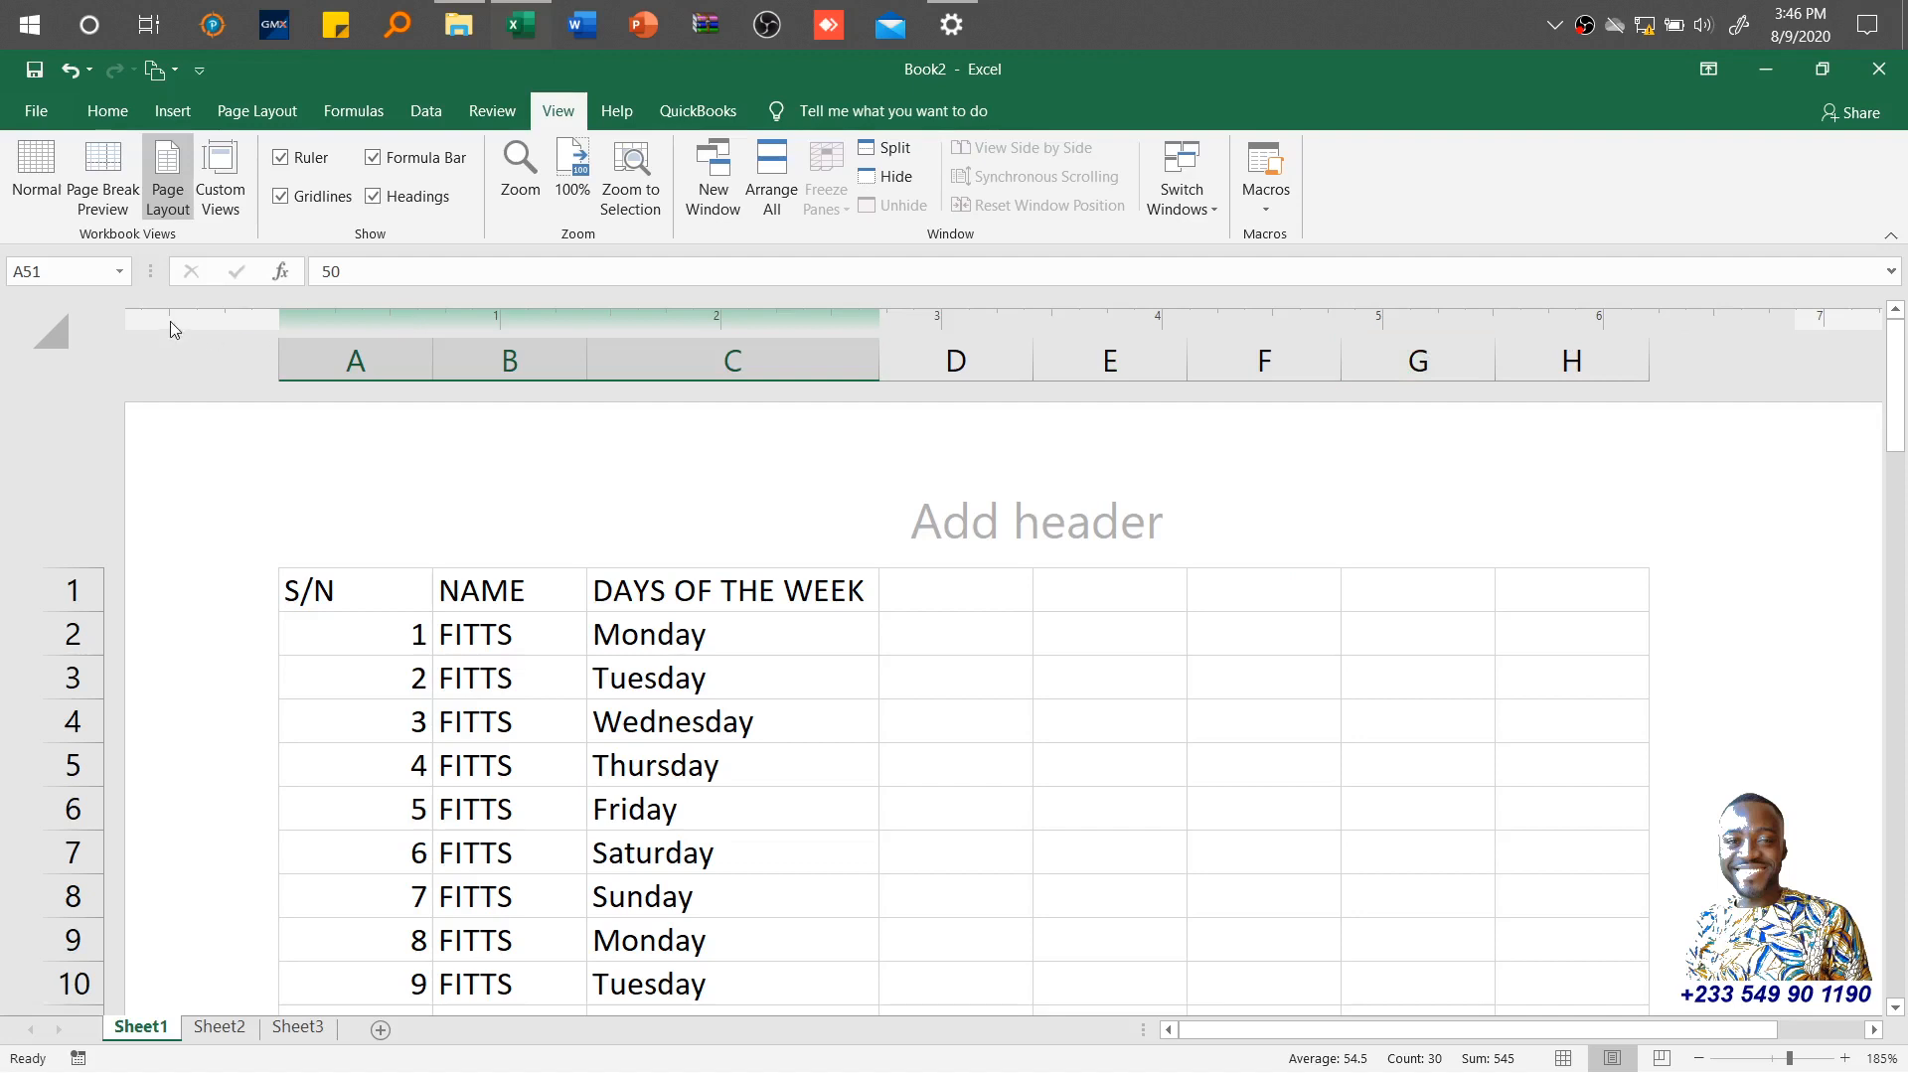
mouse_move(887, 328)
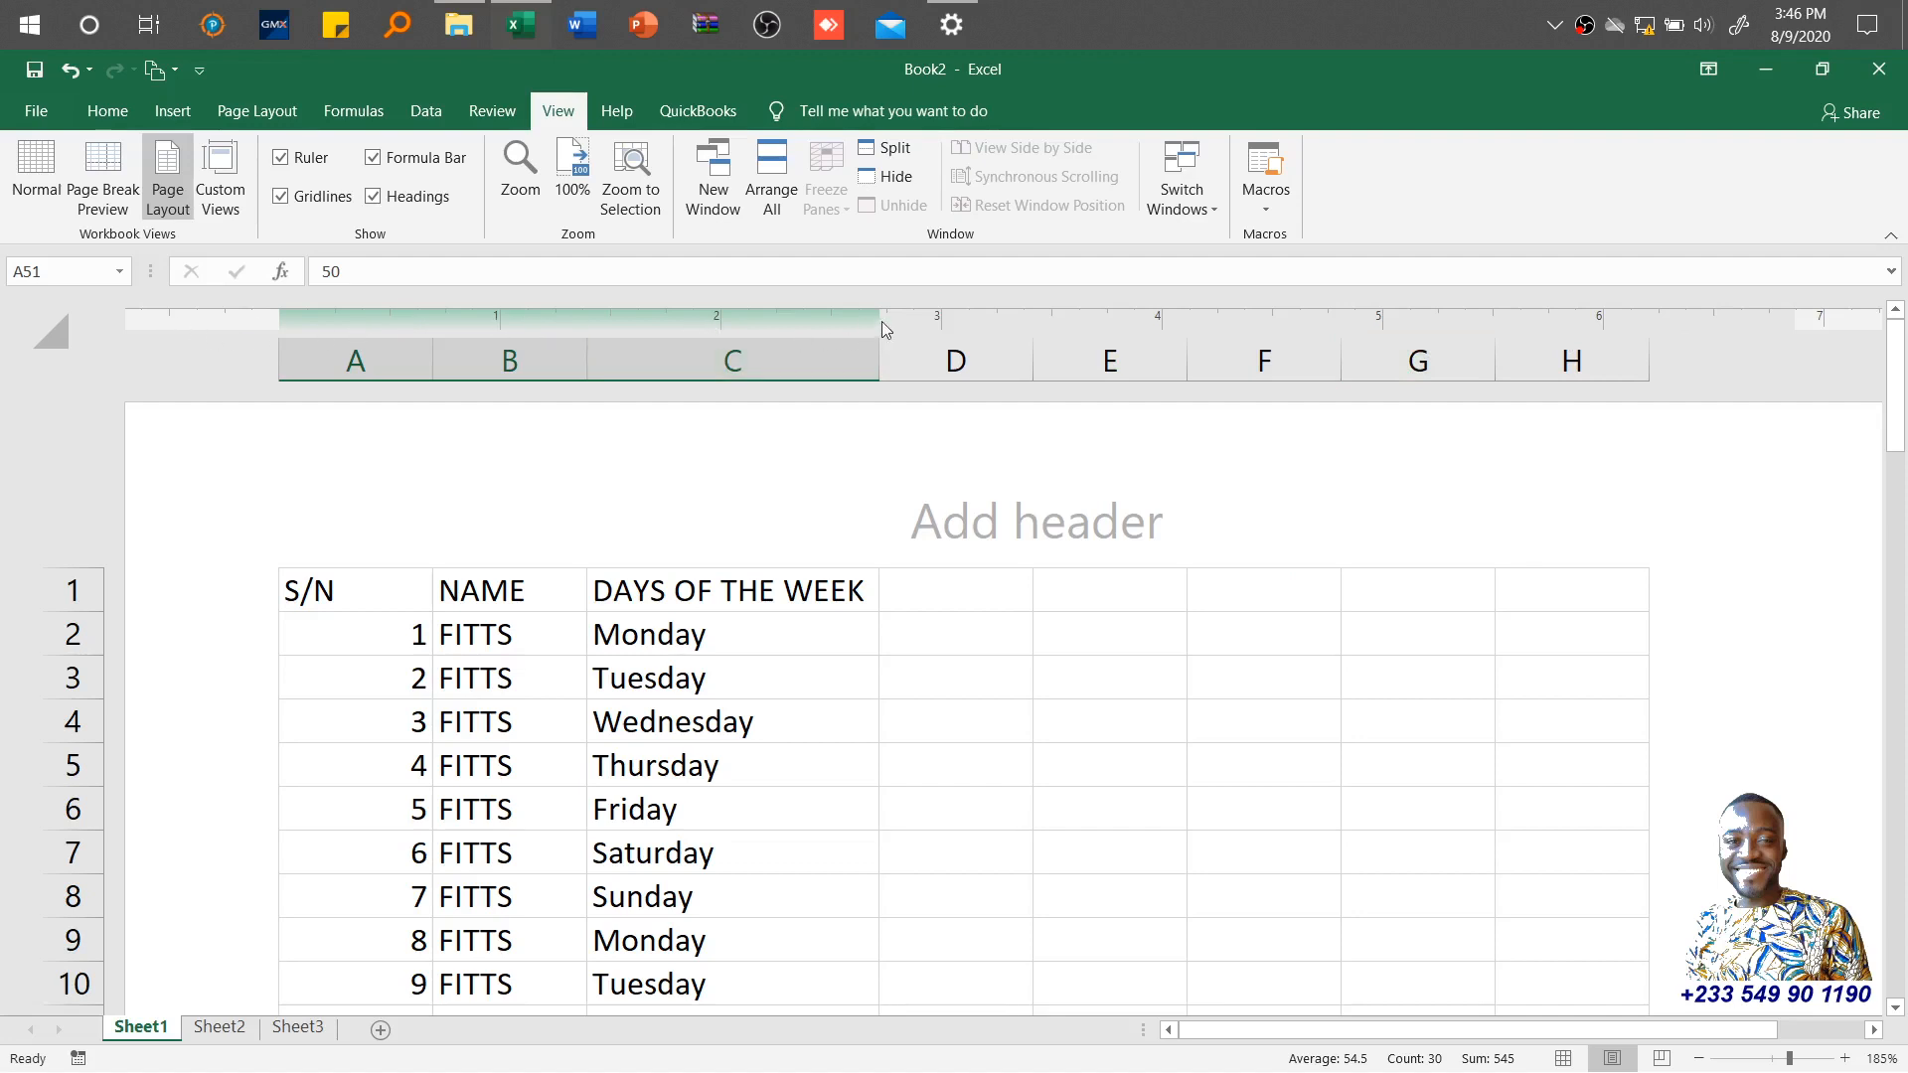
mouse_move(1738, 322)
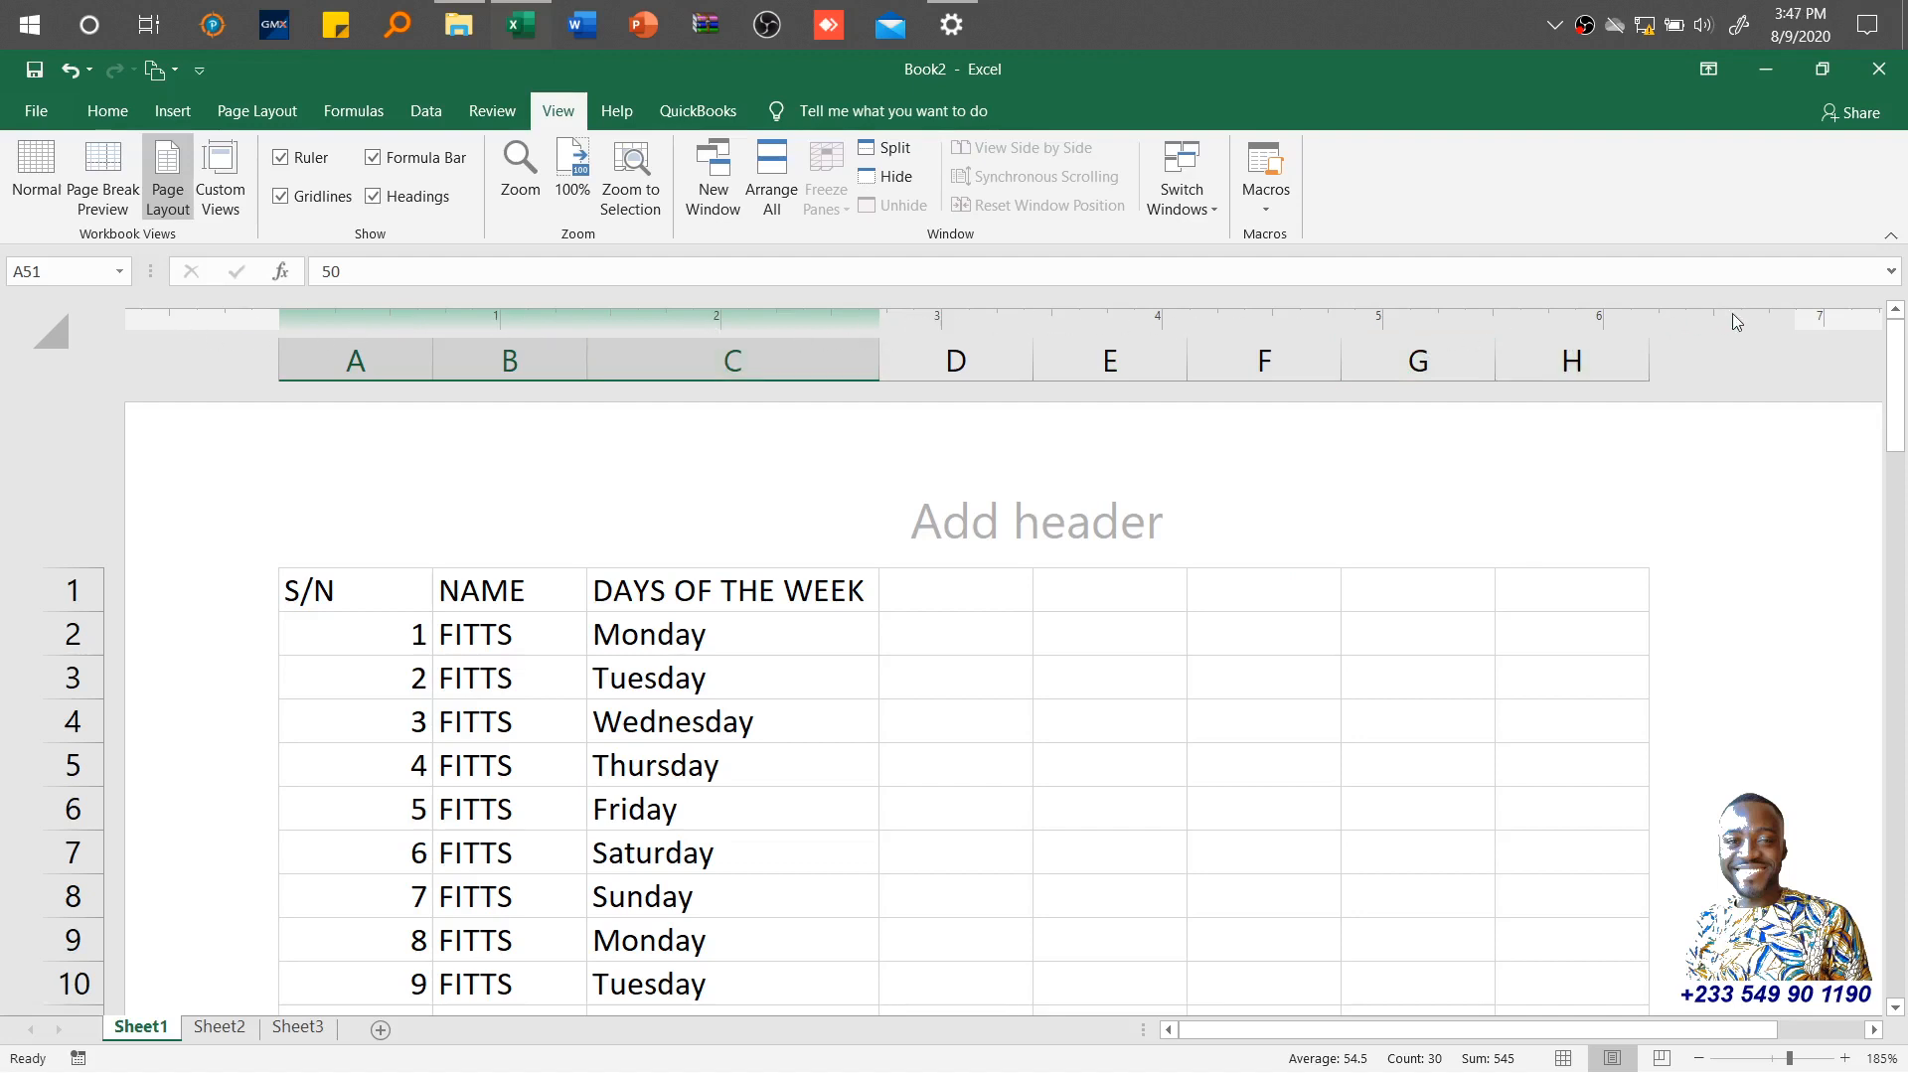
mouse_move(1725, 324)
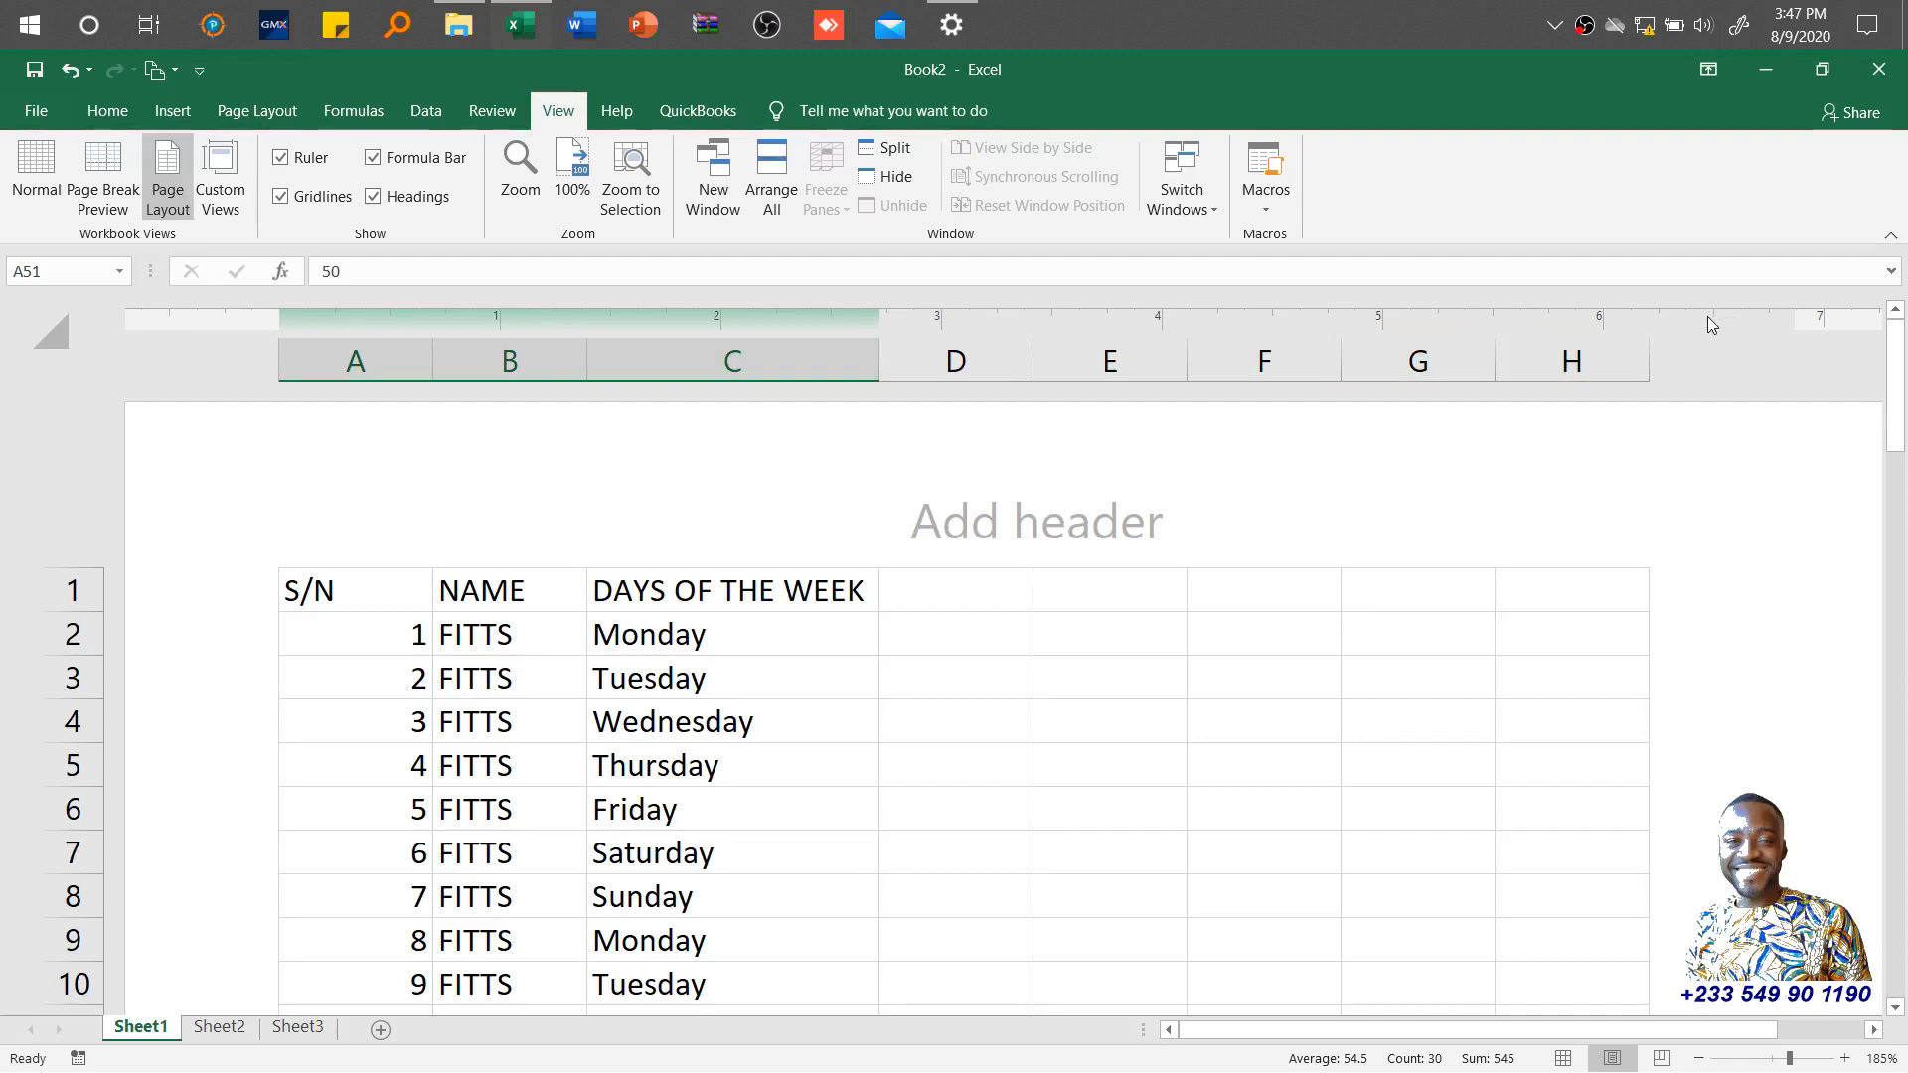
mouse_move(1370, 328)
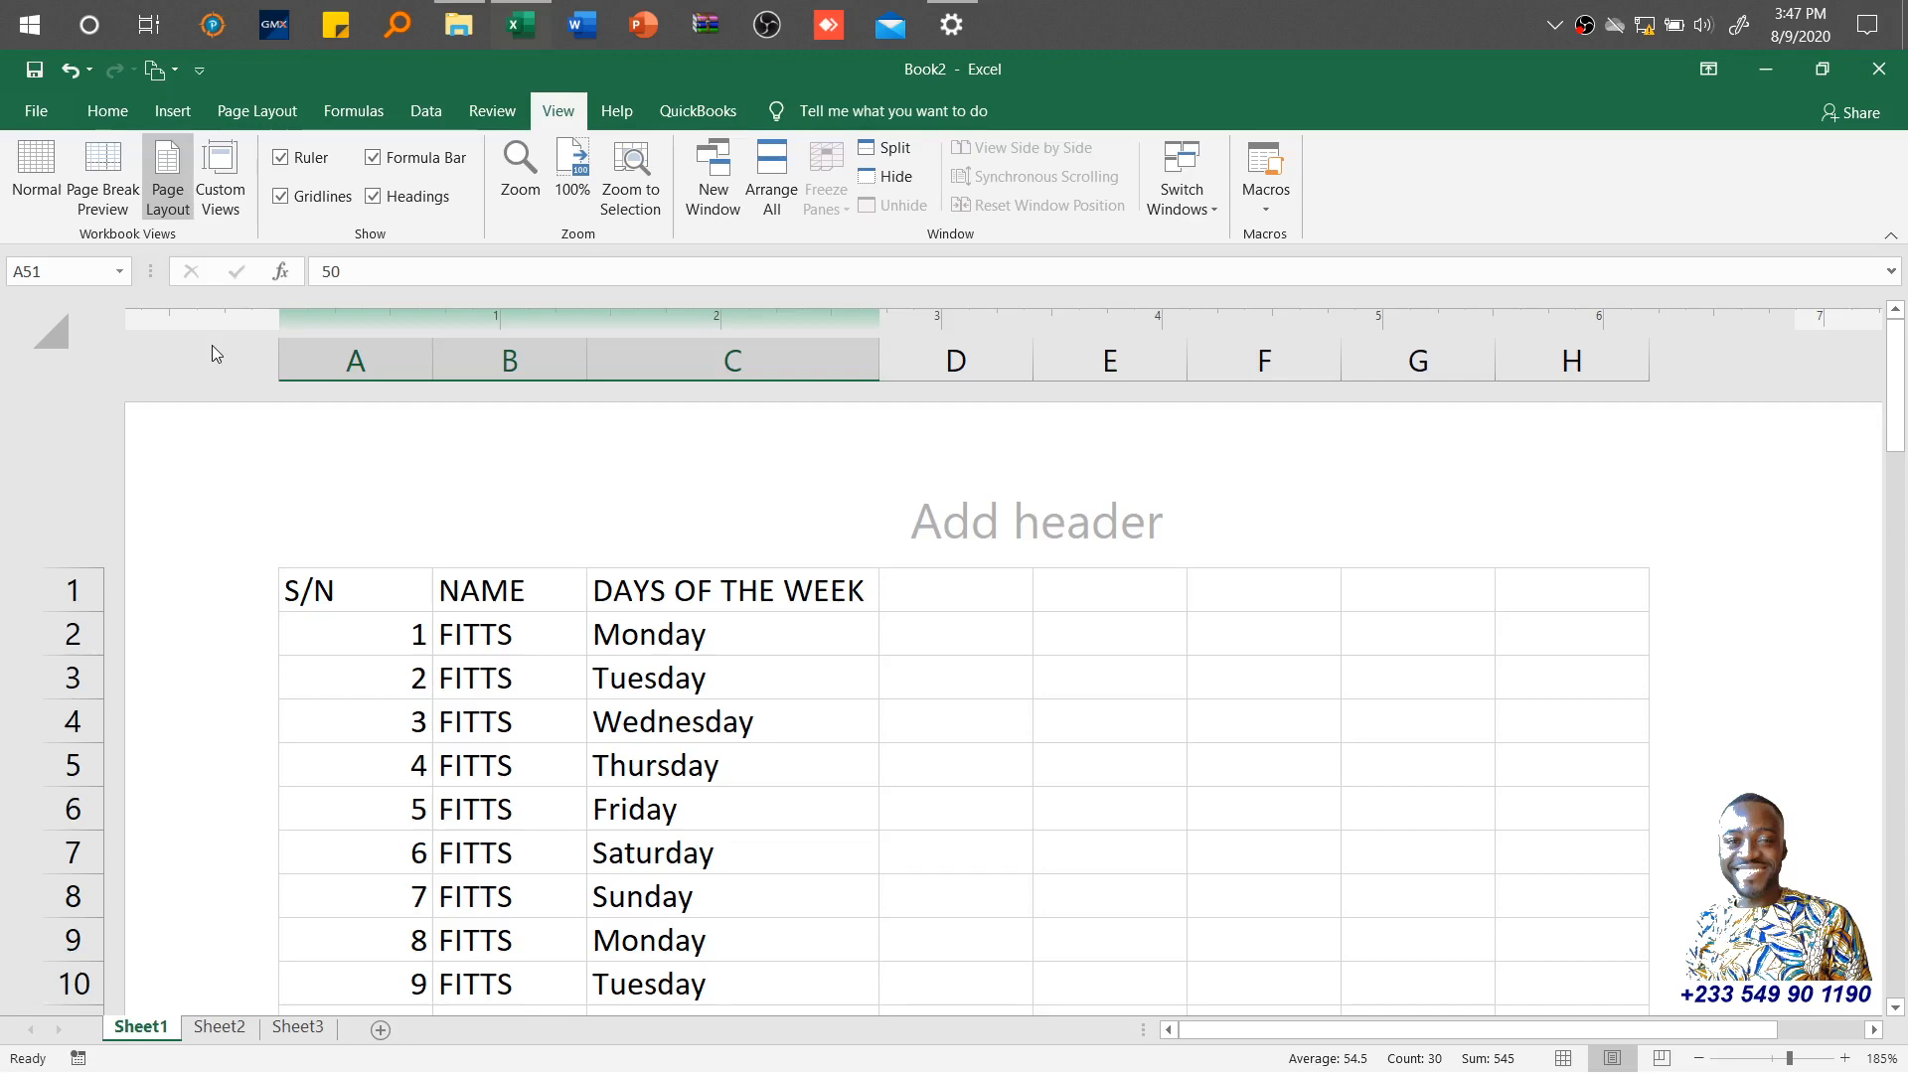
mouse_move(310, 157)
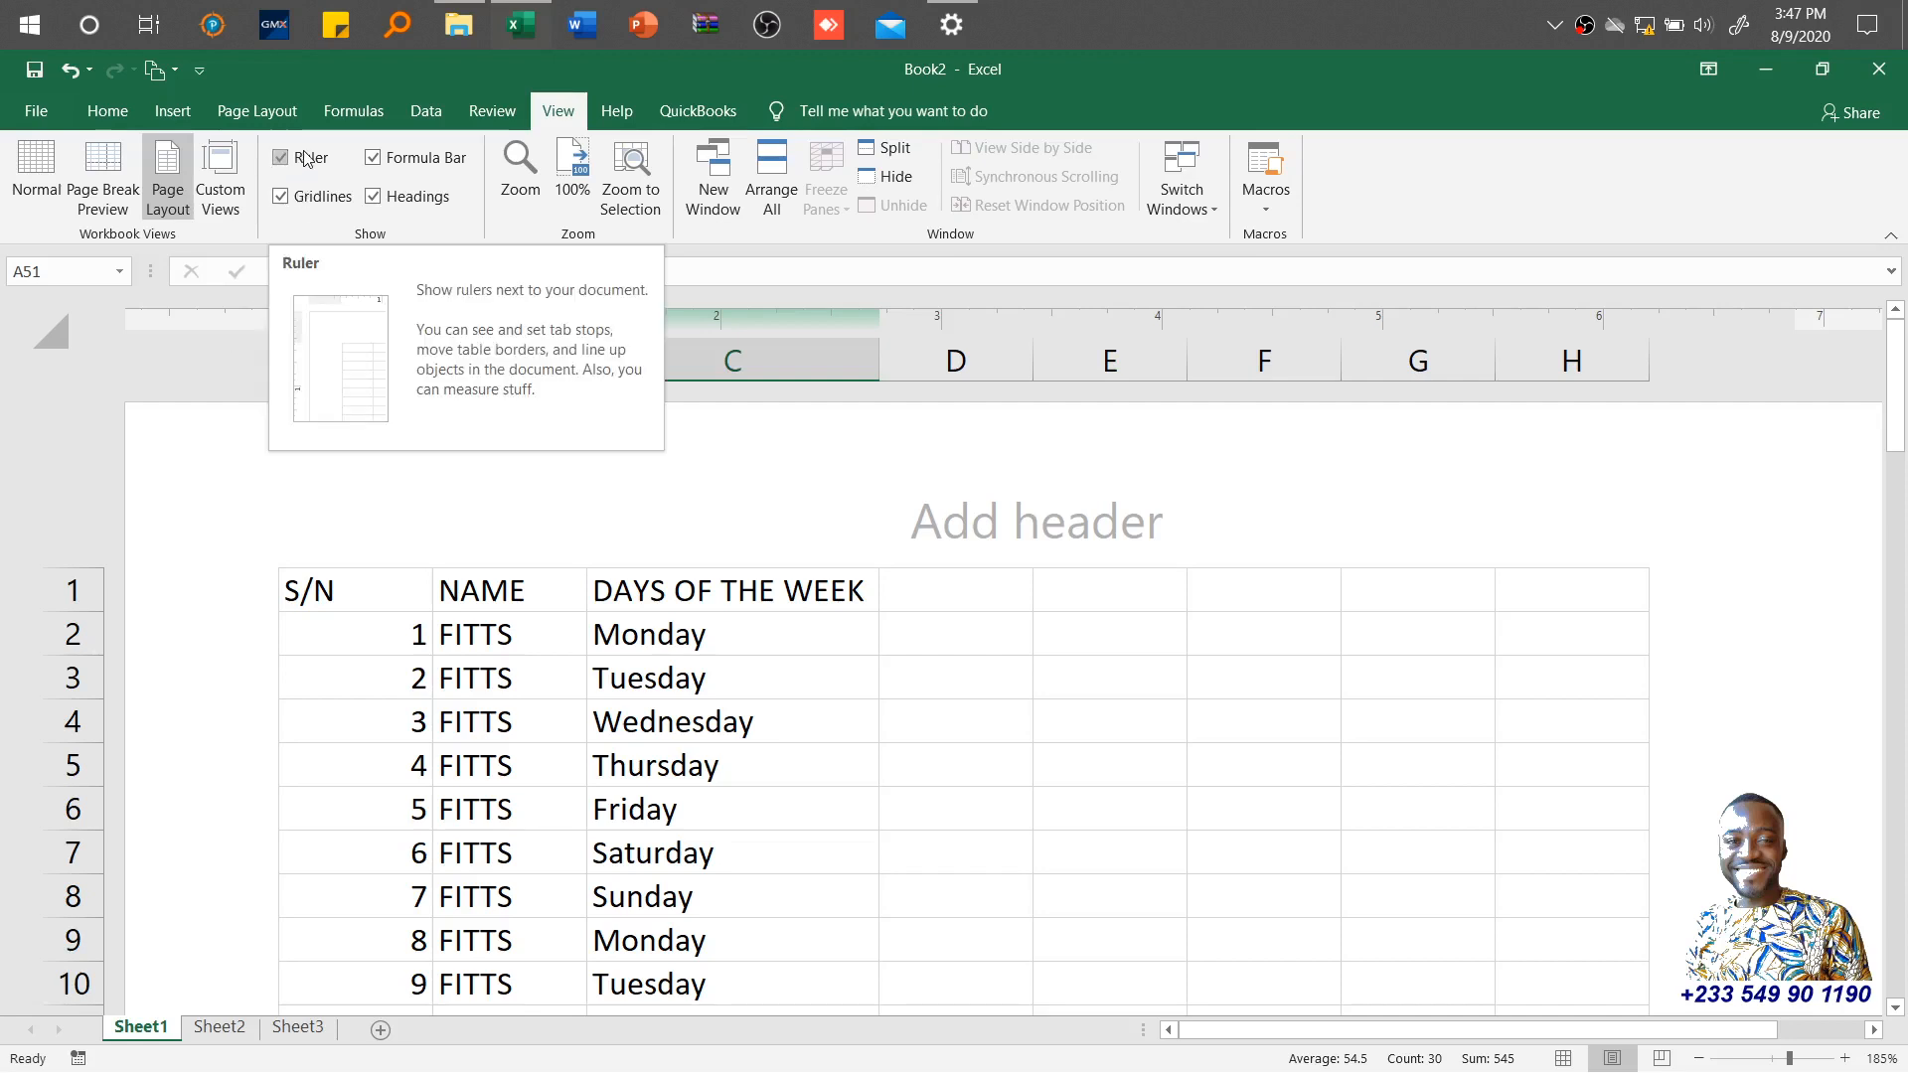
Step: Hide the ruler, gridlines, headings and formula bar, then show the formula bar again
click(280, 157)
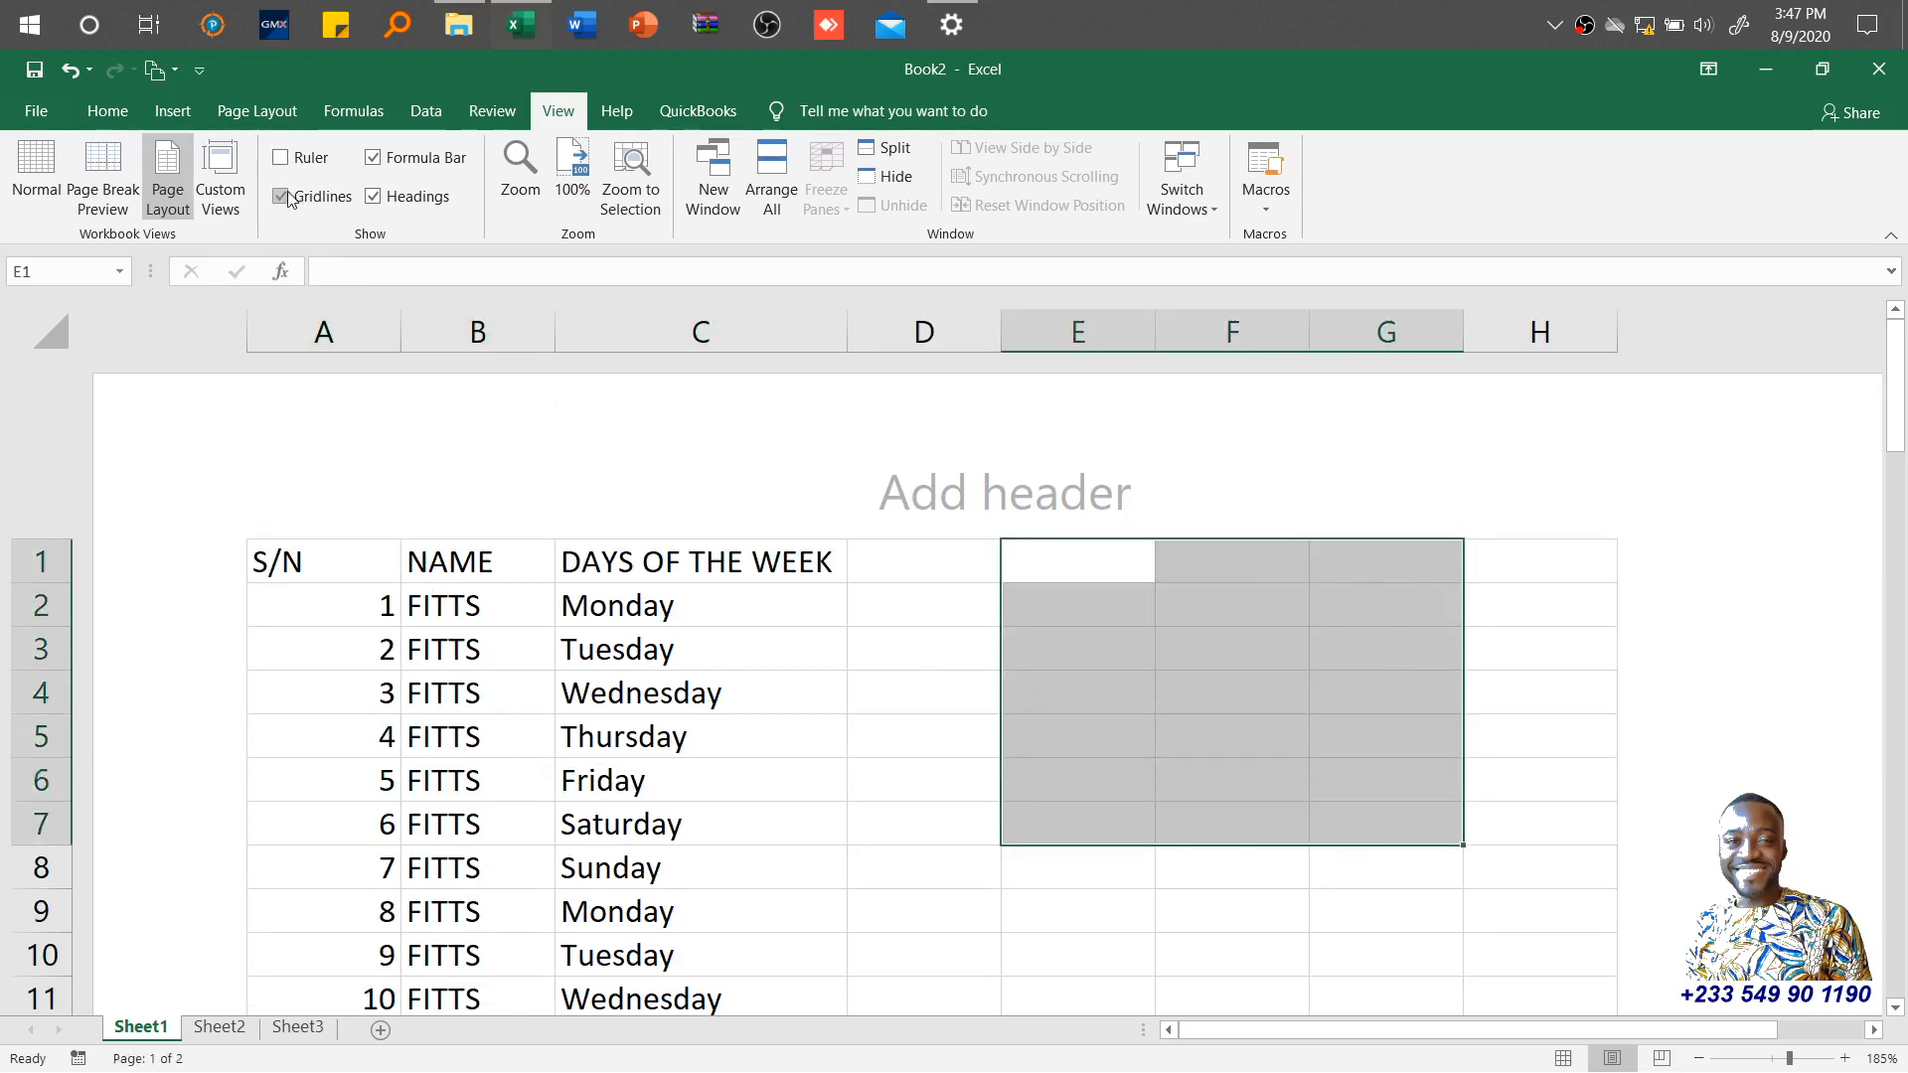
click(280, 197)
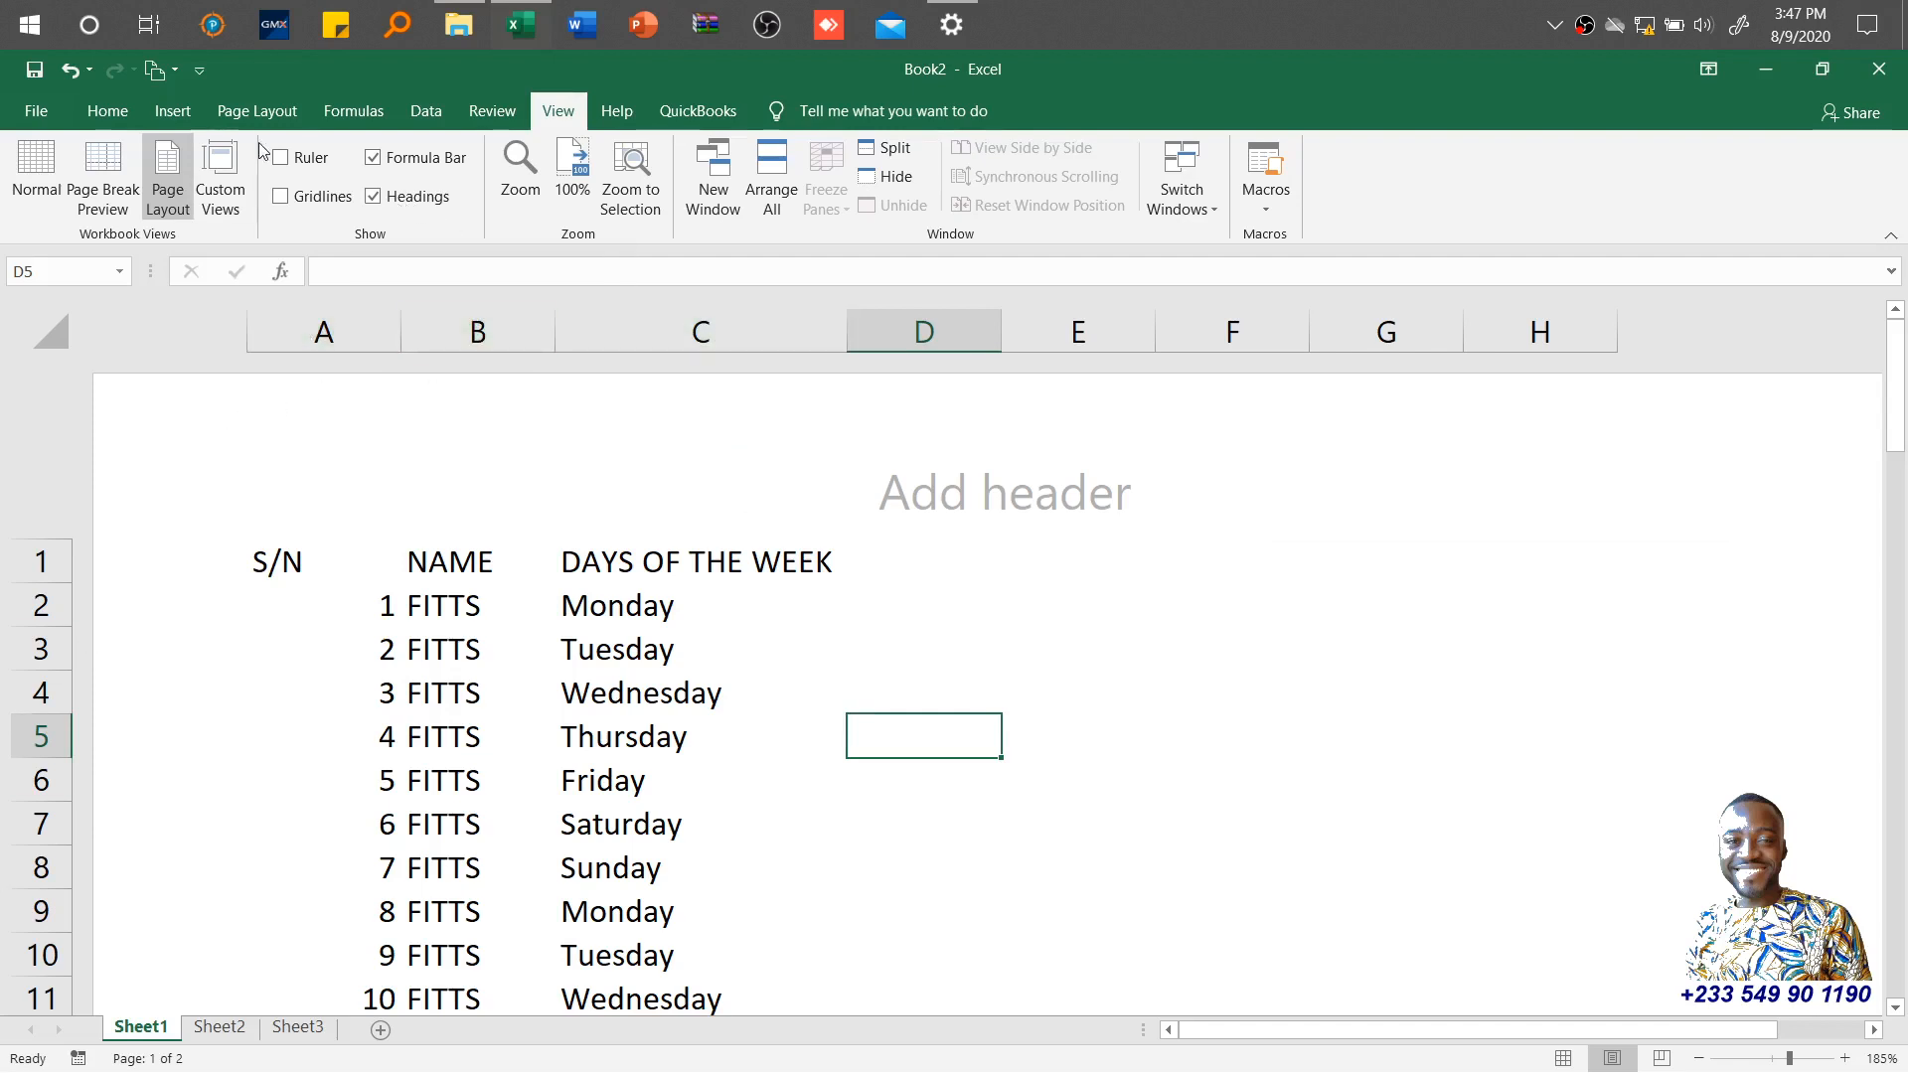
click(412, 196)
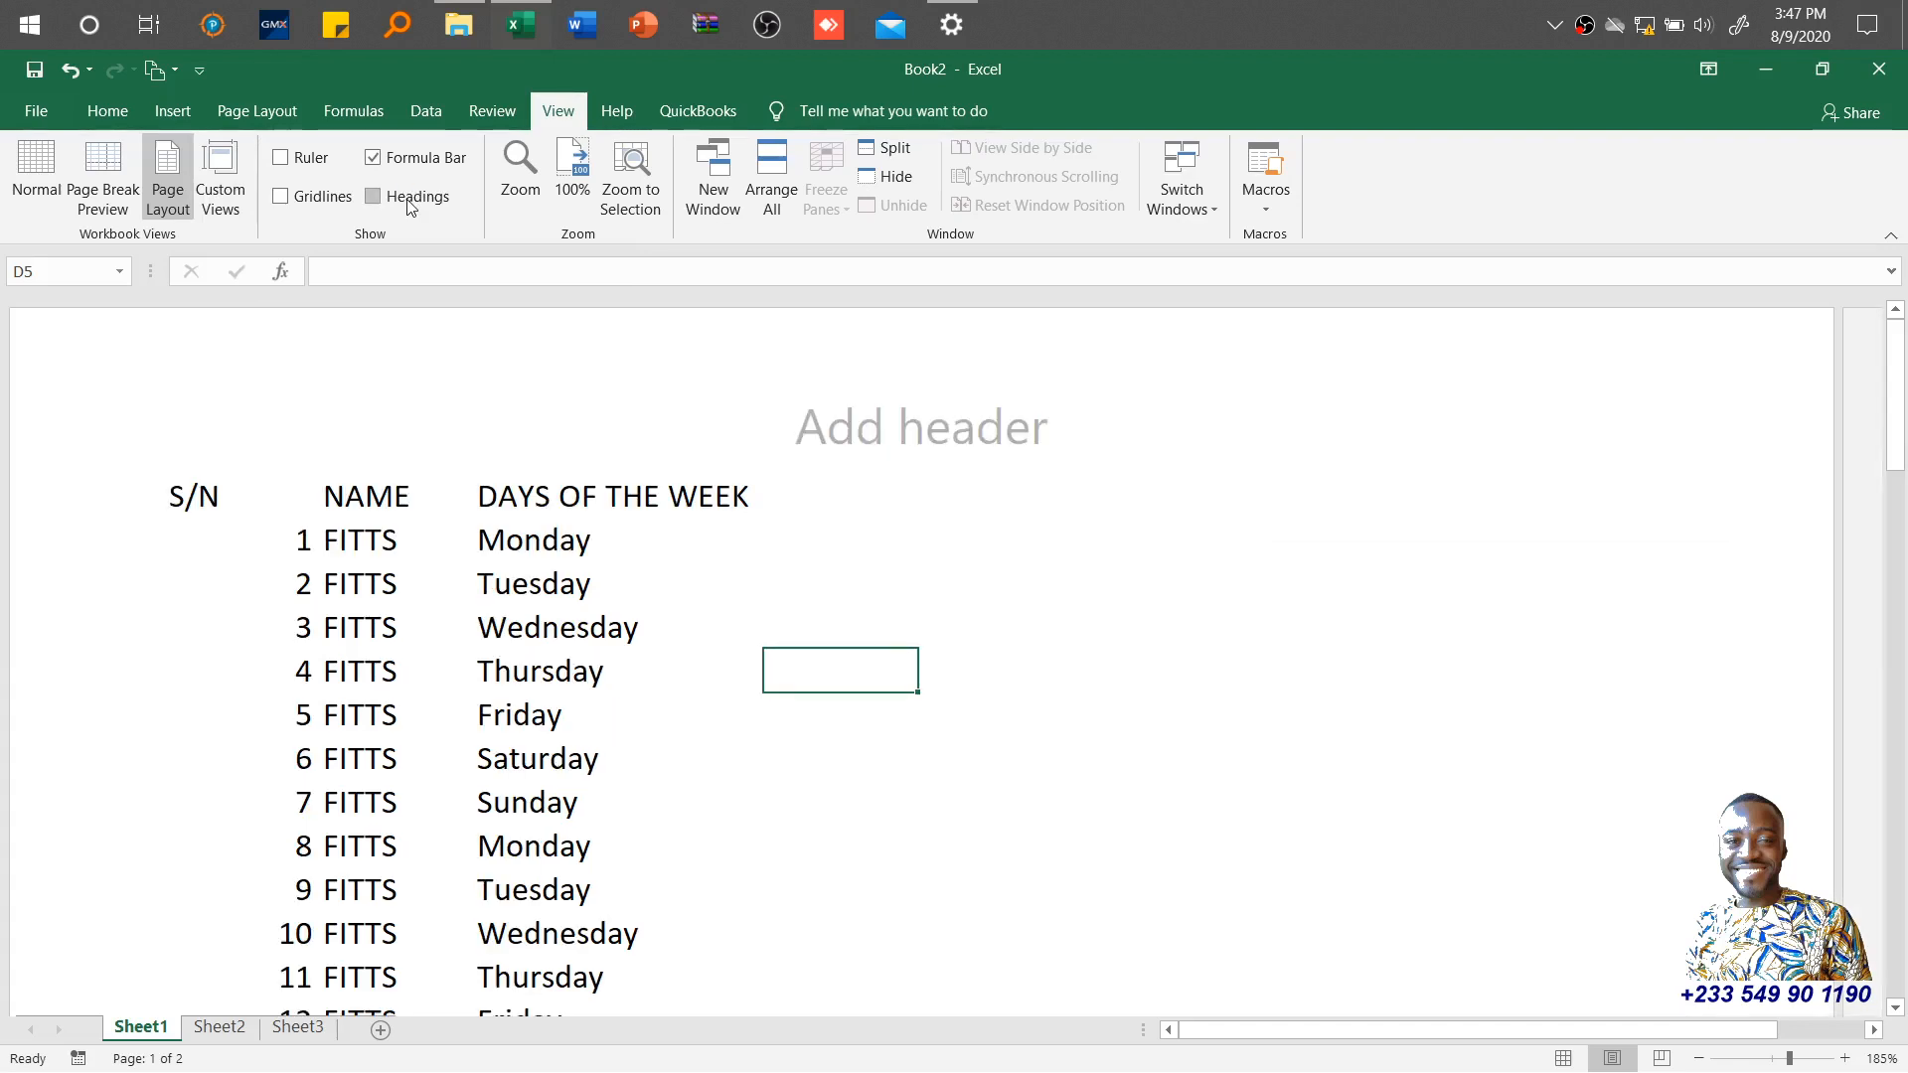
click(372, 197)
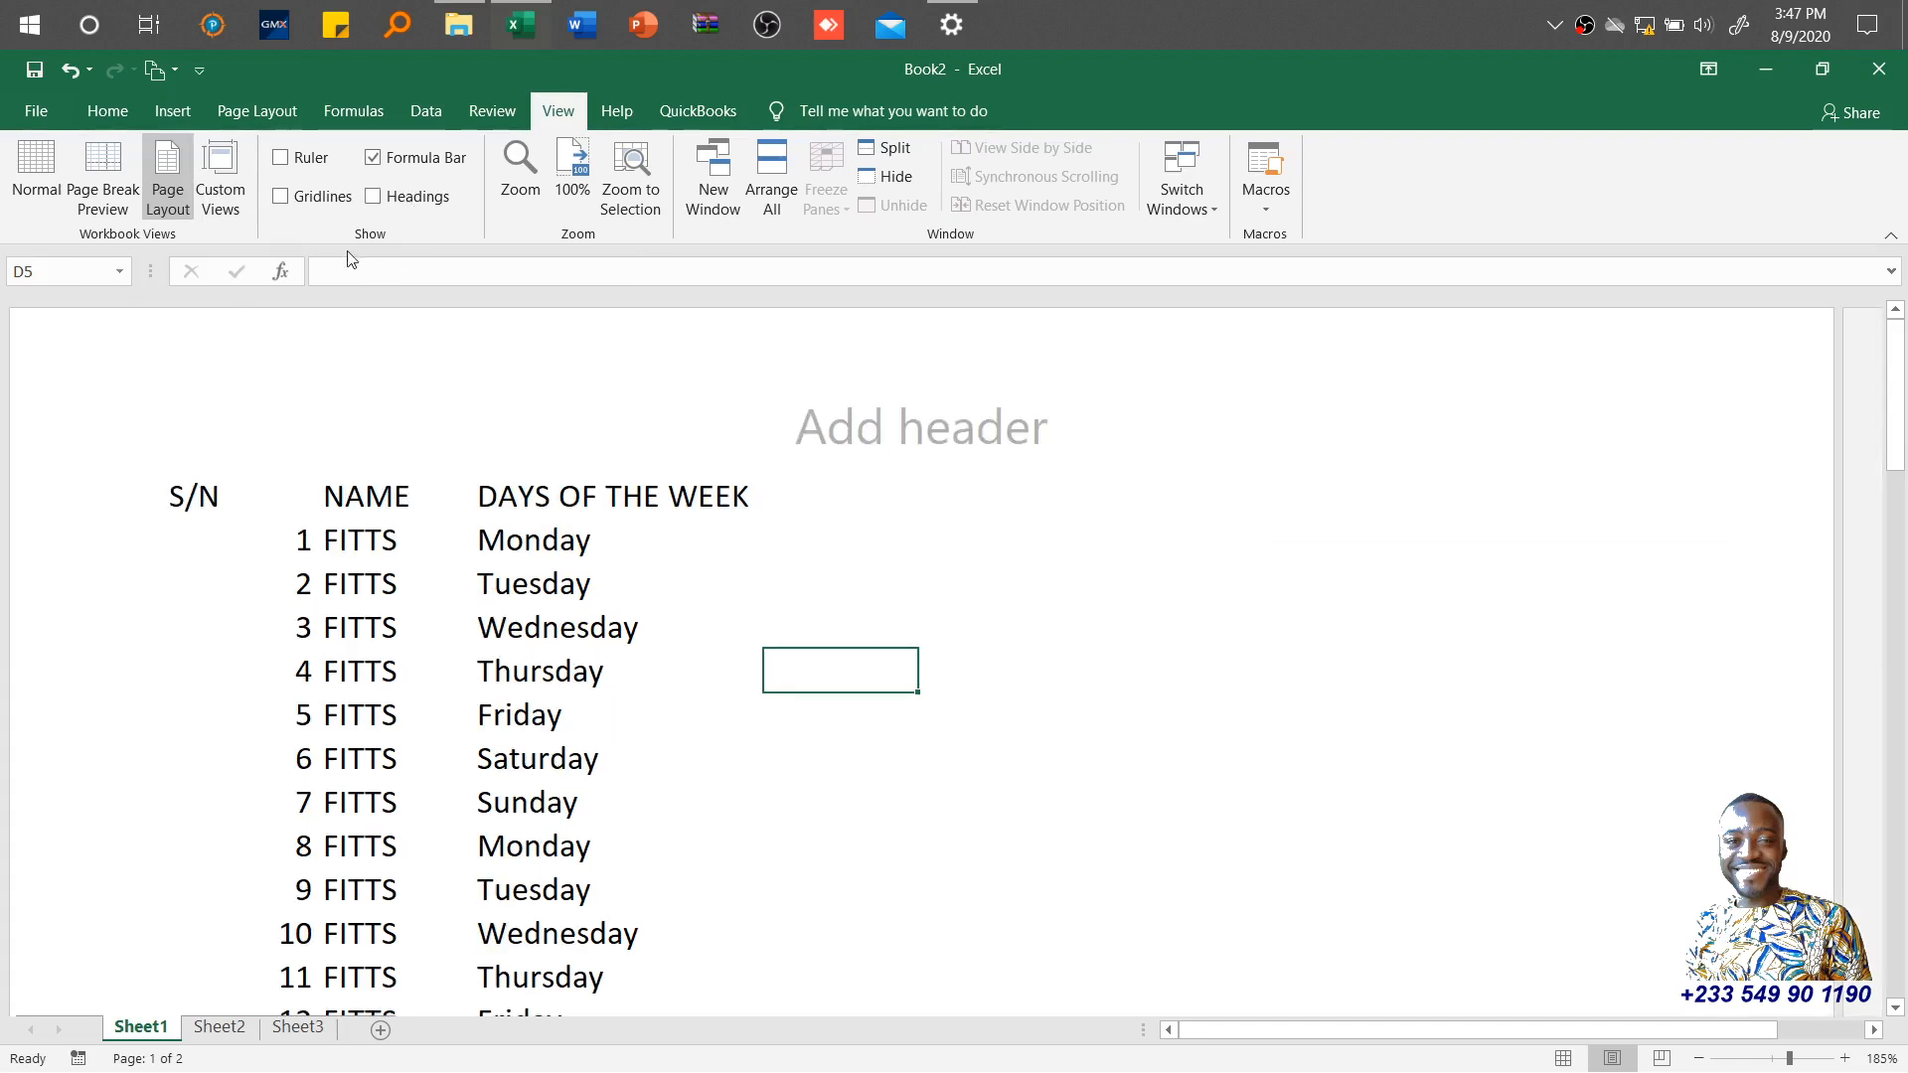
click(372, 157)
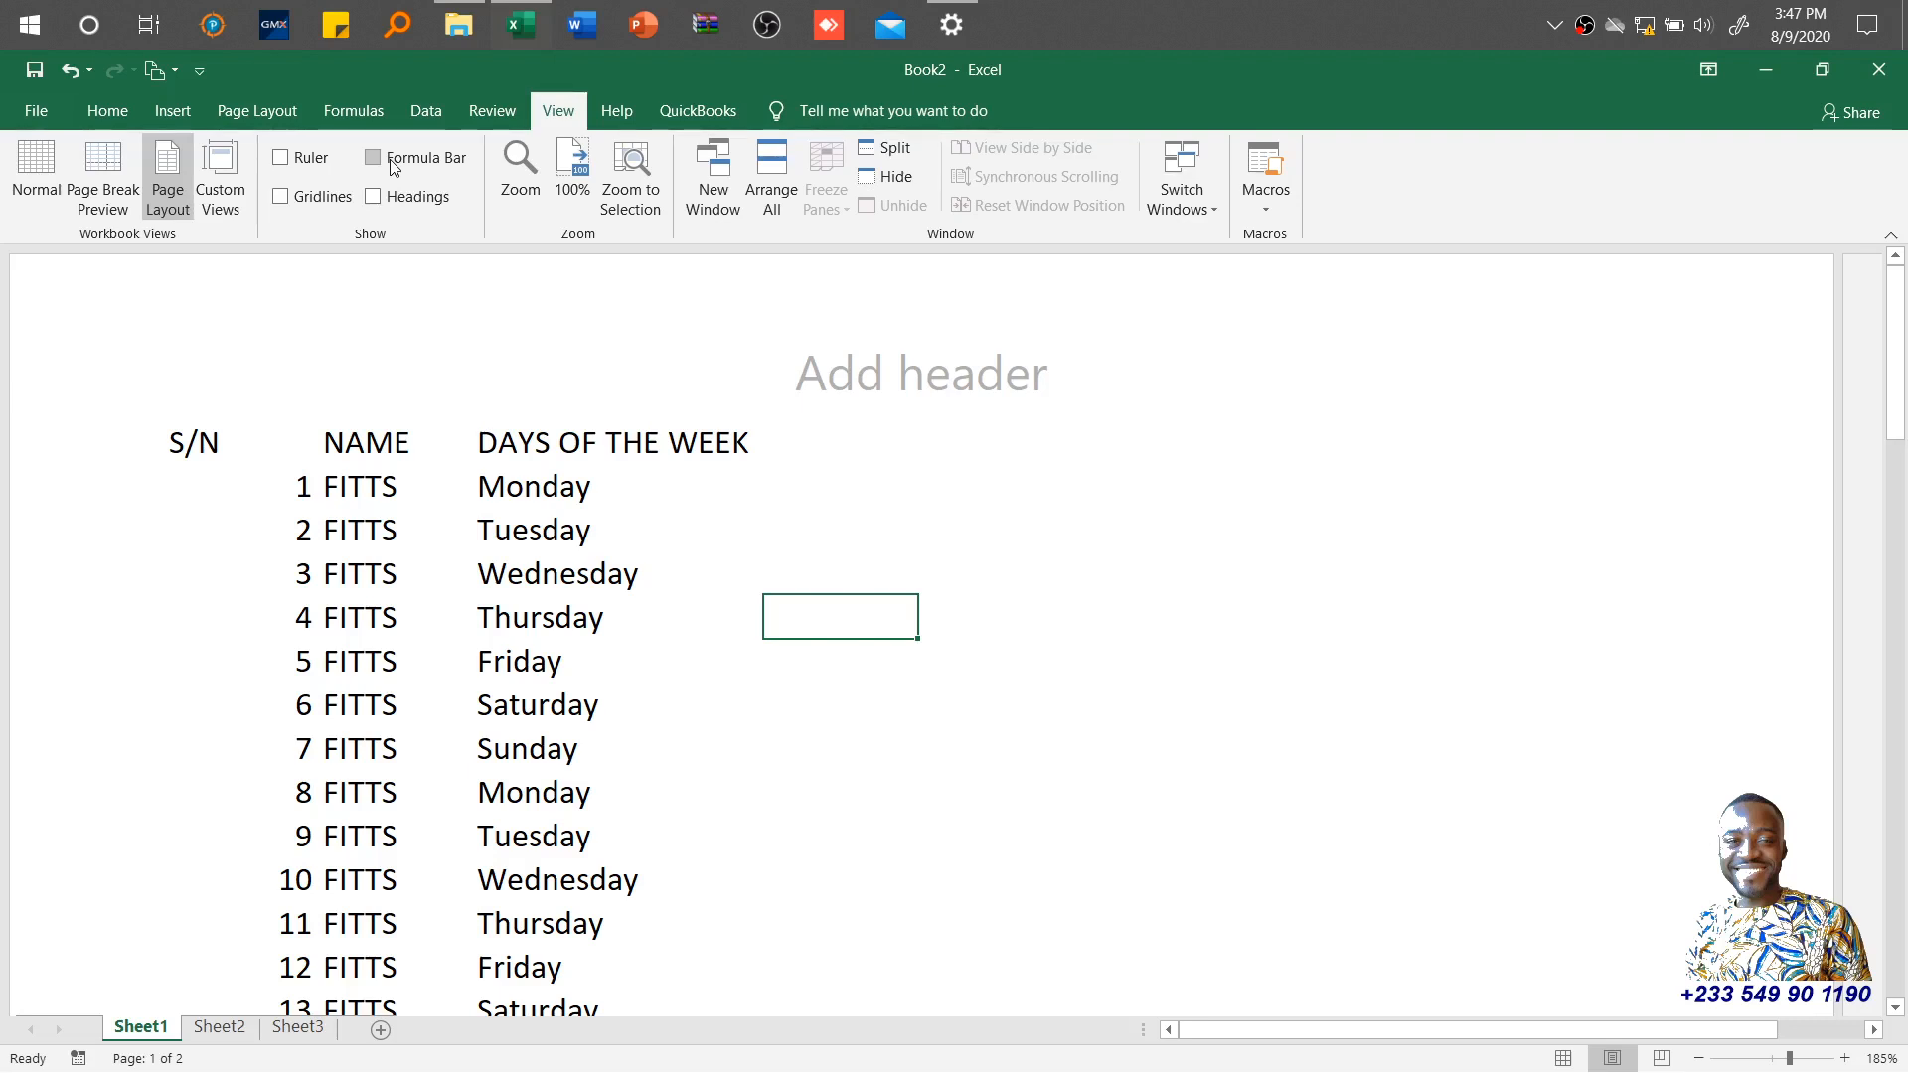
click(372, 158)
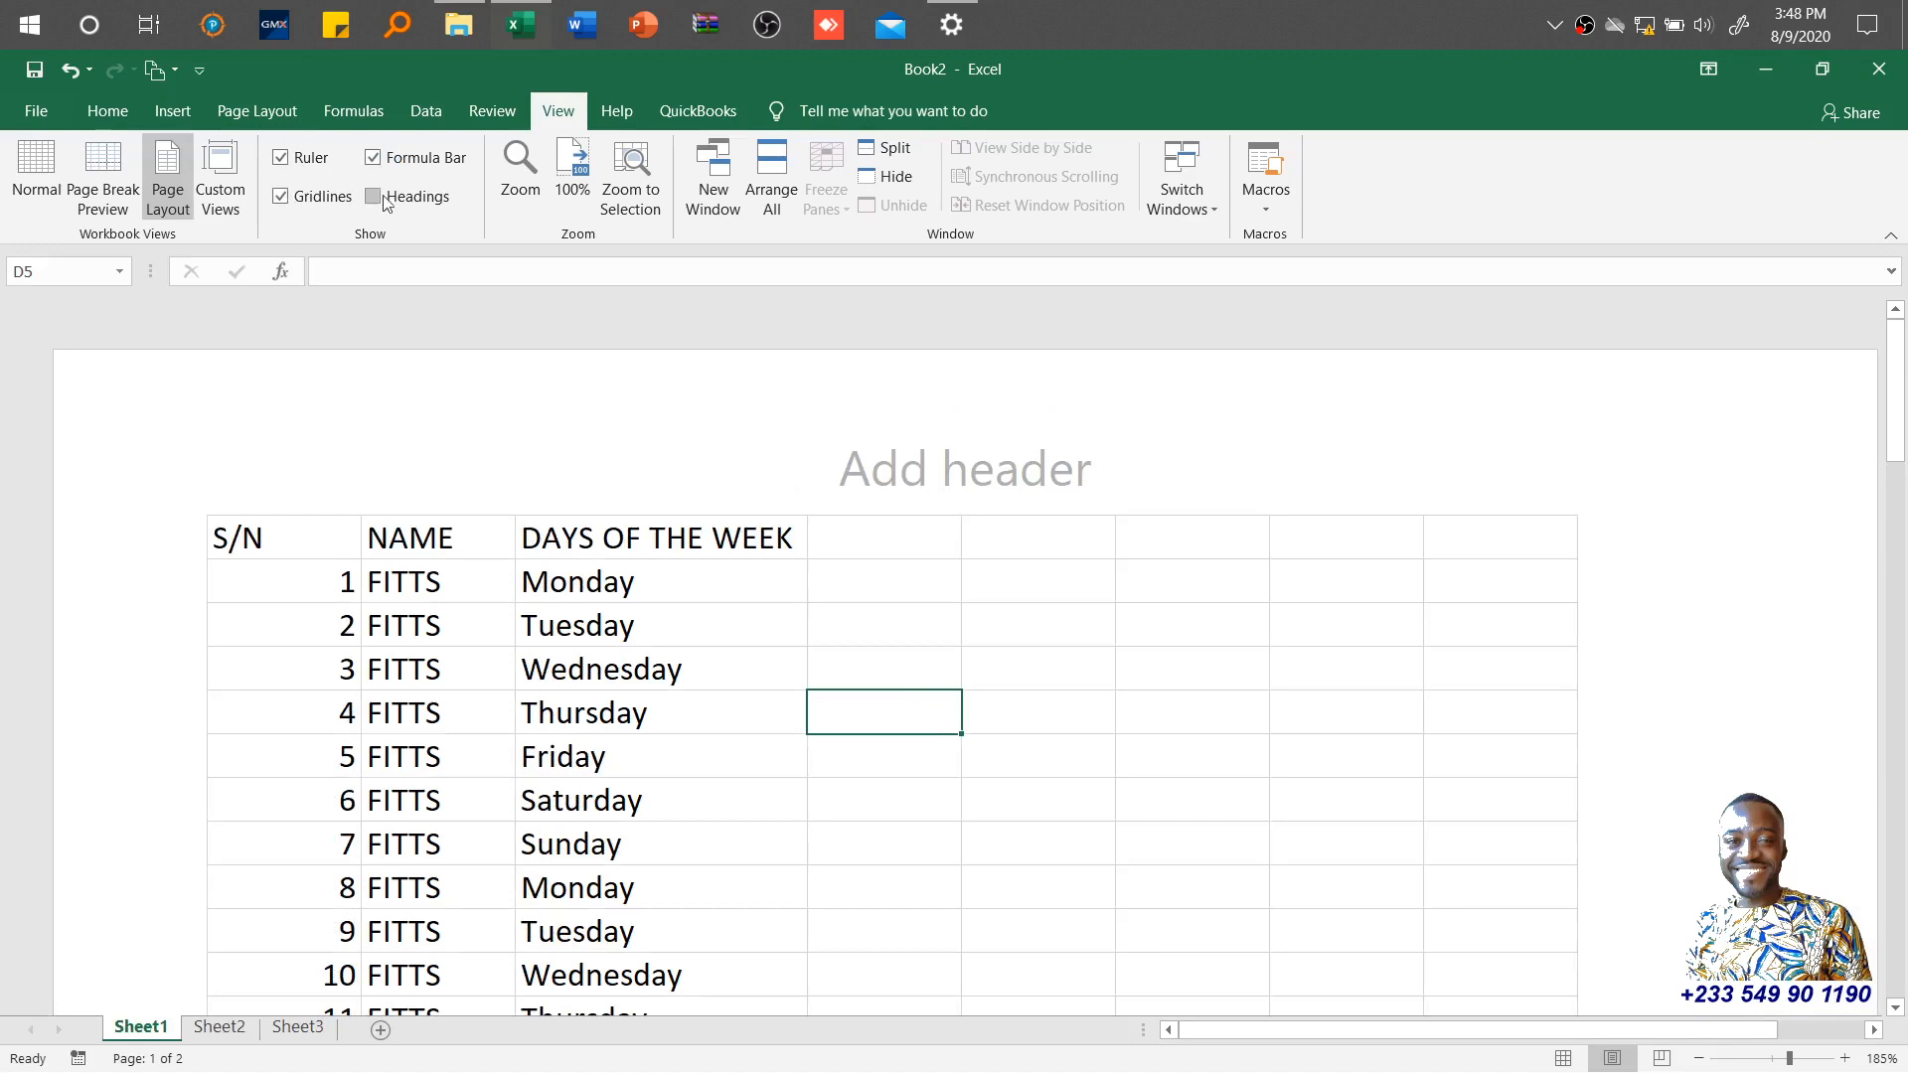
Step: Show the row and column headings again and glance at the page setup options
click(372, 197)
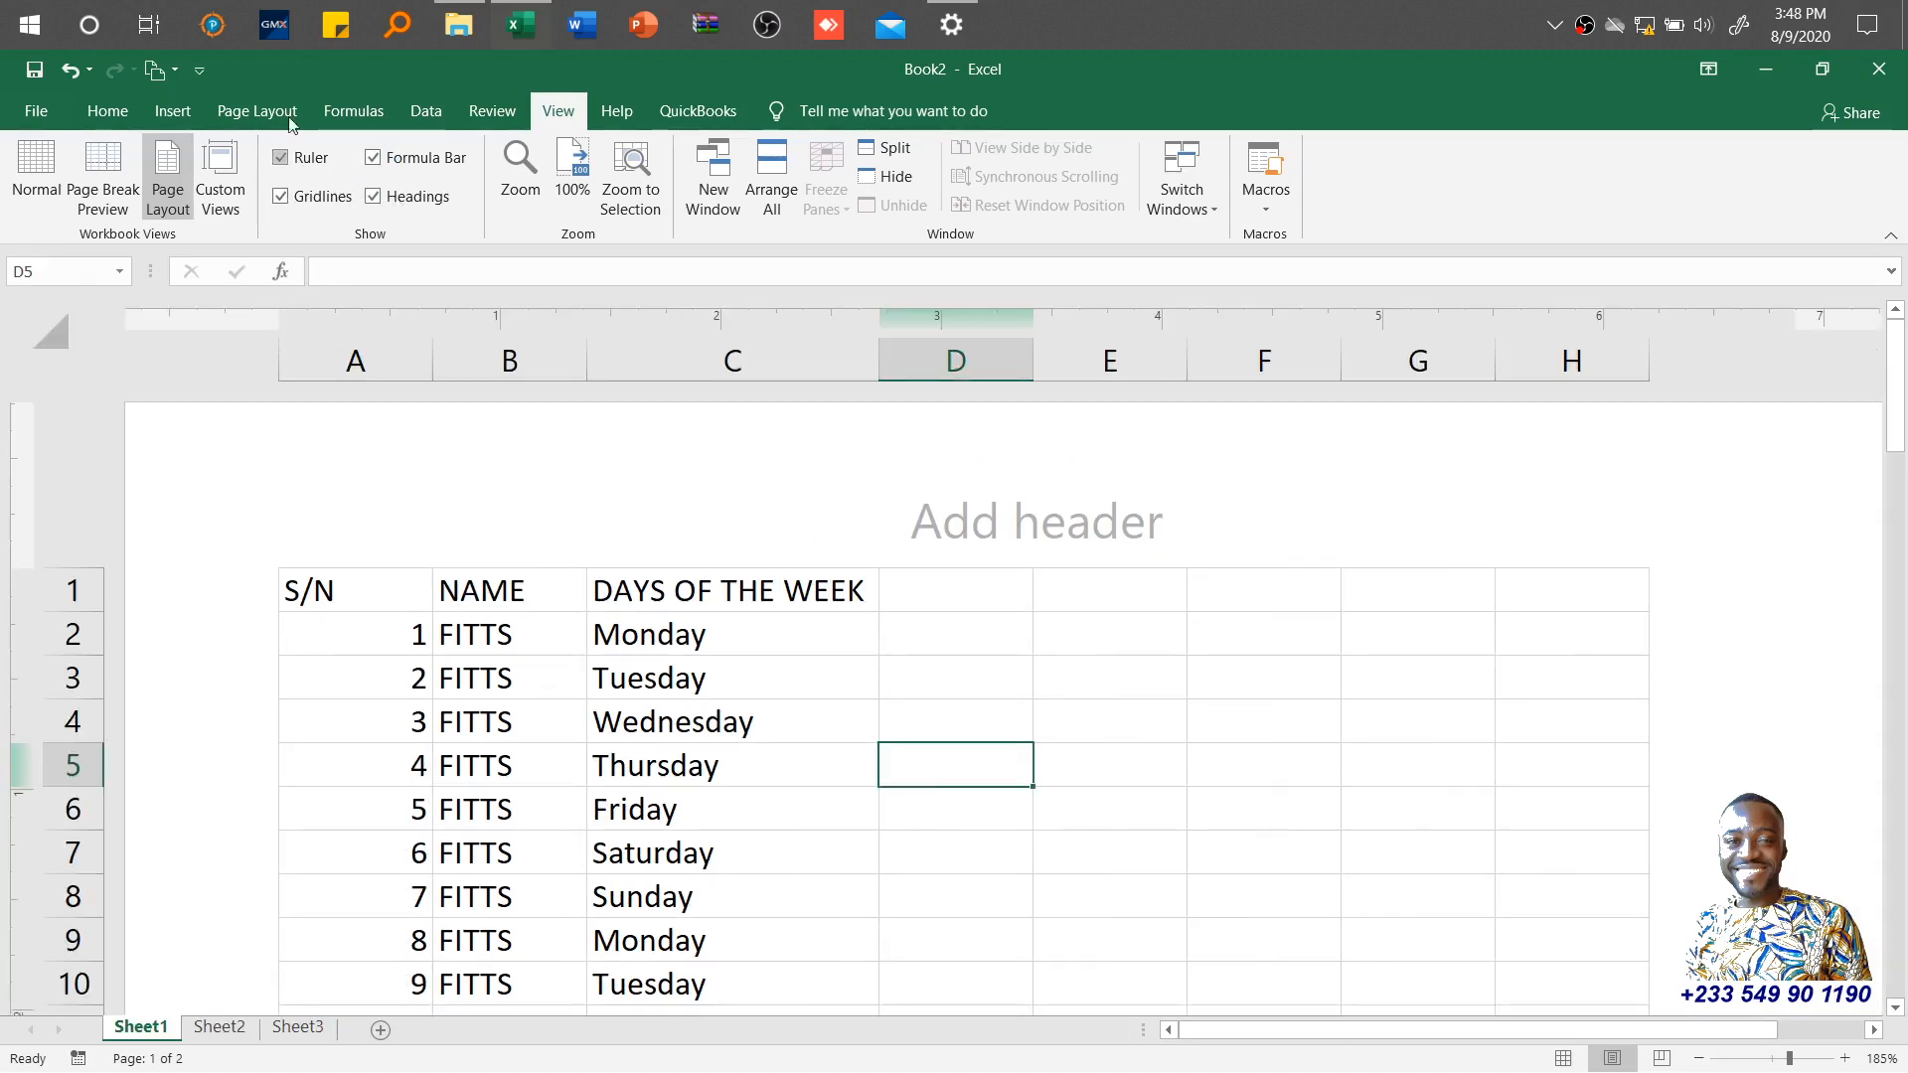
click(256, 111)
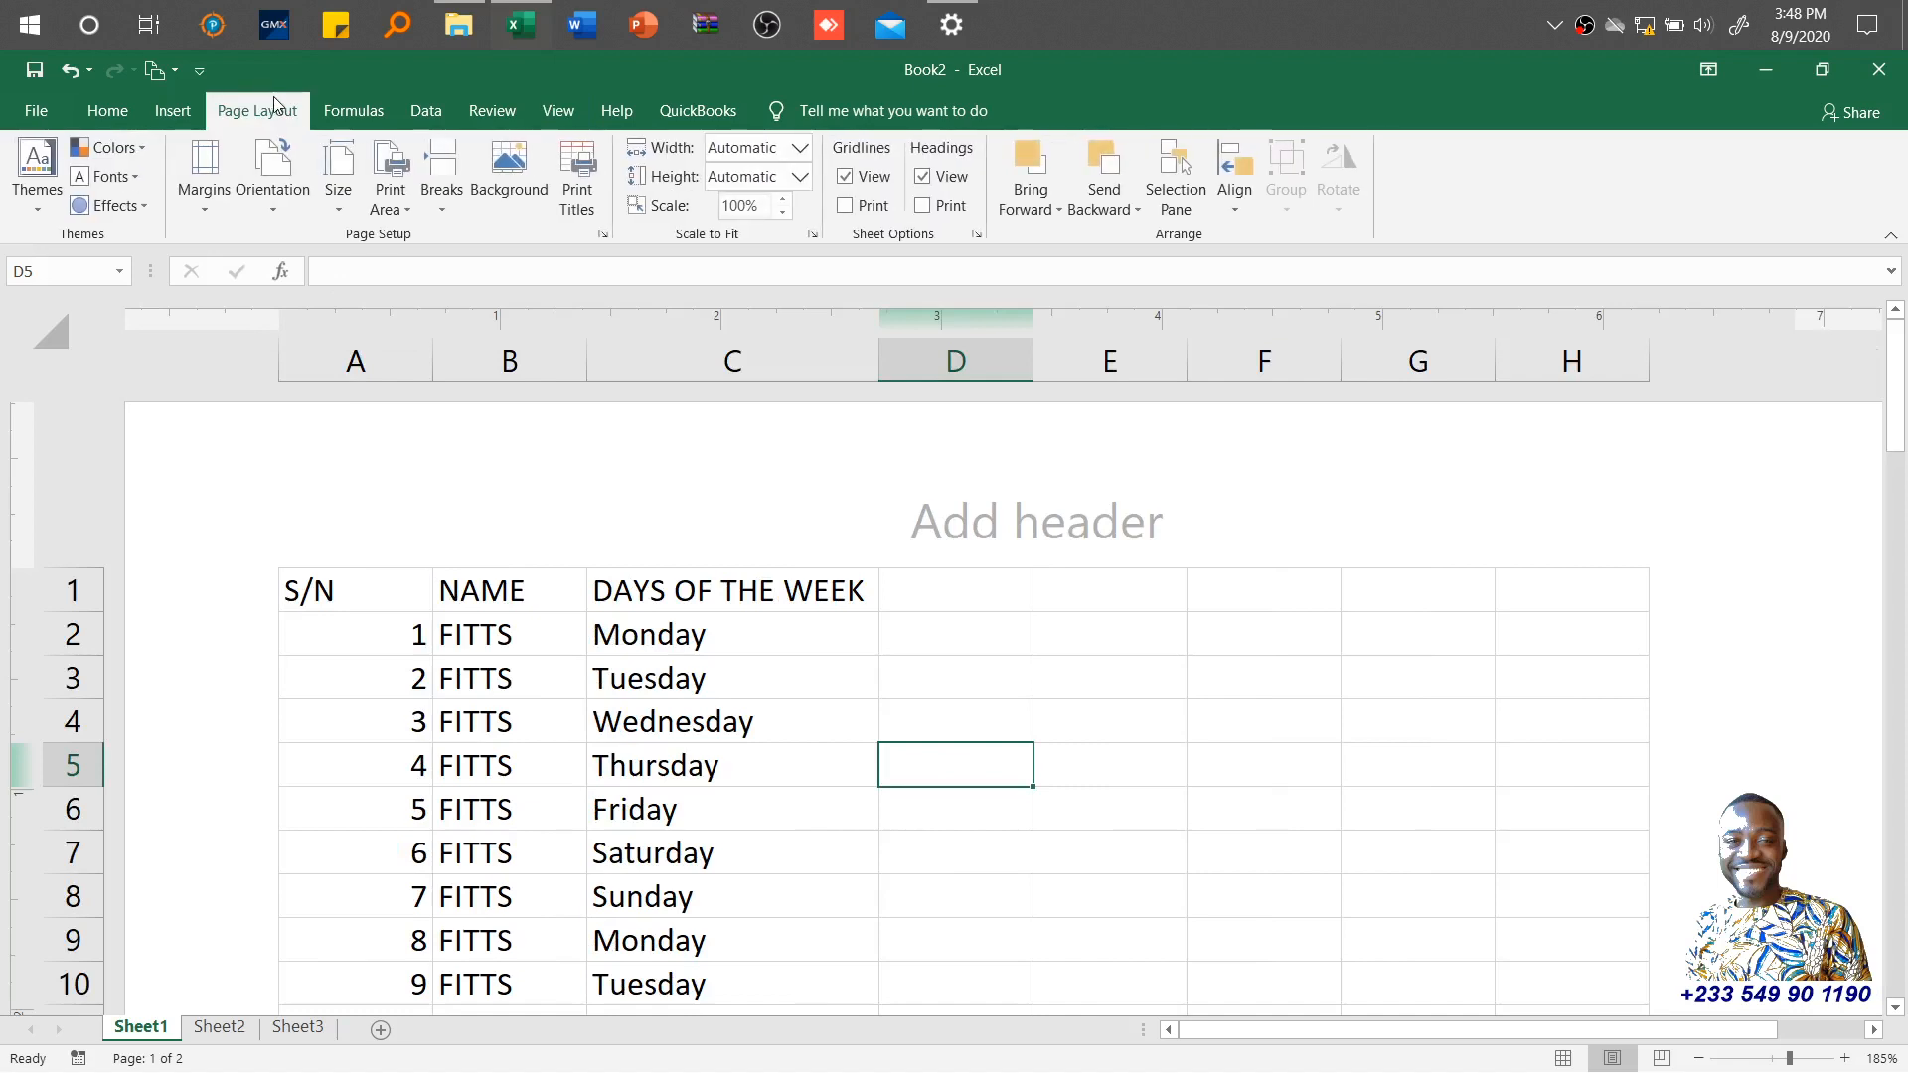
click(559, 111)
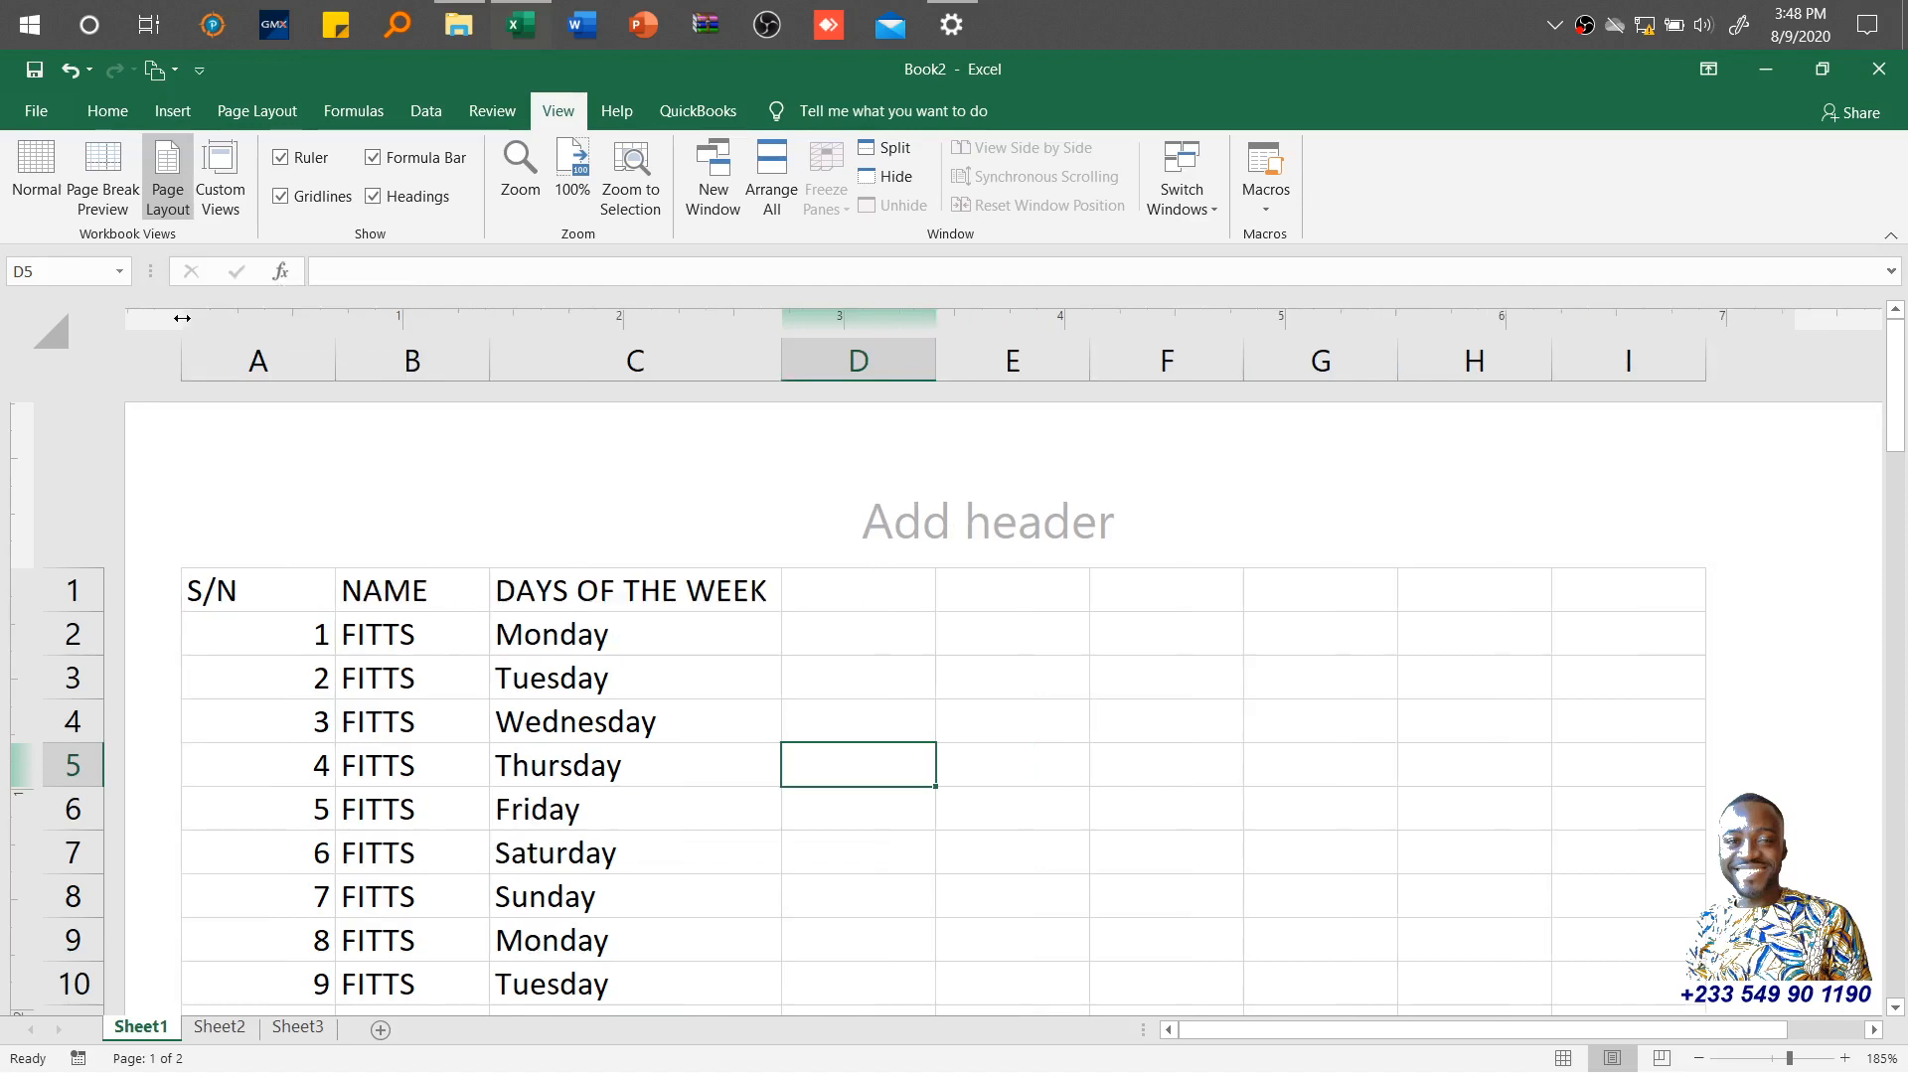
mouse_move(1777, 1008)
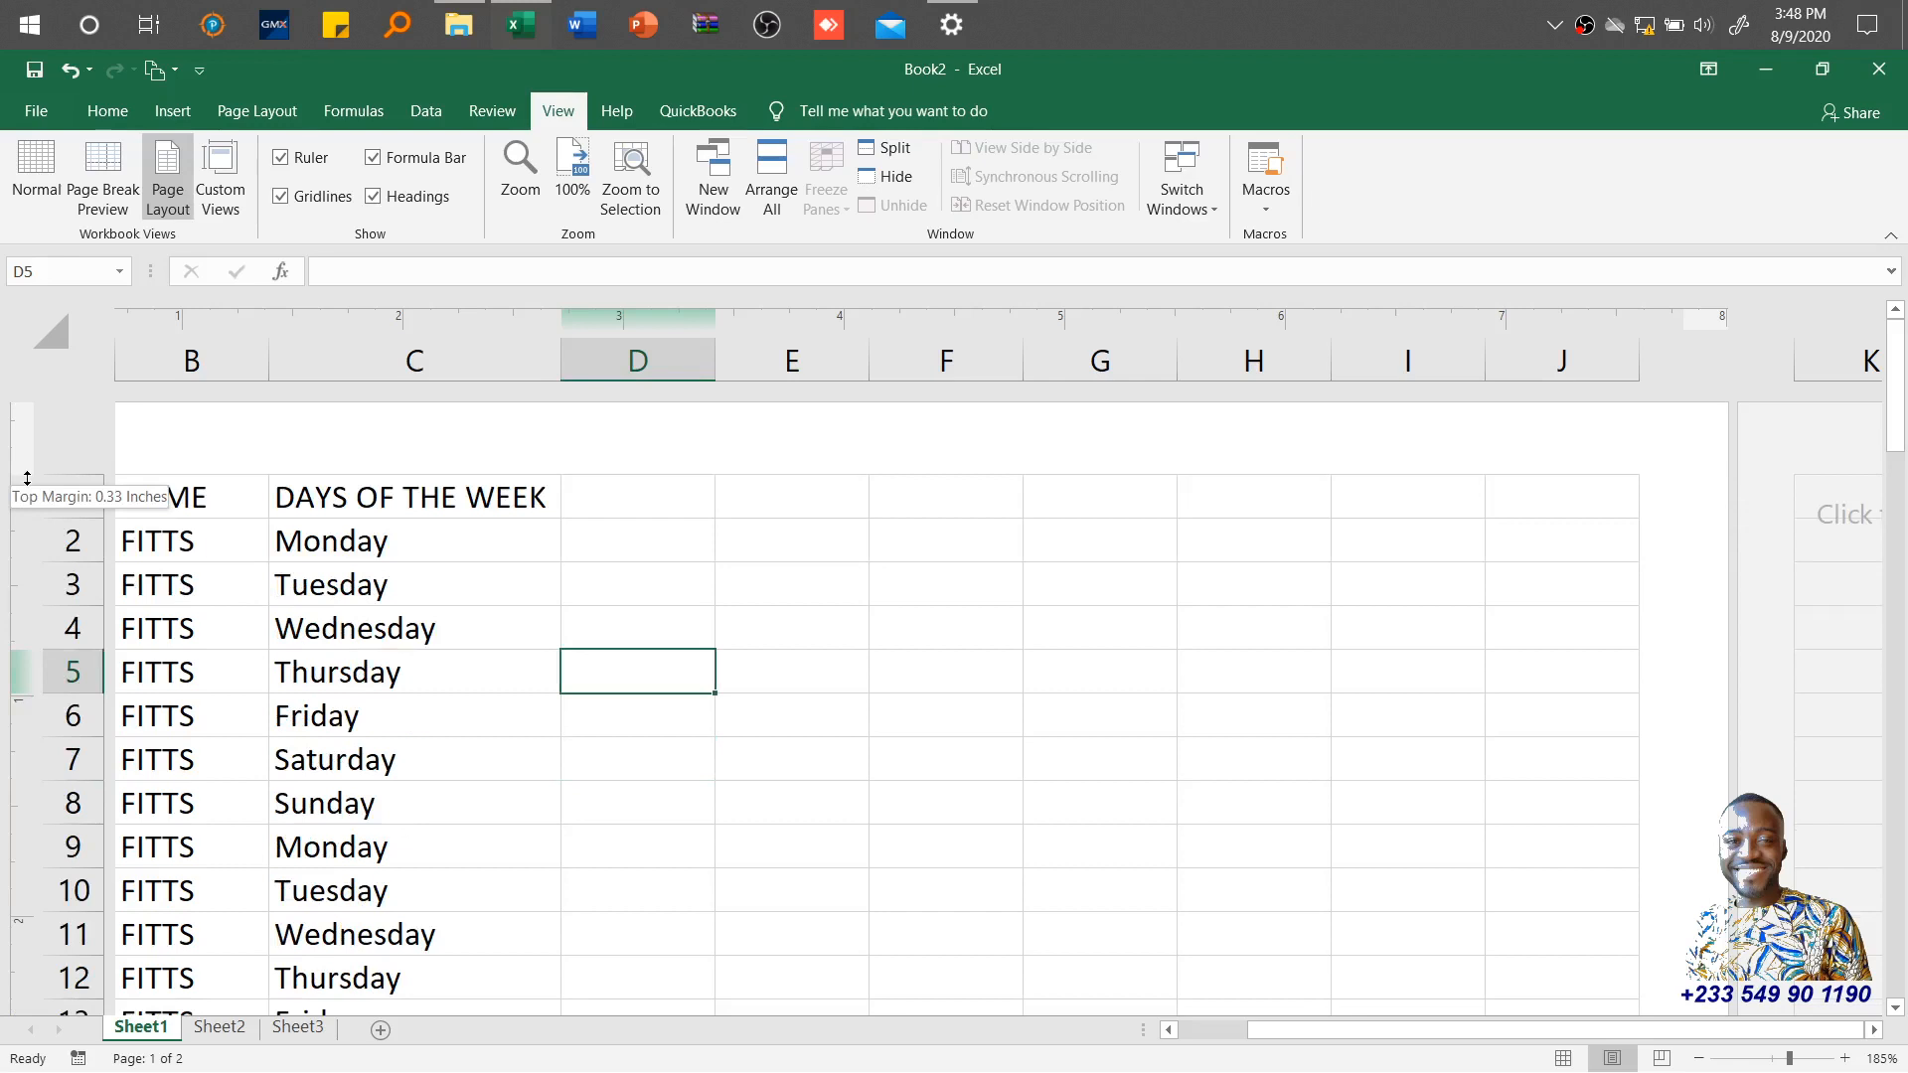
Step: Review the Margins presets on Page Layout without choosing one
click(257, 112)
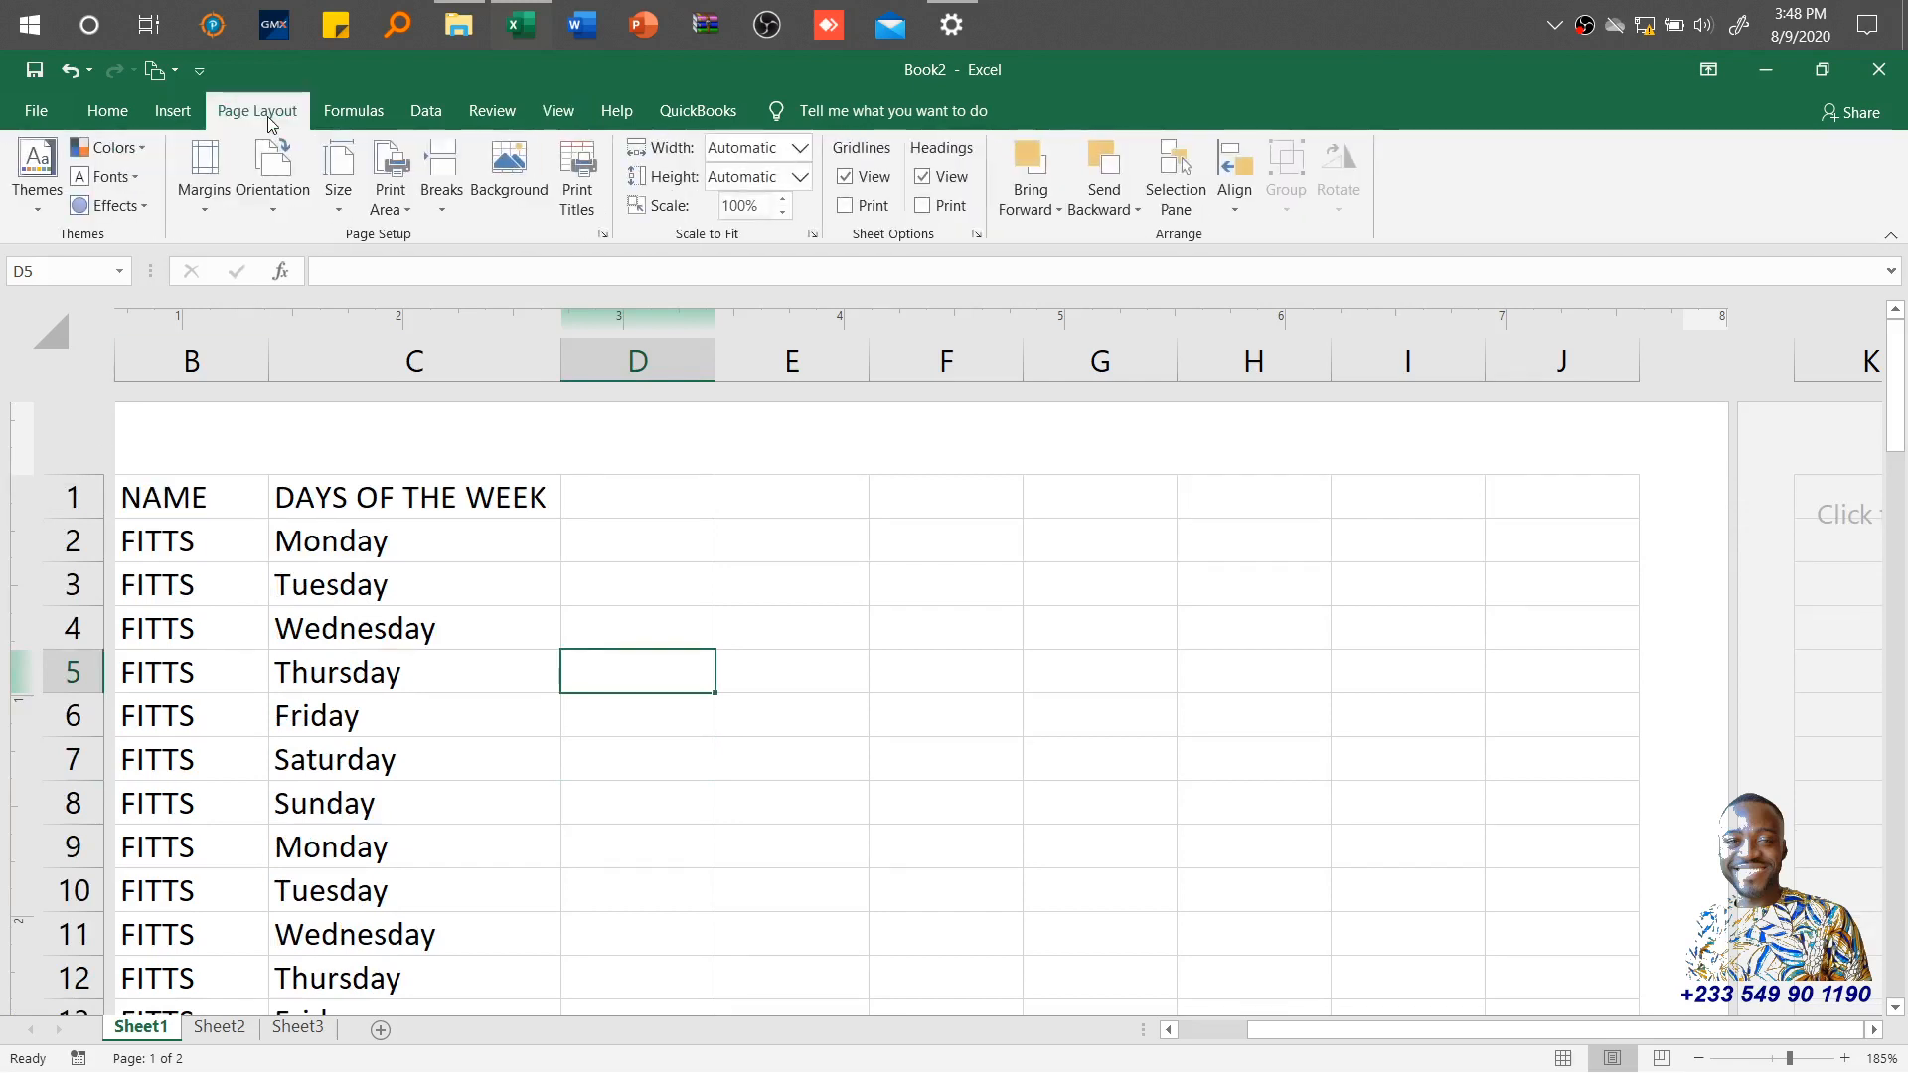
click(202, 170)
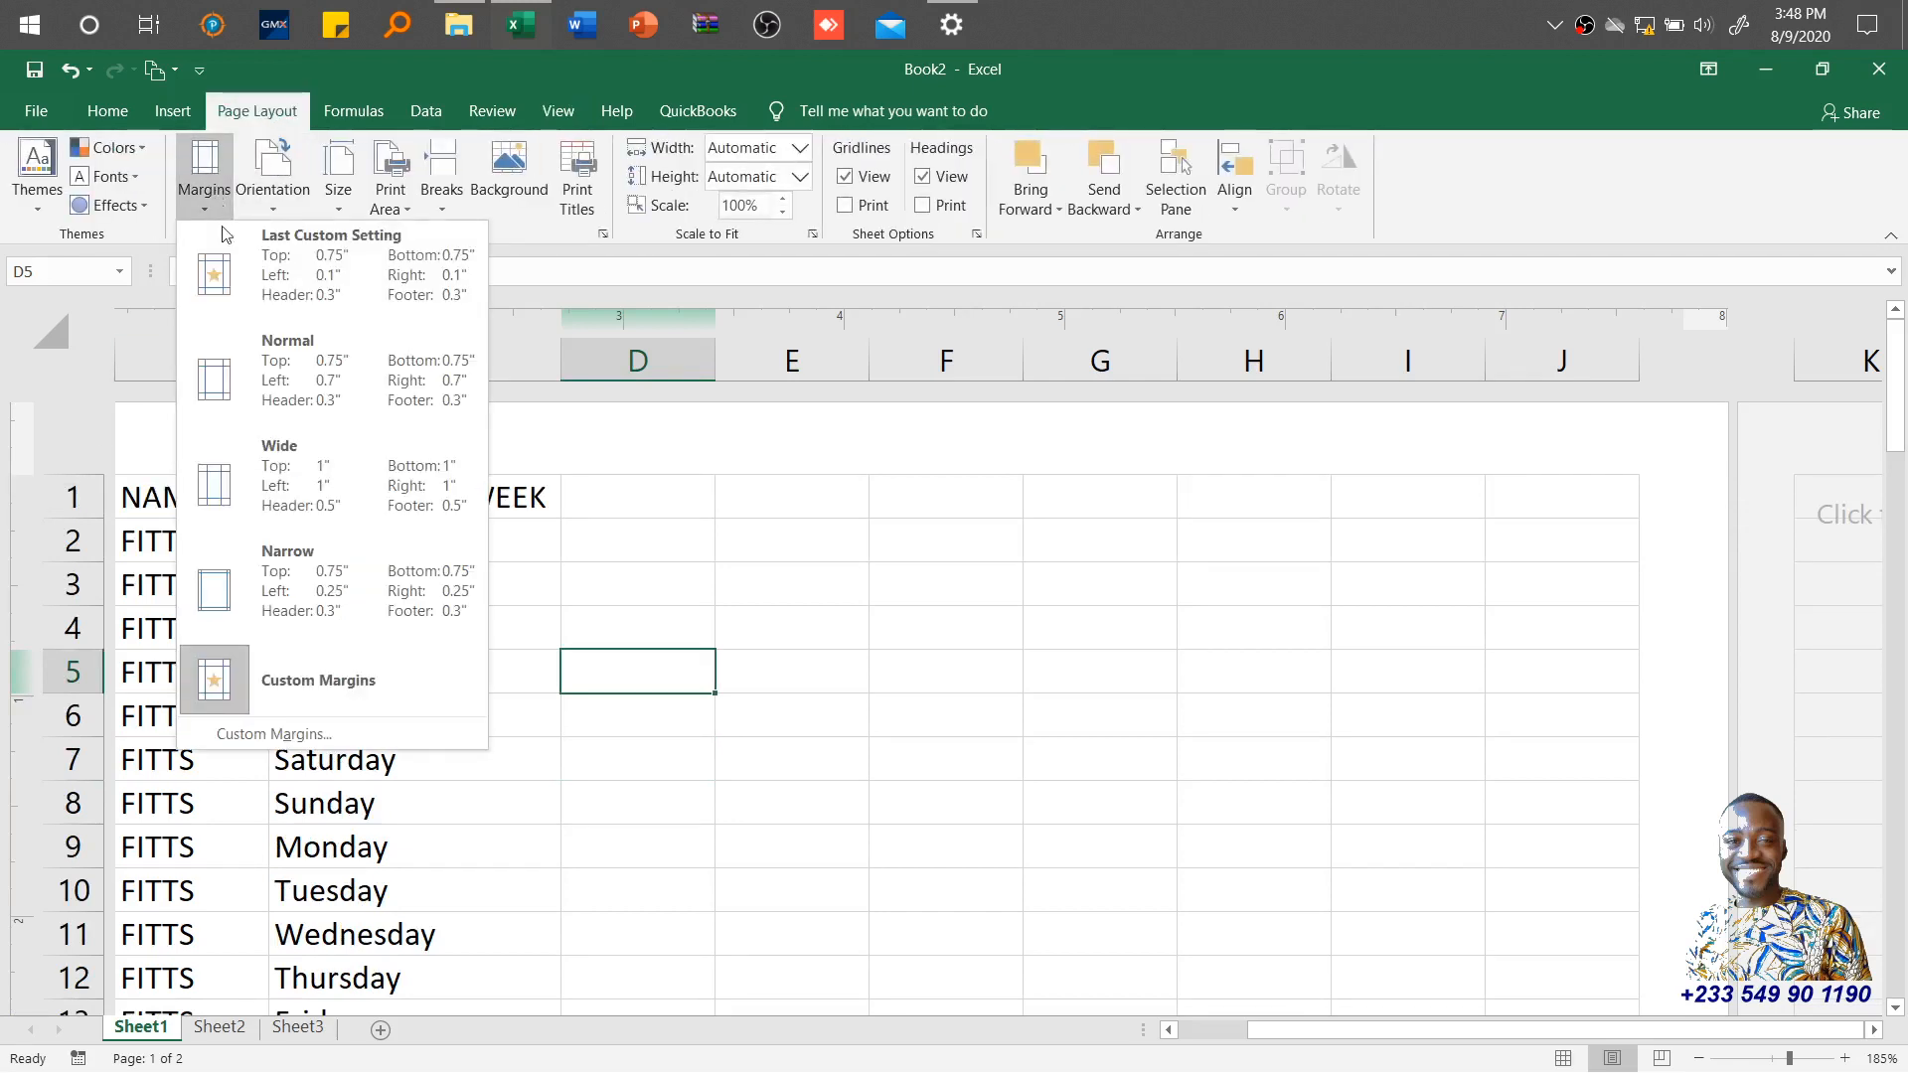
click(559, 111)
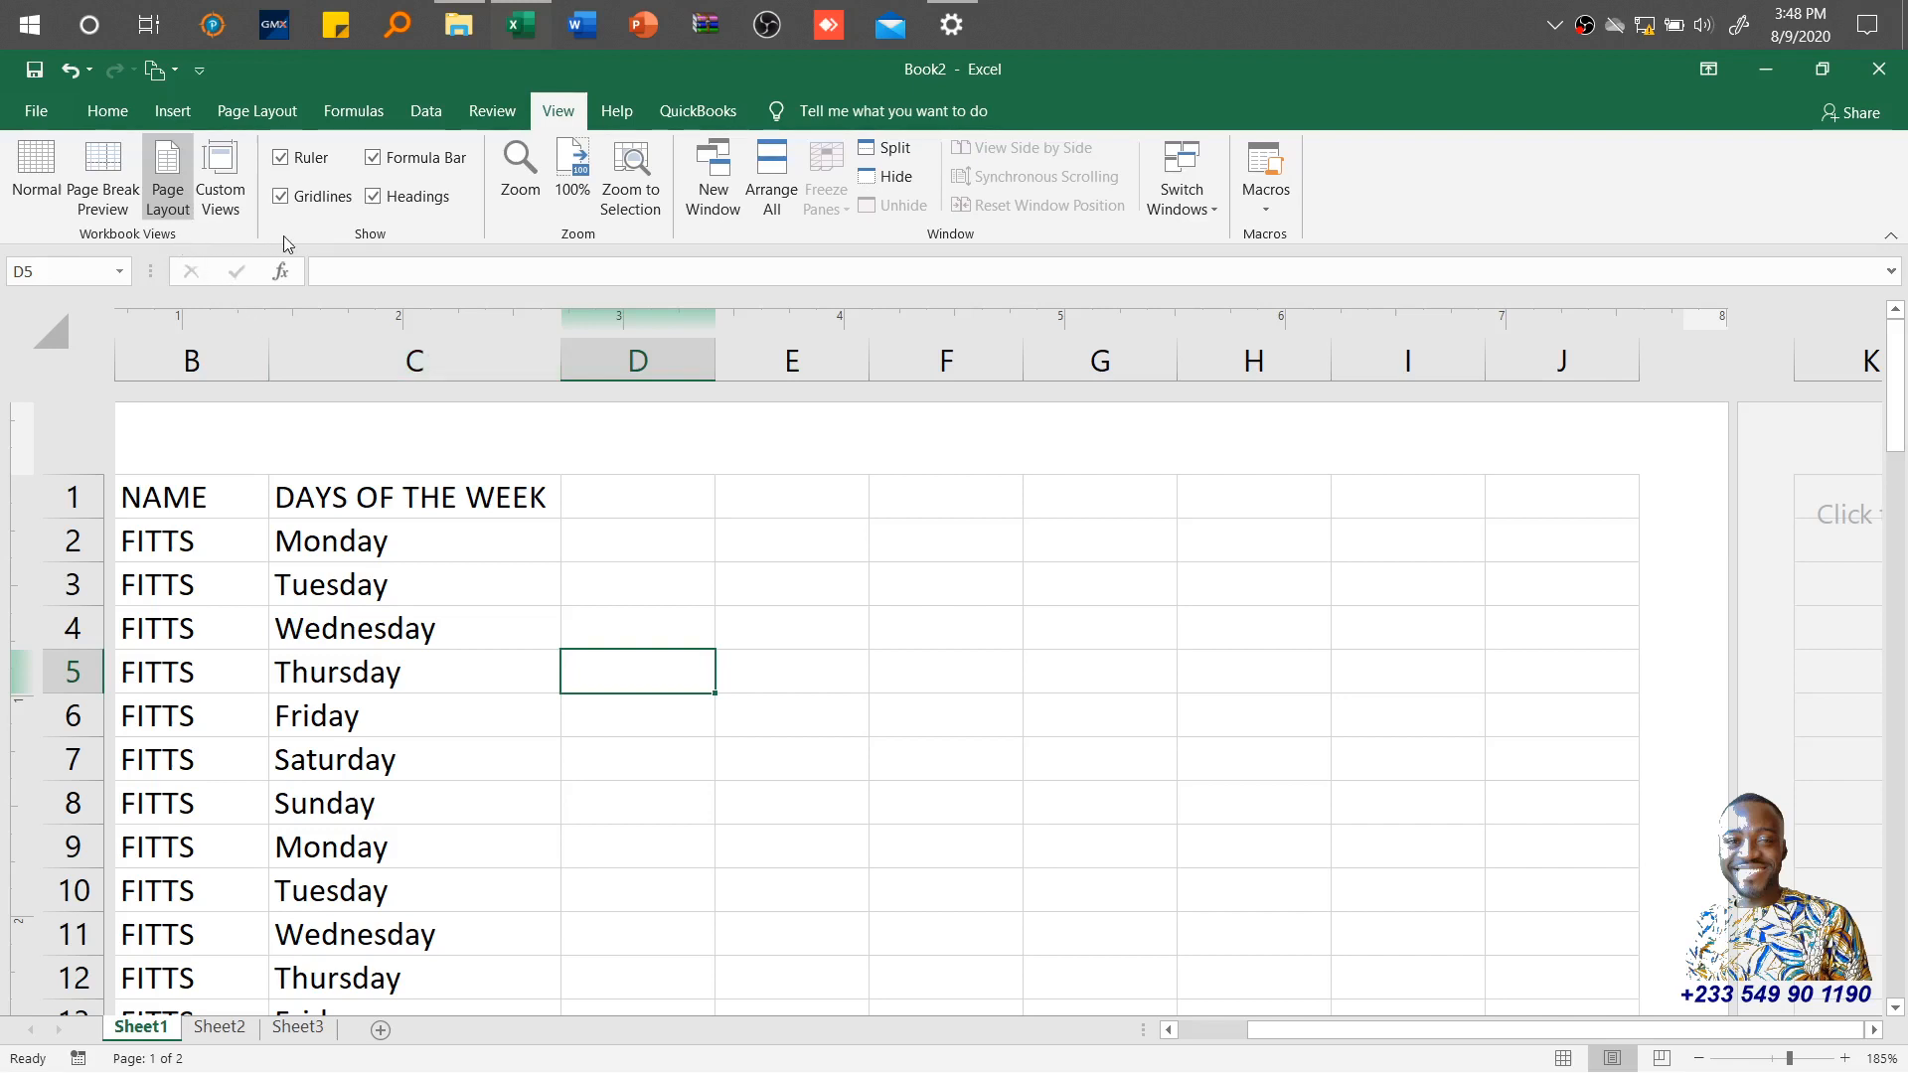
mouse_move(381, 246)
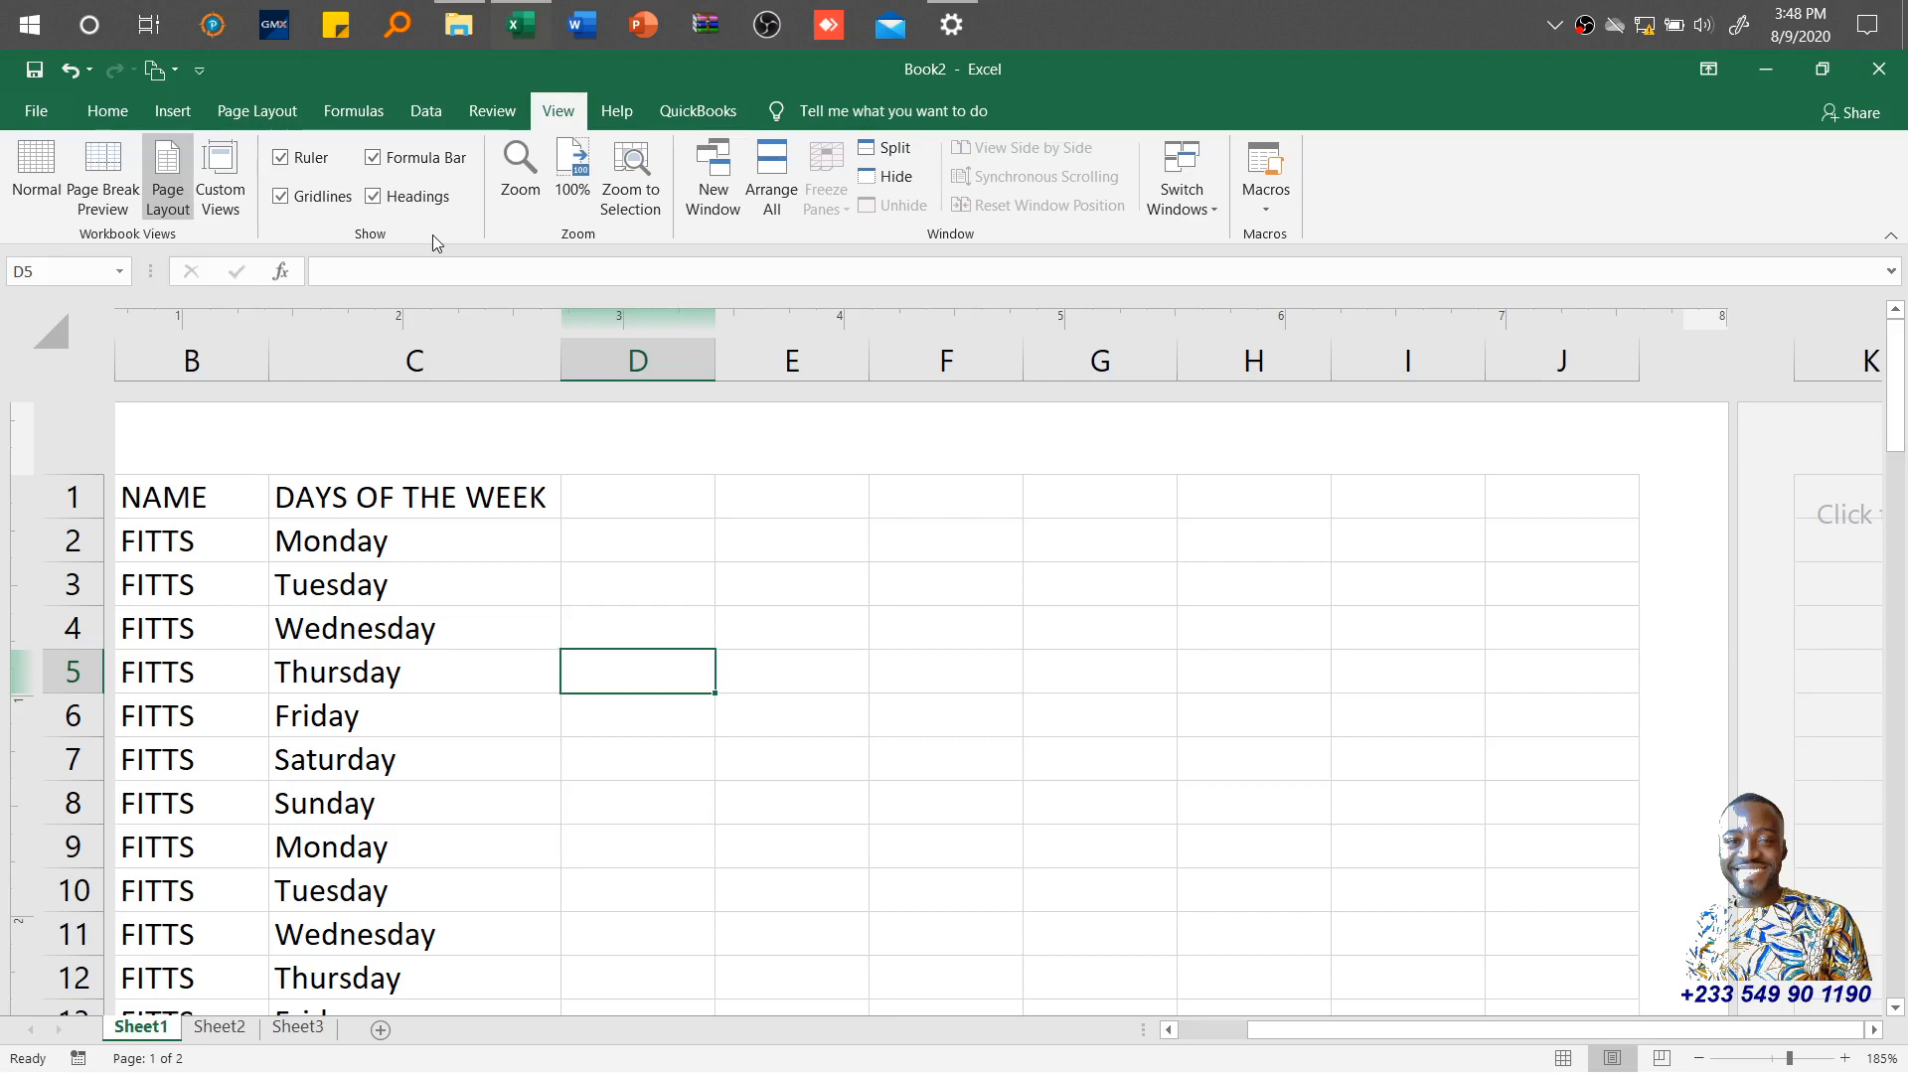
mouse_move(545, 664)
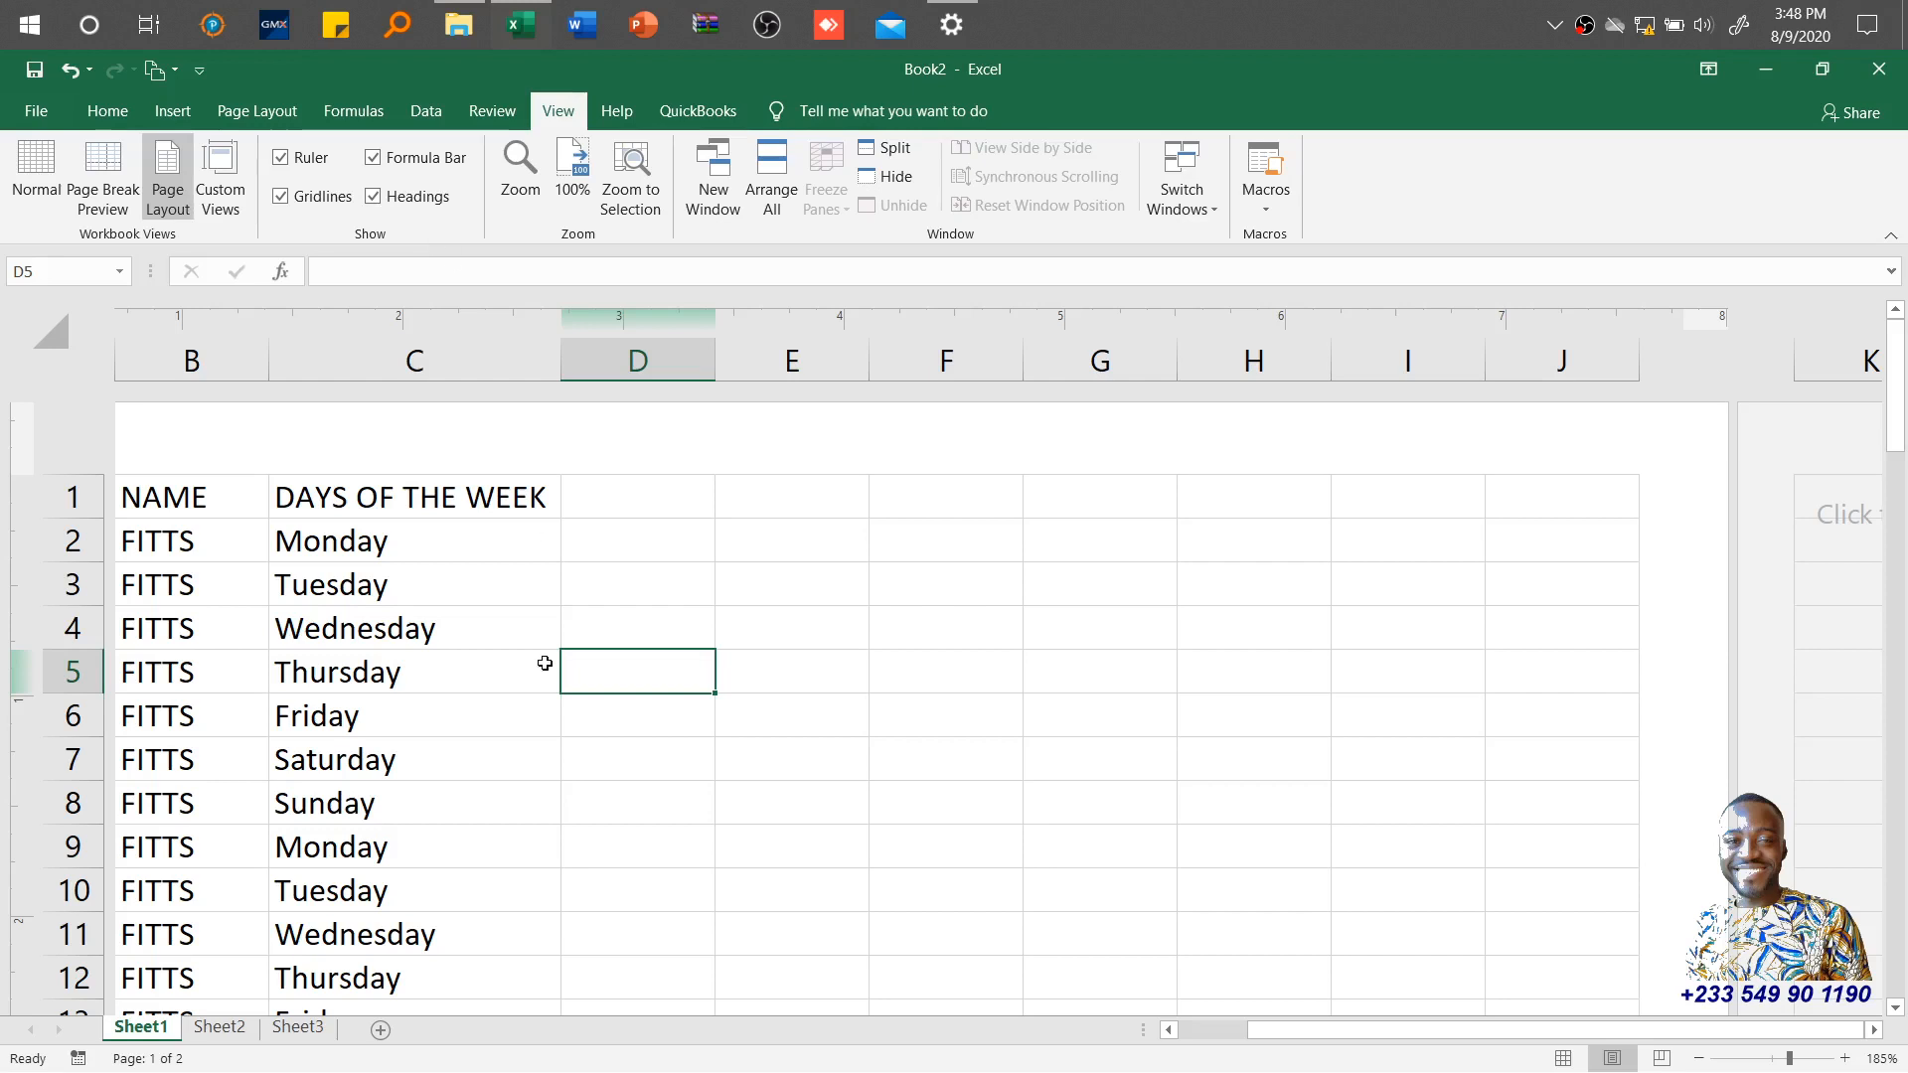
Step: Select the Thursday cell in column C with the sheet at 100% magnification
click(414, 670)
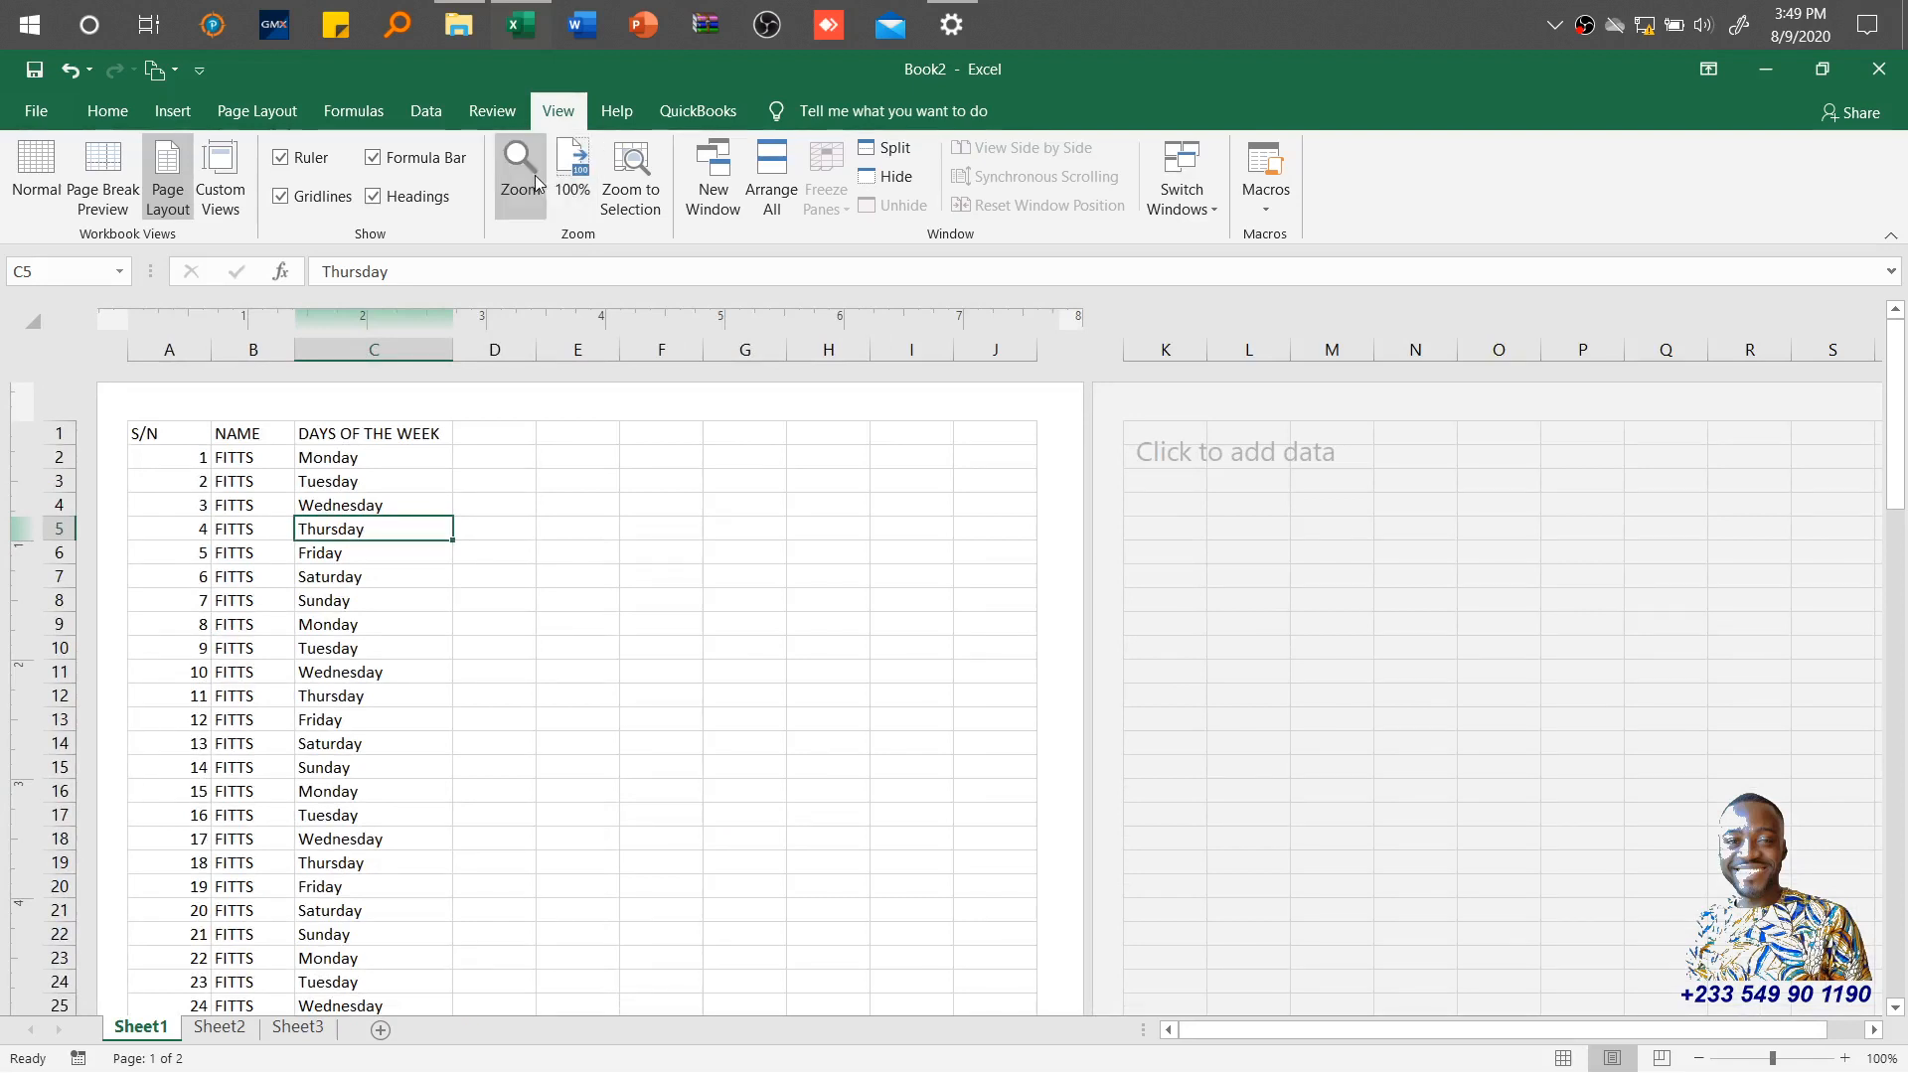
mouse_move(519, 171)
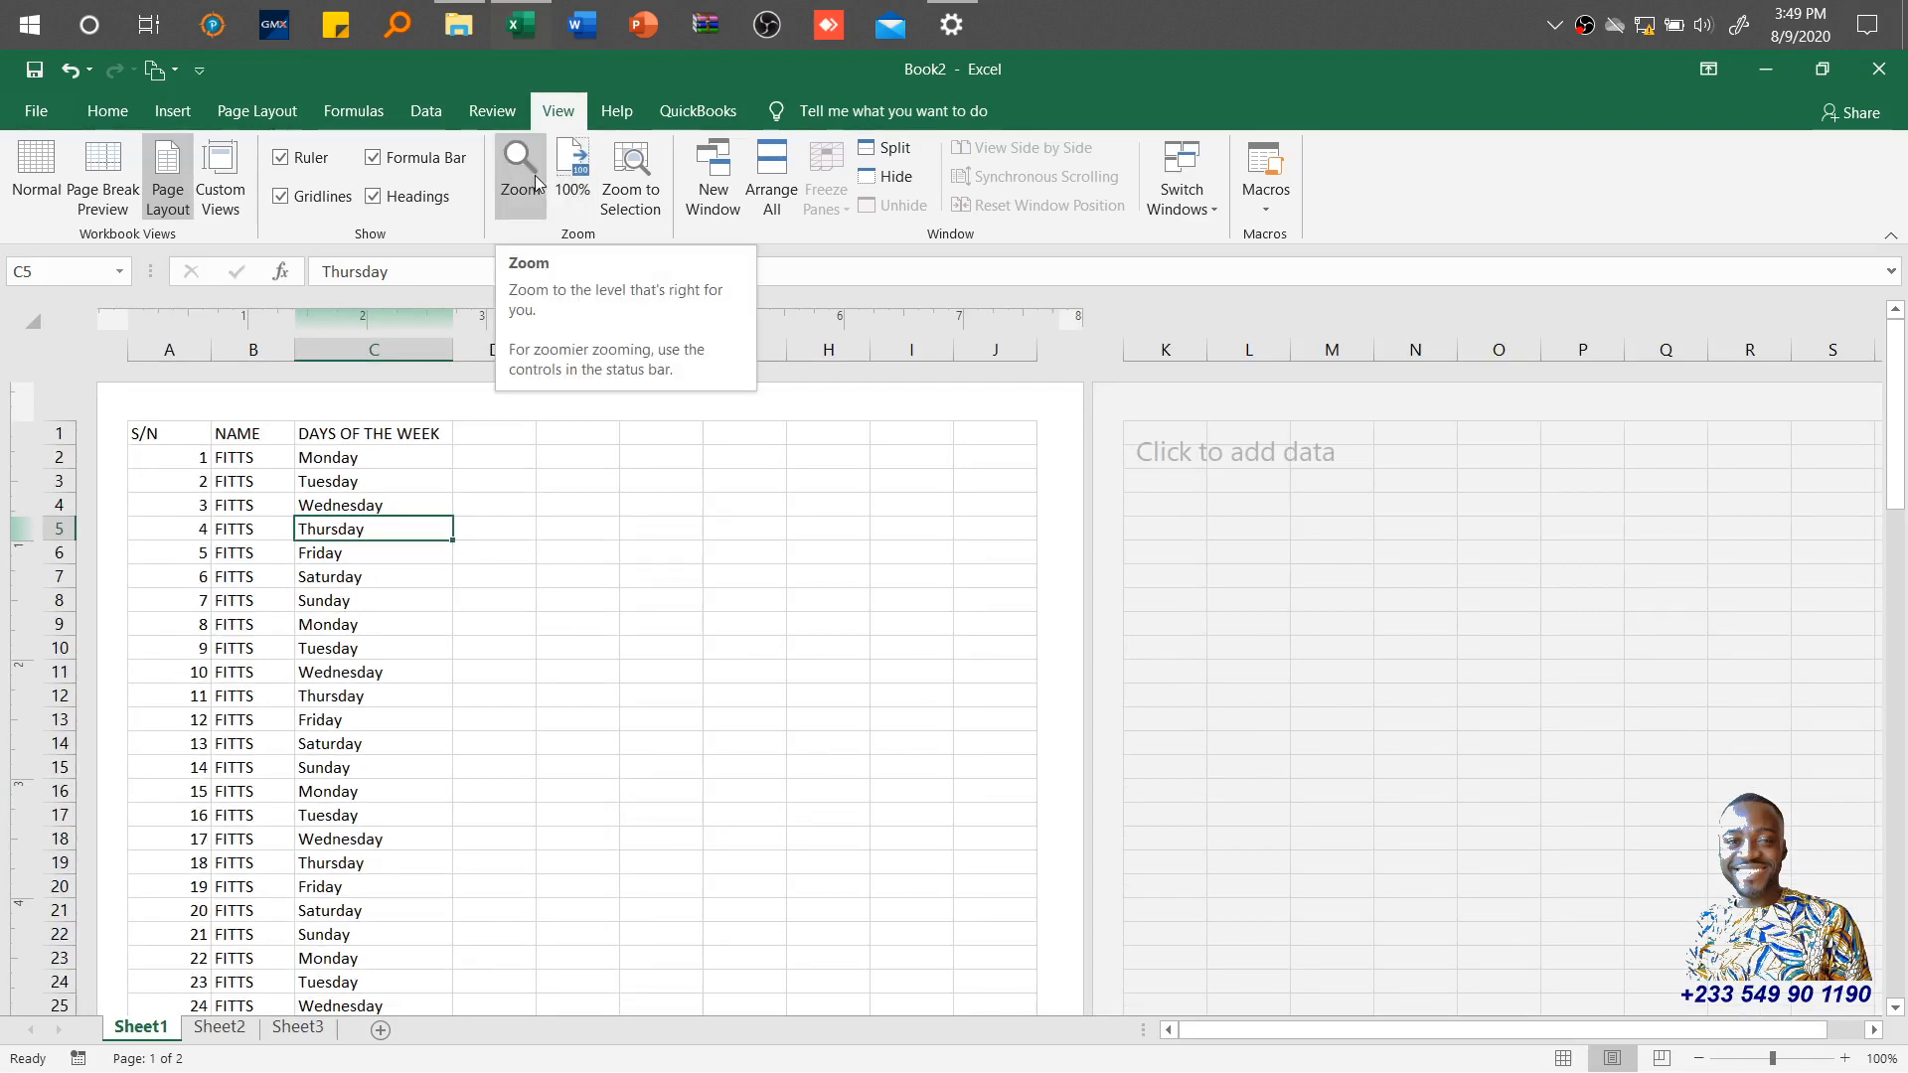
Step: Shrink the sheet to 25% magnification, then to 50%
click(519, 167)
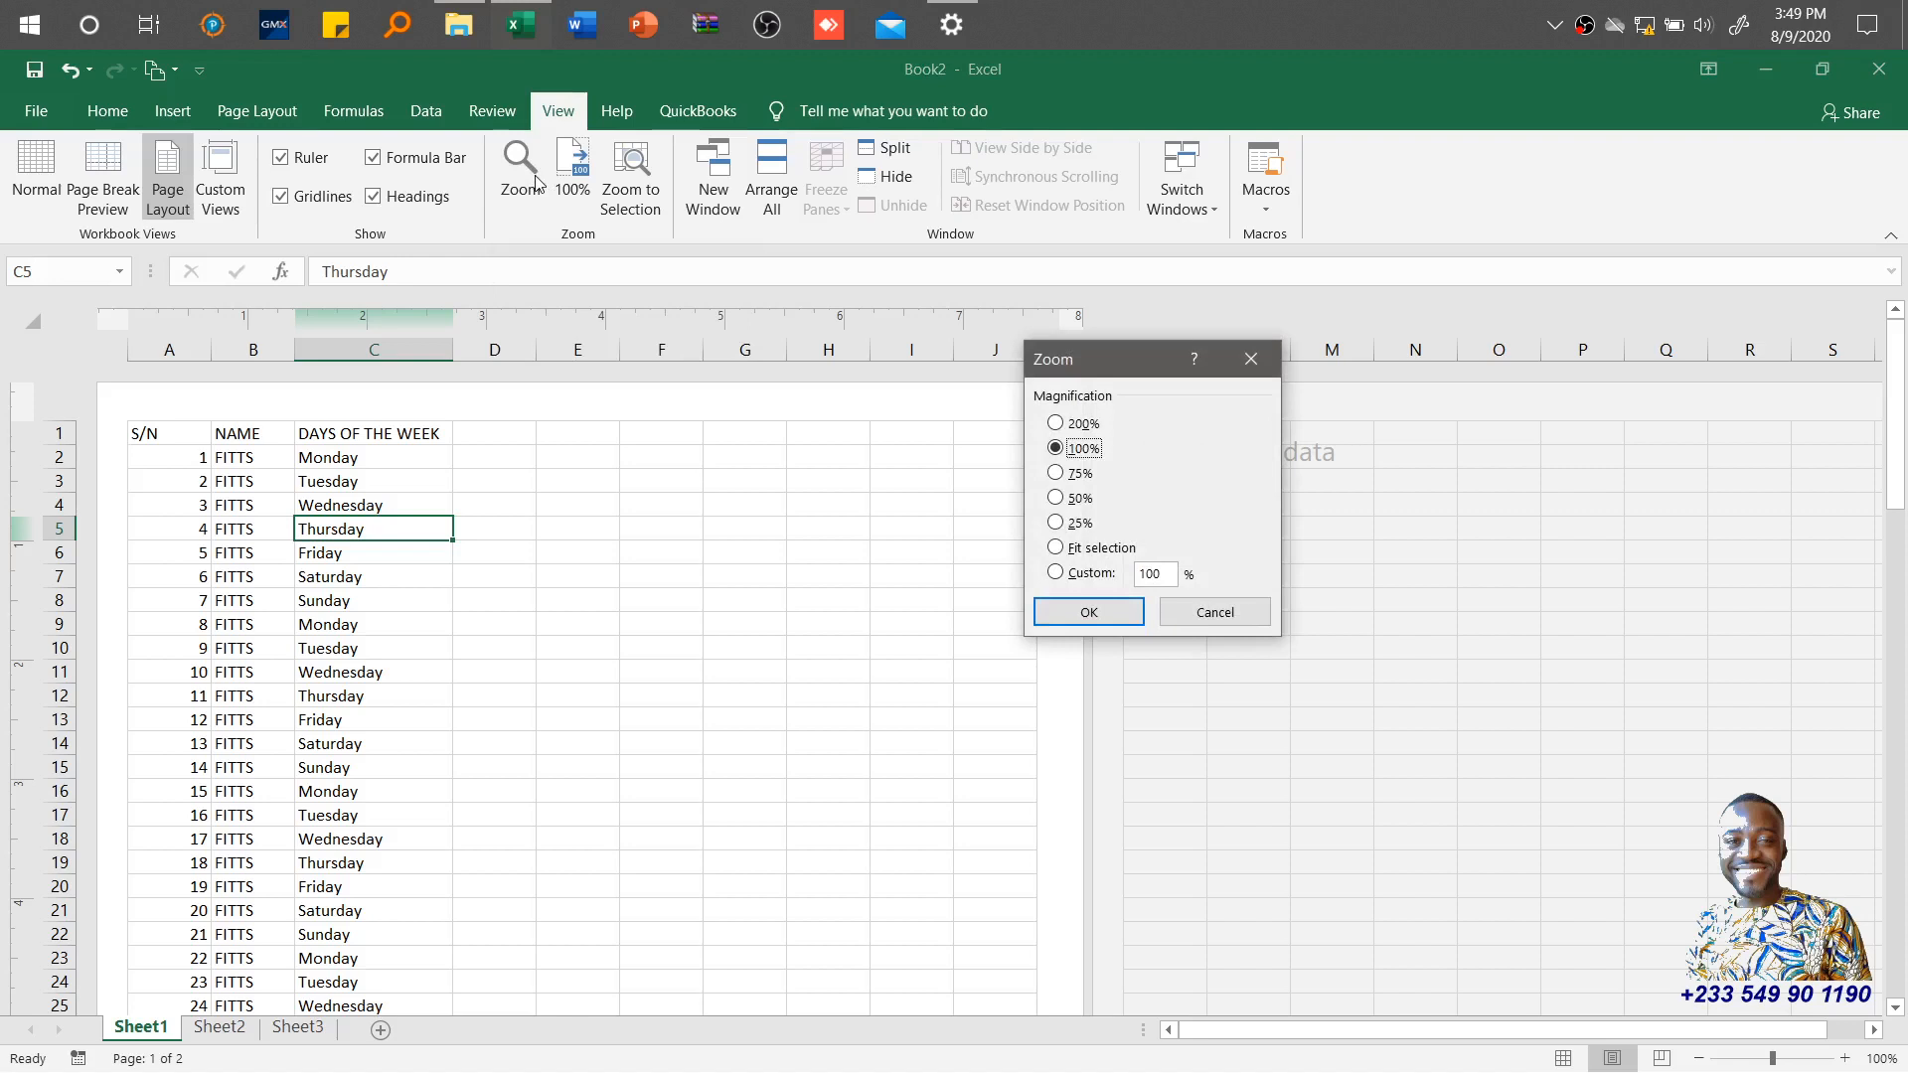
mouse_move(1131, 475)
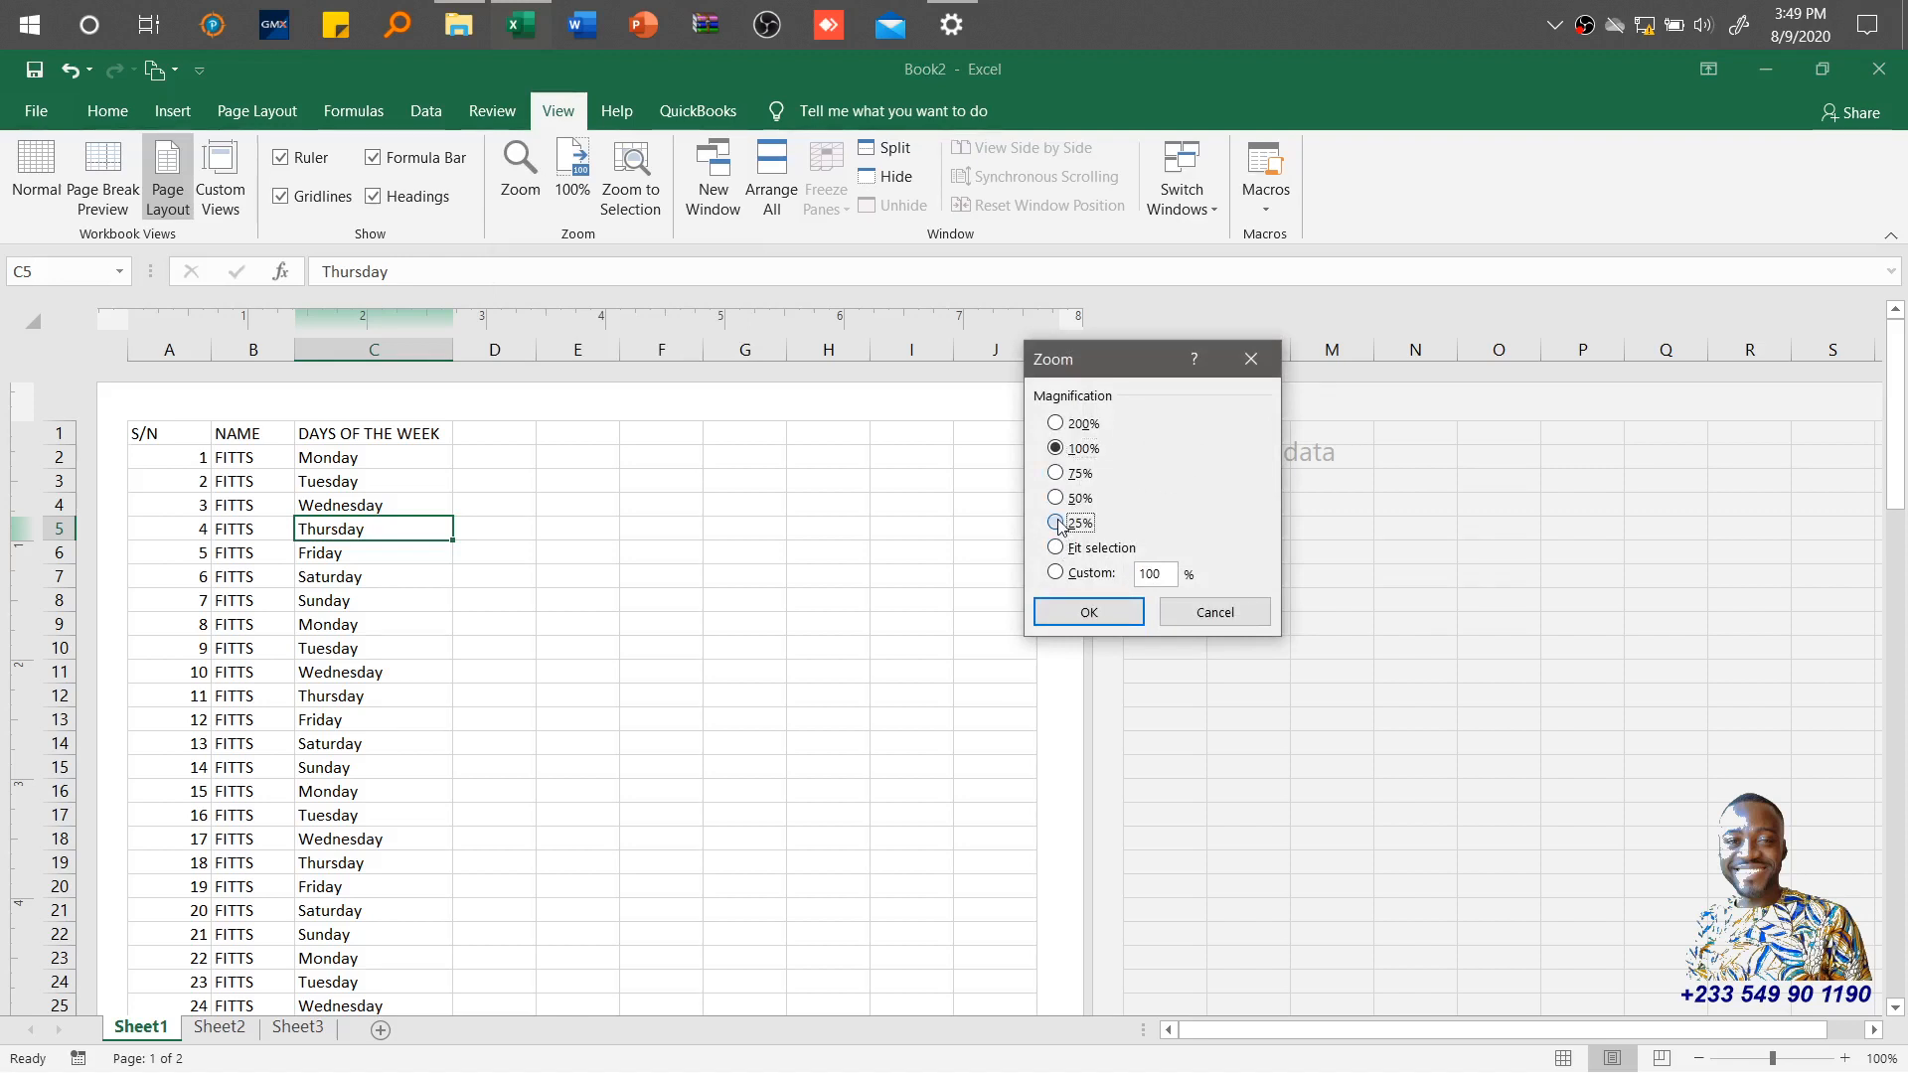
click(1087, 610)
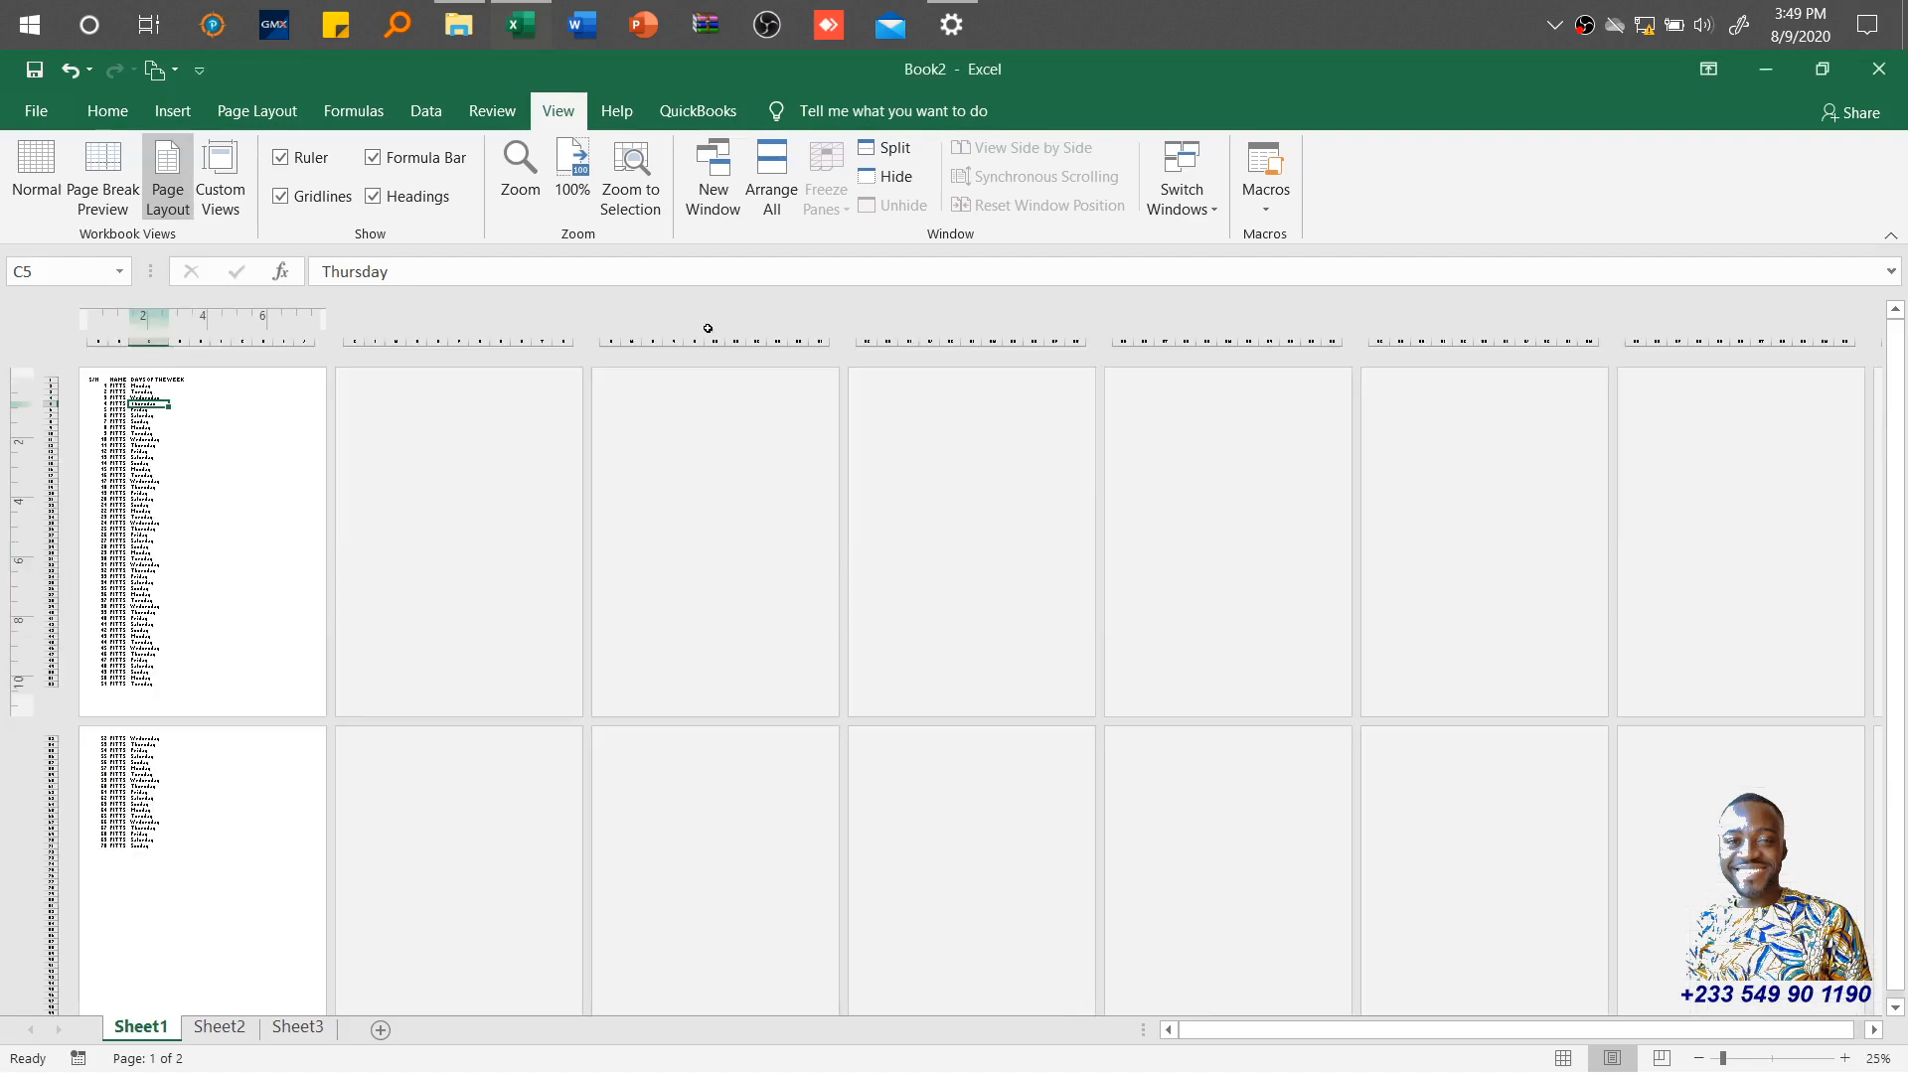
click(519, 167)
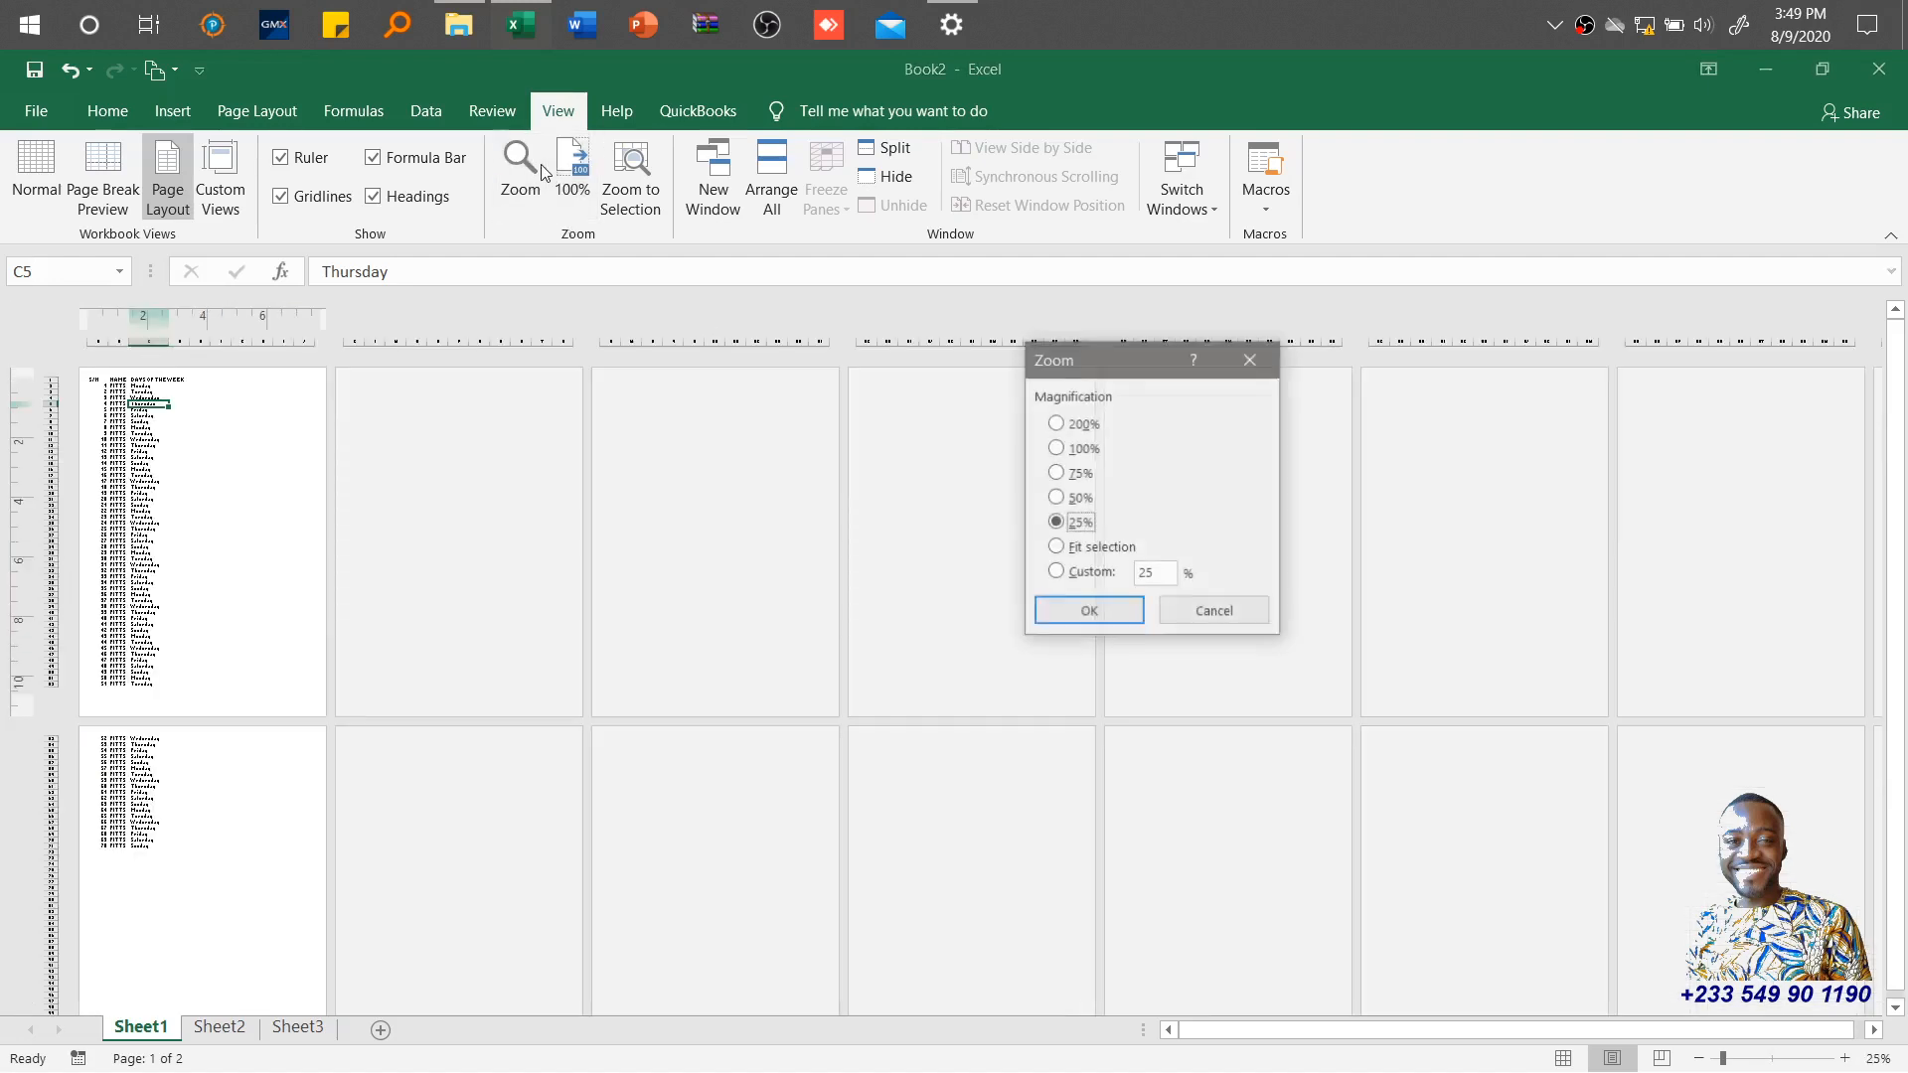
click(1055, 497)
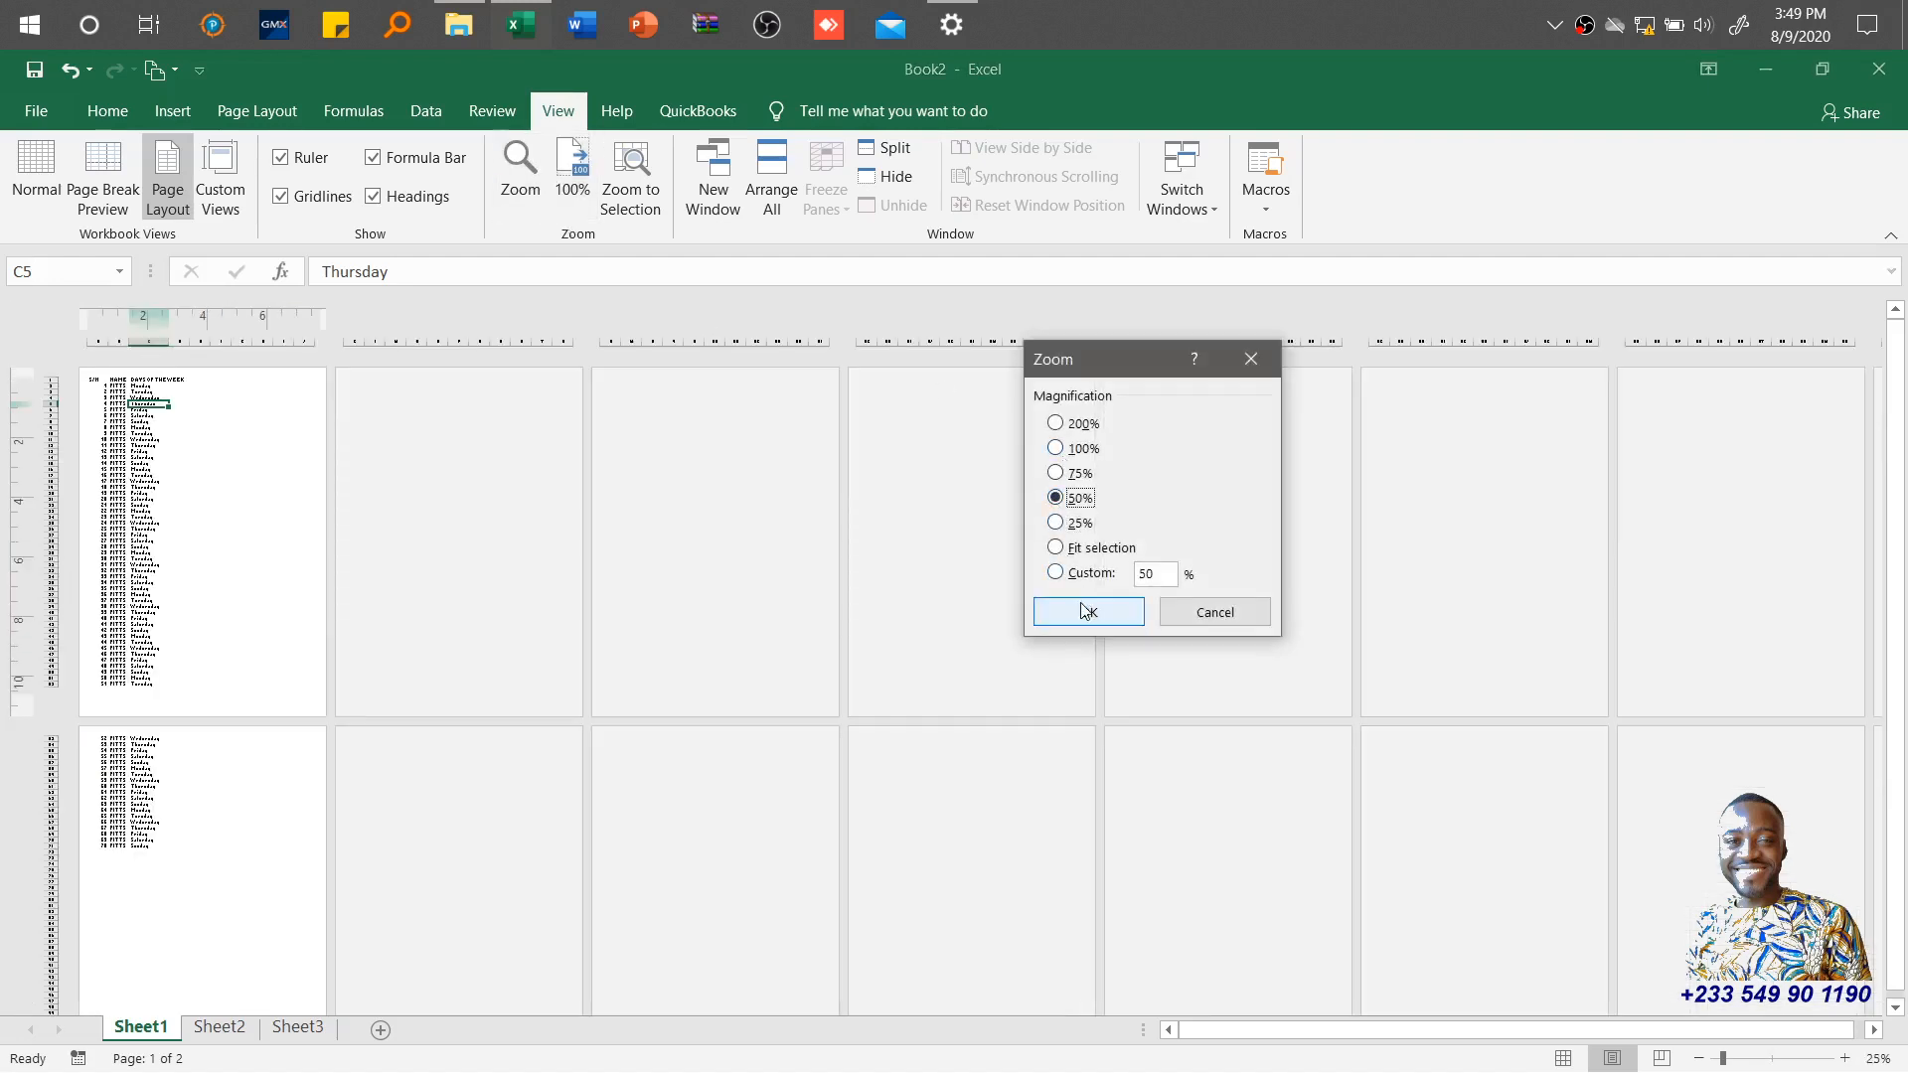
click(1087, 611)
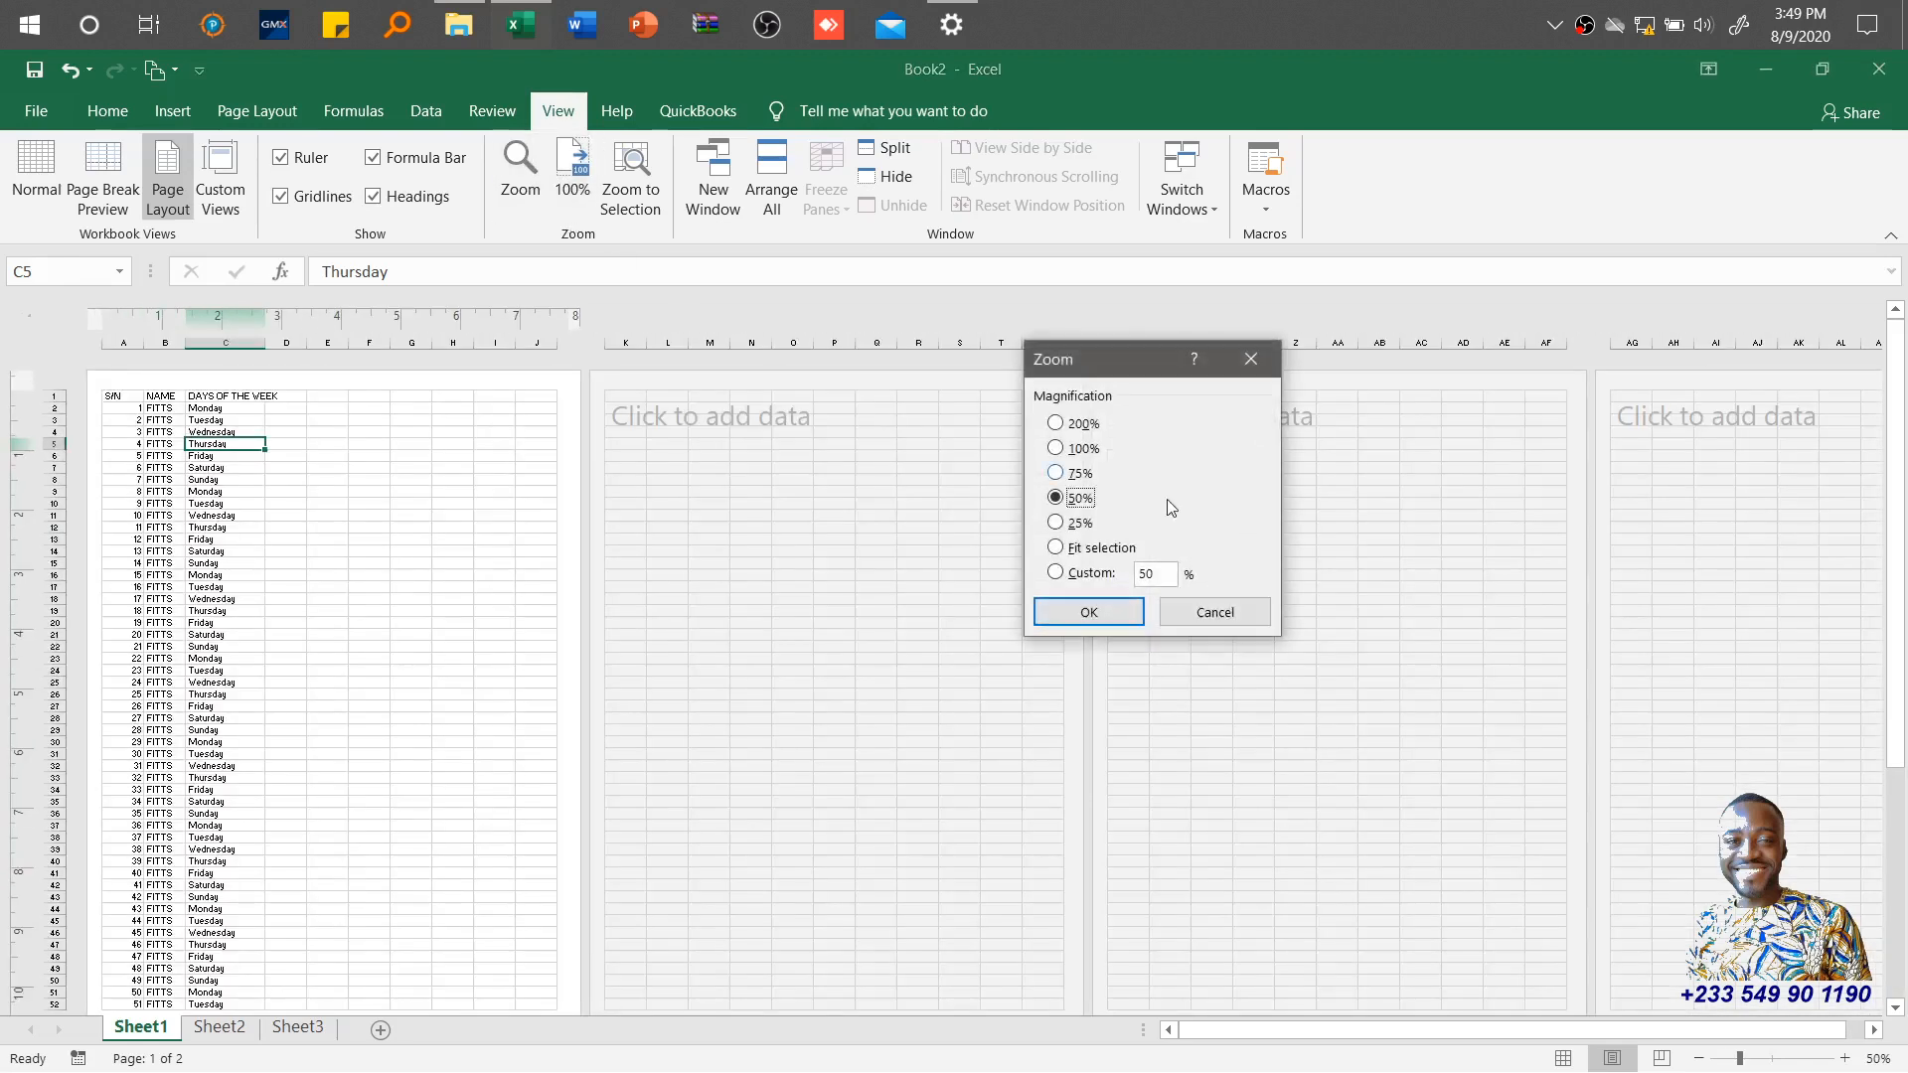
Step: Enlarge the sheet to 200% magnification and slightly beyond
click(1056, 421)
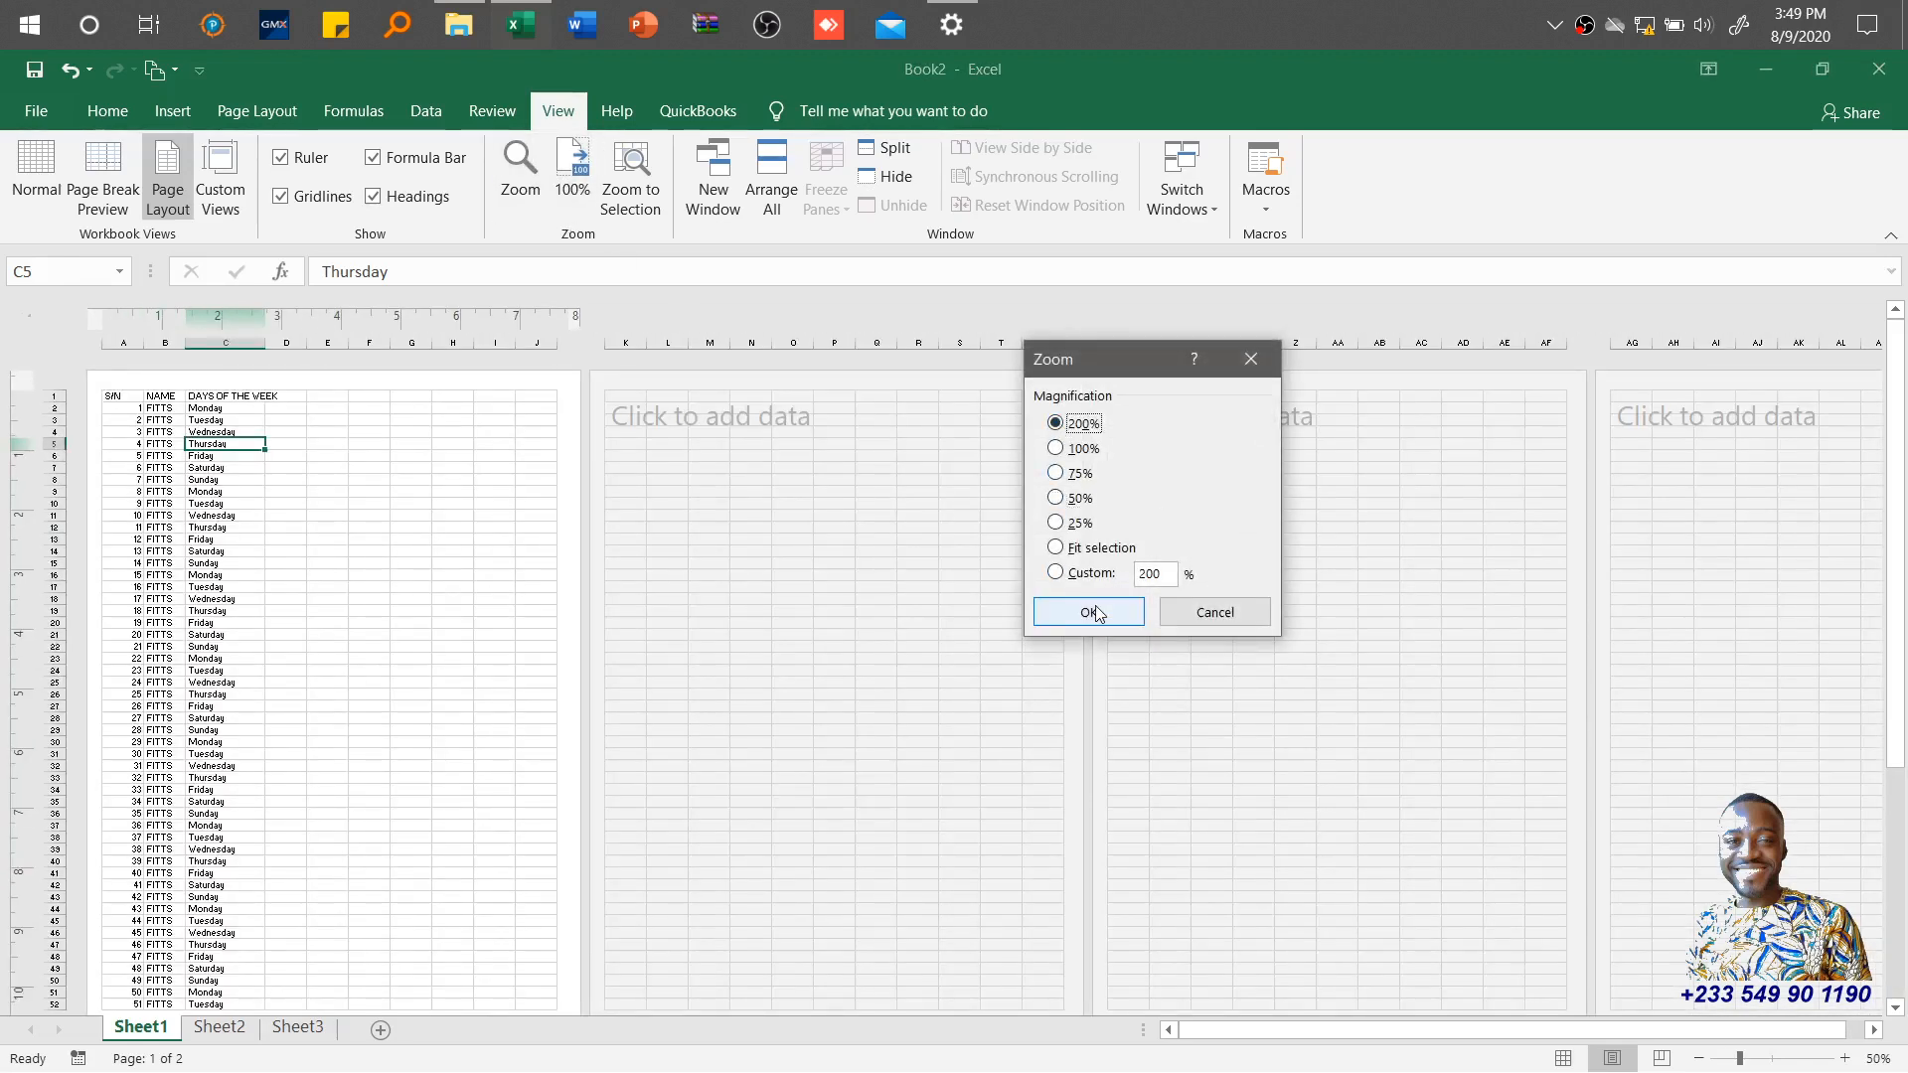
click(1087, 612)
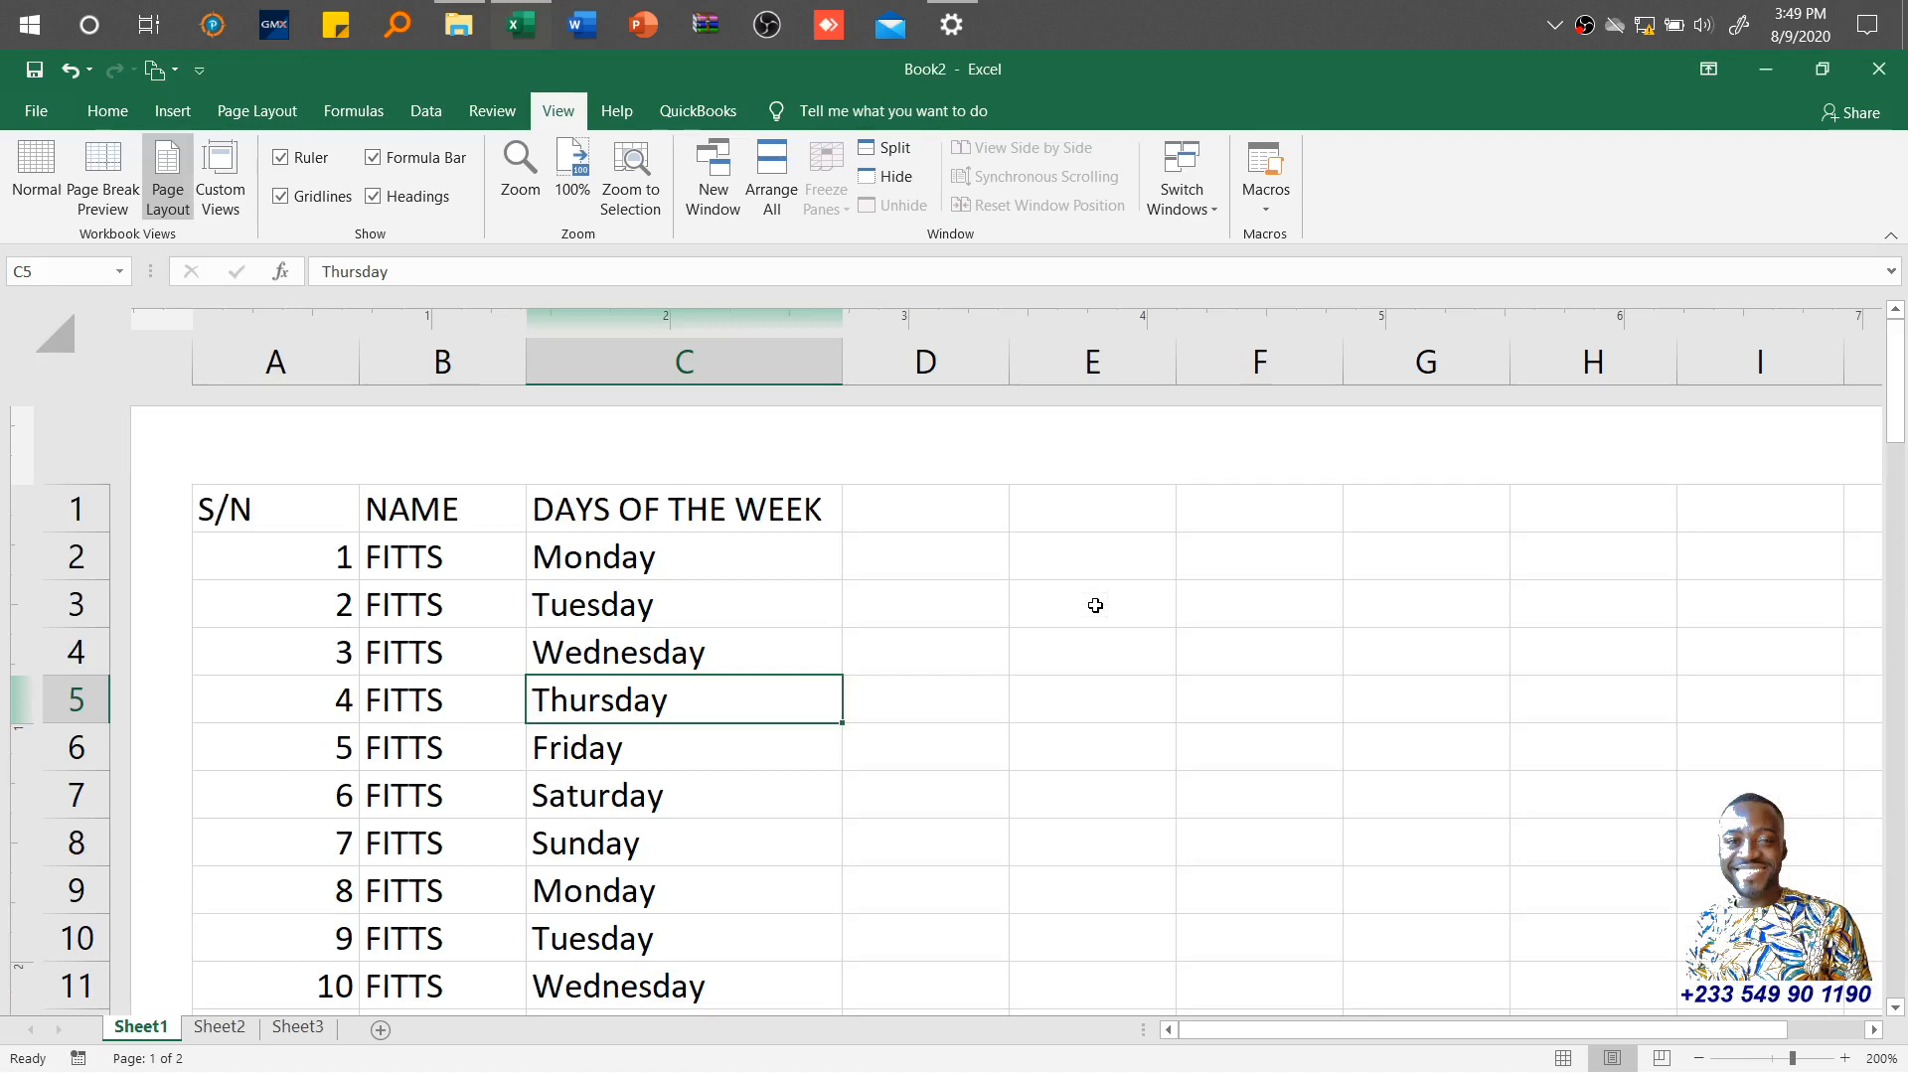
mouse_move(1799, 1059)
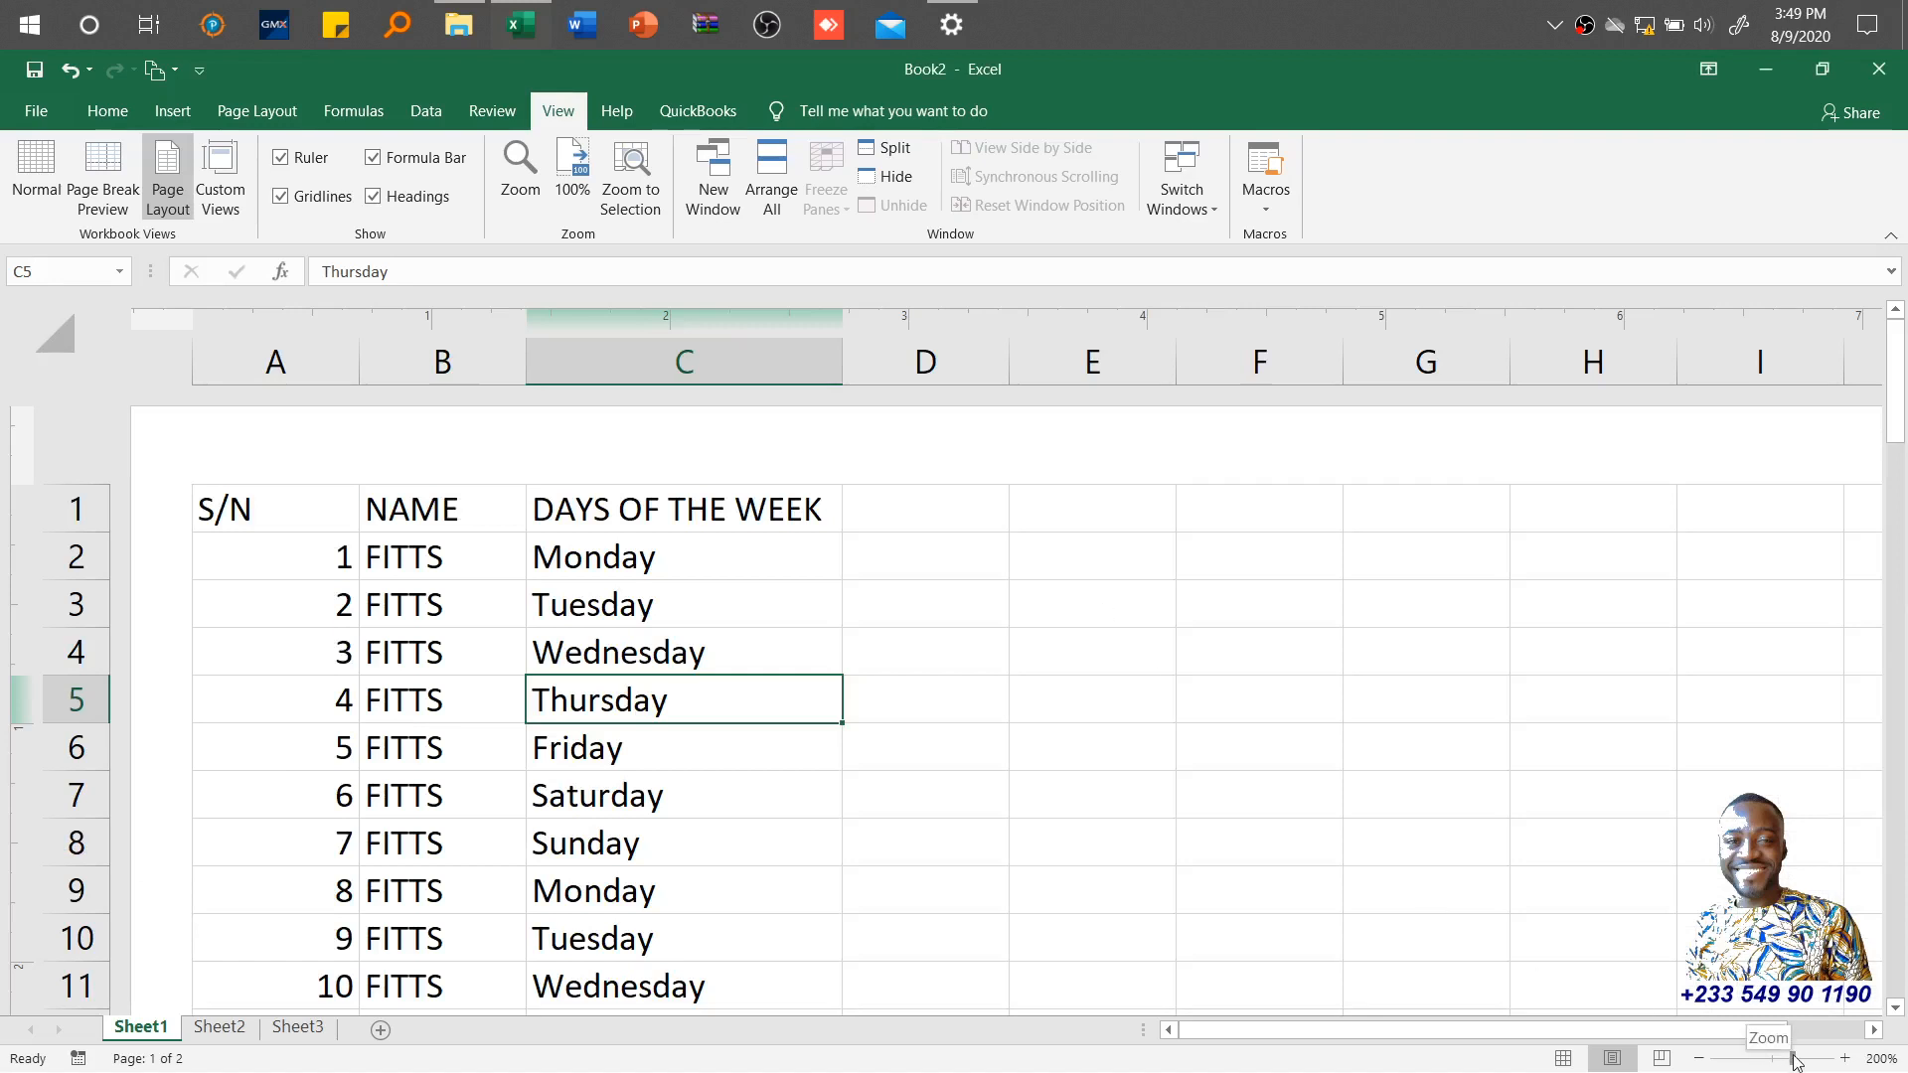
click(1846, 1058)
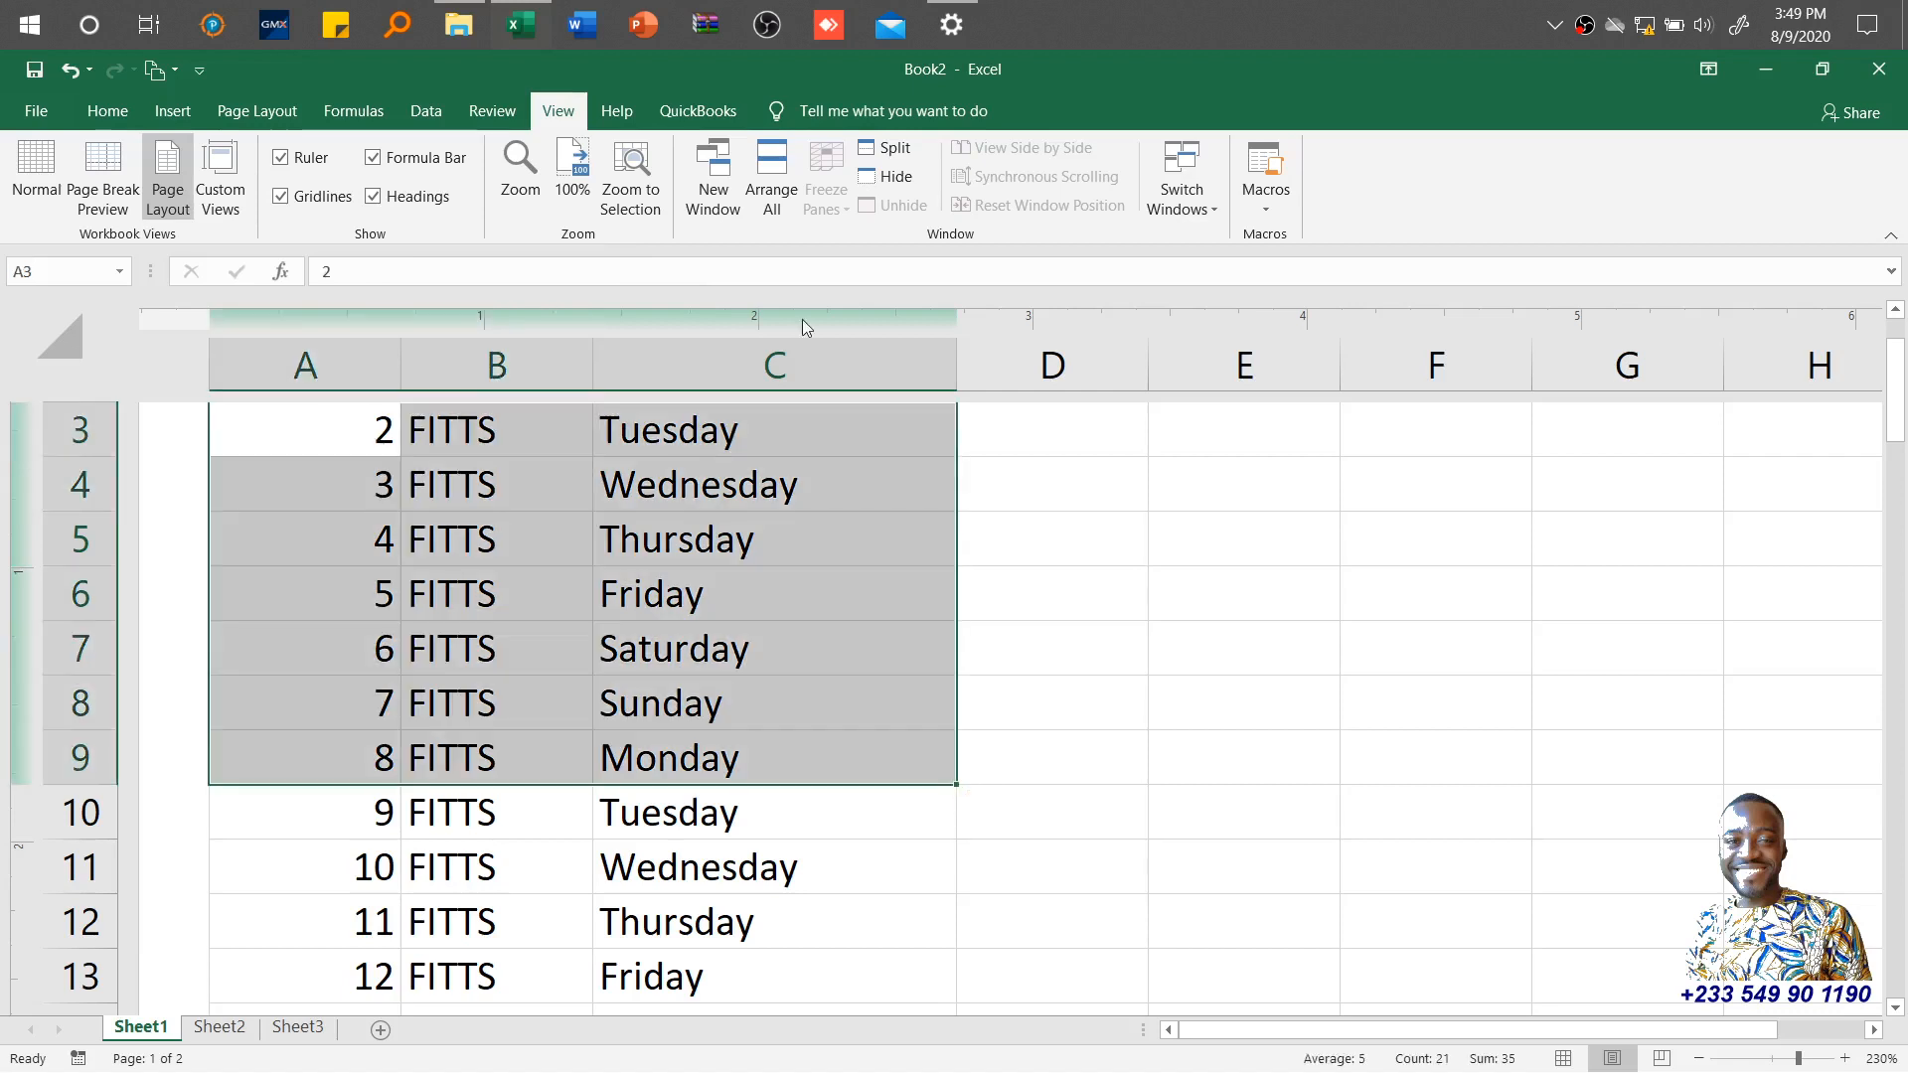
Step: Make rows 3–9 fill the window with Zoom to Selection, then apply 400% magnification
click(630, 171)
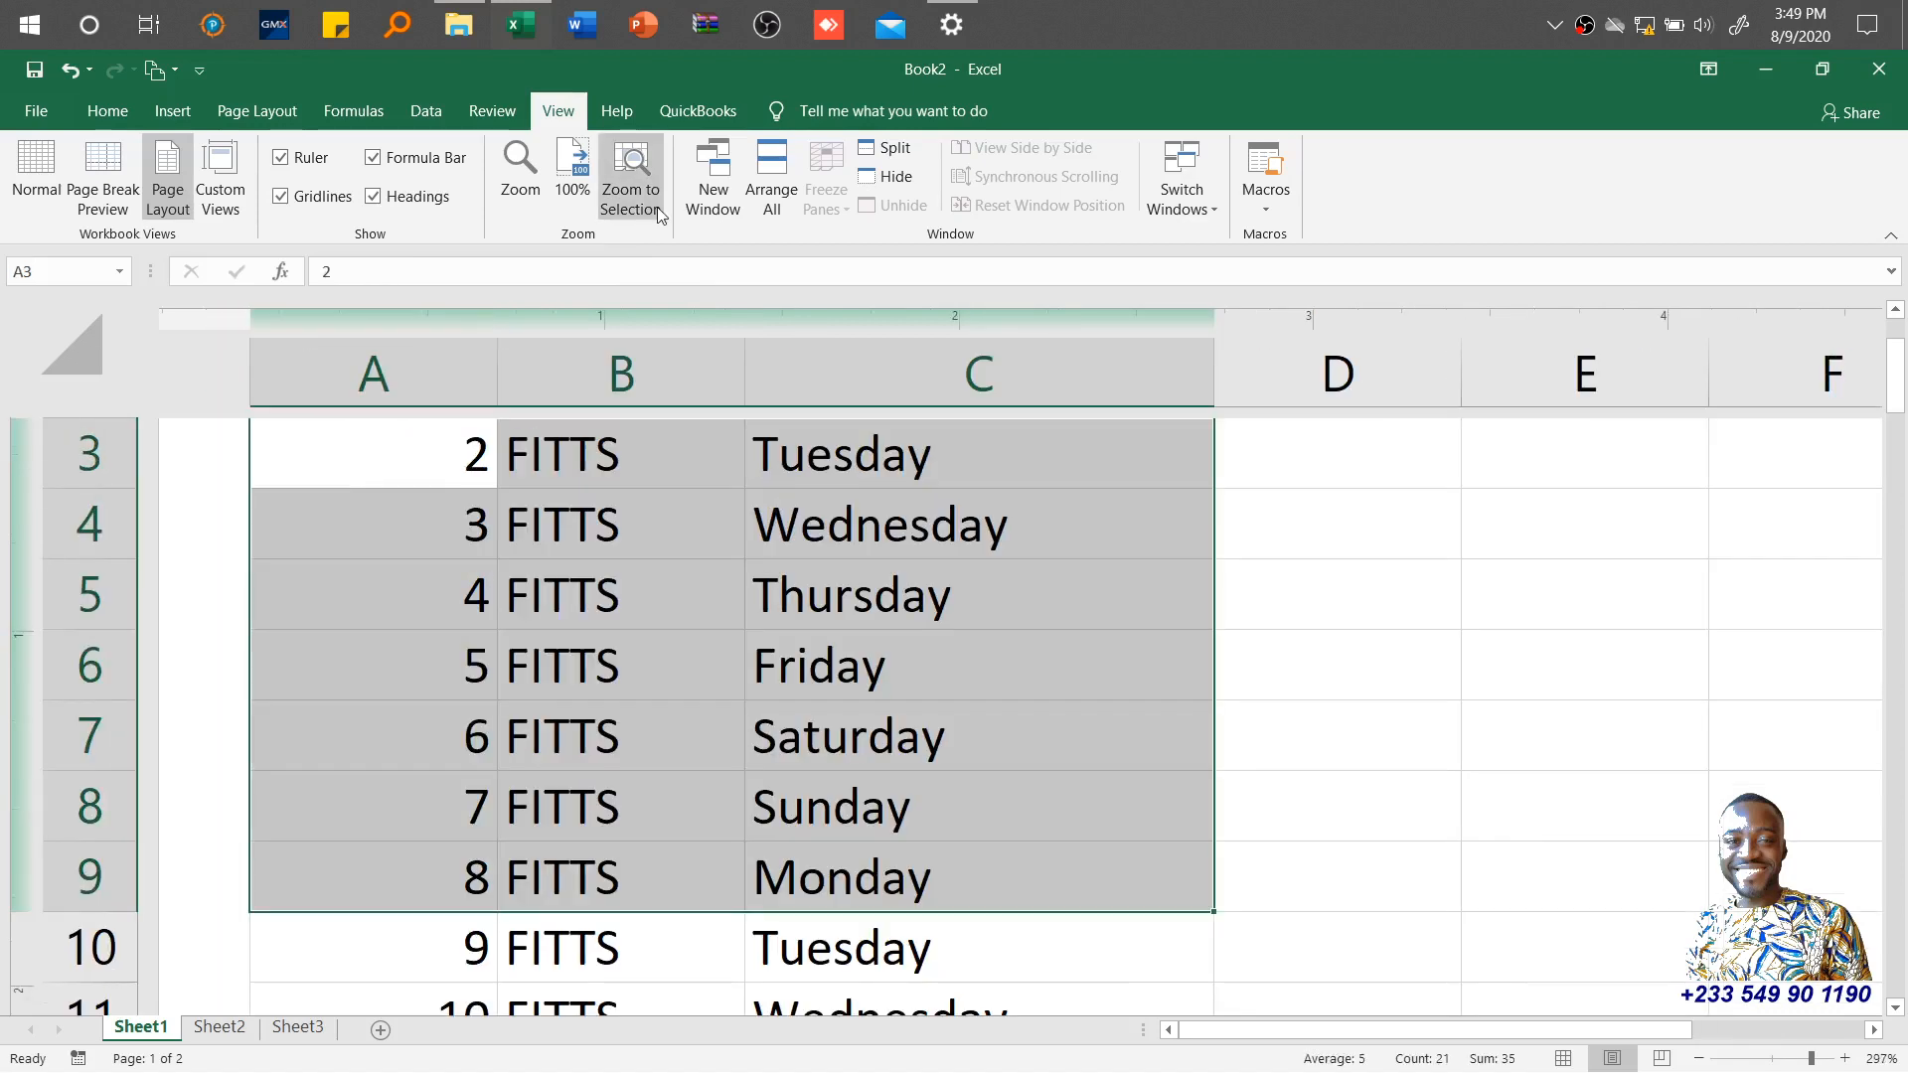
click(519, 171)
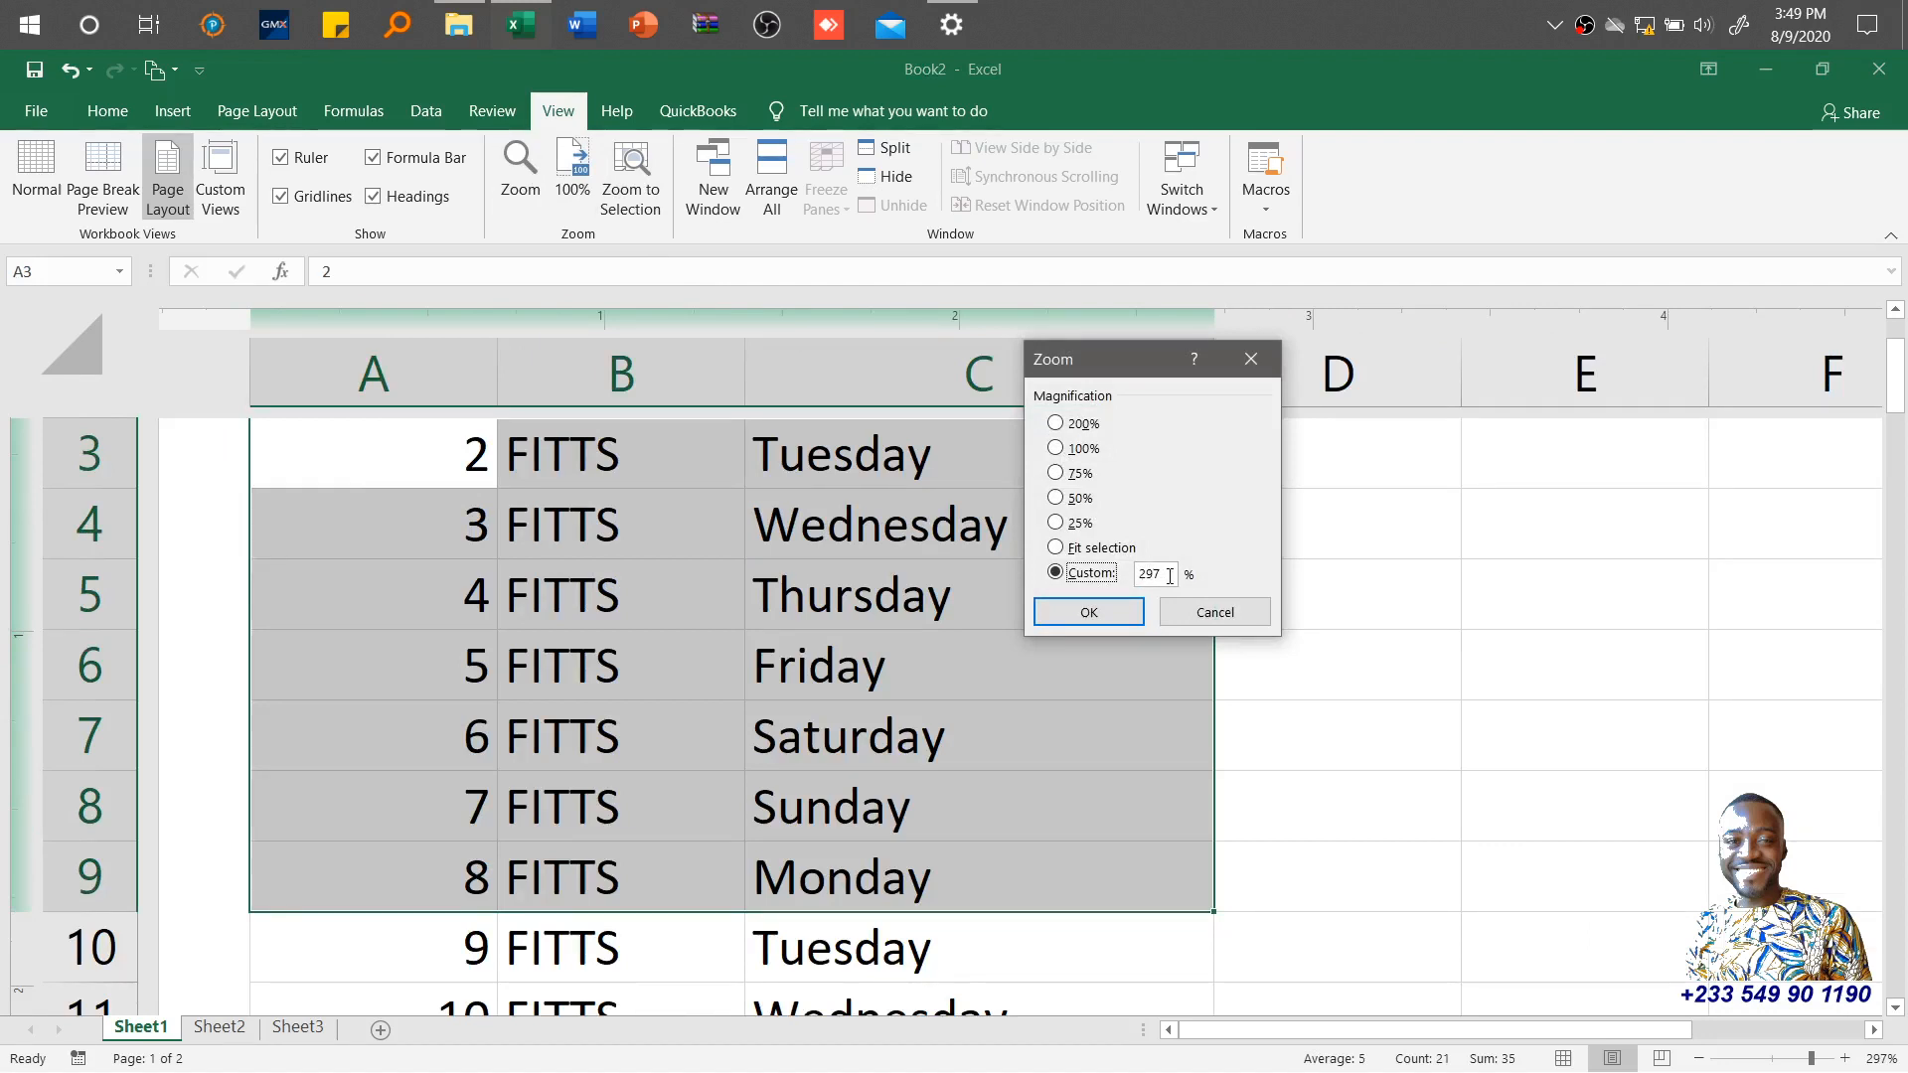
click(1055, 573)
text(400)
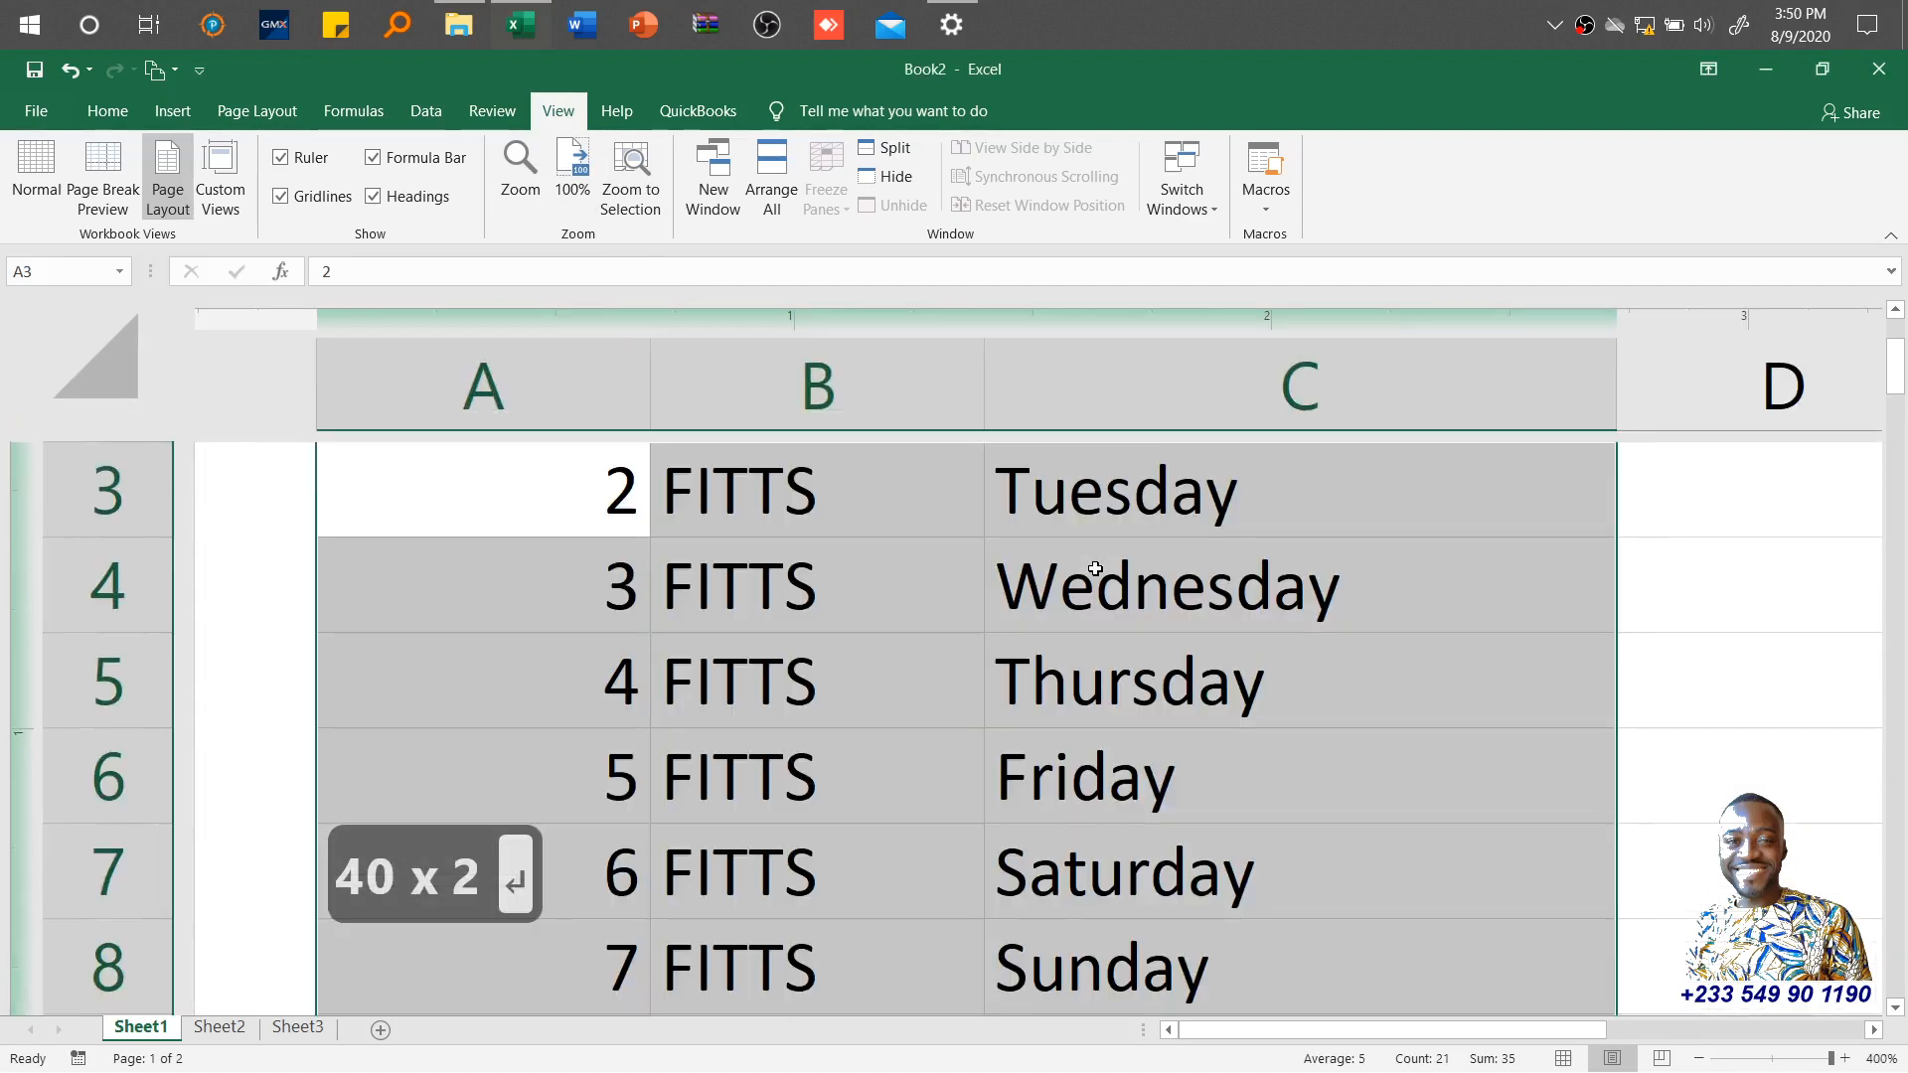
Step: Try a custom magnification of 400, dismiss the range warning, and return to 100%
click(517, 171)
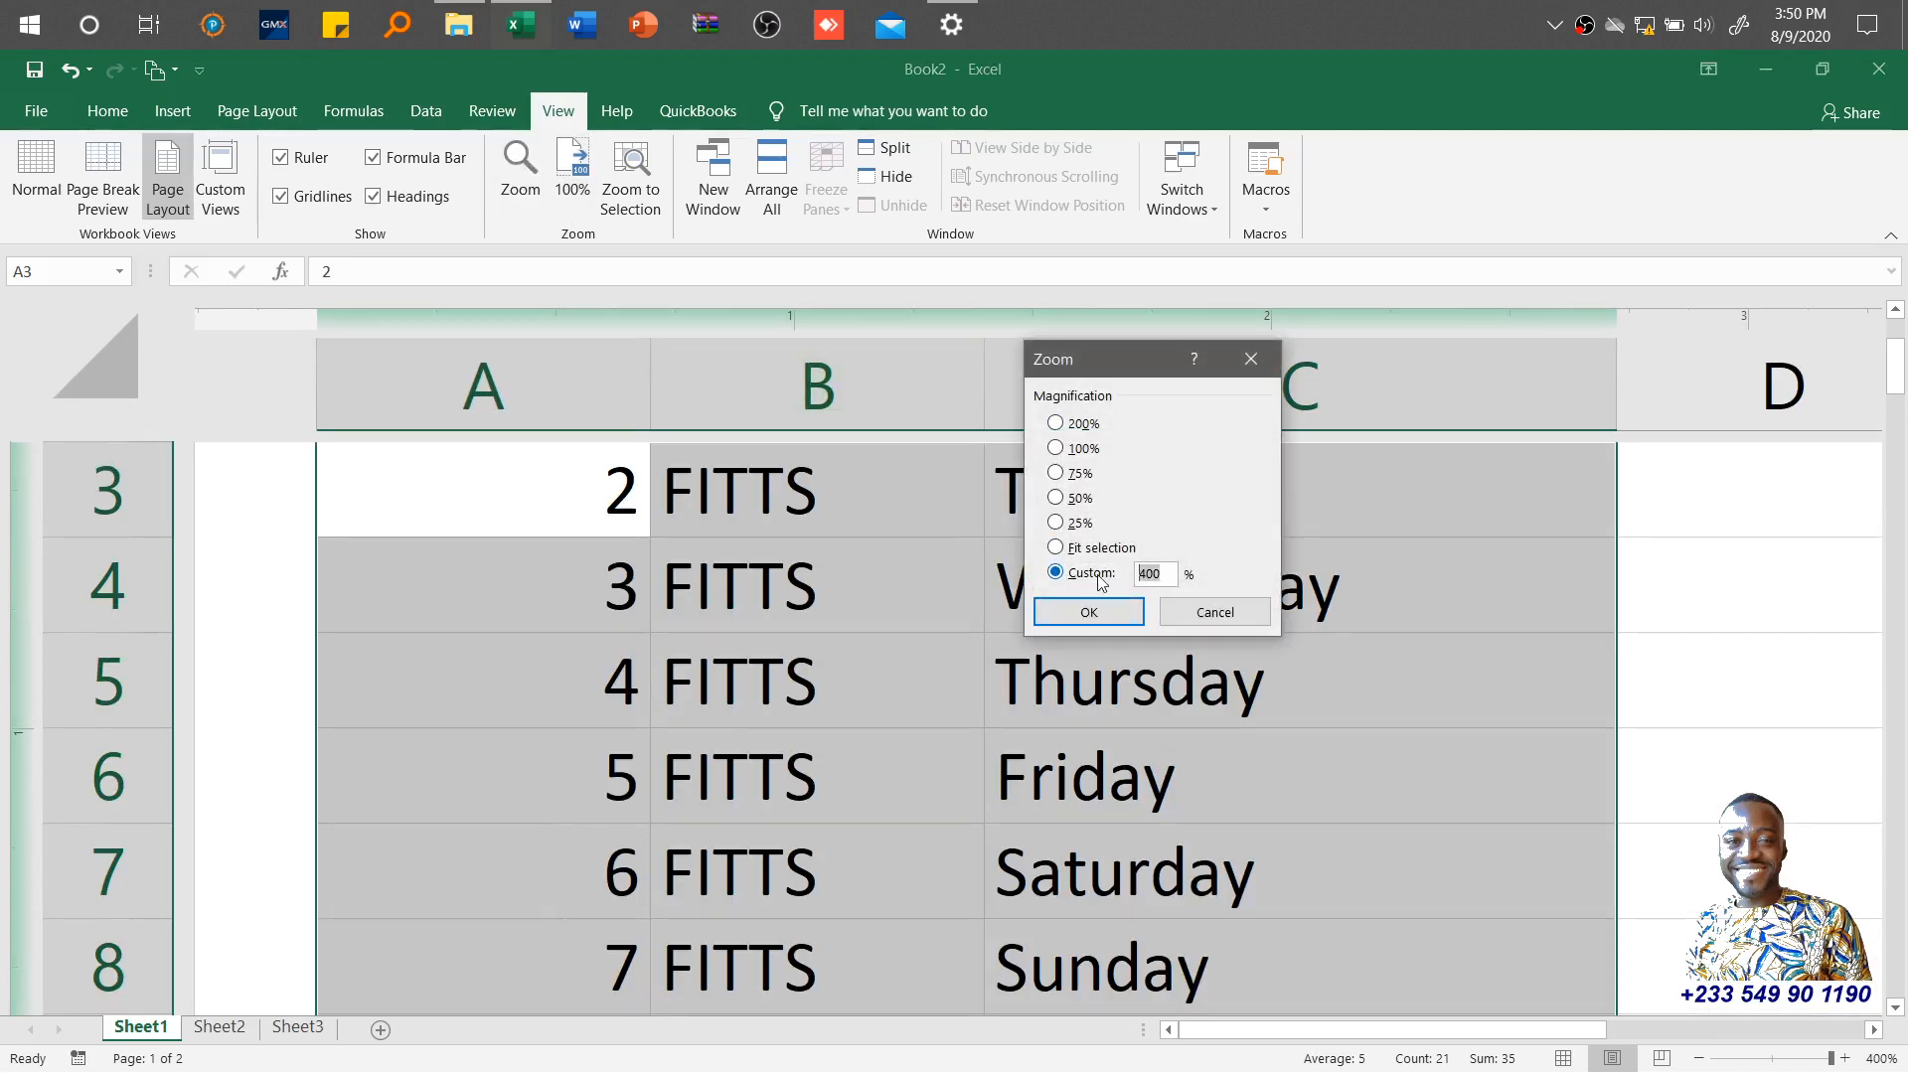
click(1088, 612)
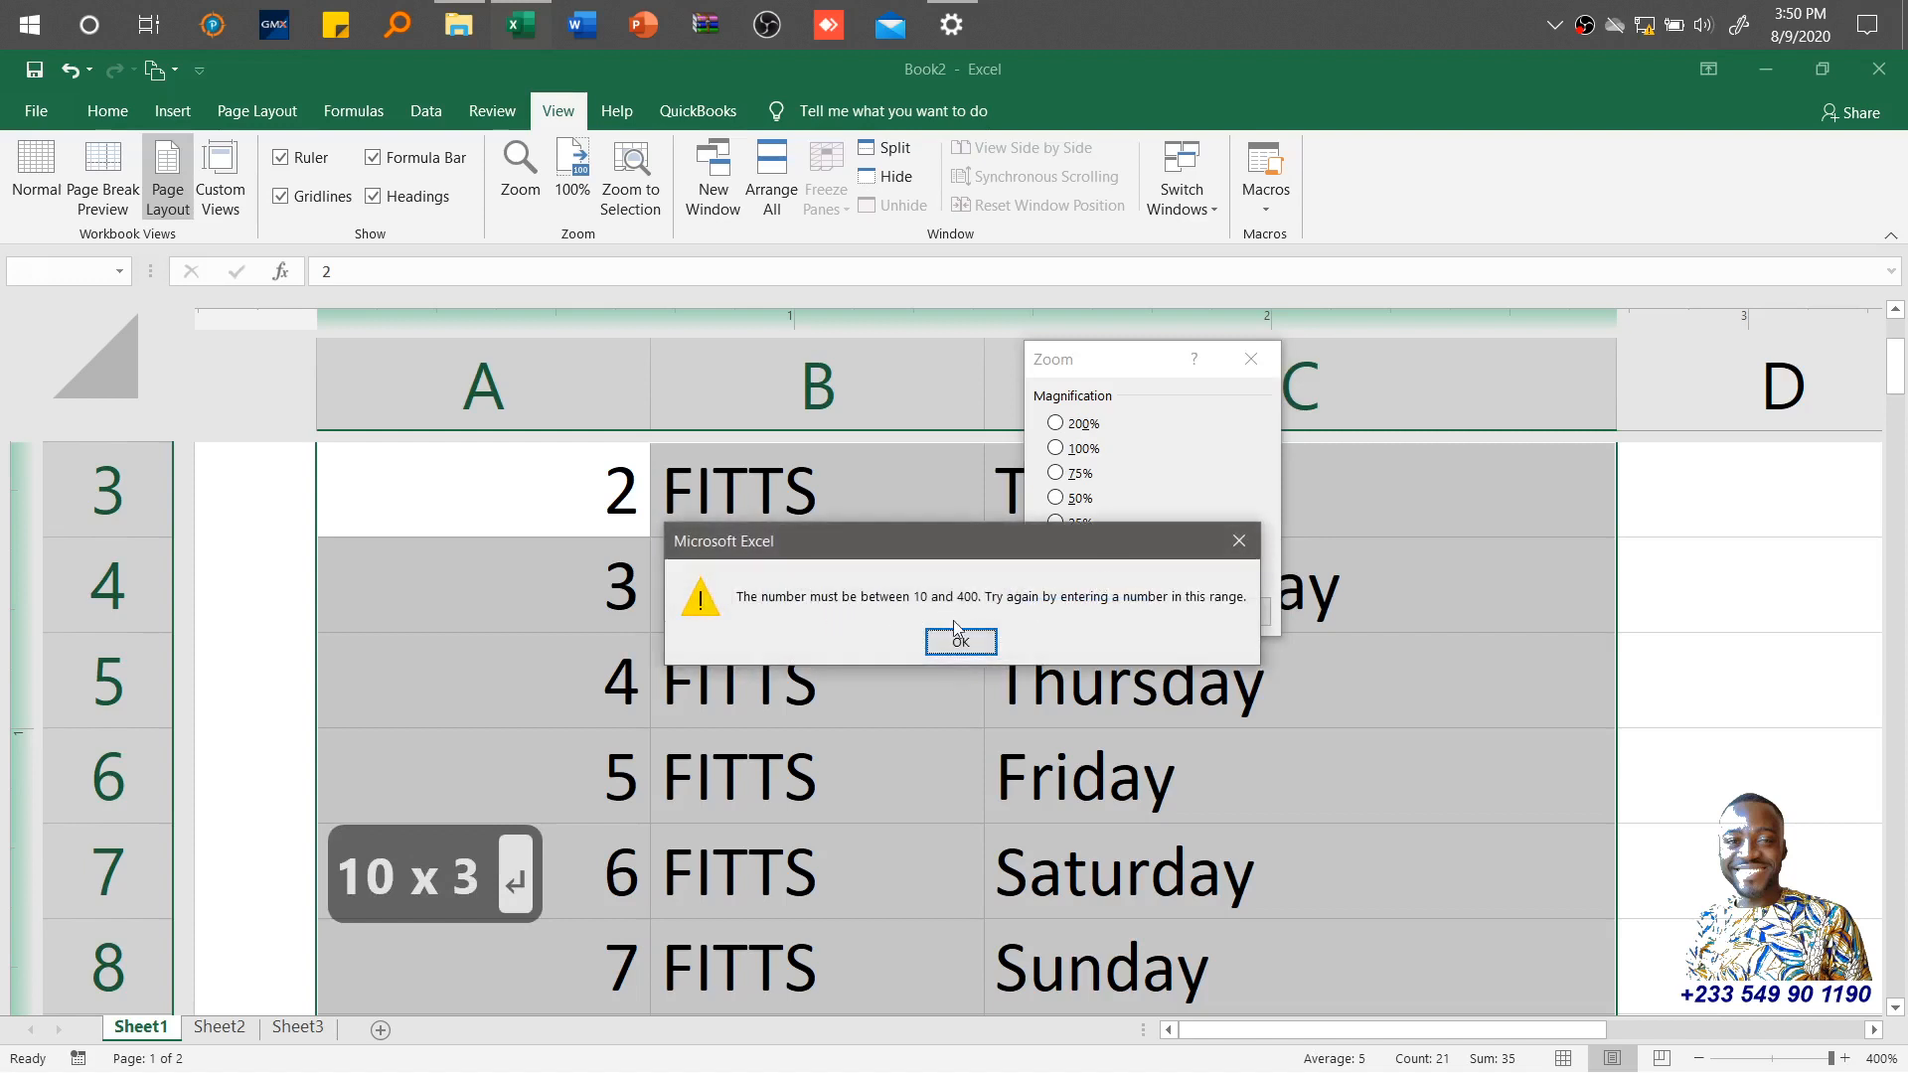
click(960, 642)
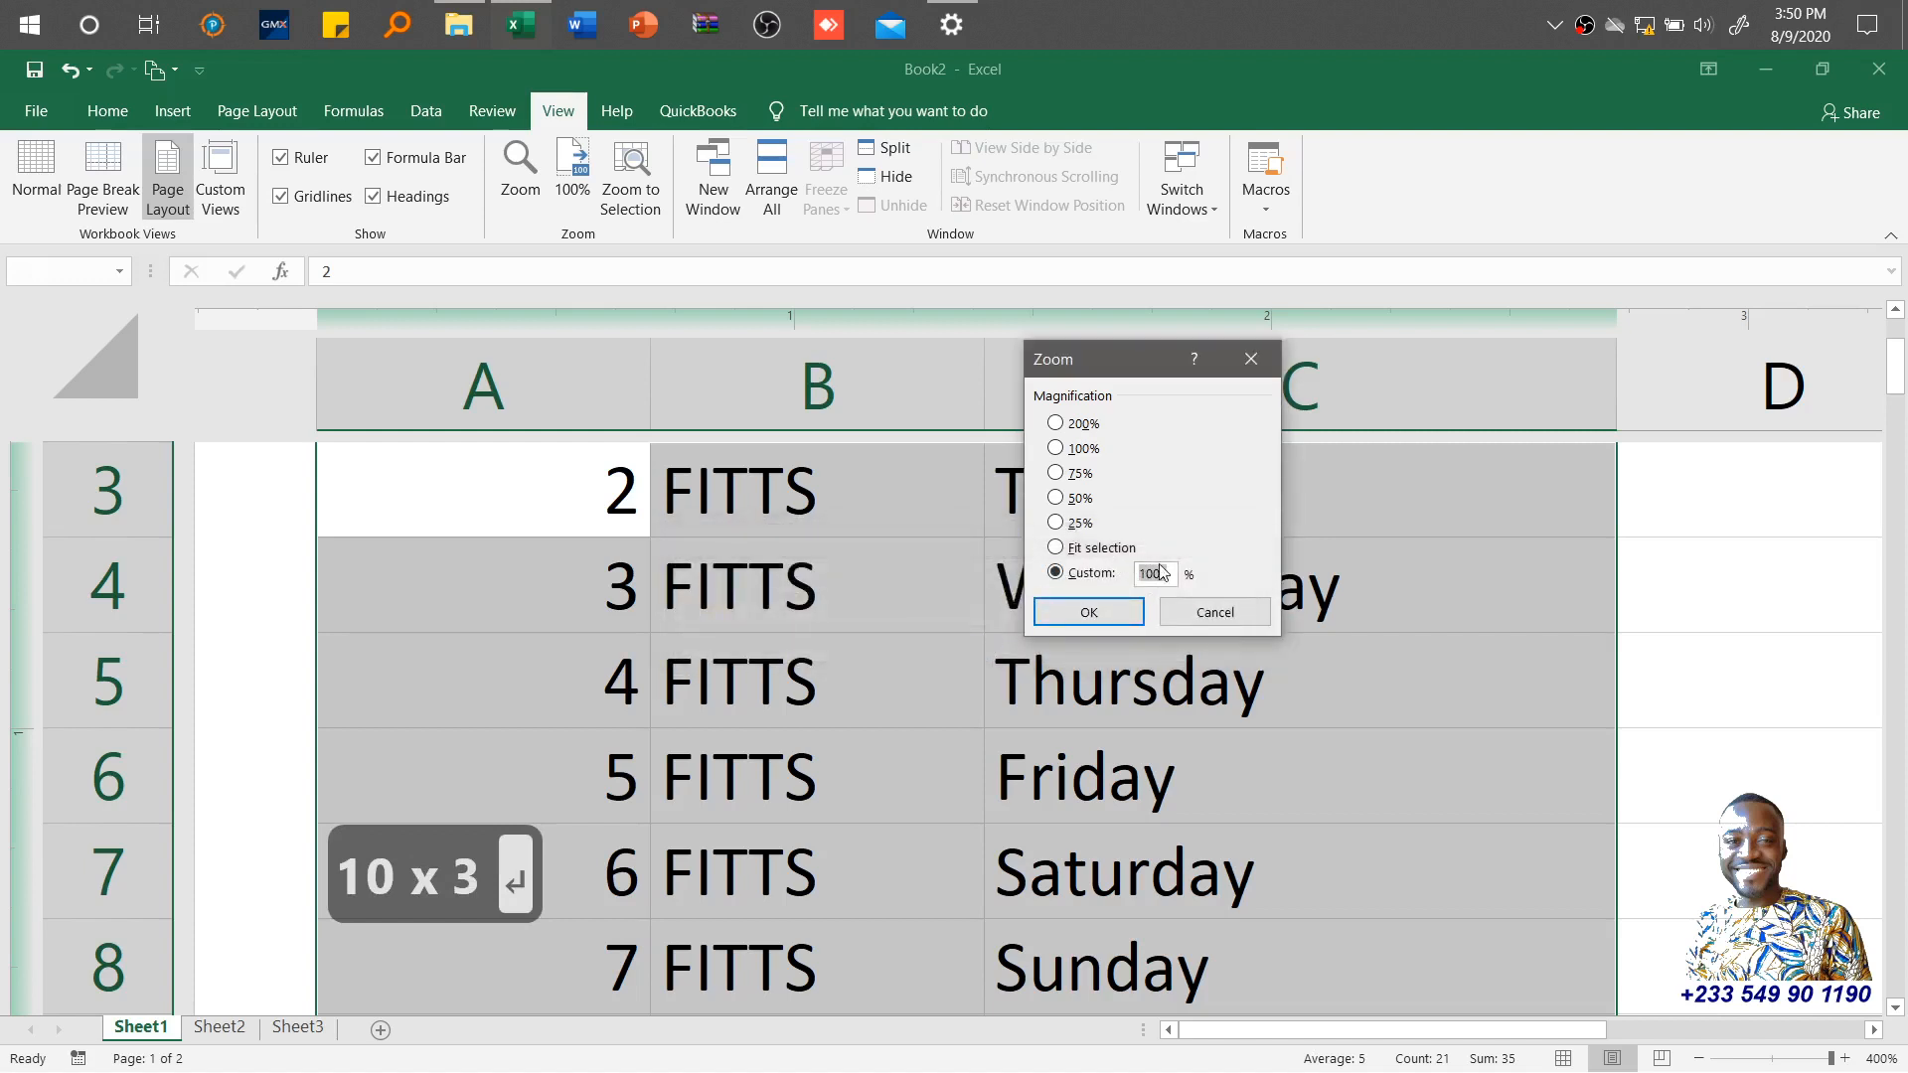
text(400)
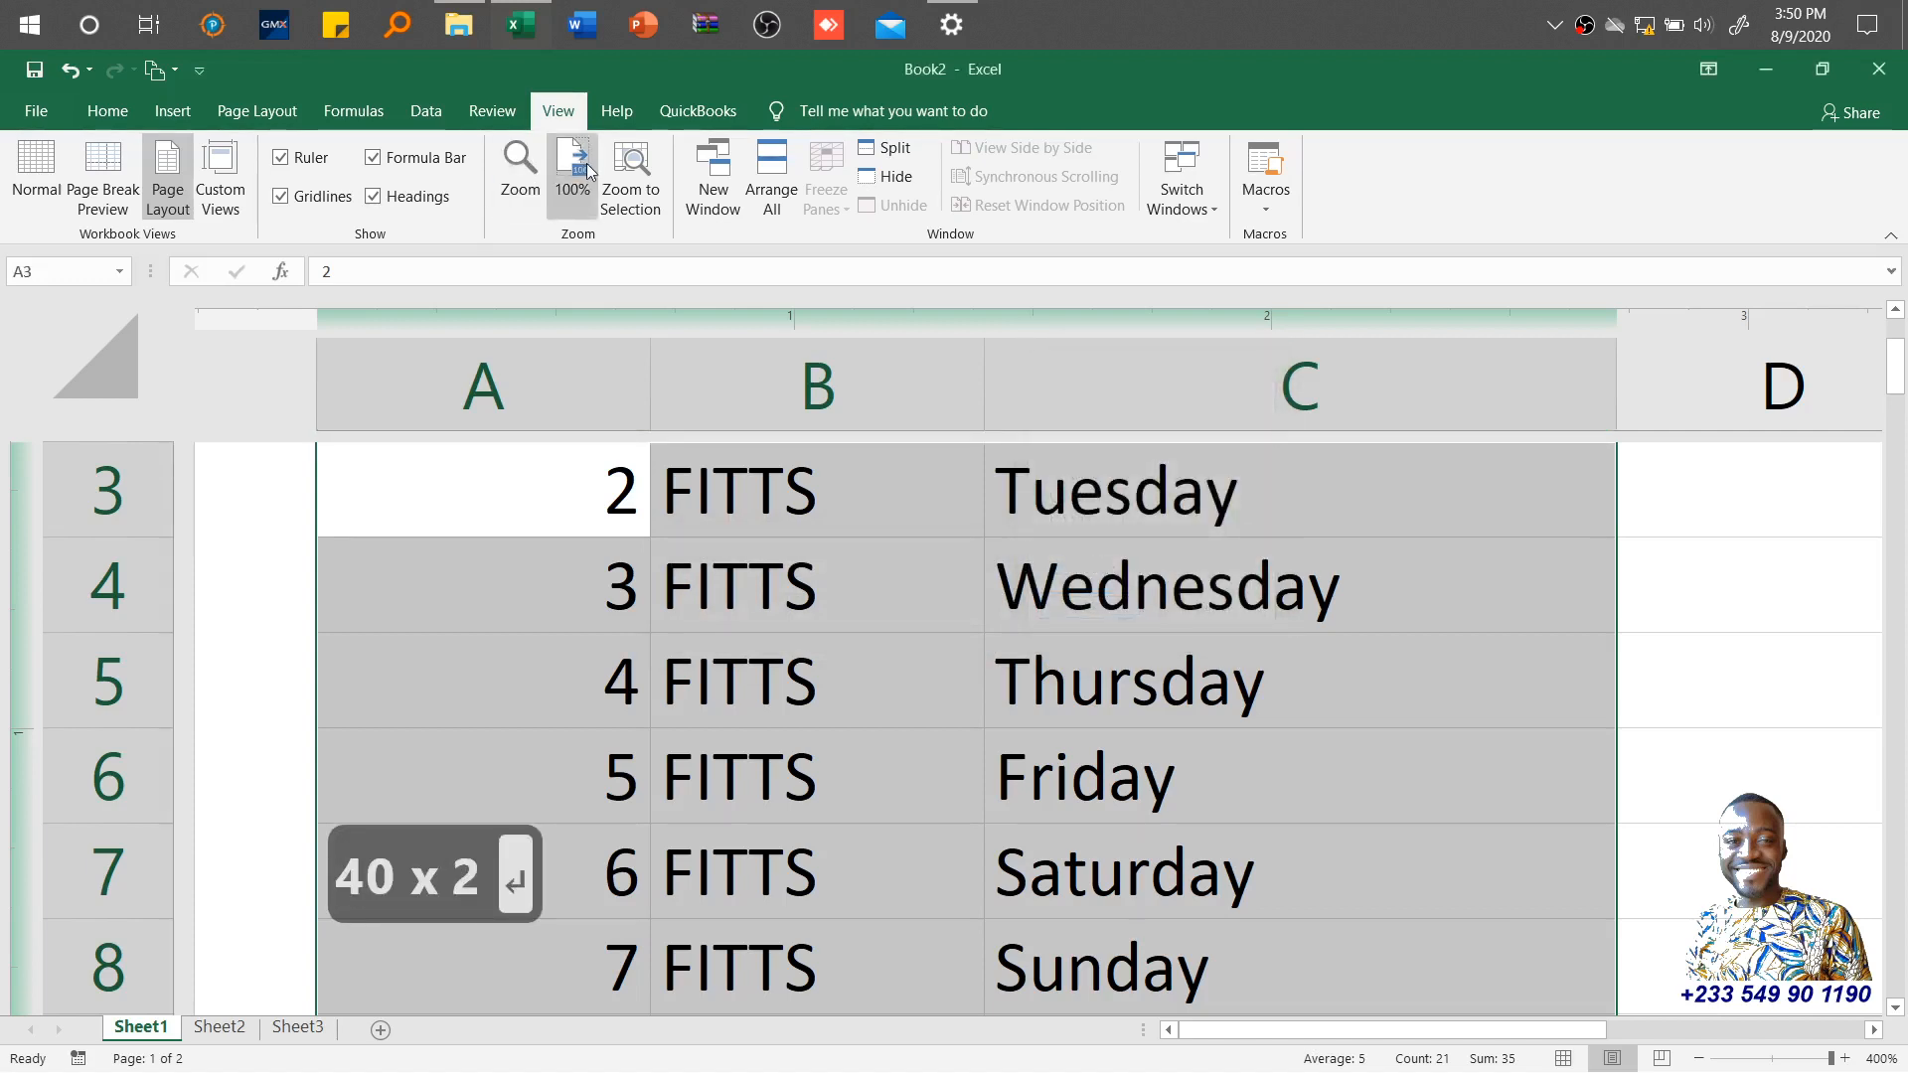
click(571, 171)
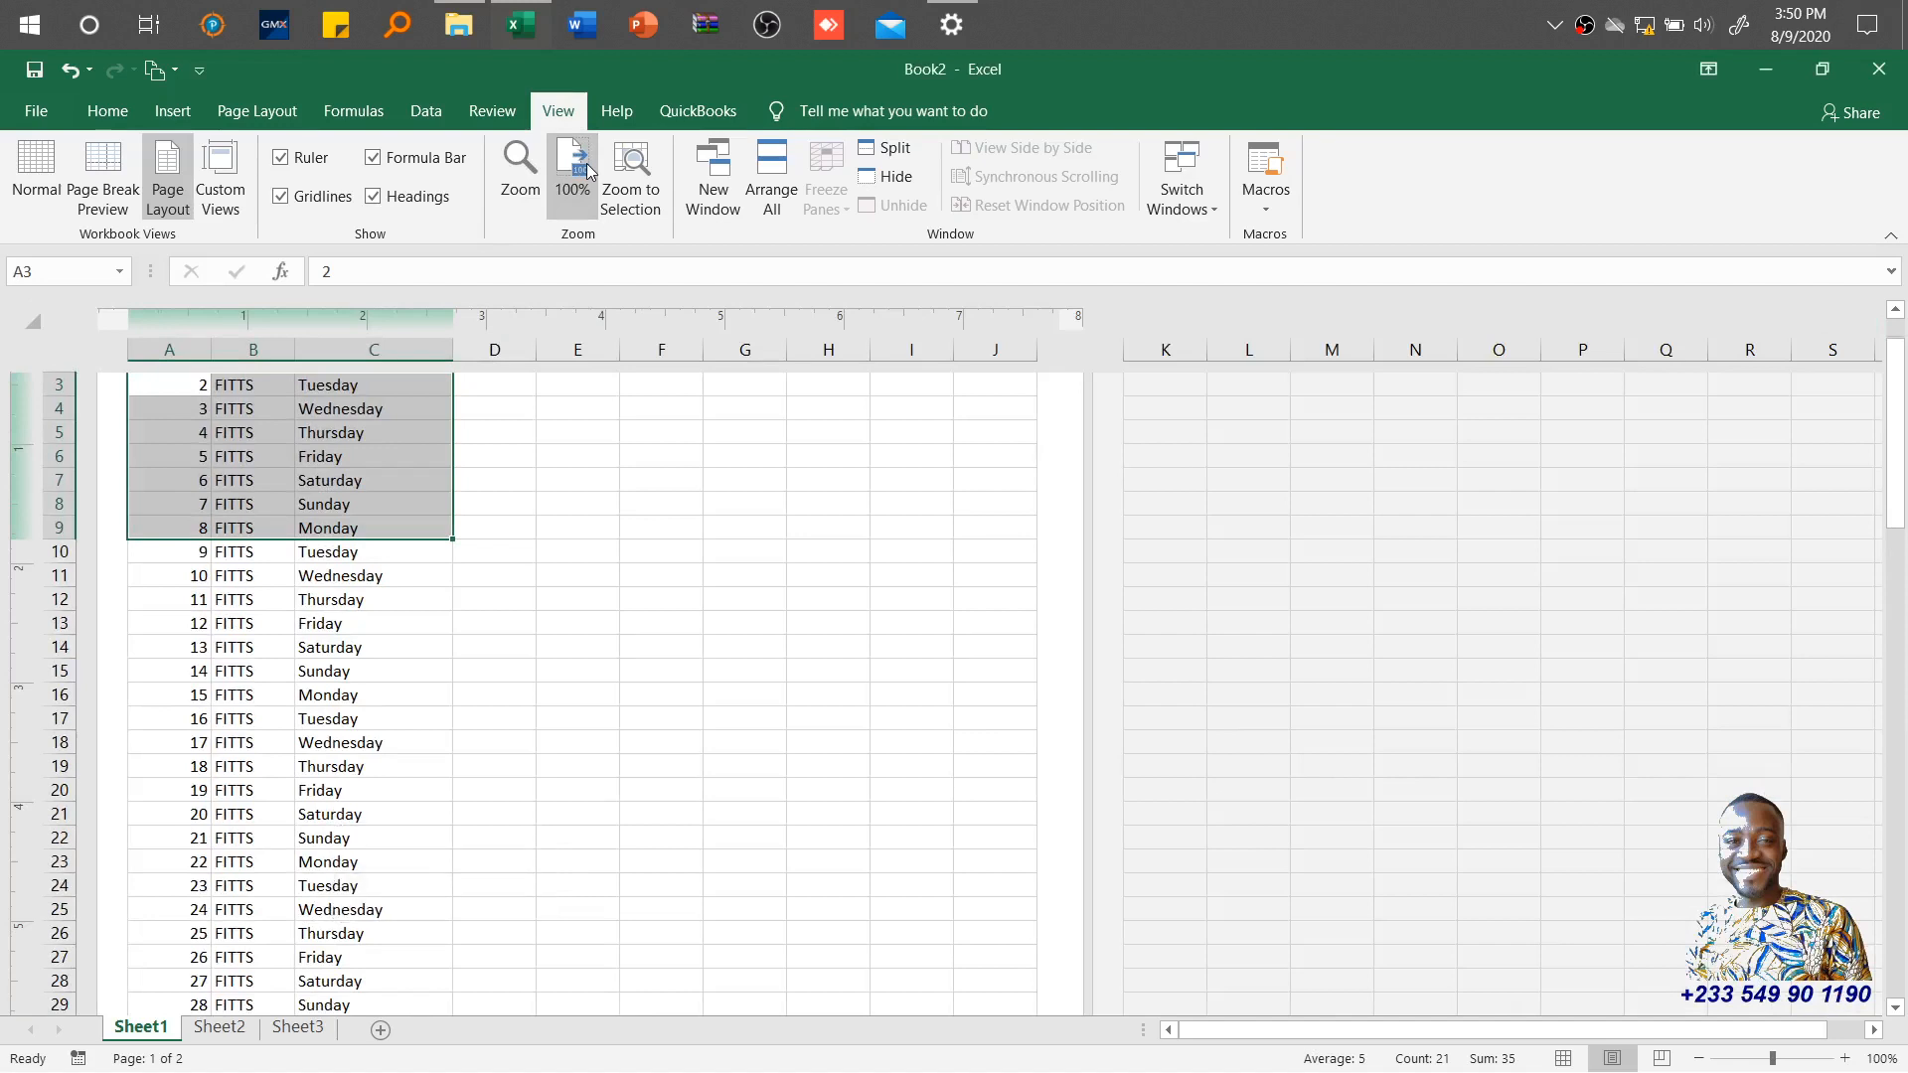
mouse_move(630, 174)
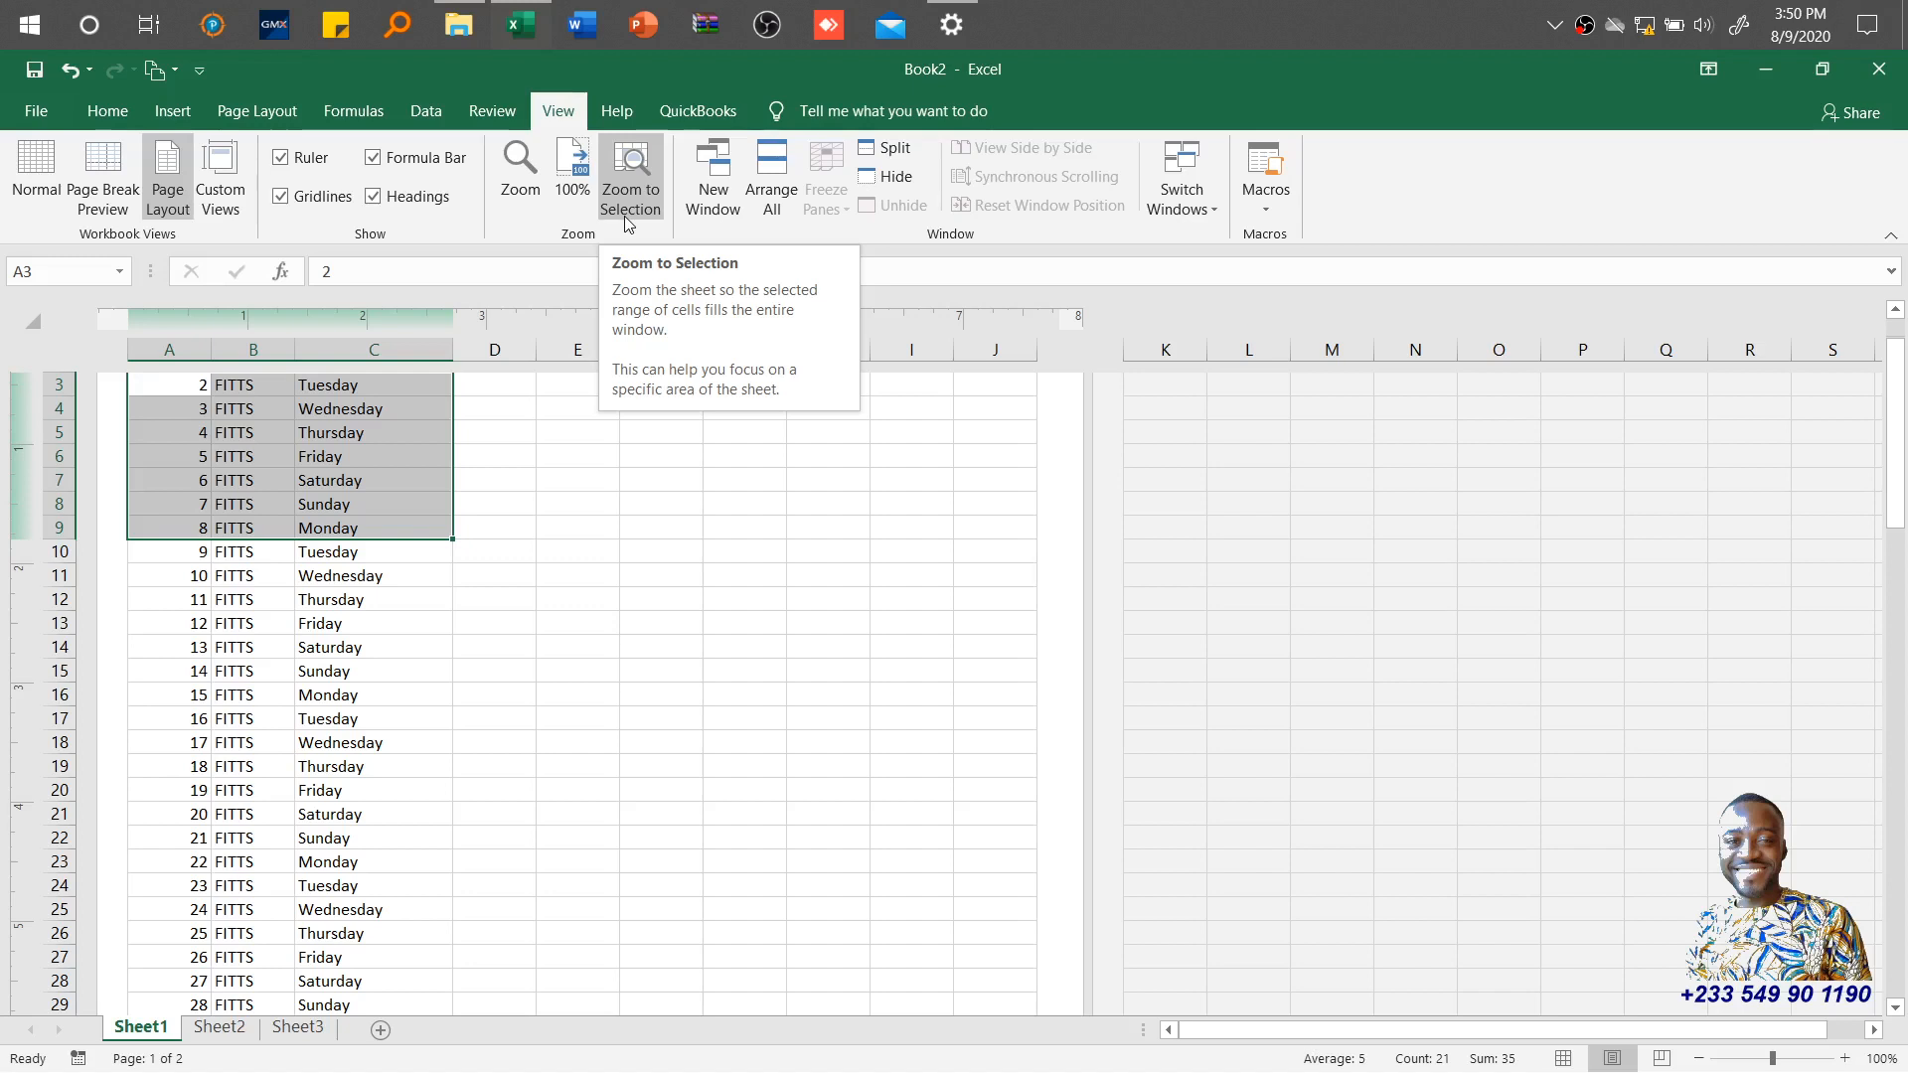
mouse_move(215, 242)
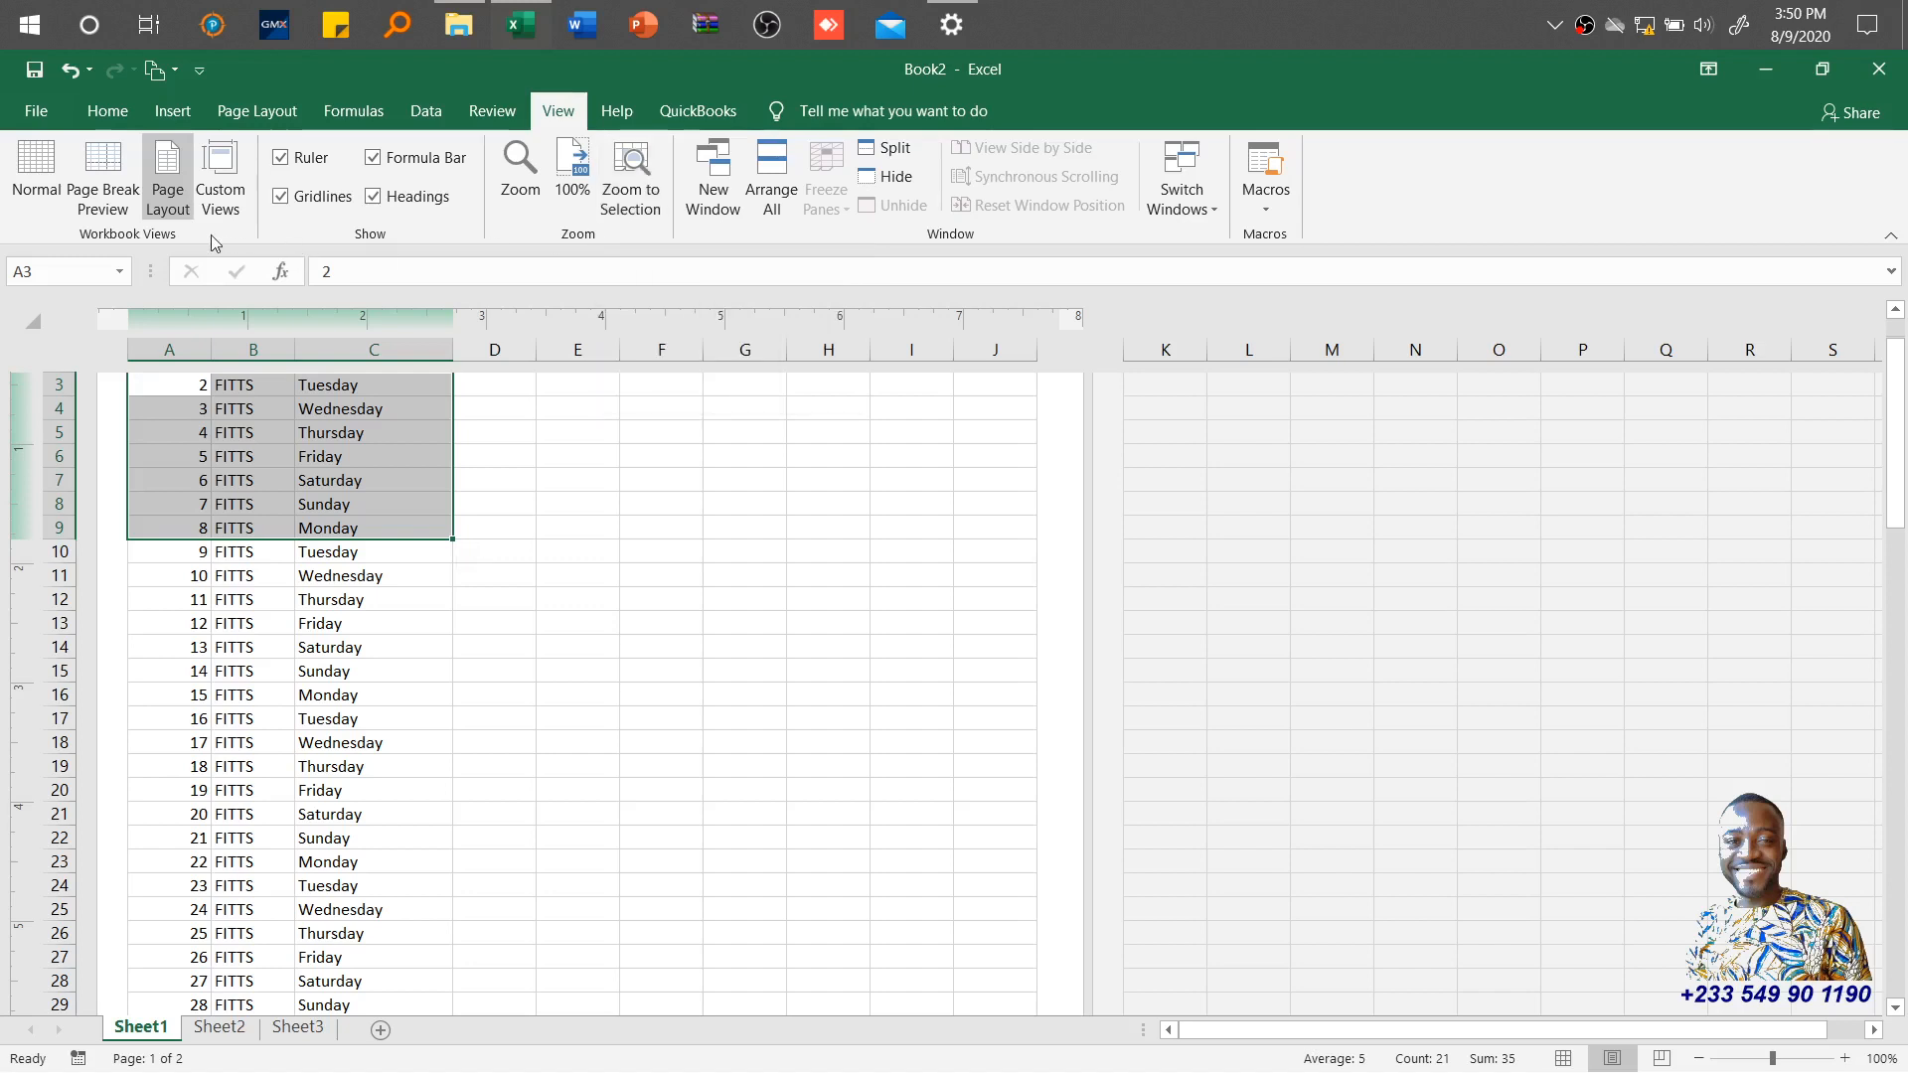